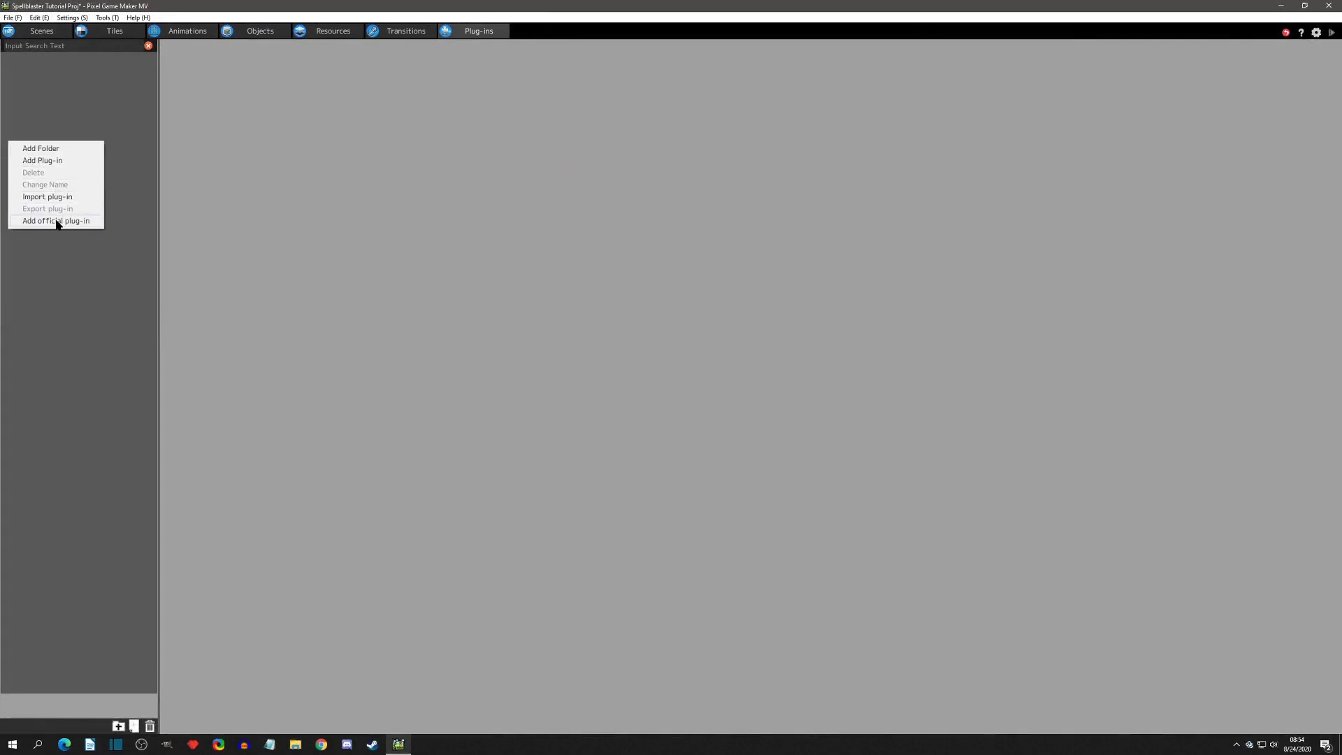
Step: Tick the AutoTile (RPG Maker MV) official plug-in and review its tile-size note
left_click(55, 221)
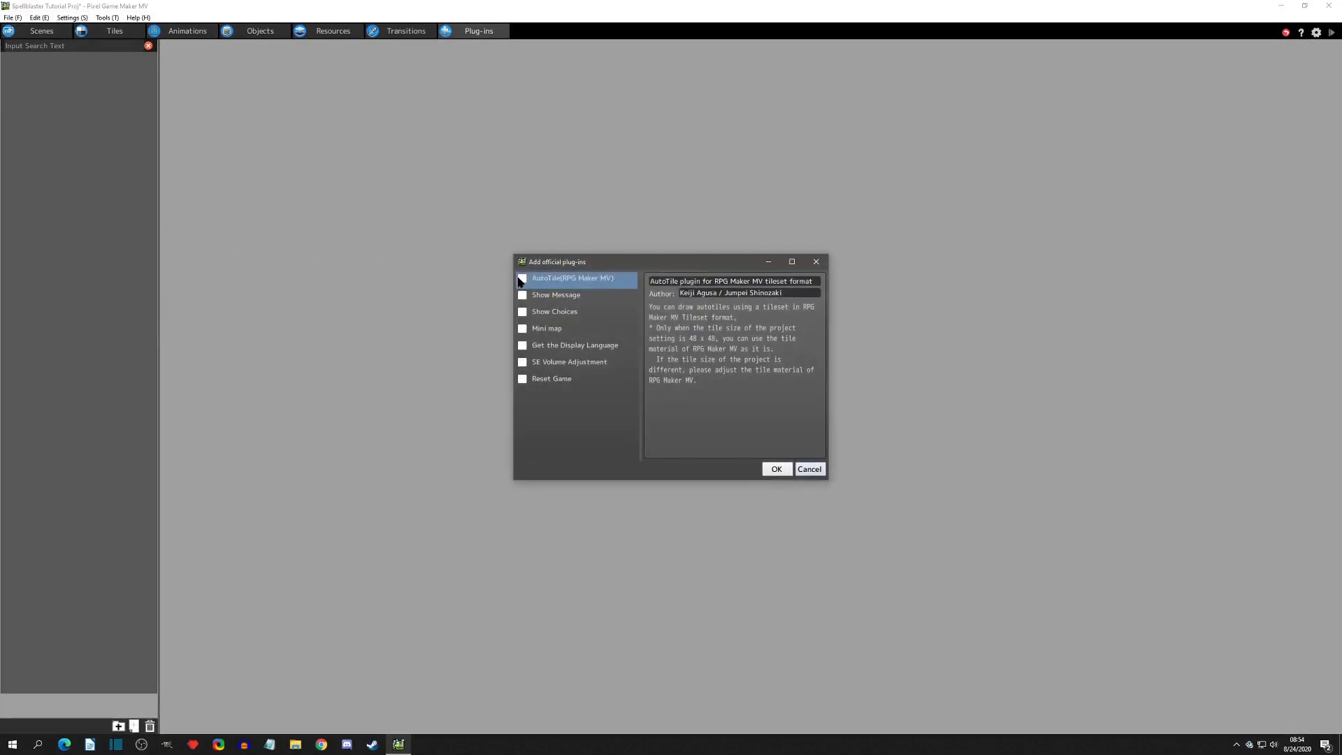
left_click(521, 277)
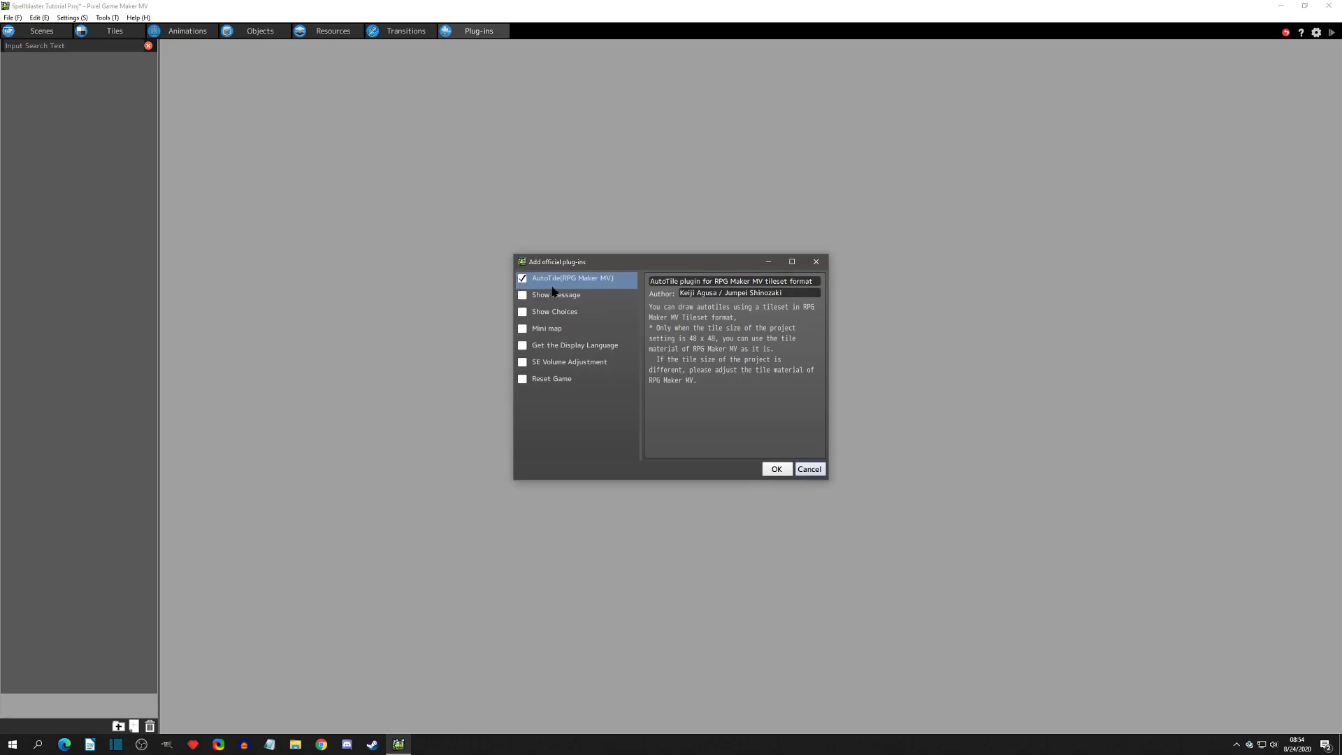
mouse_move(580, 295)
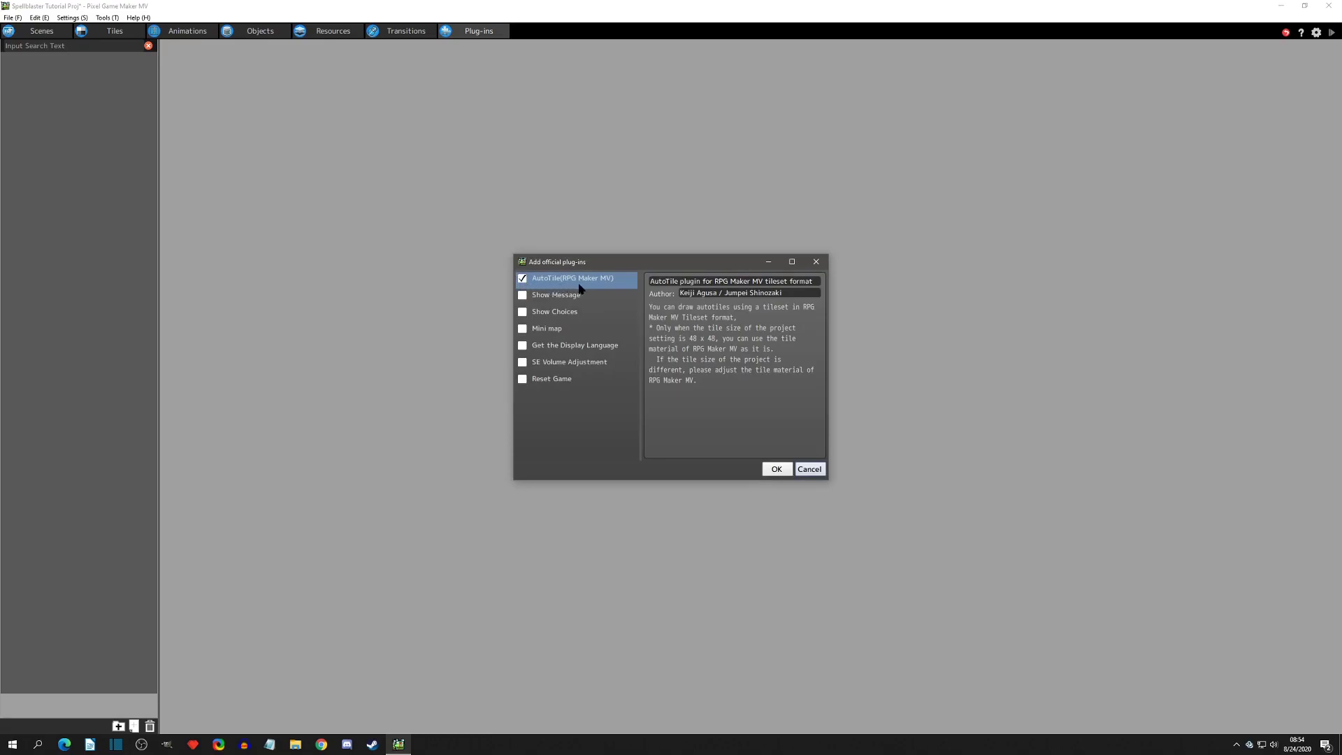
mouse_move(597, 292)
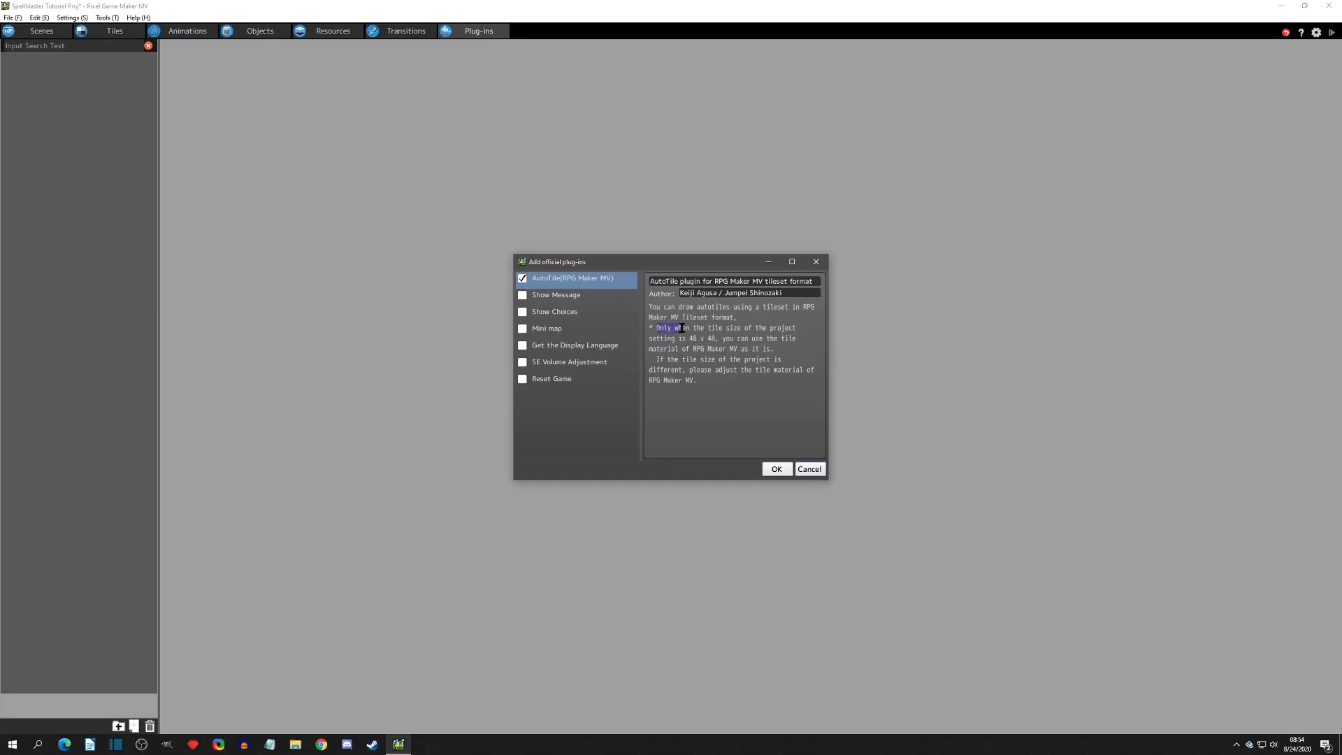
left_click_drag(650, 327, 791, 353)
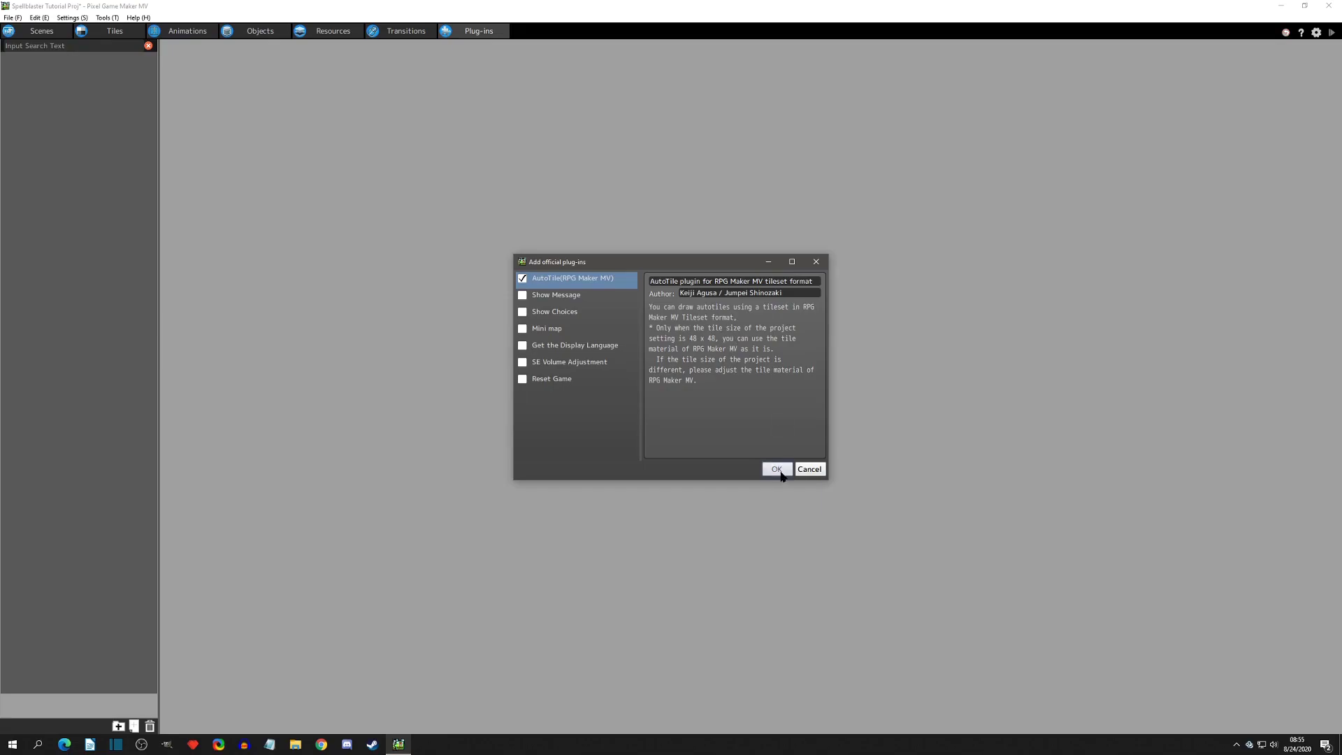
Step: Add the AutoTile plug-in and keep its tileset type as World_A1 after reviewing the options
left_click(776, 469)
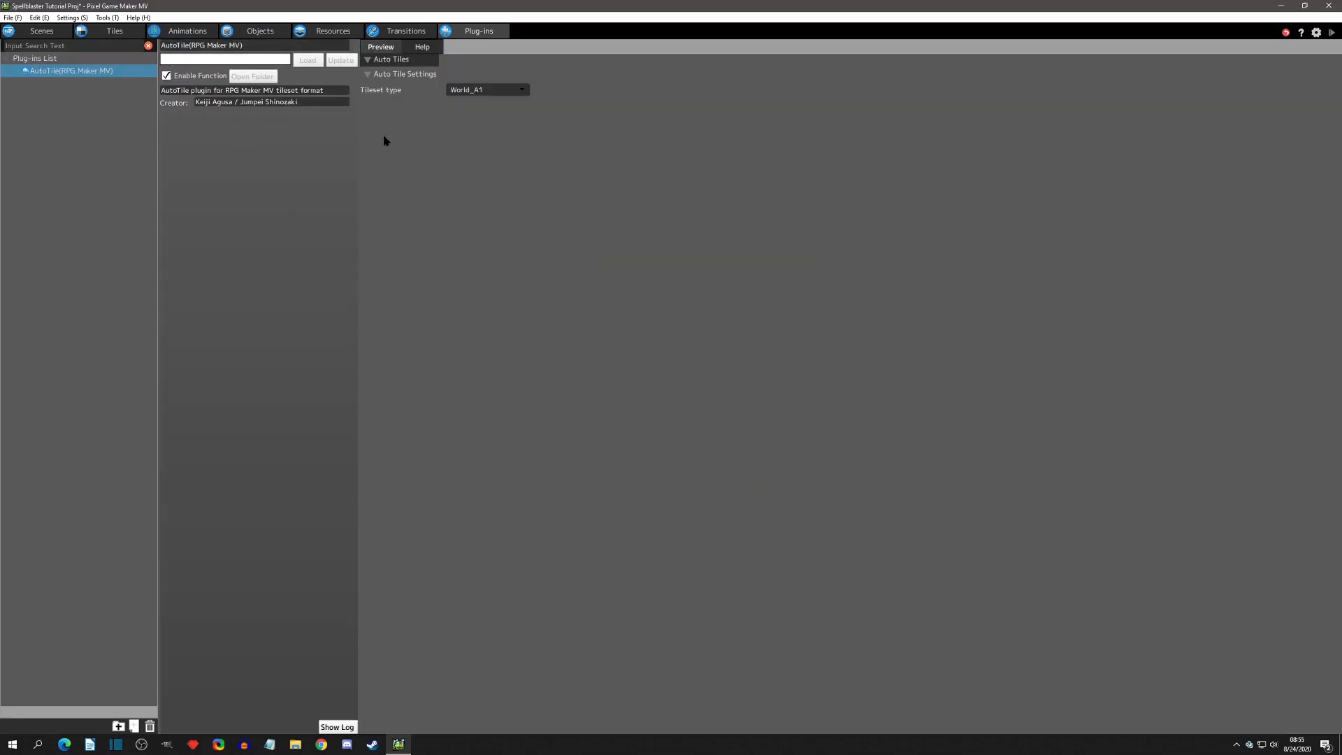
left_click(487, 89)
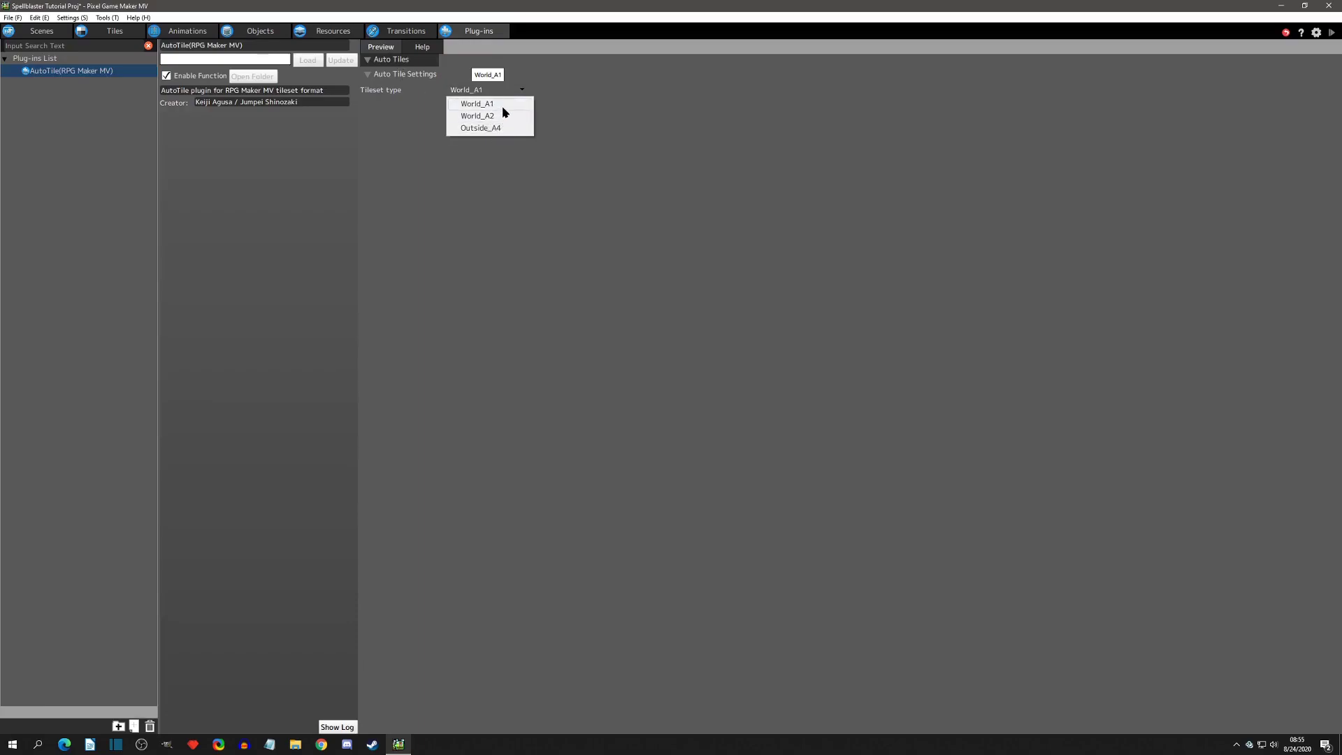
mouse_move(504, 109)
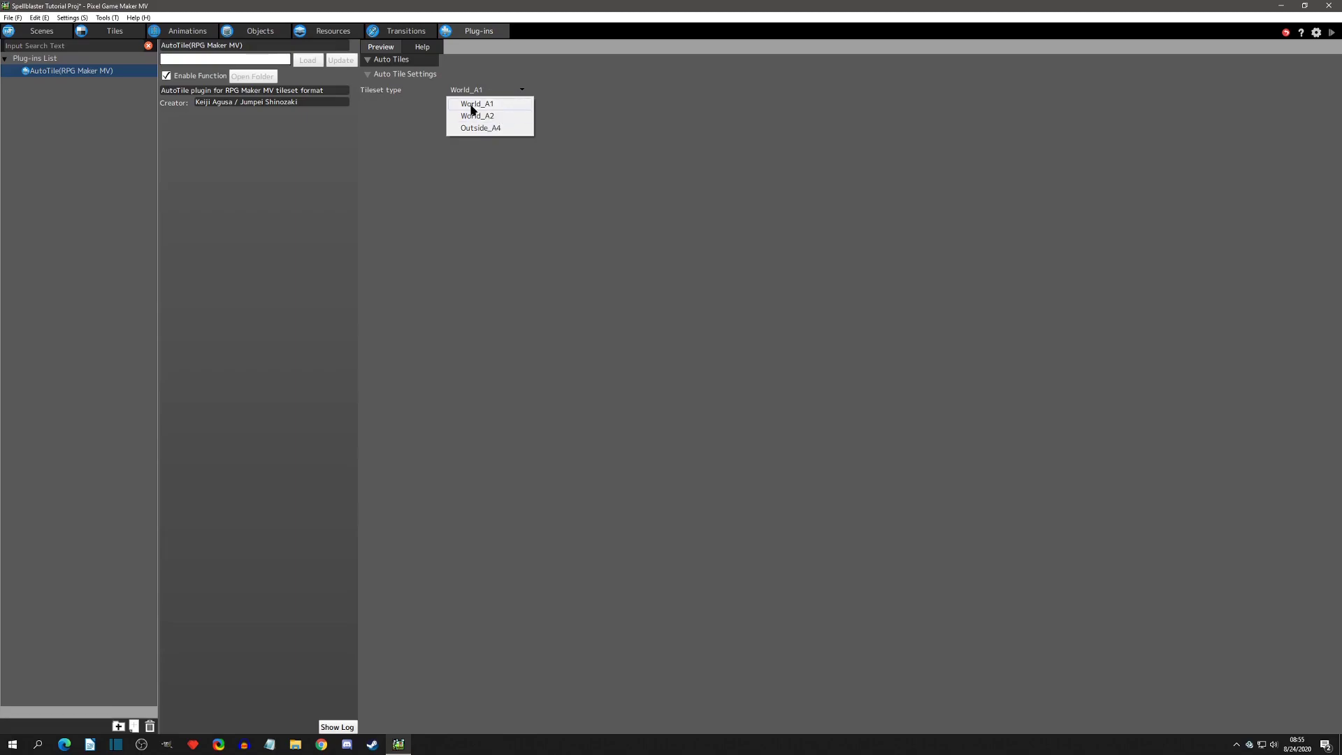
mouse_move(478, 116)
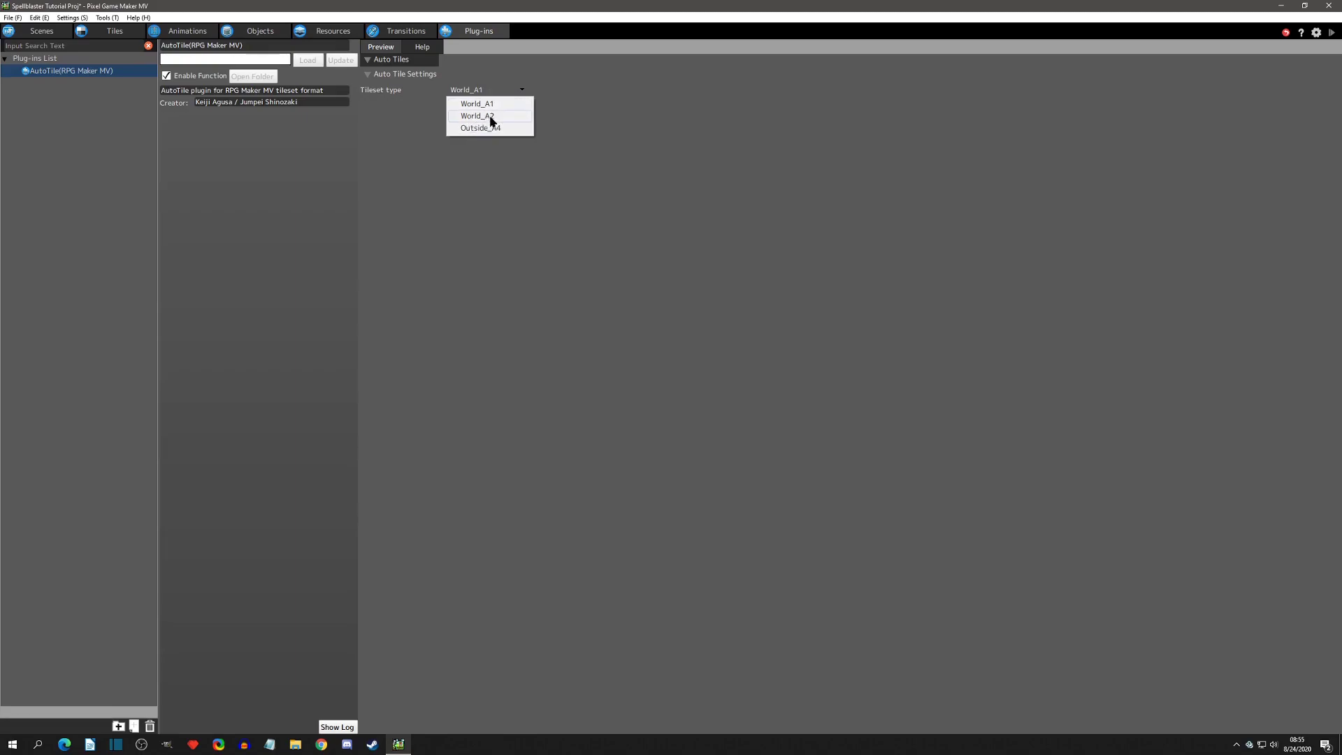
mouse_move(509, 137)
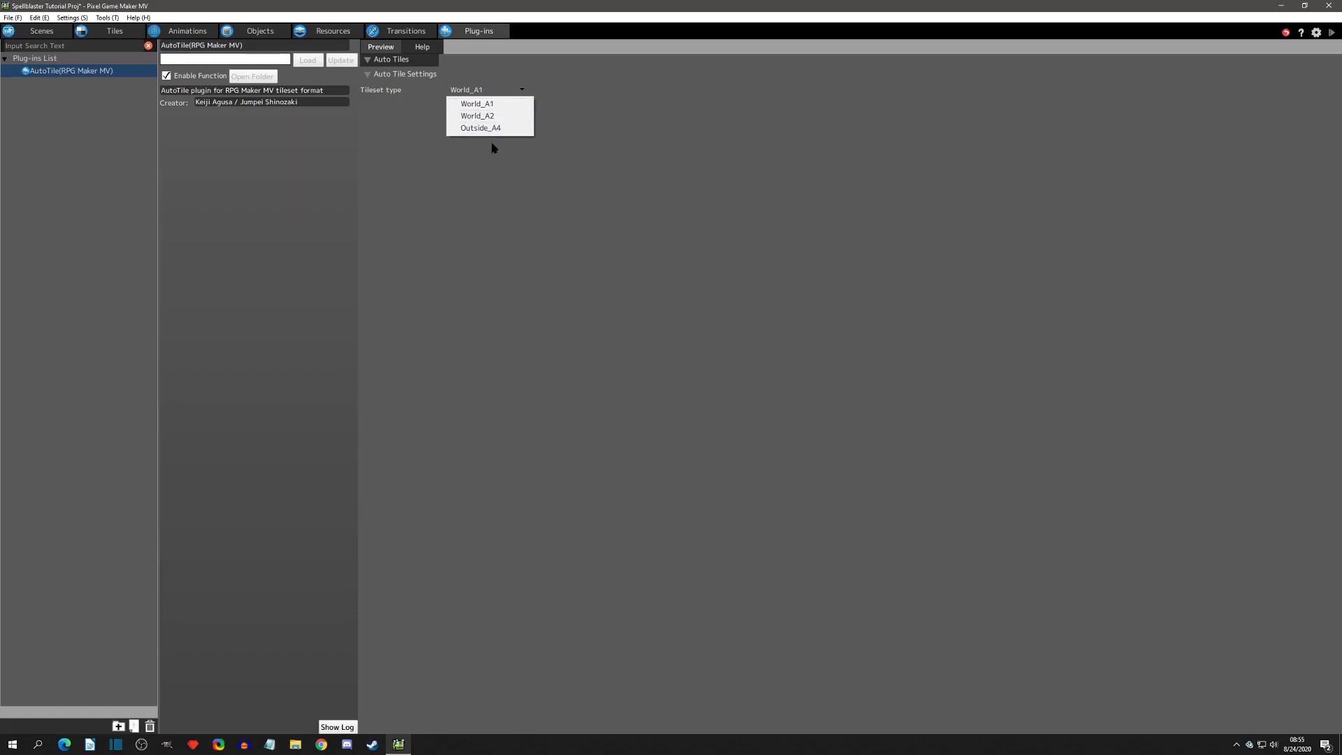
left_click(420, 47)
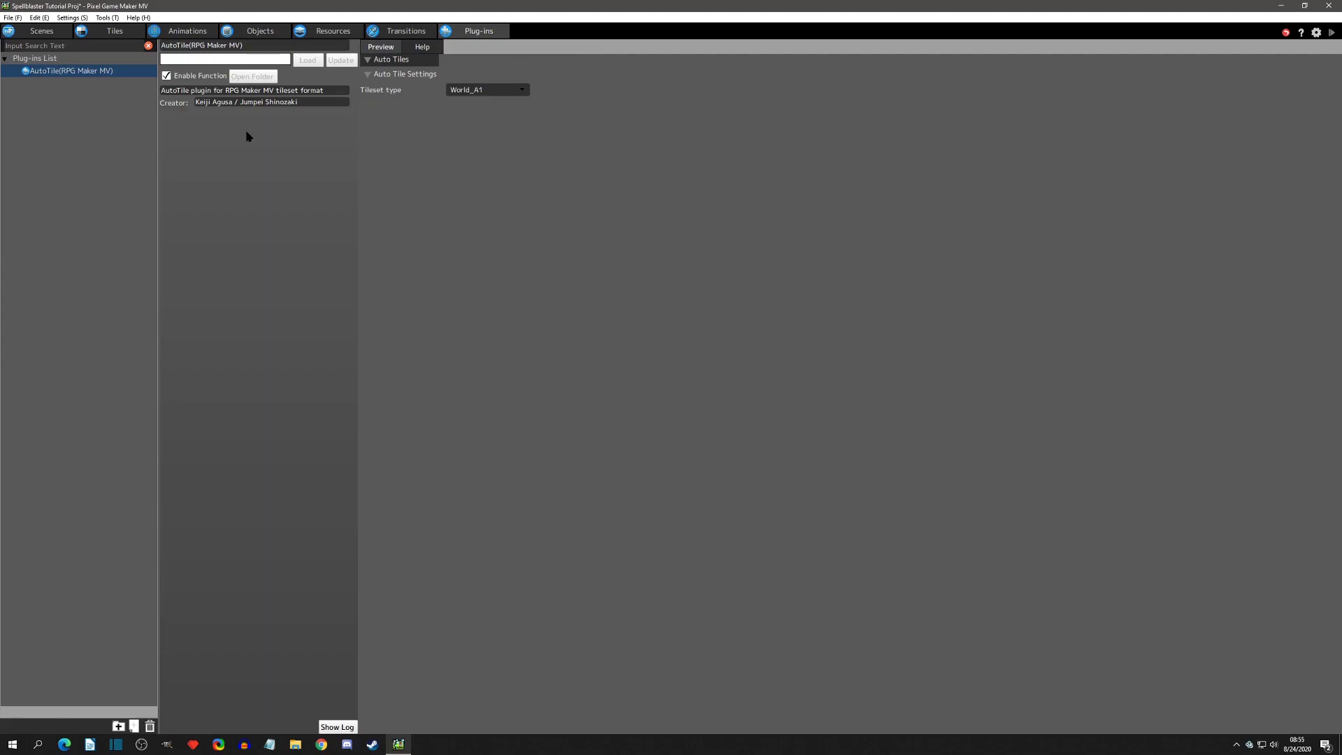
mouse_move(270, 112)
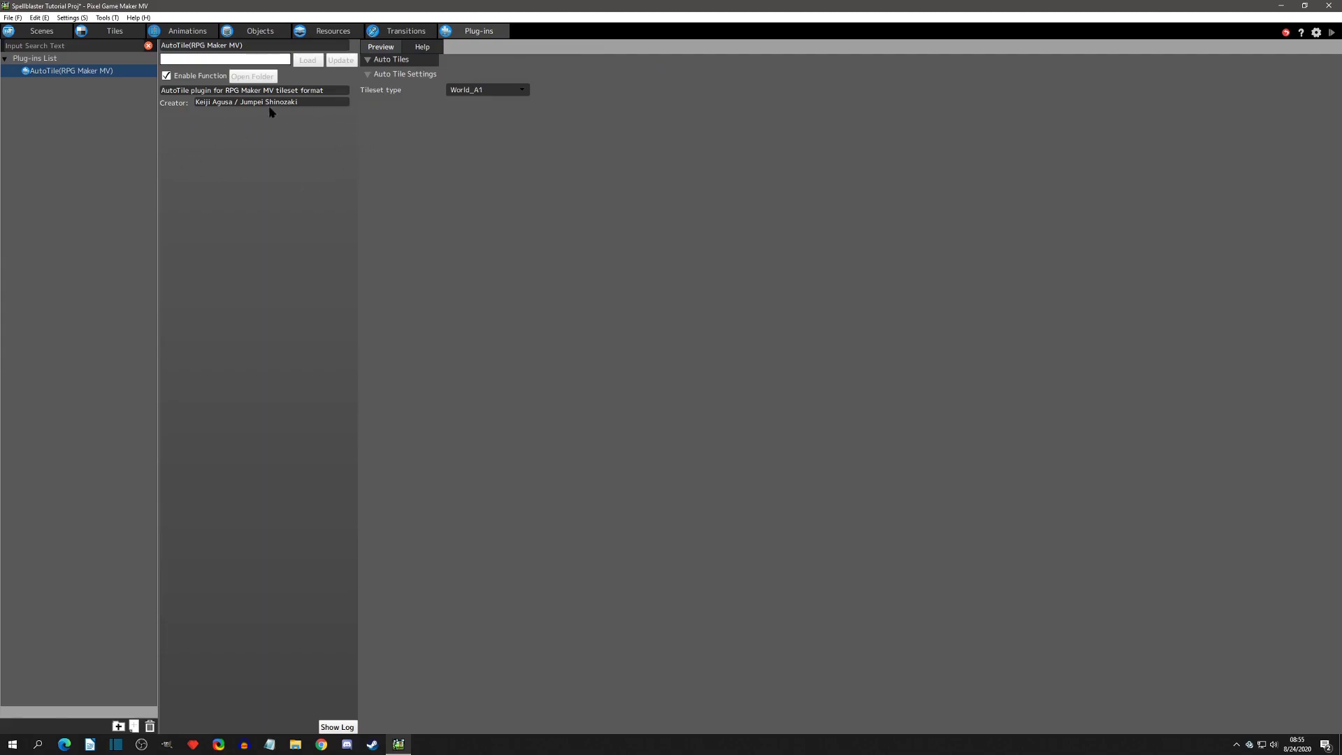
mouse_move(264, 134)
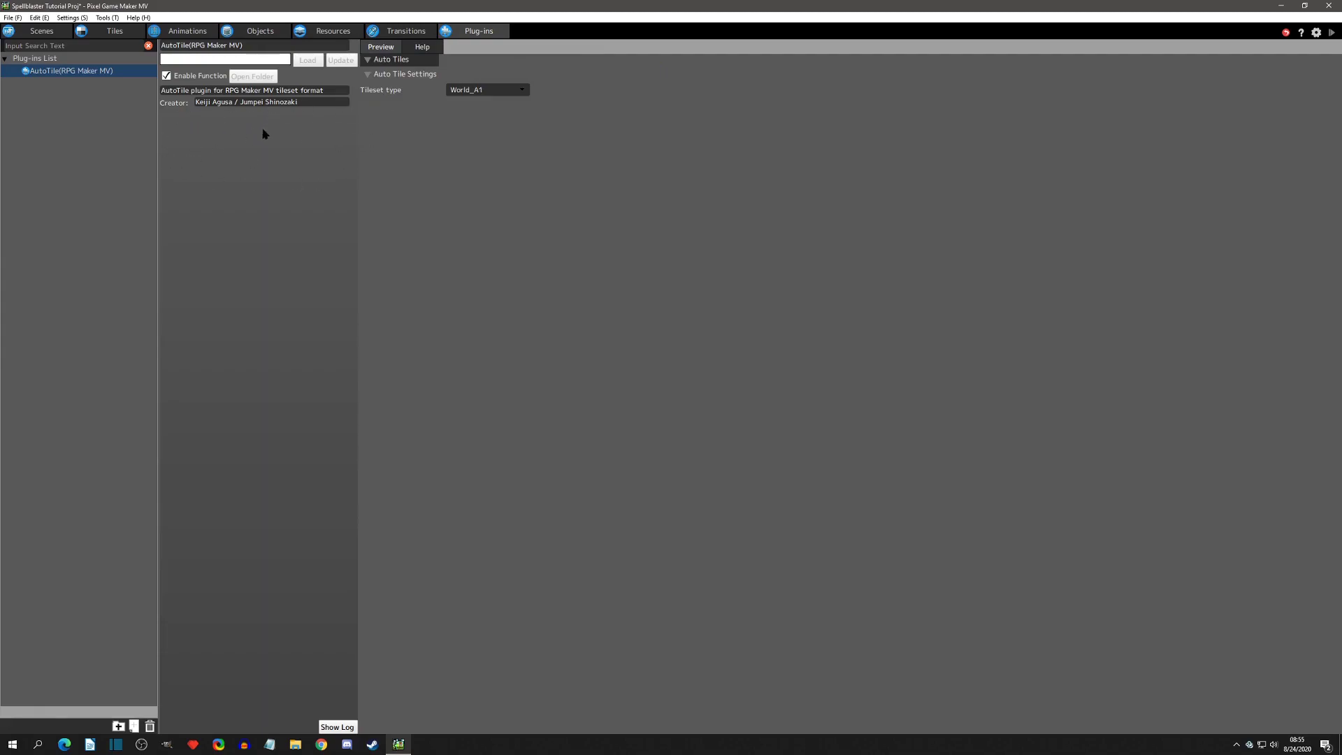
mouse_move(265, 140)
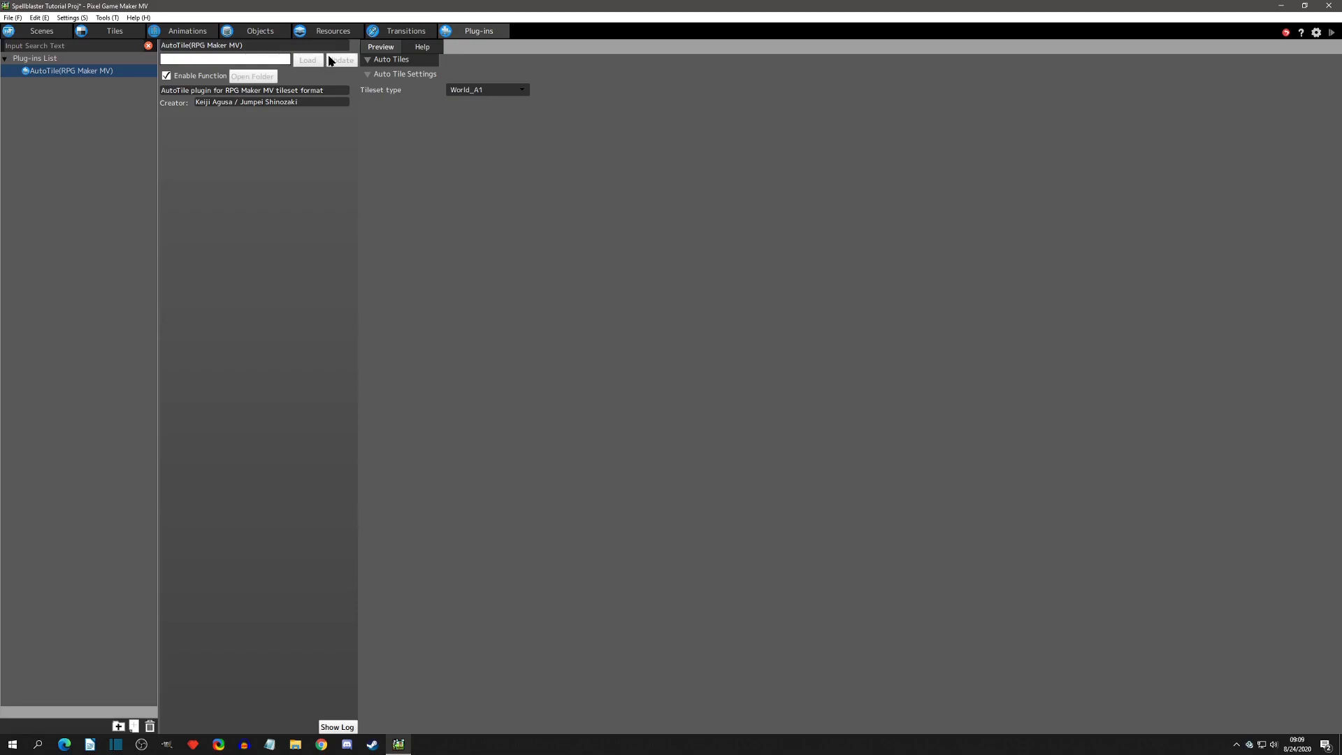
Step: Preview the tileA1_outside water sheet, then the tileA2_outside grass and path sheet in Resources
left_click(332, 31)
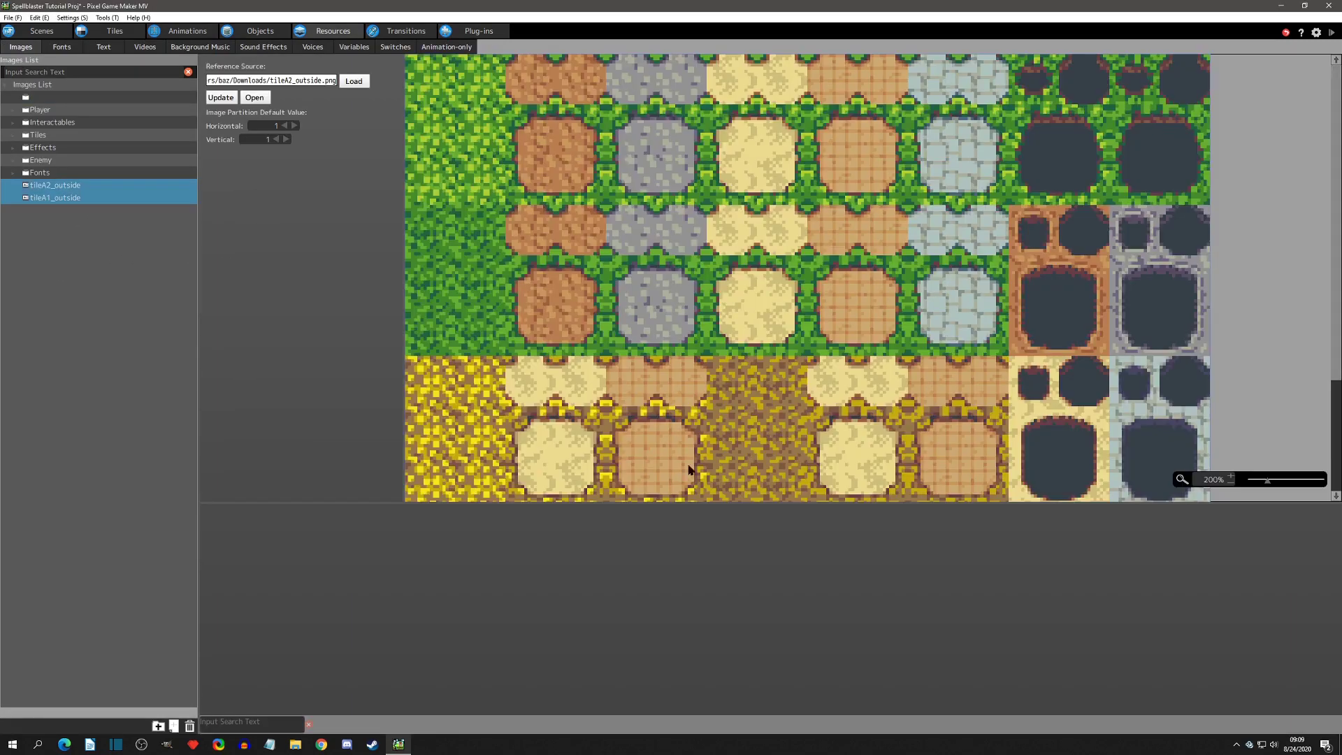
left_click(55, 197)
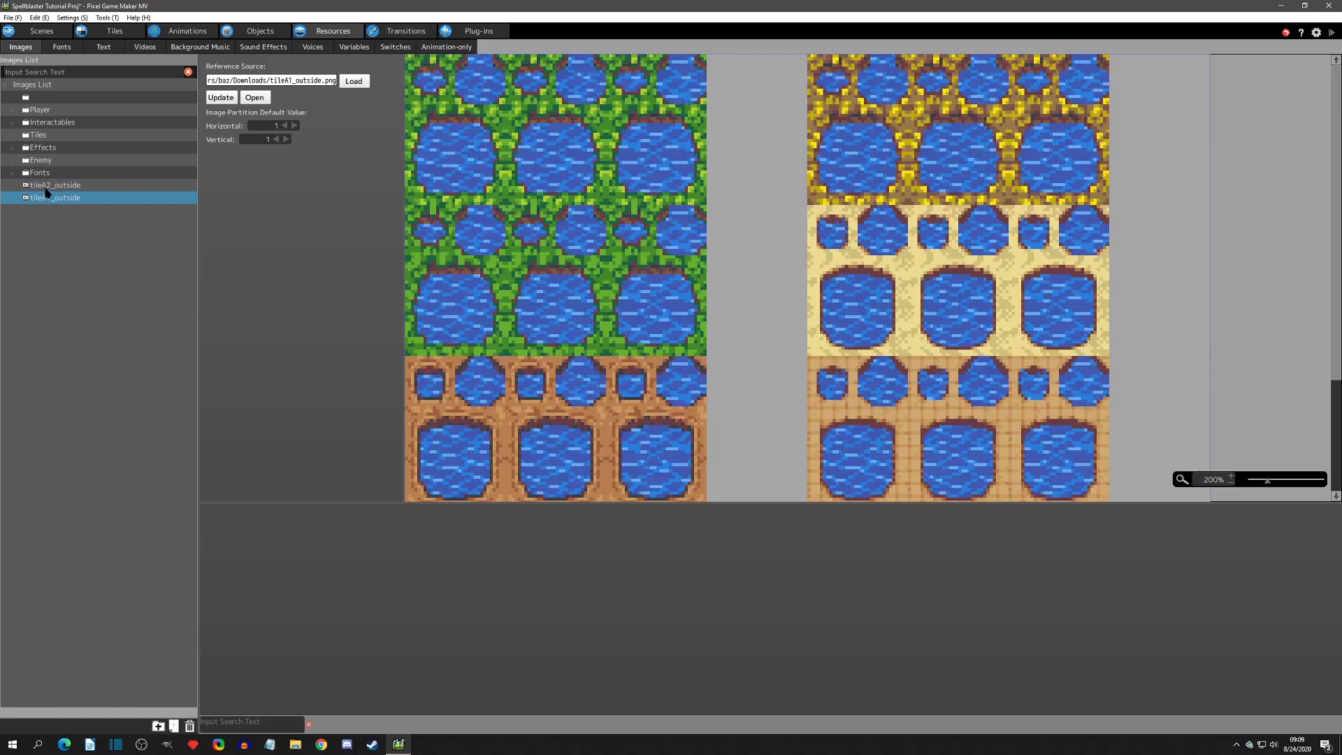
left_click(55, 185)
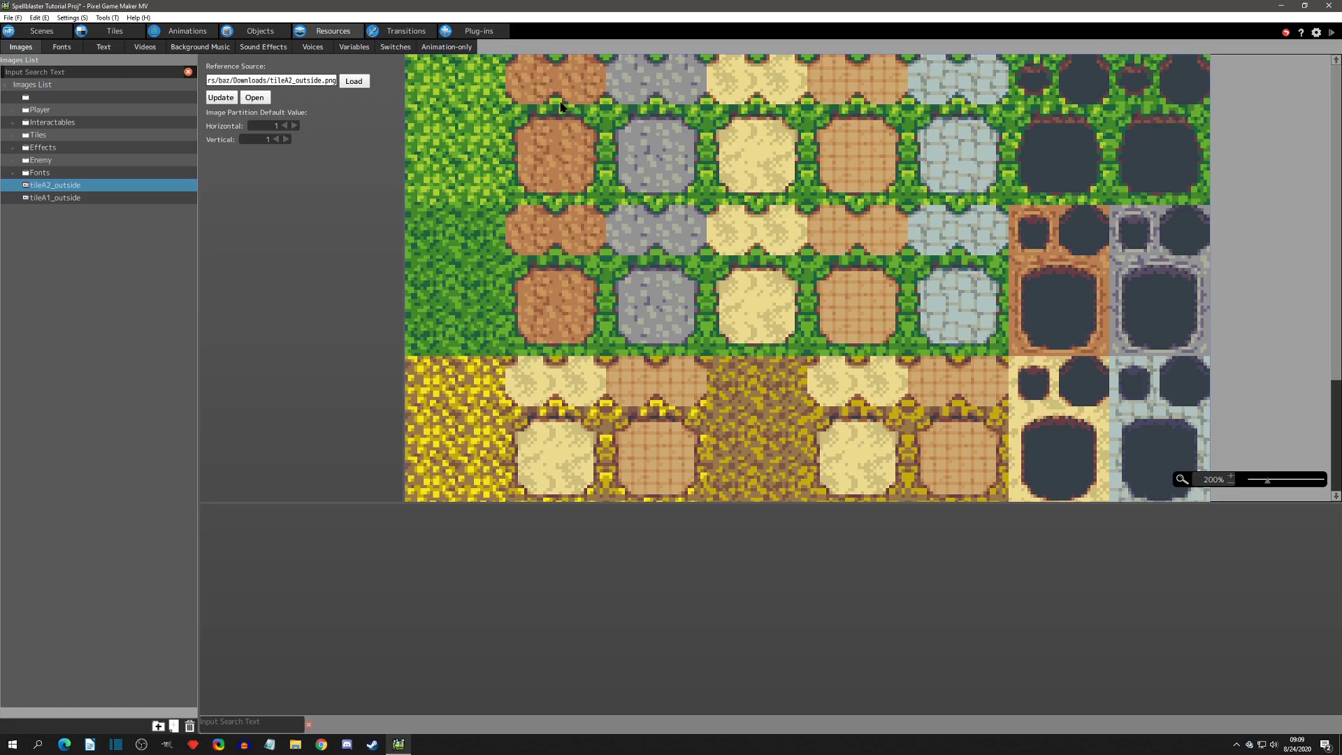
mouse_move(612, 137)
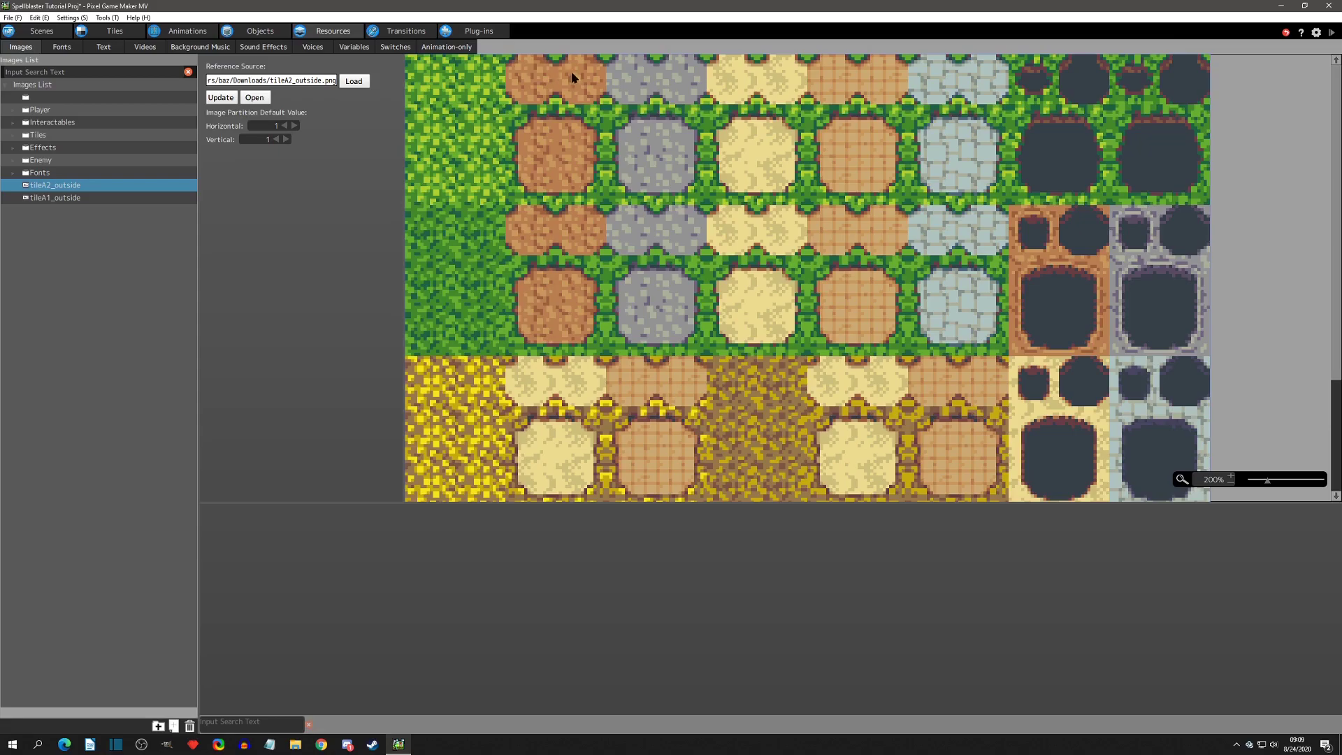
mouse_move(548, 84)
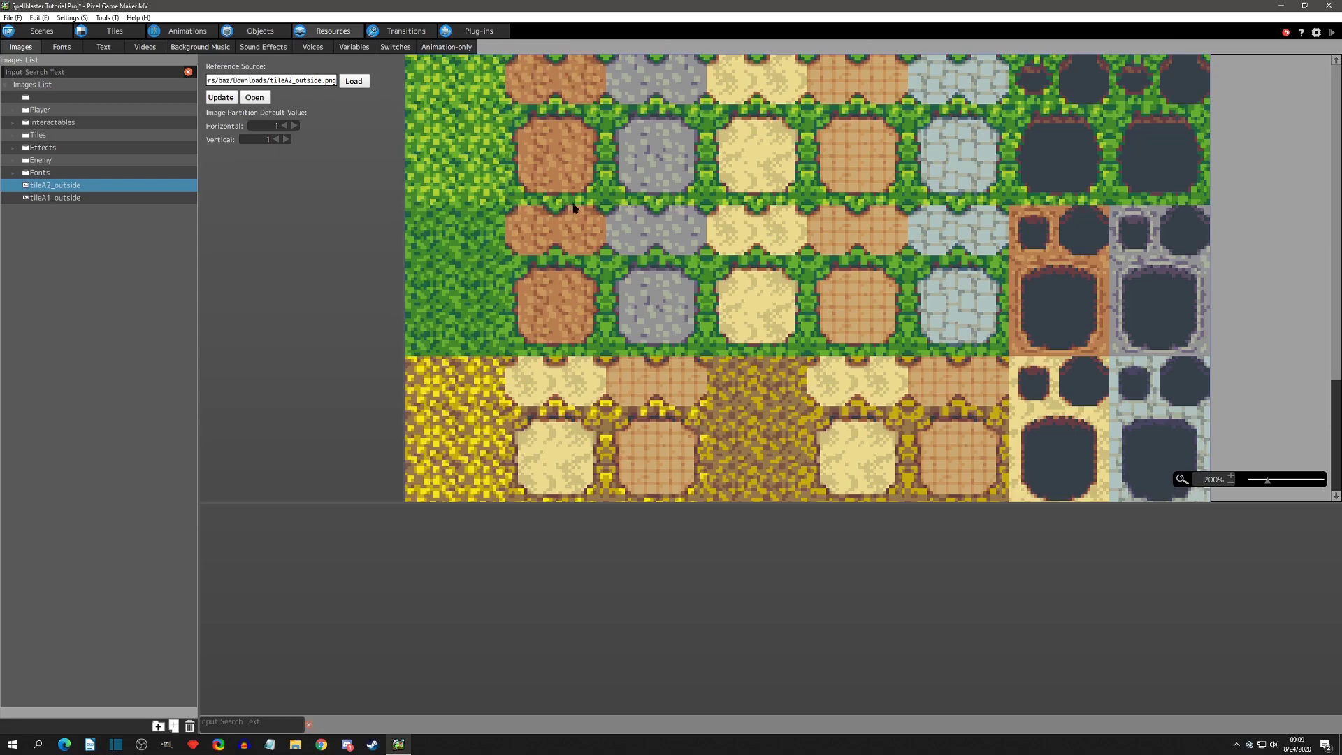
mouse_move(605, 53)
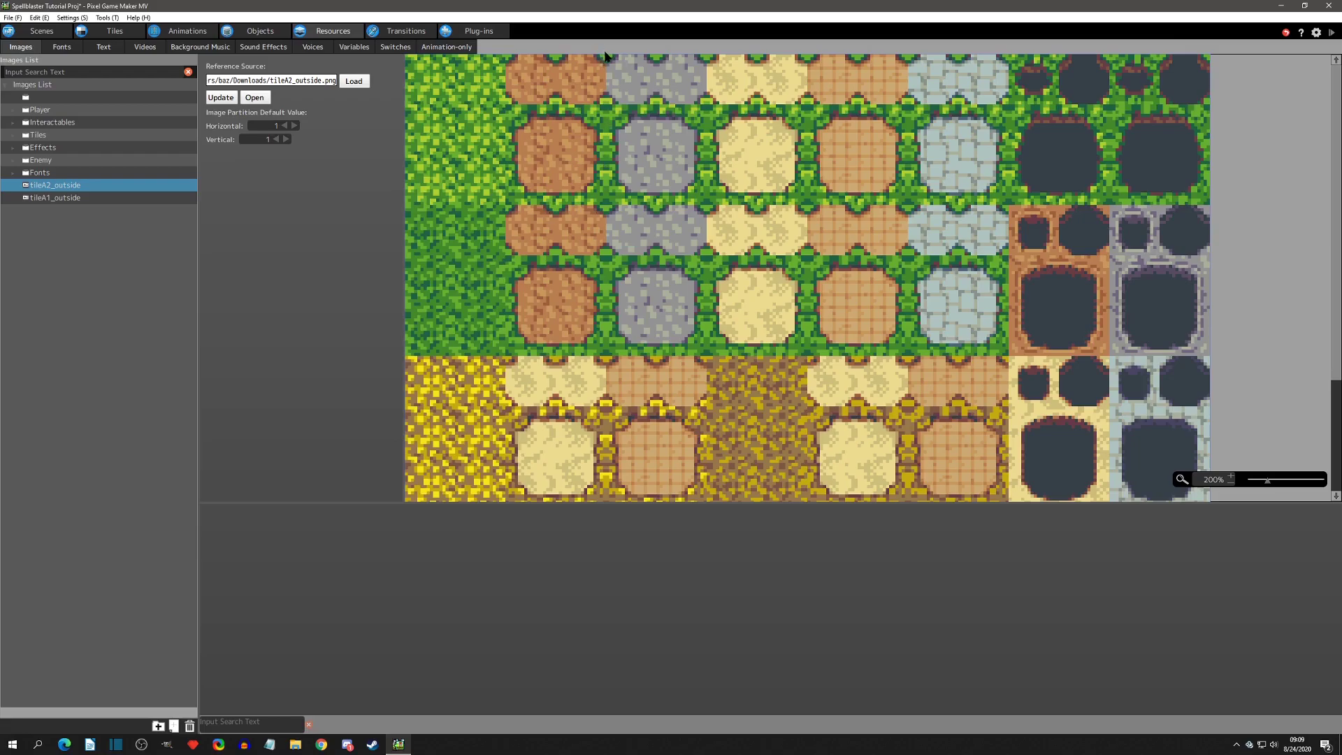
mouse_move(633, 72)
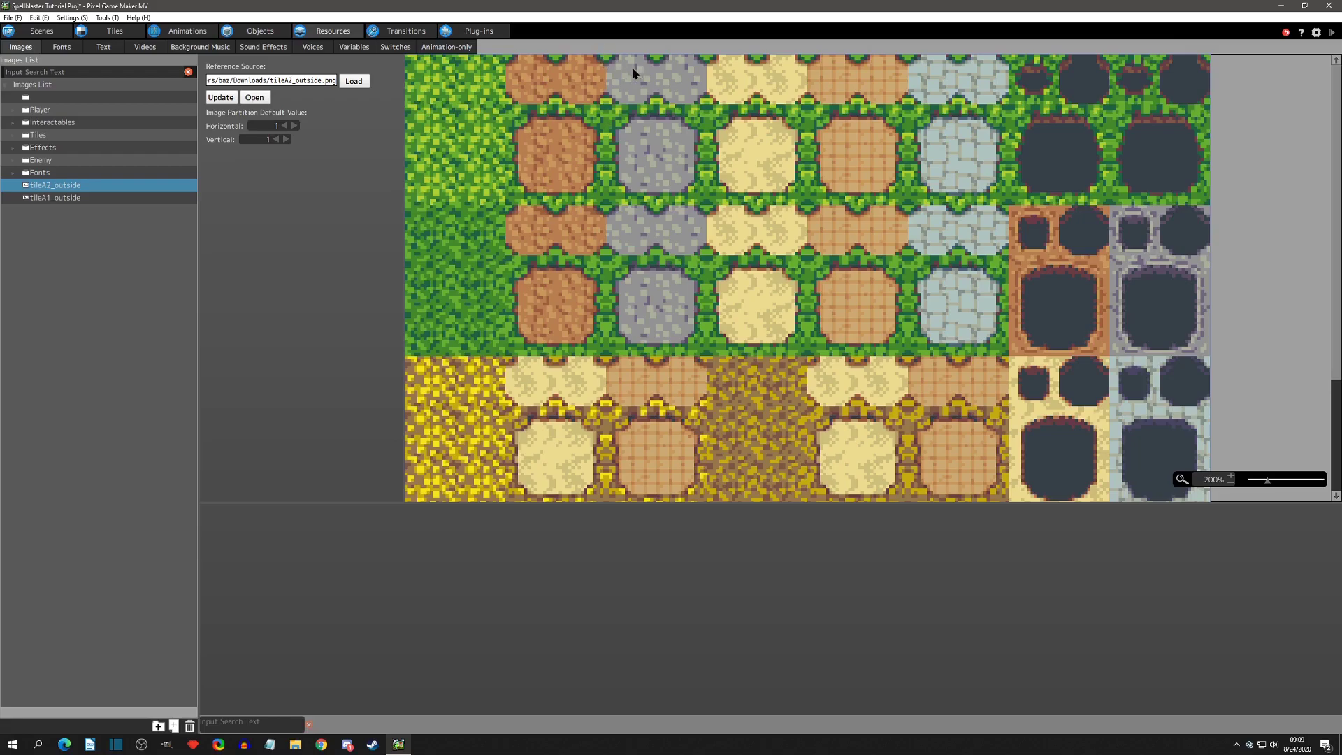
mouse_move(620, 67)
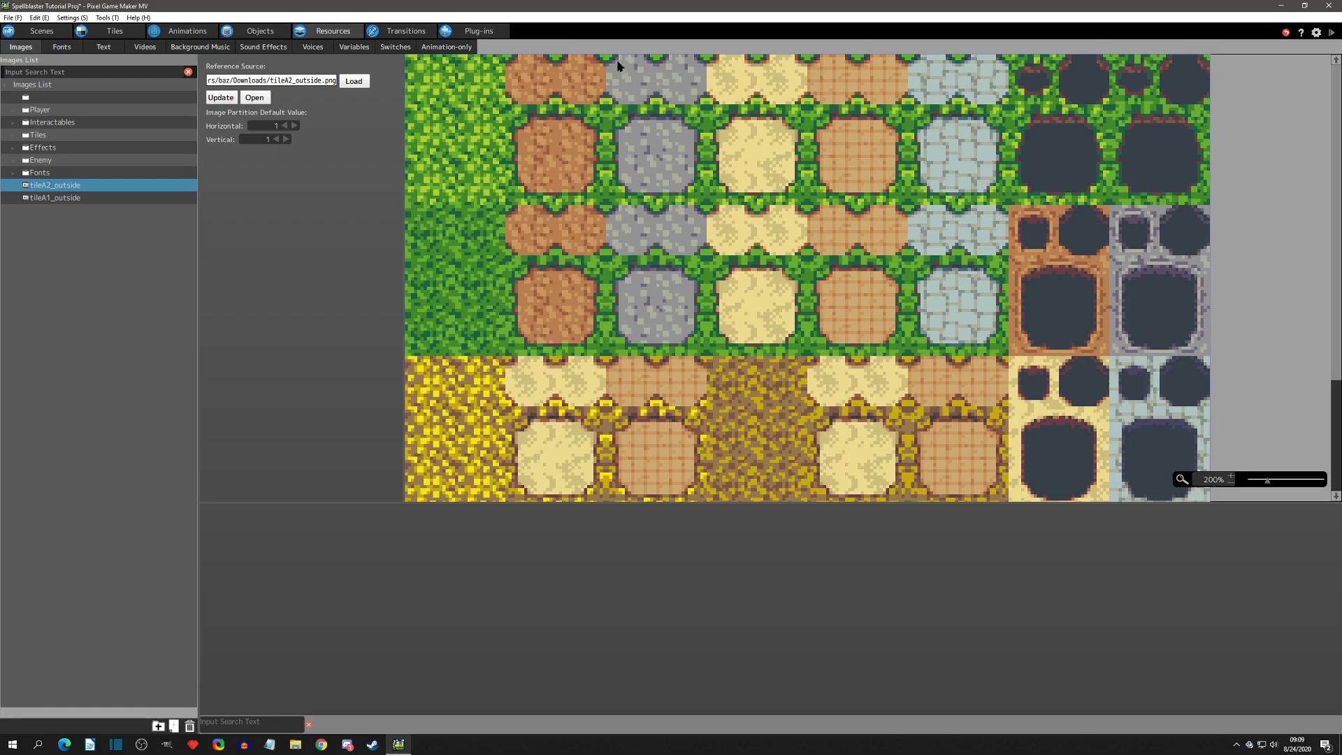
mouse_move(700, 201)
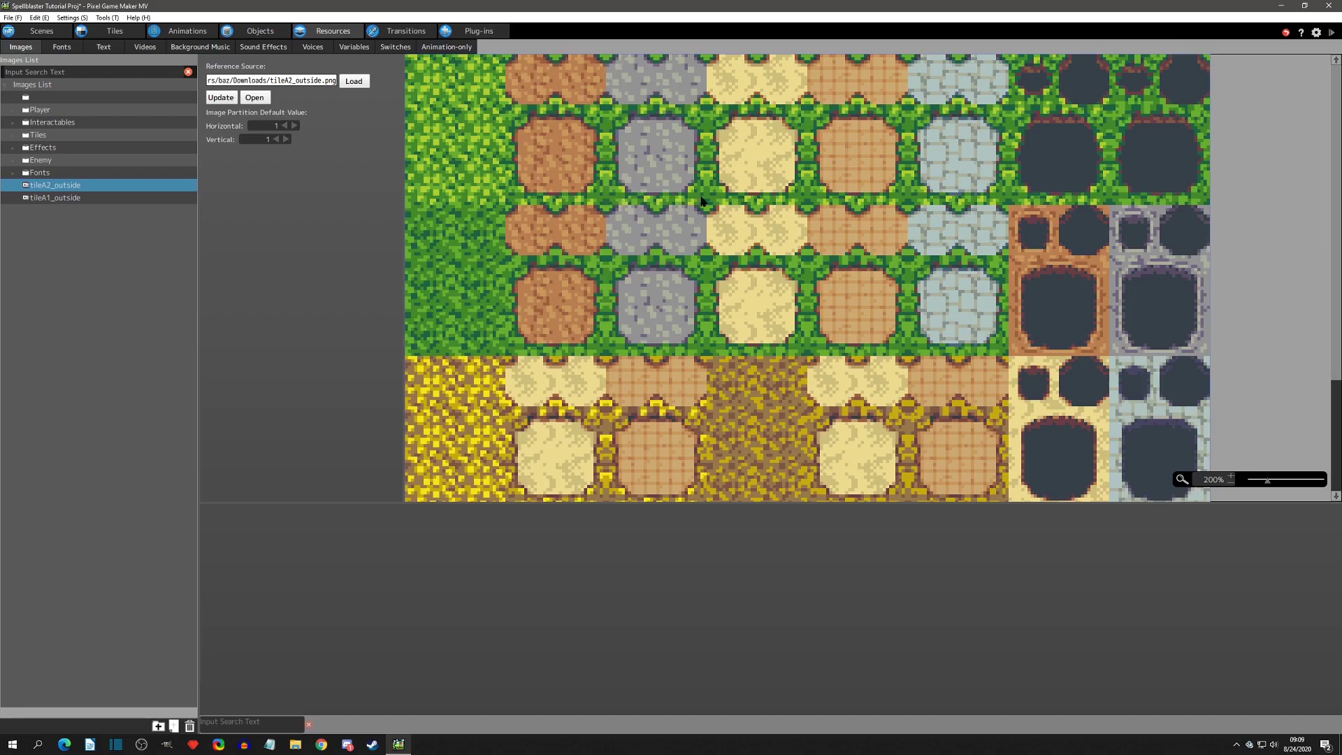
mouse_move(781, 201)
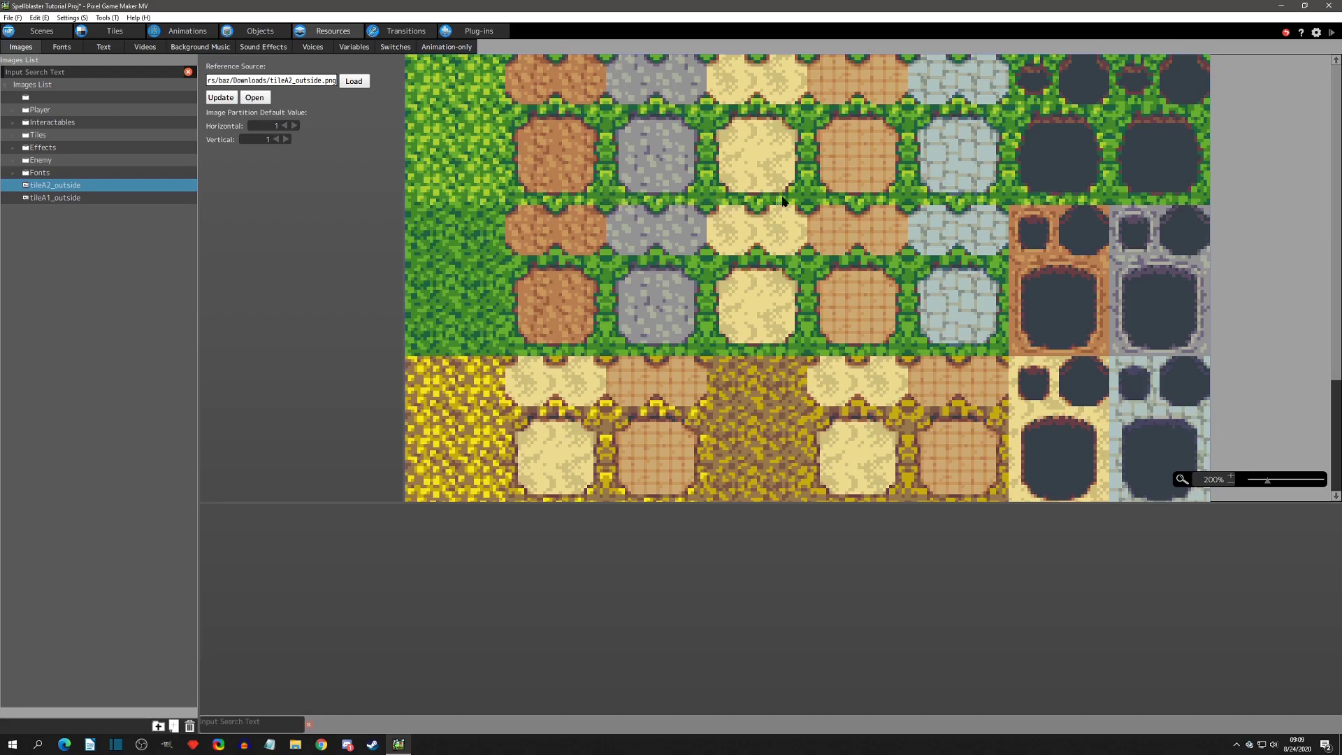
mouse_move(408, 101)
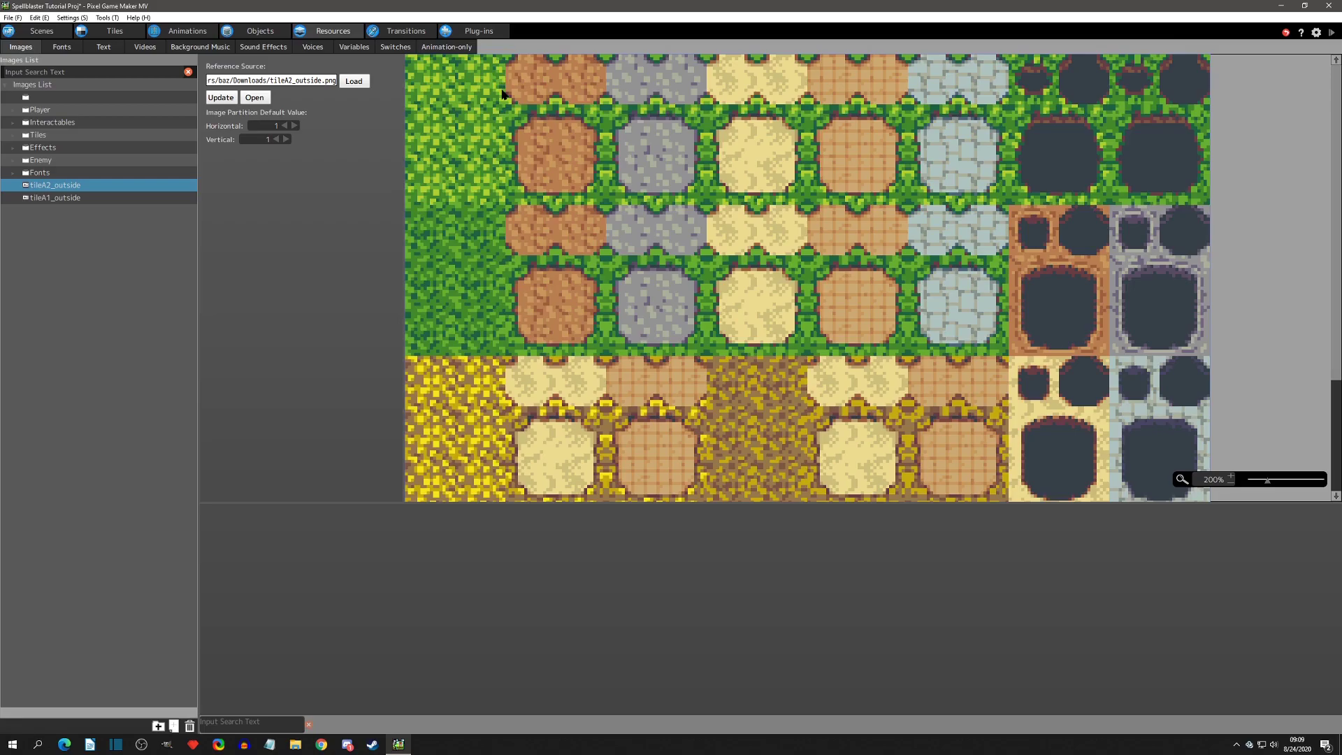
mouse_move(516, 137)
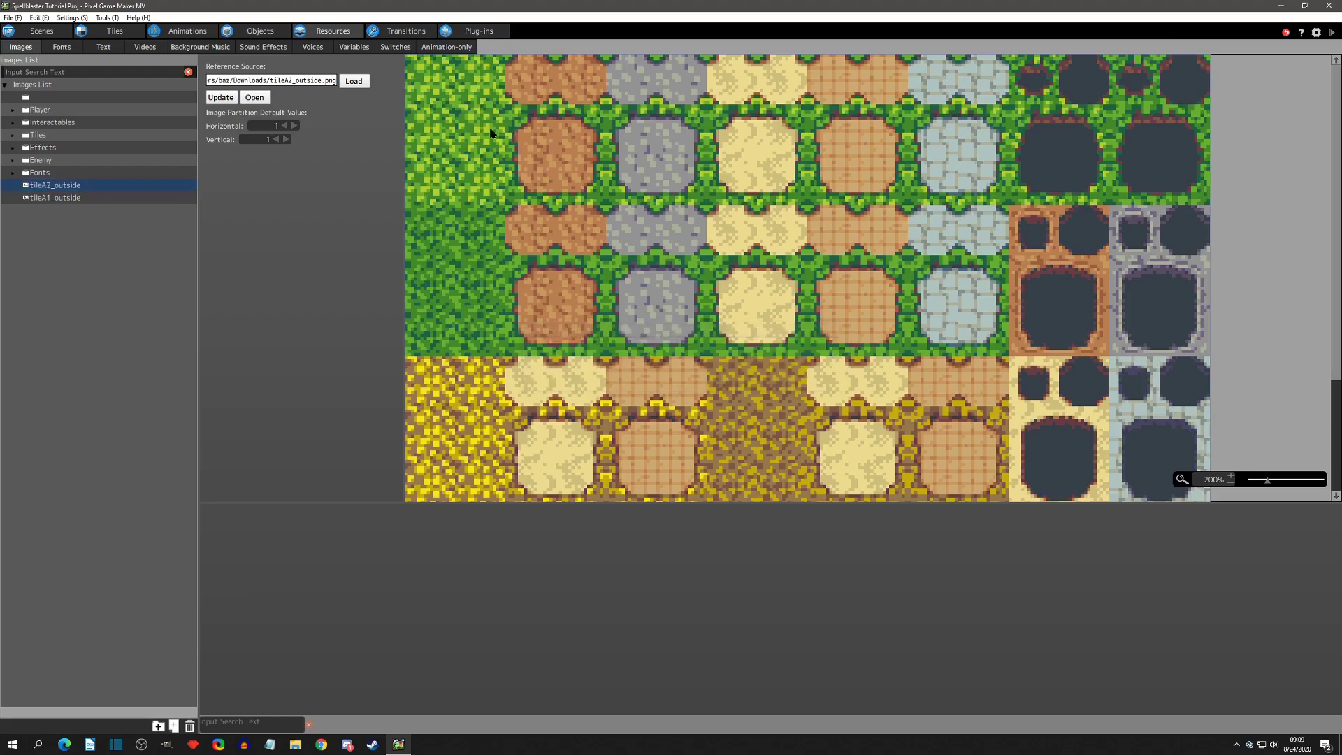
Step: Close the current project and create Project1 from a sample on the start screen
left_click(11, 17)
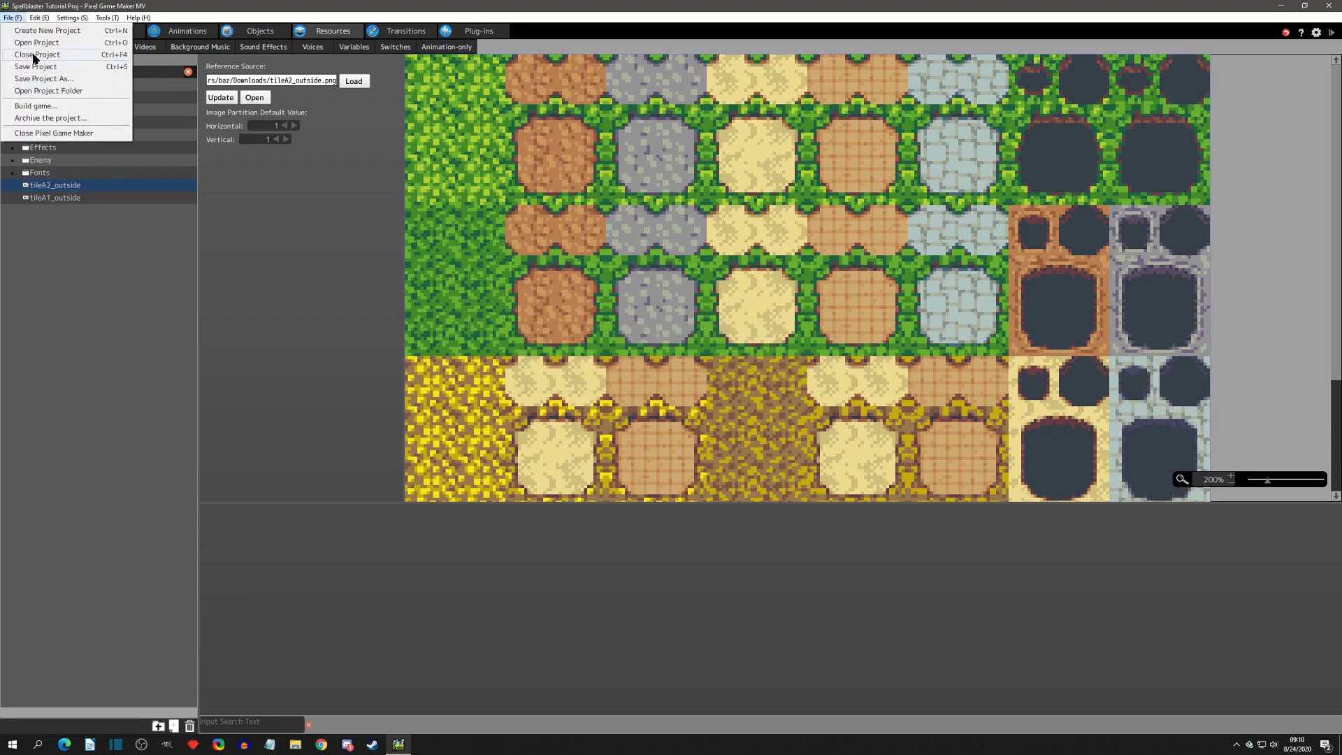
left_click(36, 54)
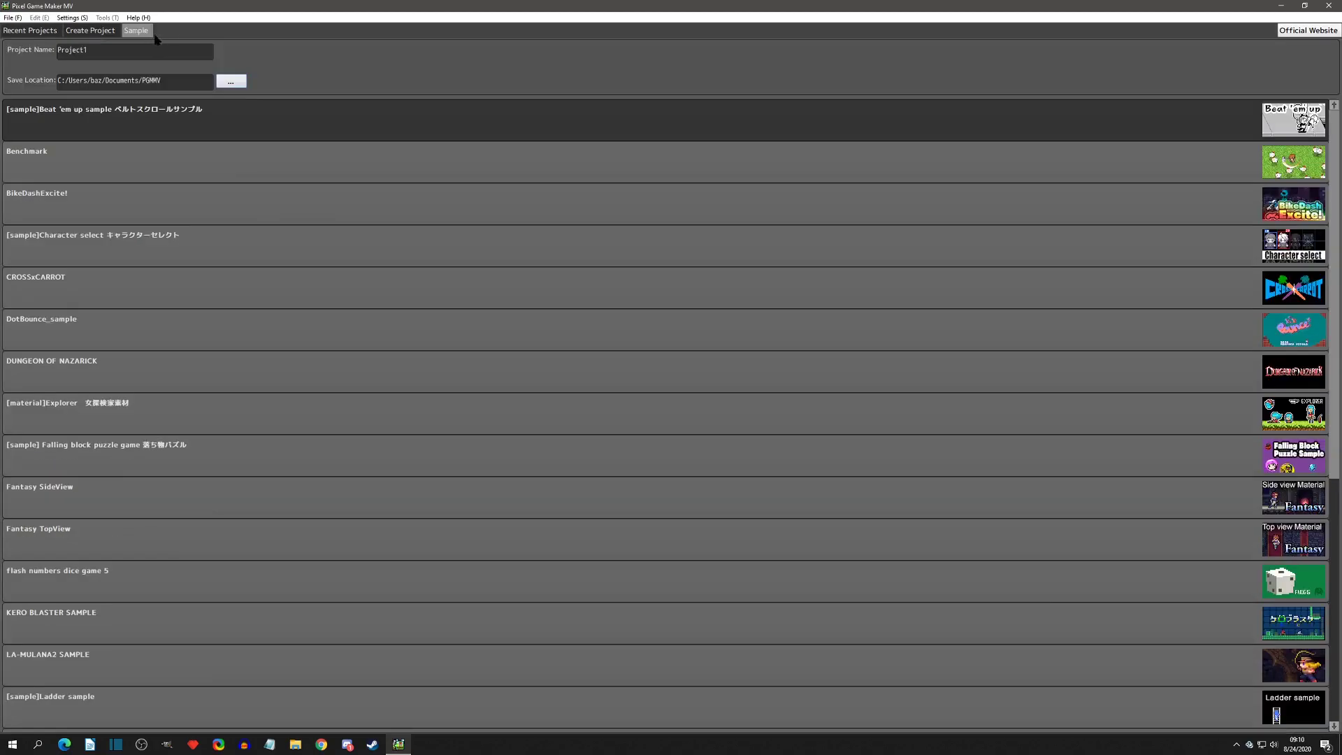
scroll("down", 3)
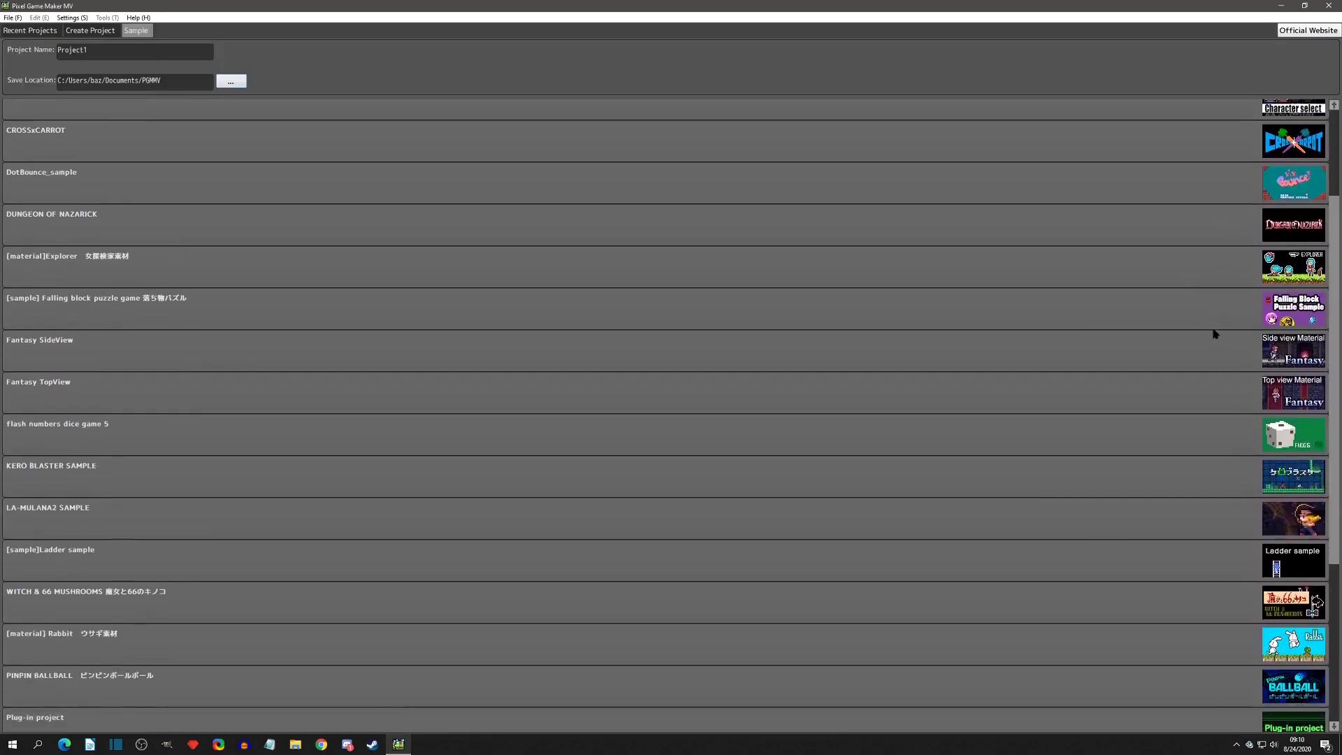
scroll("down", 3)
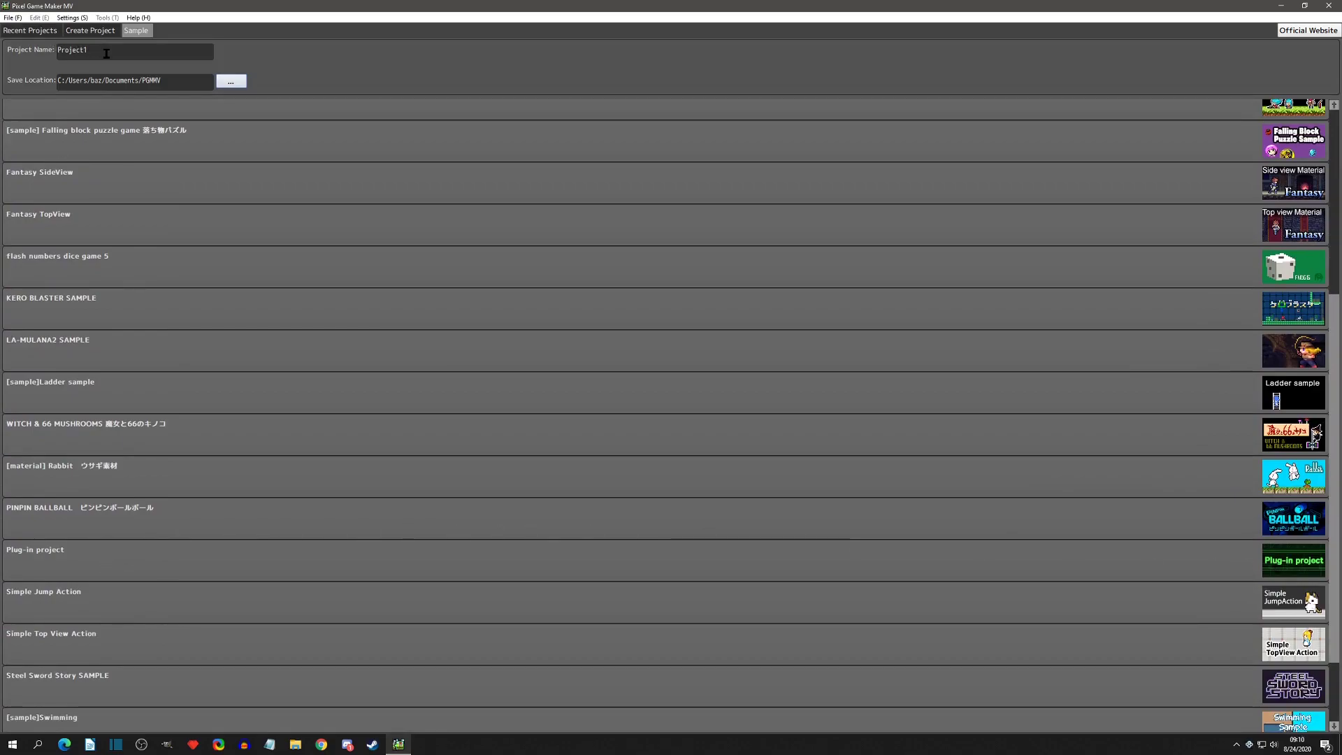
mouse_move(94, 512)
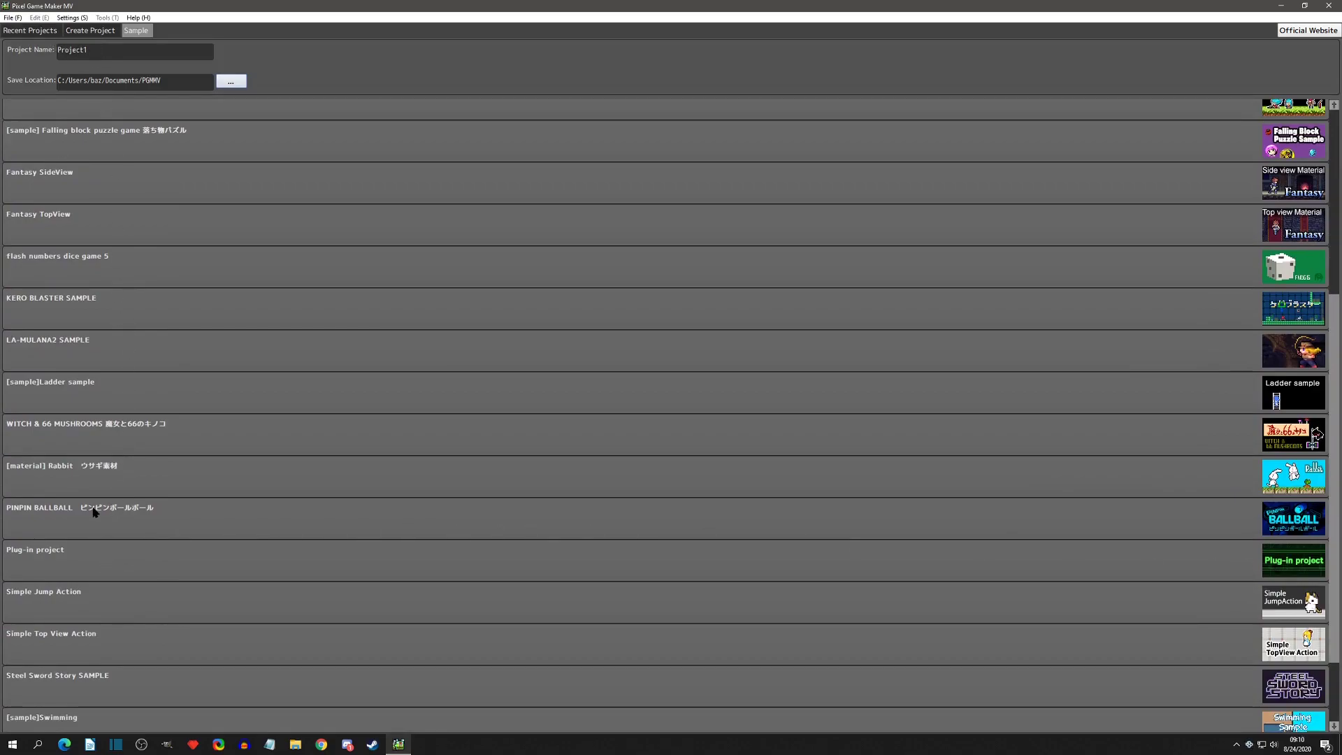
double_click(33, 548)
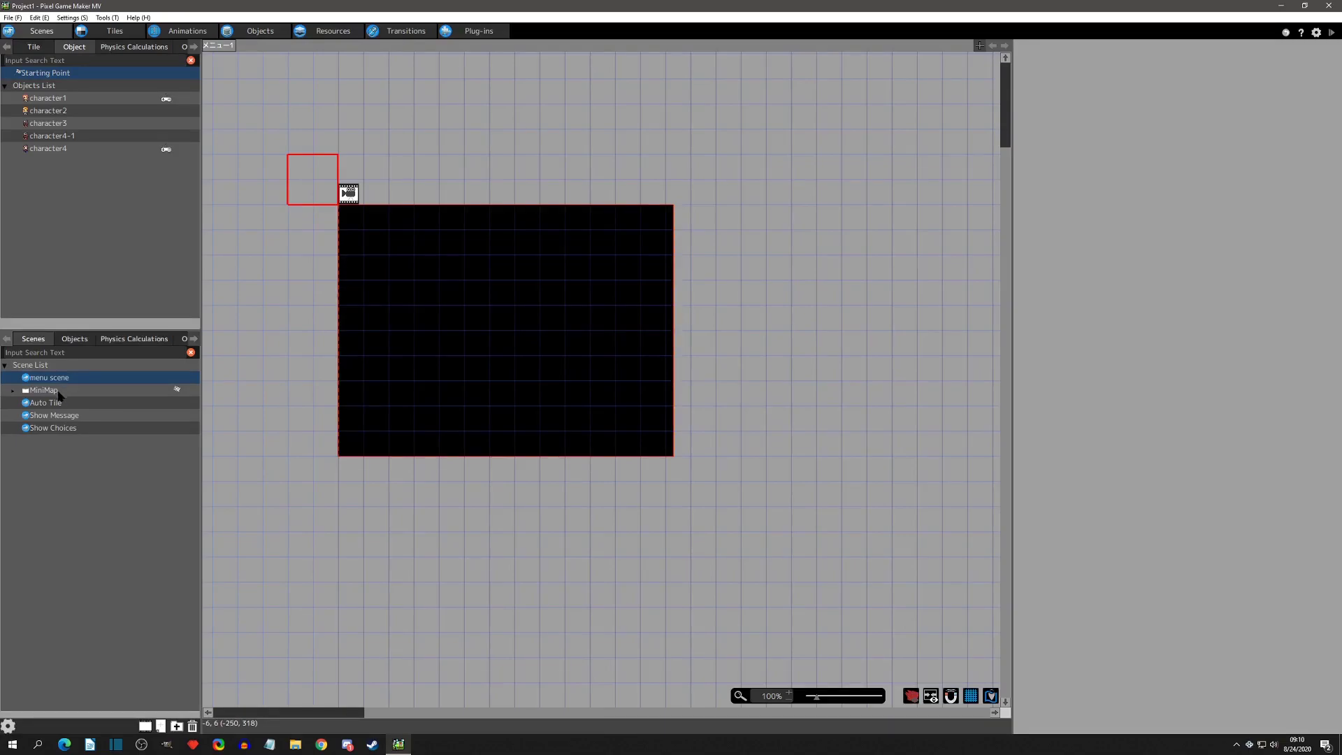
Step: View the sample's Auto Tile scene, then its image resources with the Auto tile folder
left_click(45, 403)
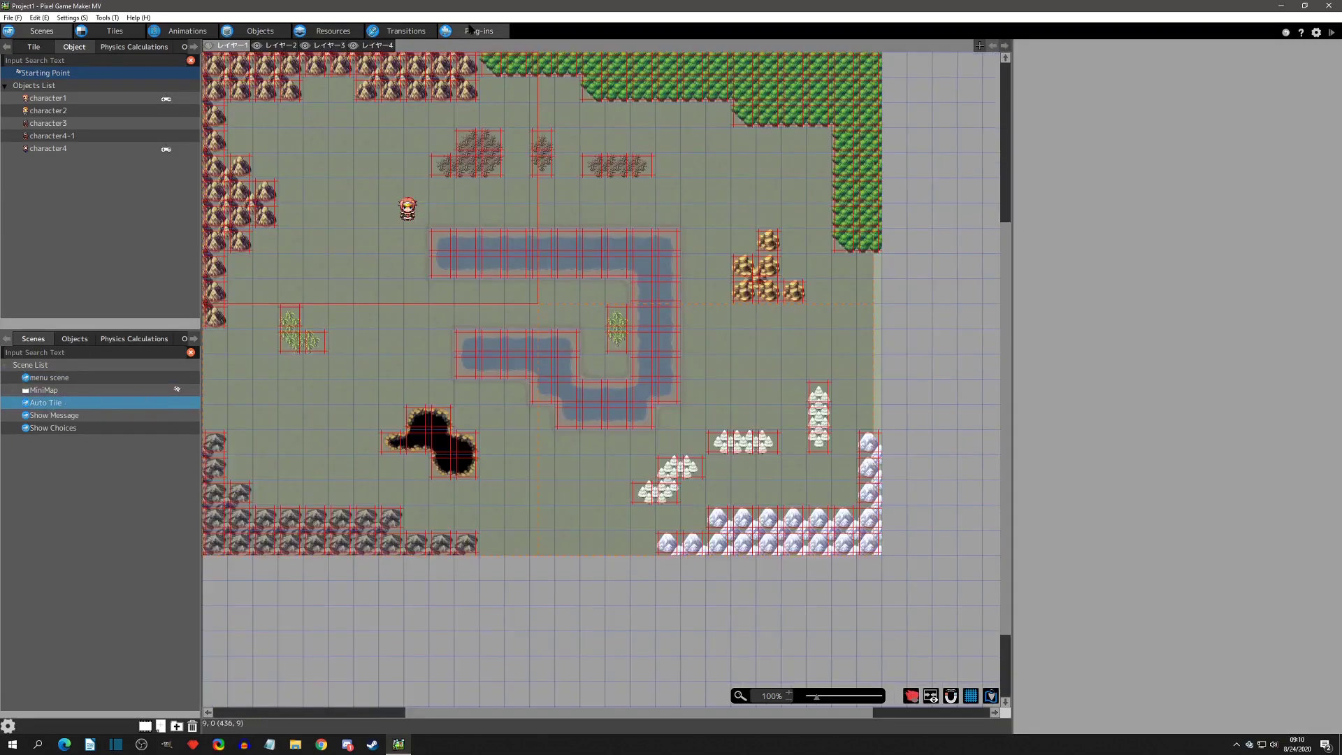
left_click(332, 31)
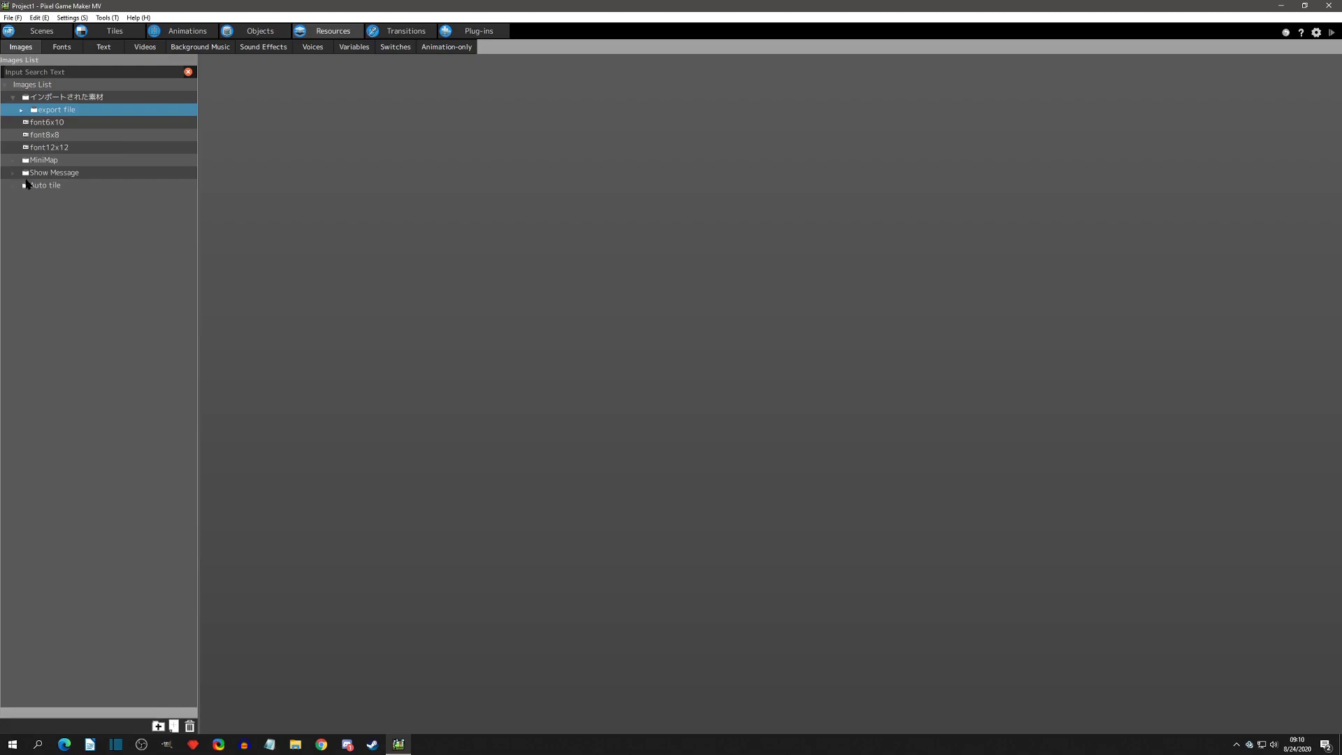
Step: Preview the World_A1, alpha and World_A2 images in the Auto tile folder
left_click(24, 185)
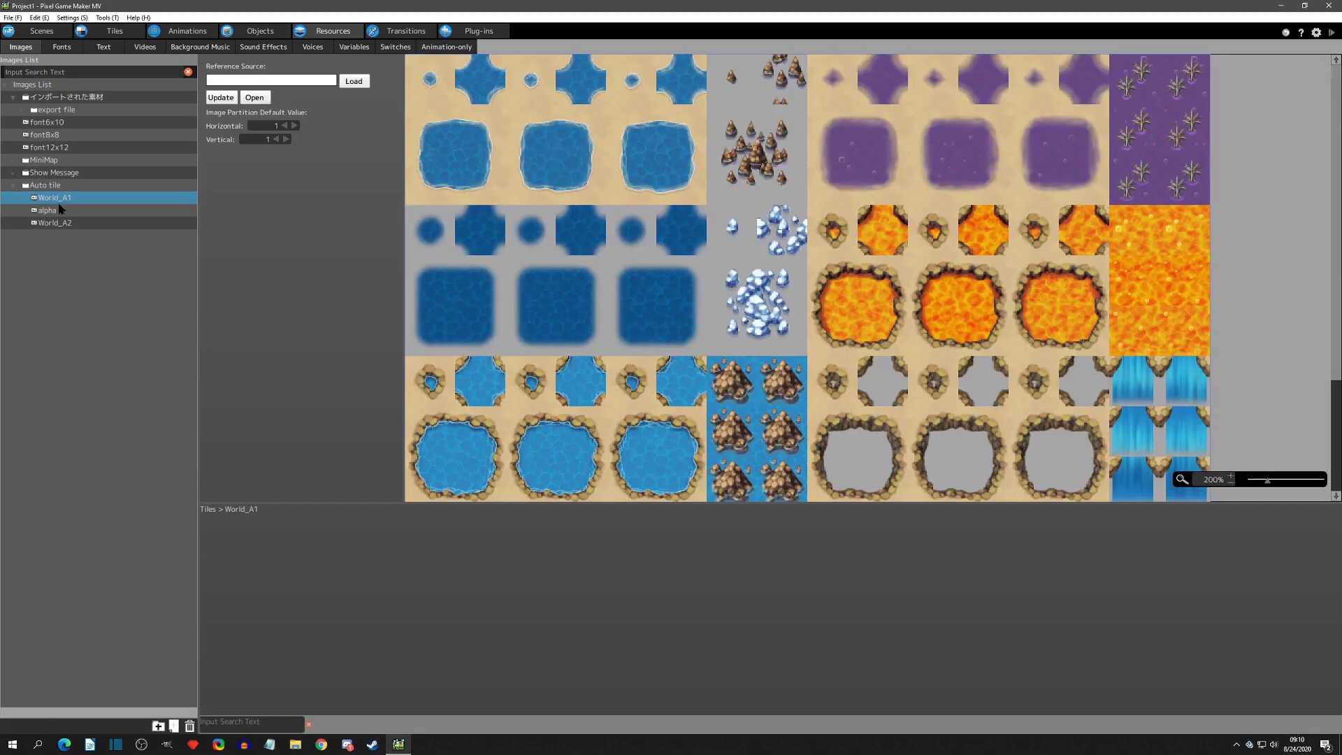
left_click(47, 211)
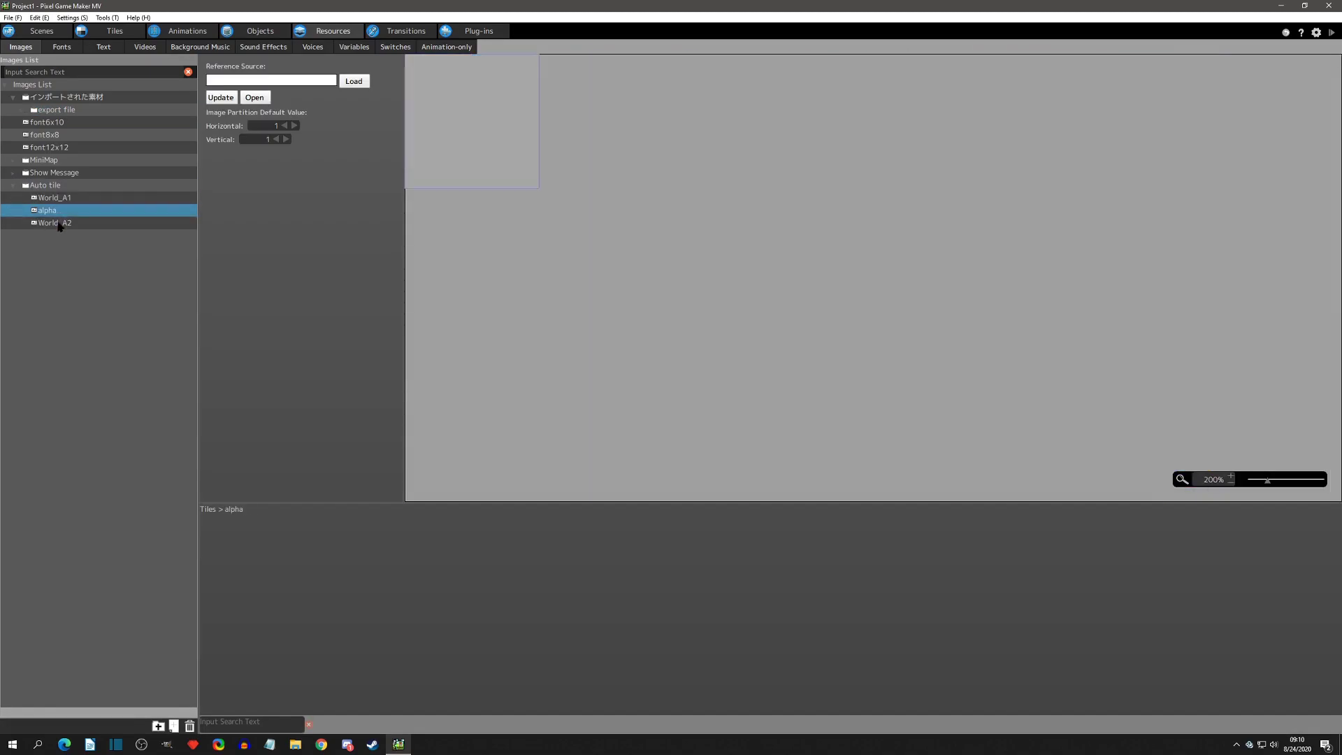
left_click(54, 222)
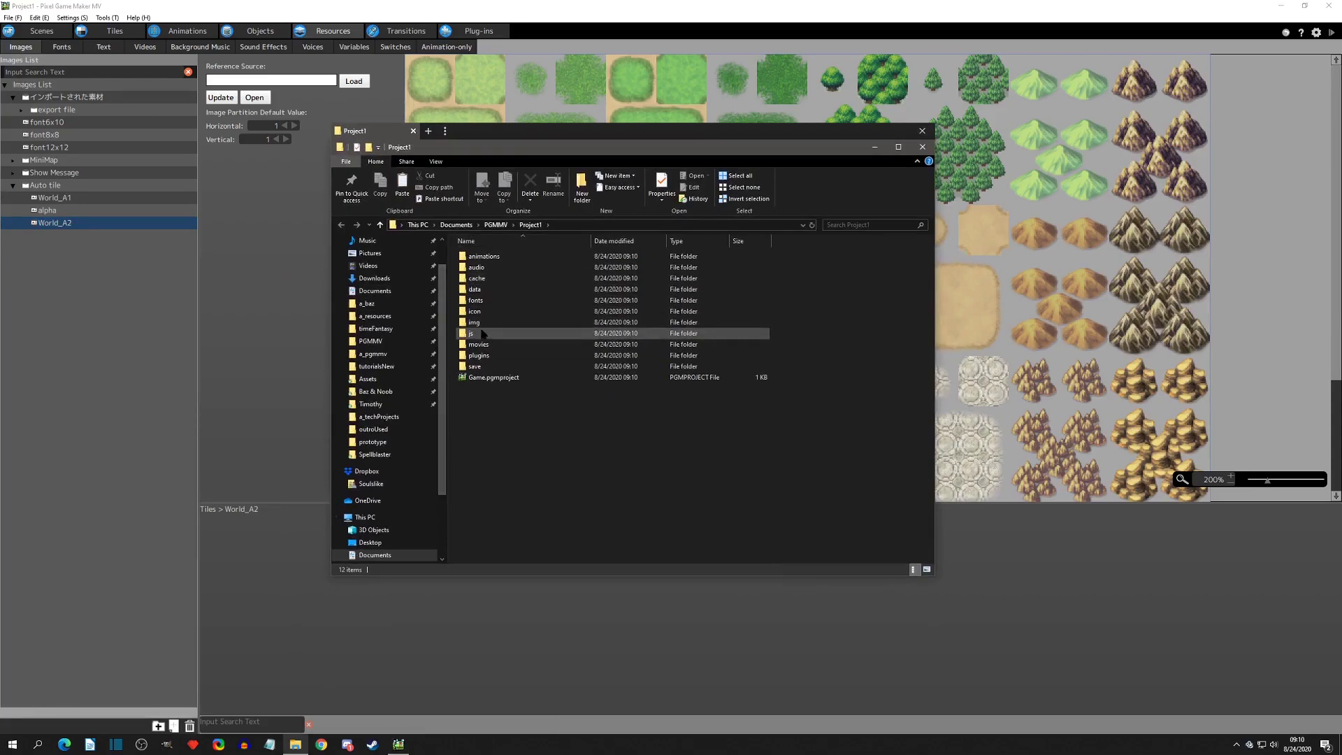
Step: Browse Project1's img folder in File Explorer and inspect the 010.png tileset thumbnail
double_click(474, 322)
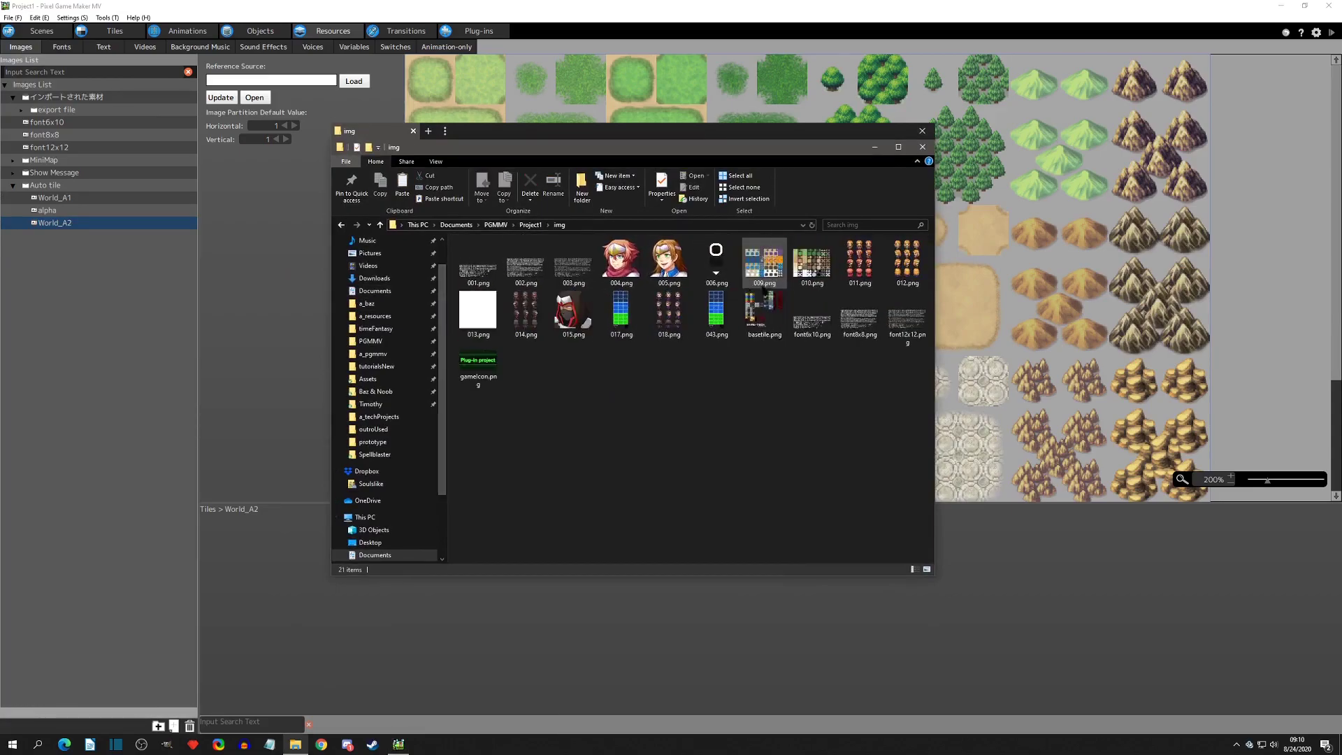
left_click(763, 261)
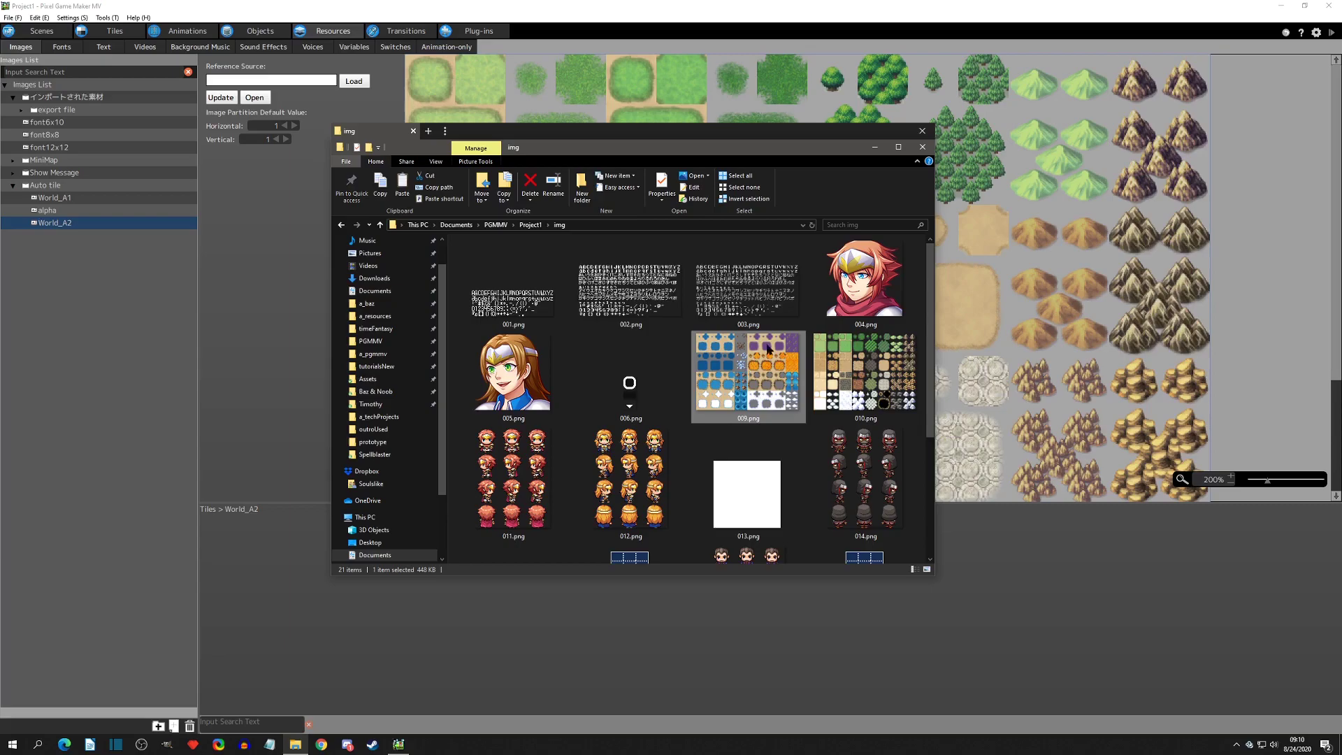
right_click(865, 376)
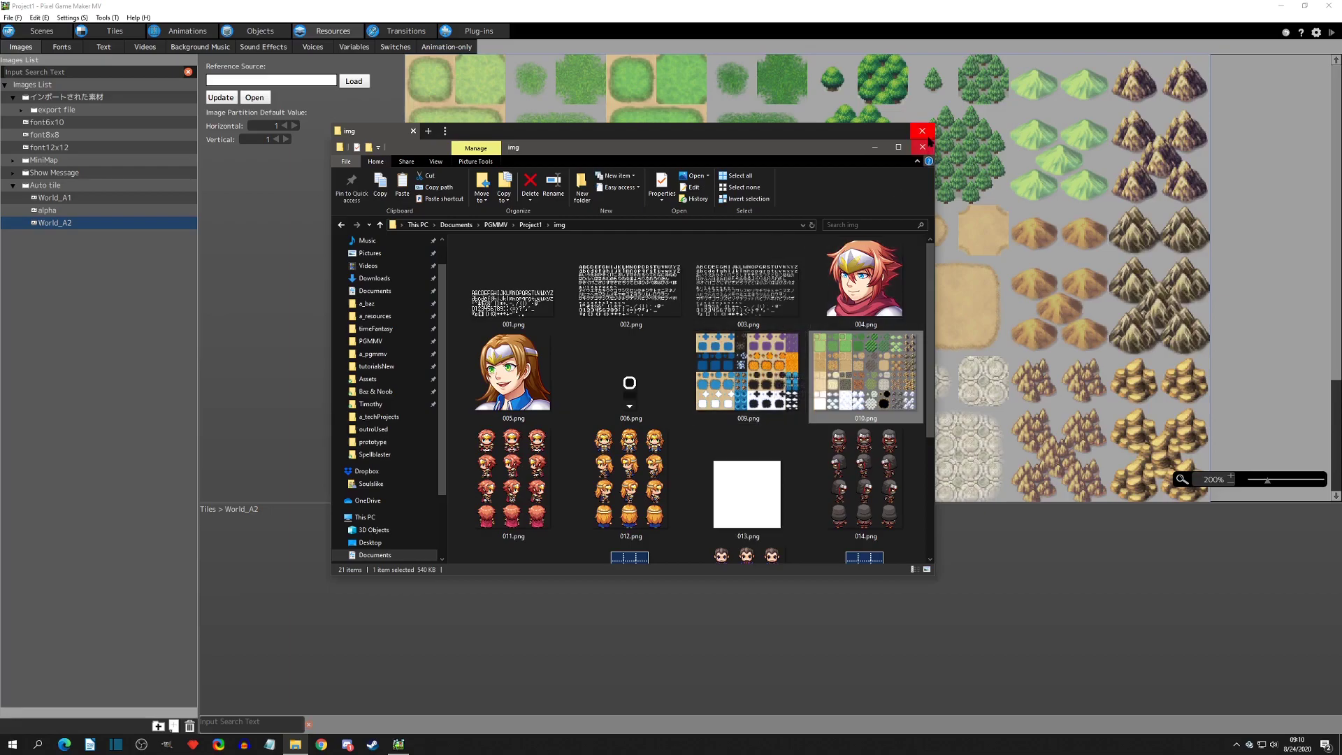
Step: Return to the Spellblaster Tutorial project and go to its tileset list
left_click(921, 131)
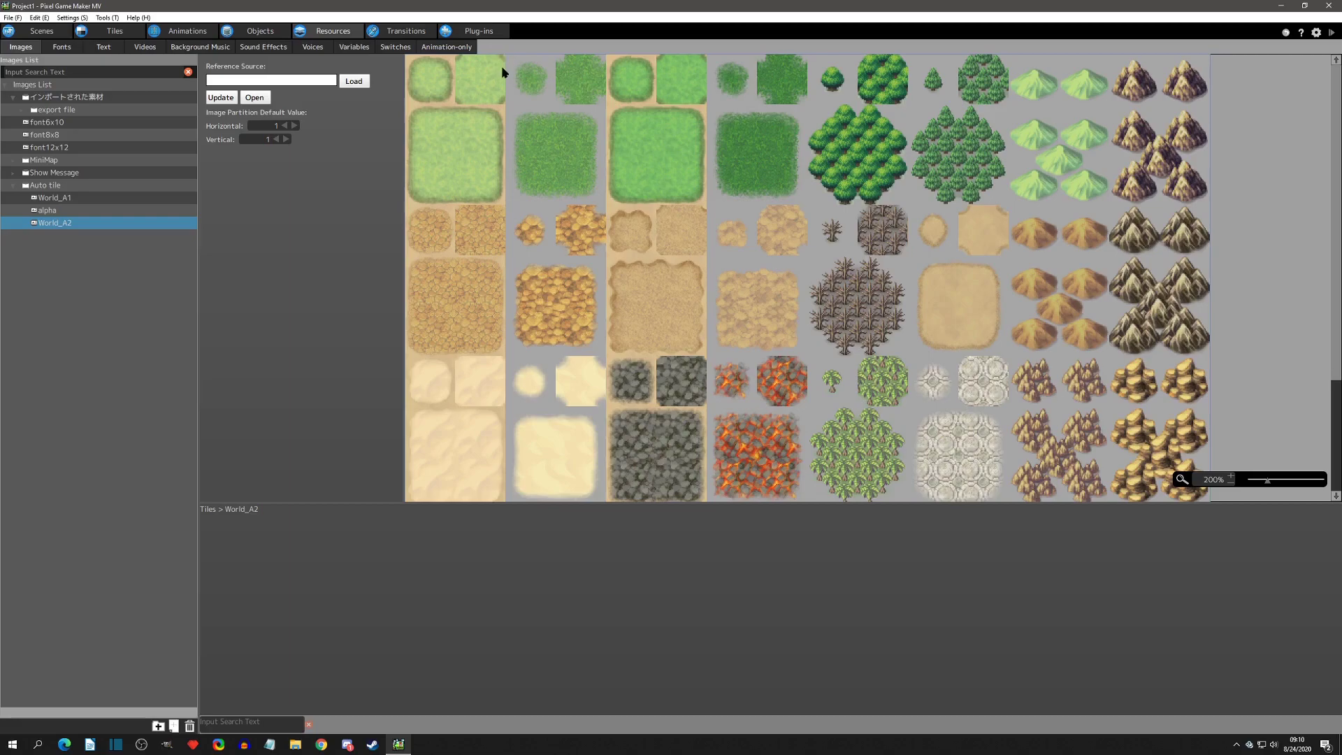
mouse_move(578, 85)
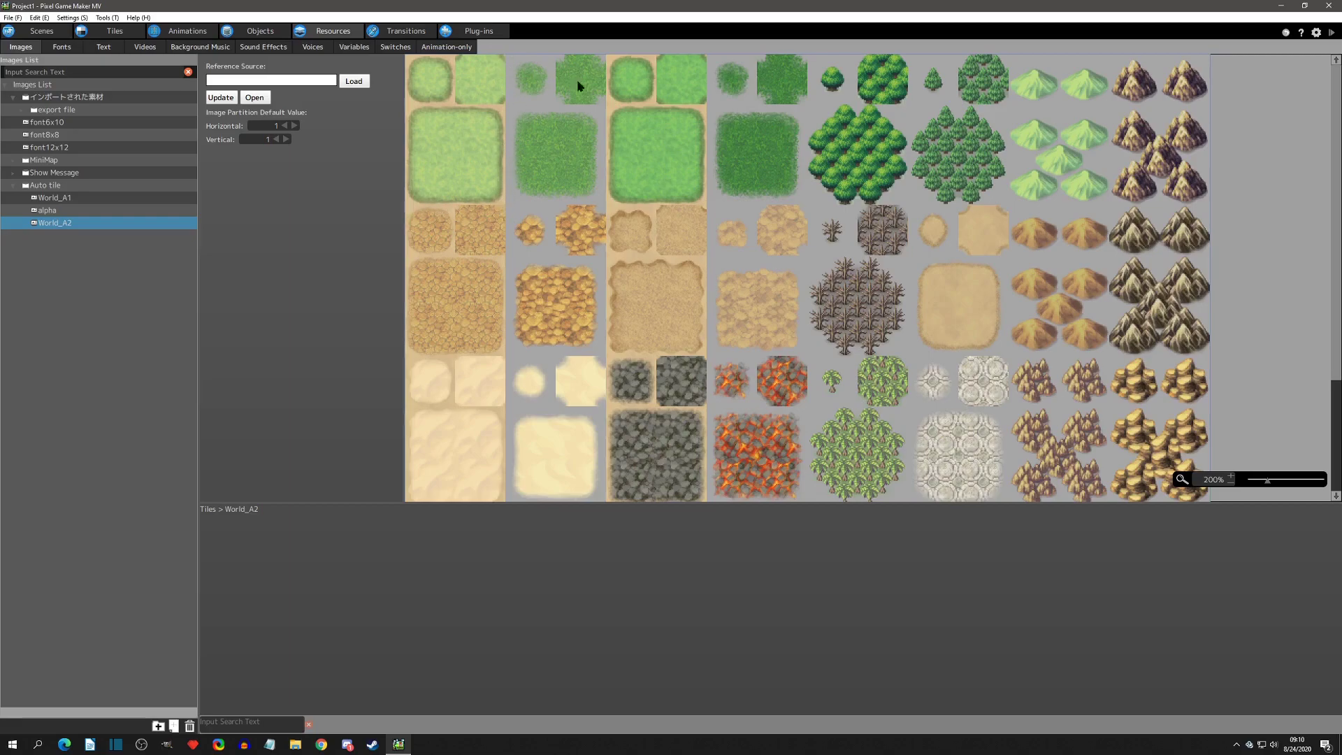
mouse_move(680, 148)
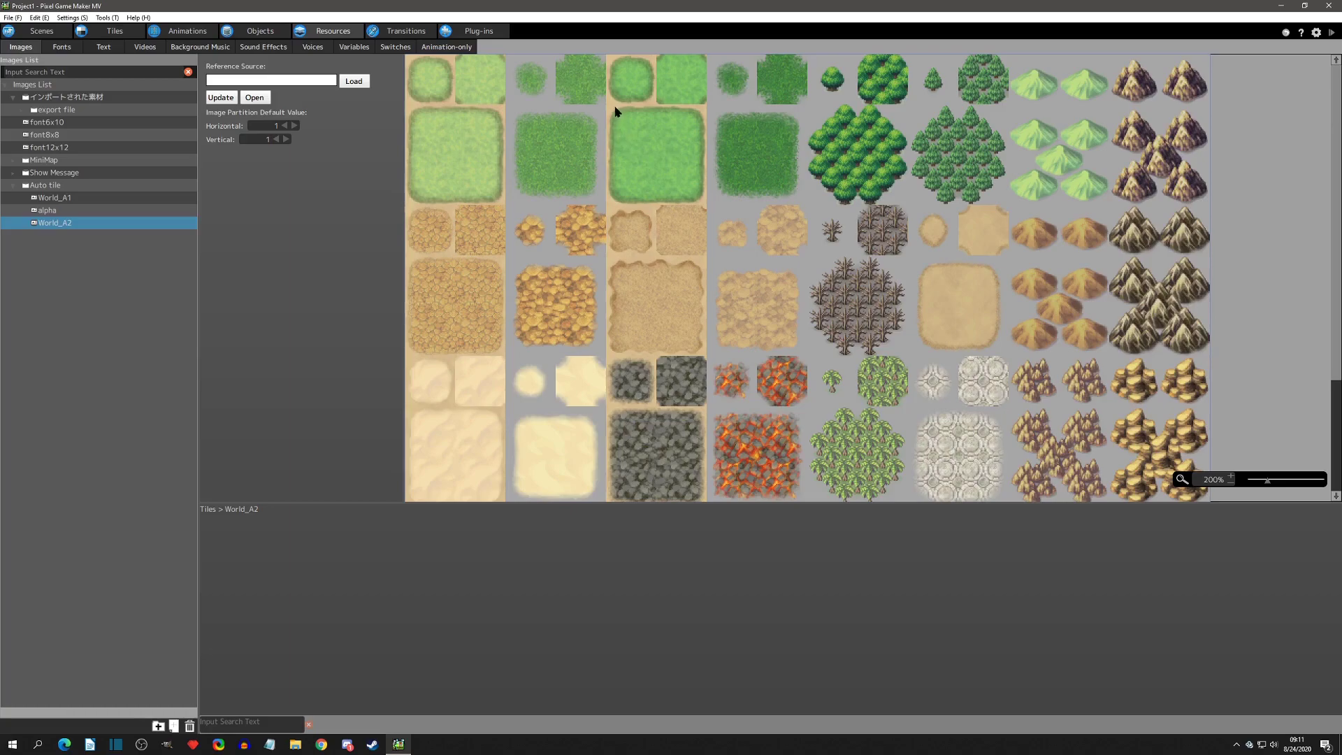
mouse_move(614, 112)
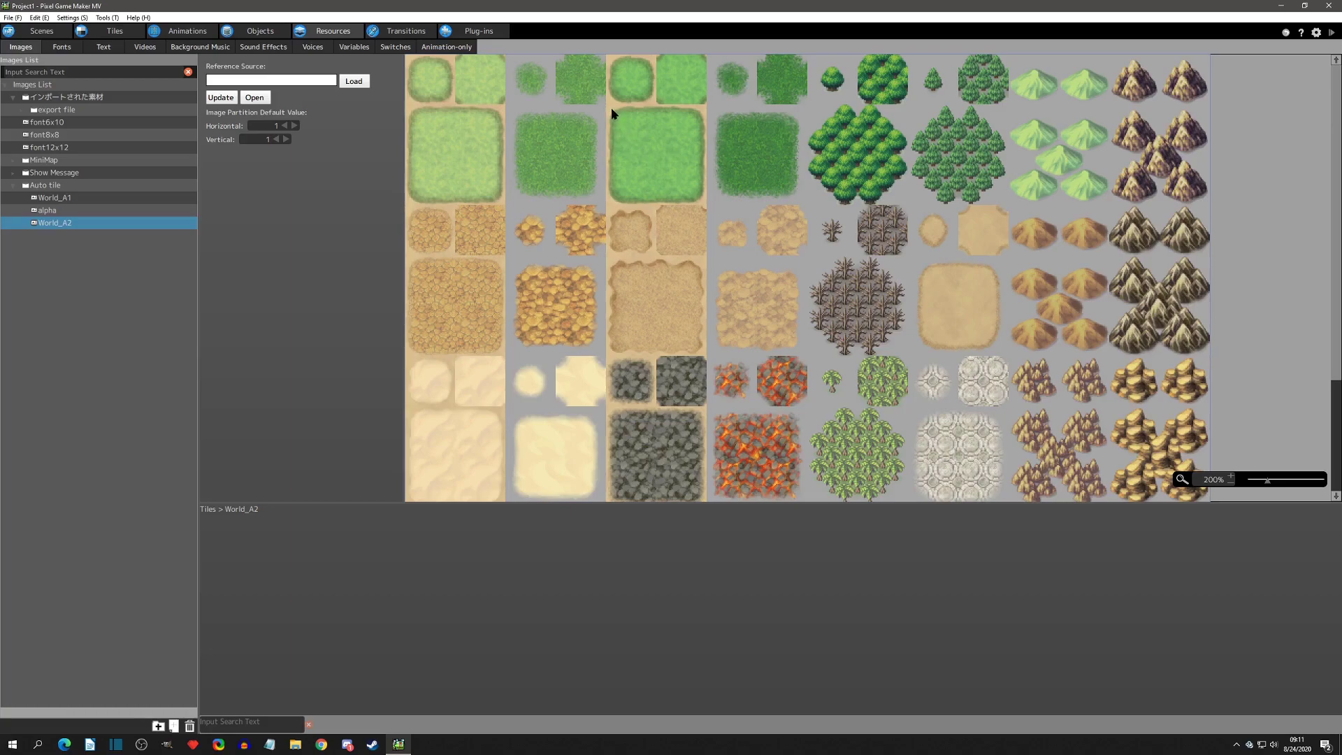
mouse_move(628, 129)
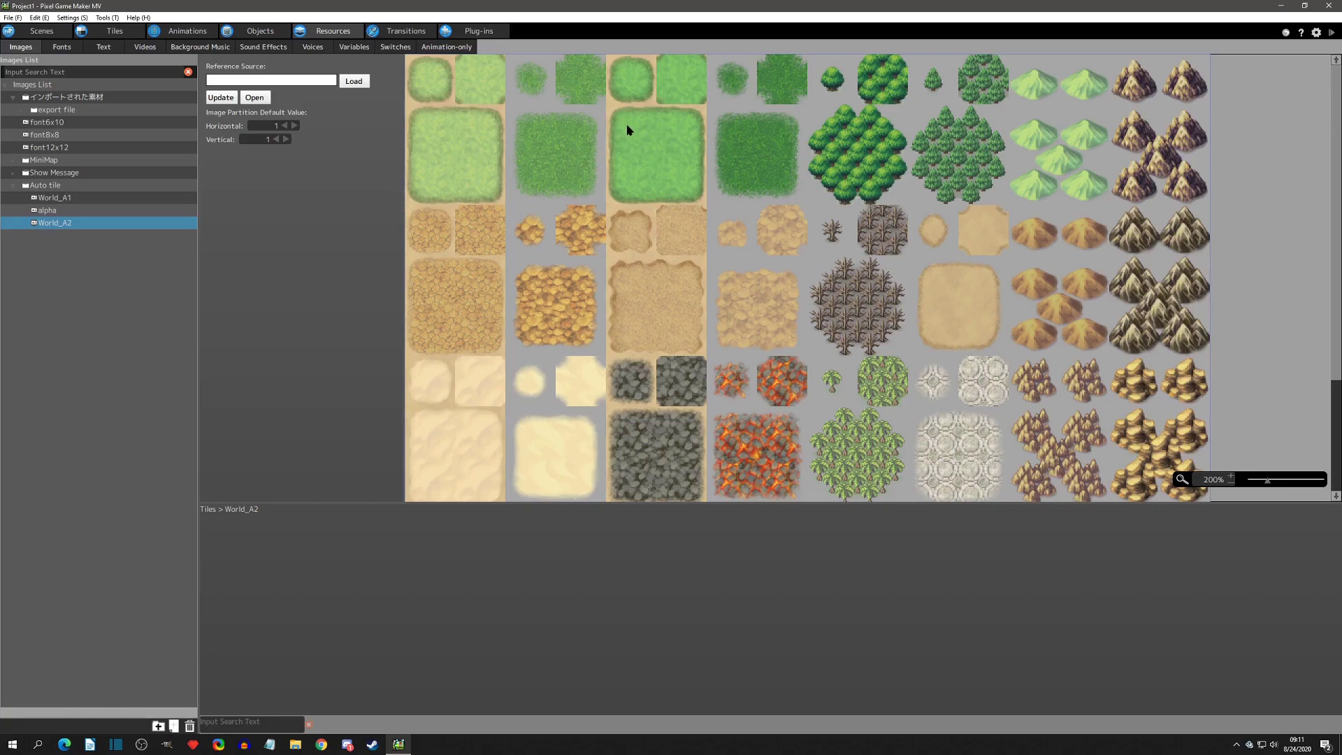
mouse_move(612, 112)
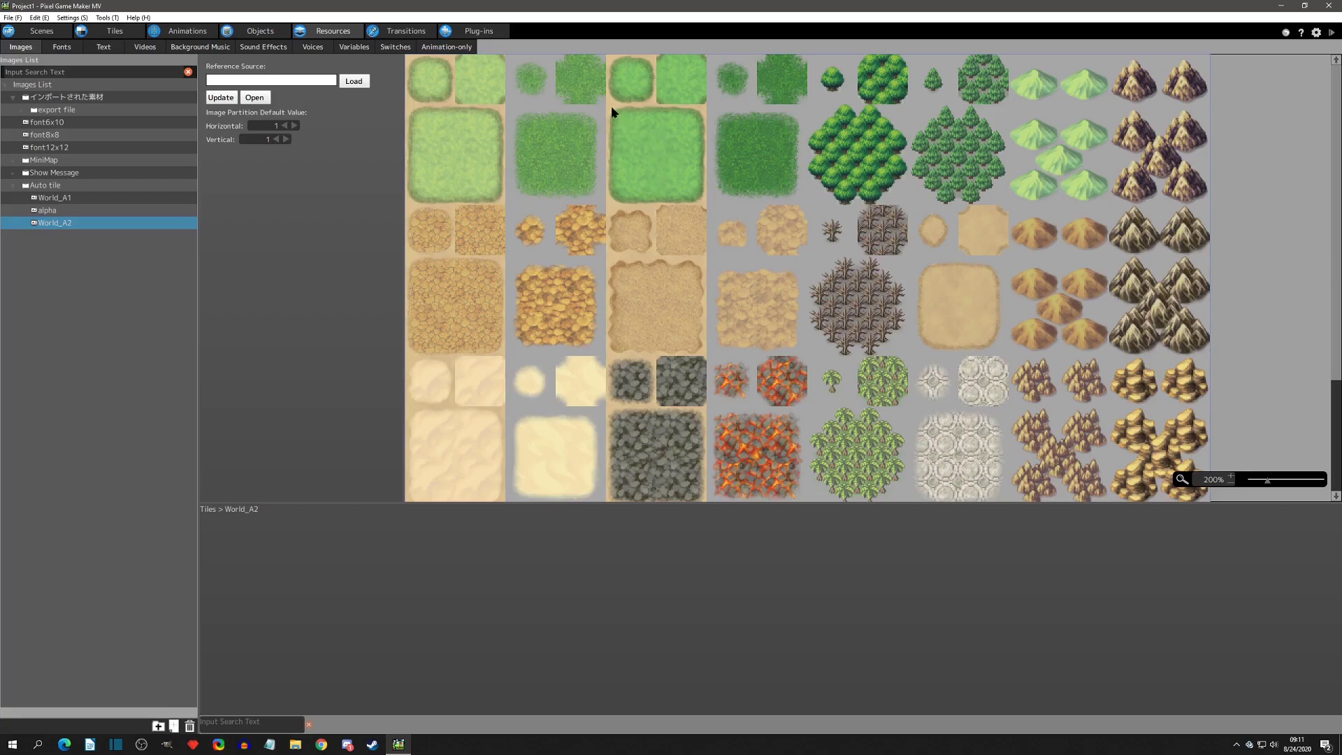
mouse_move(608, 209)
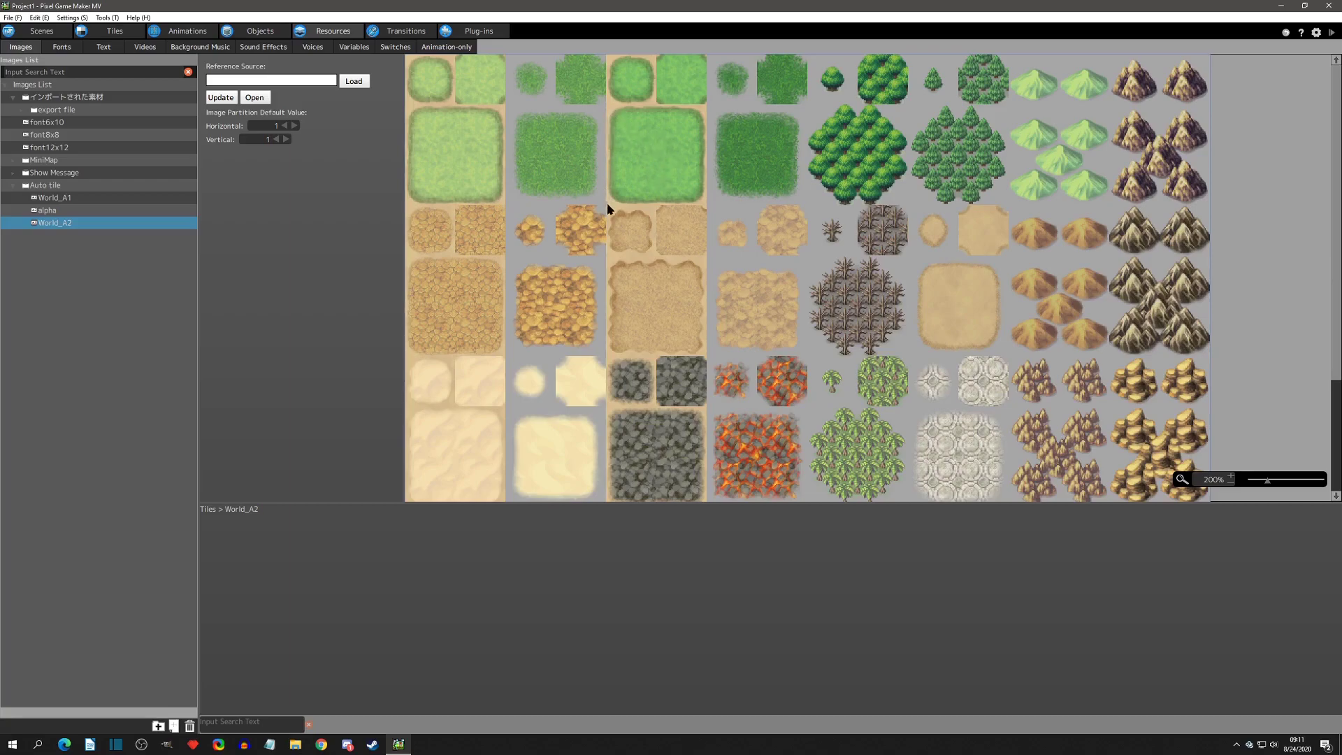
mouse_move(704, 112)
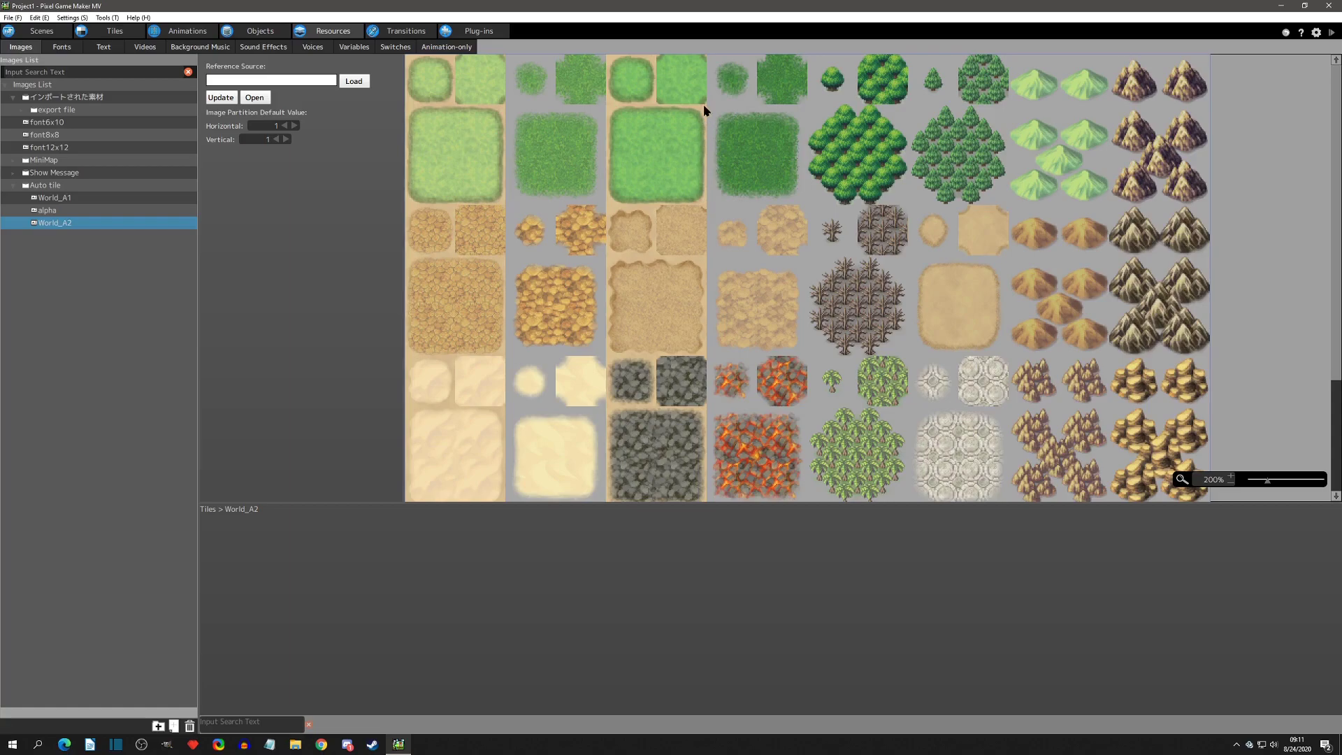
mouse_move(650, 61)
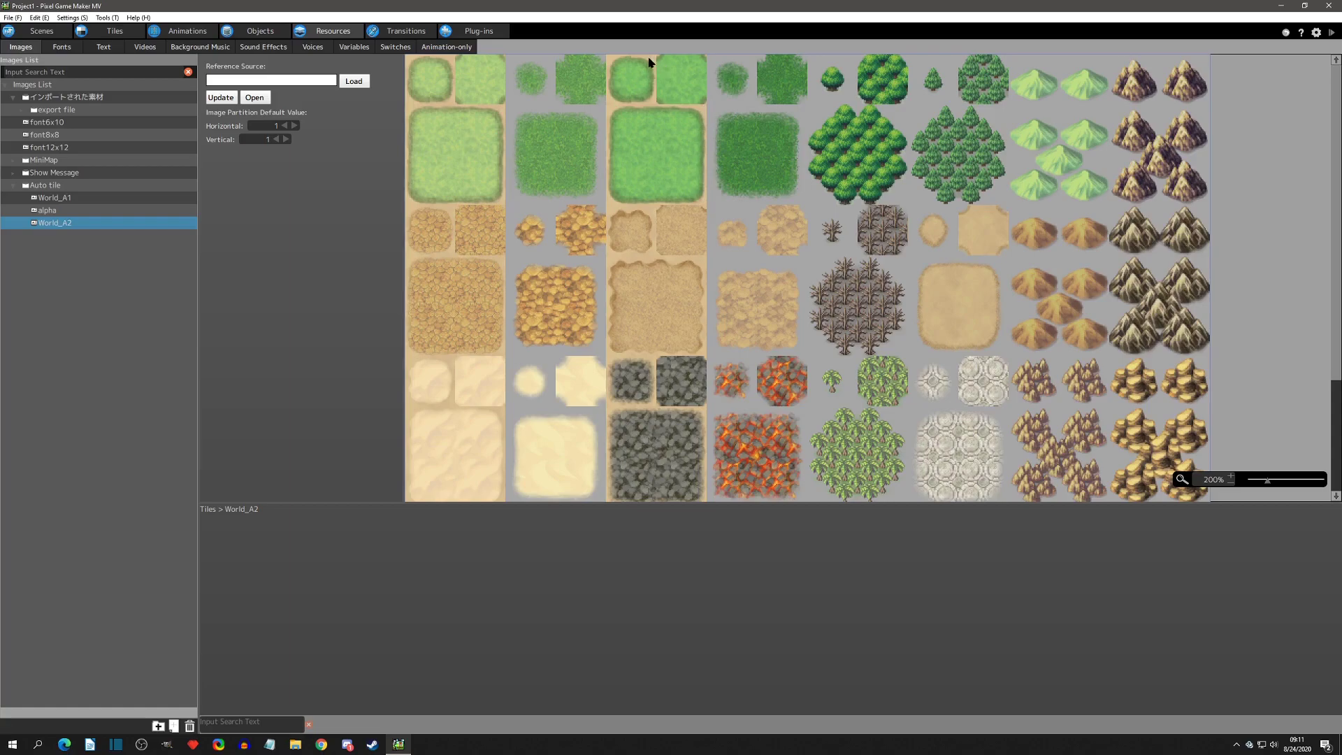
mouse_move(566, 59)
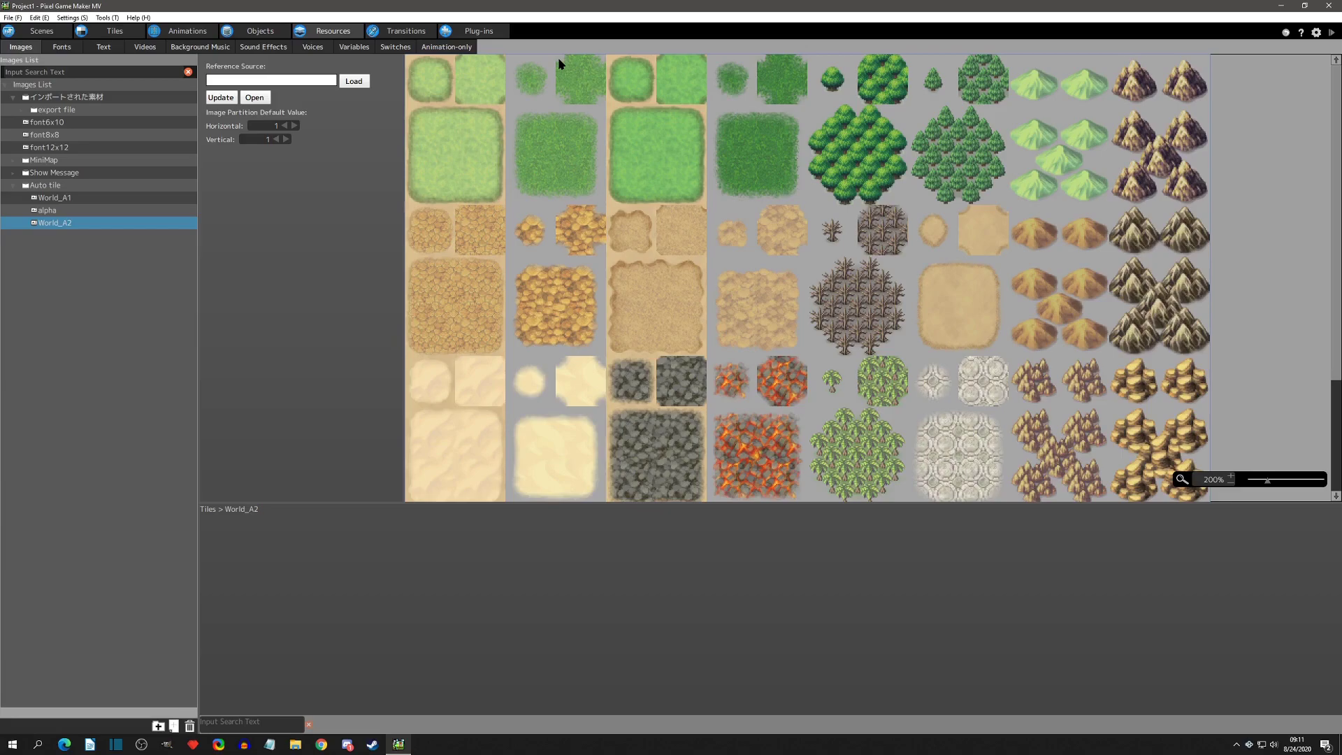
mouse_move(554, 98)
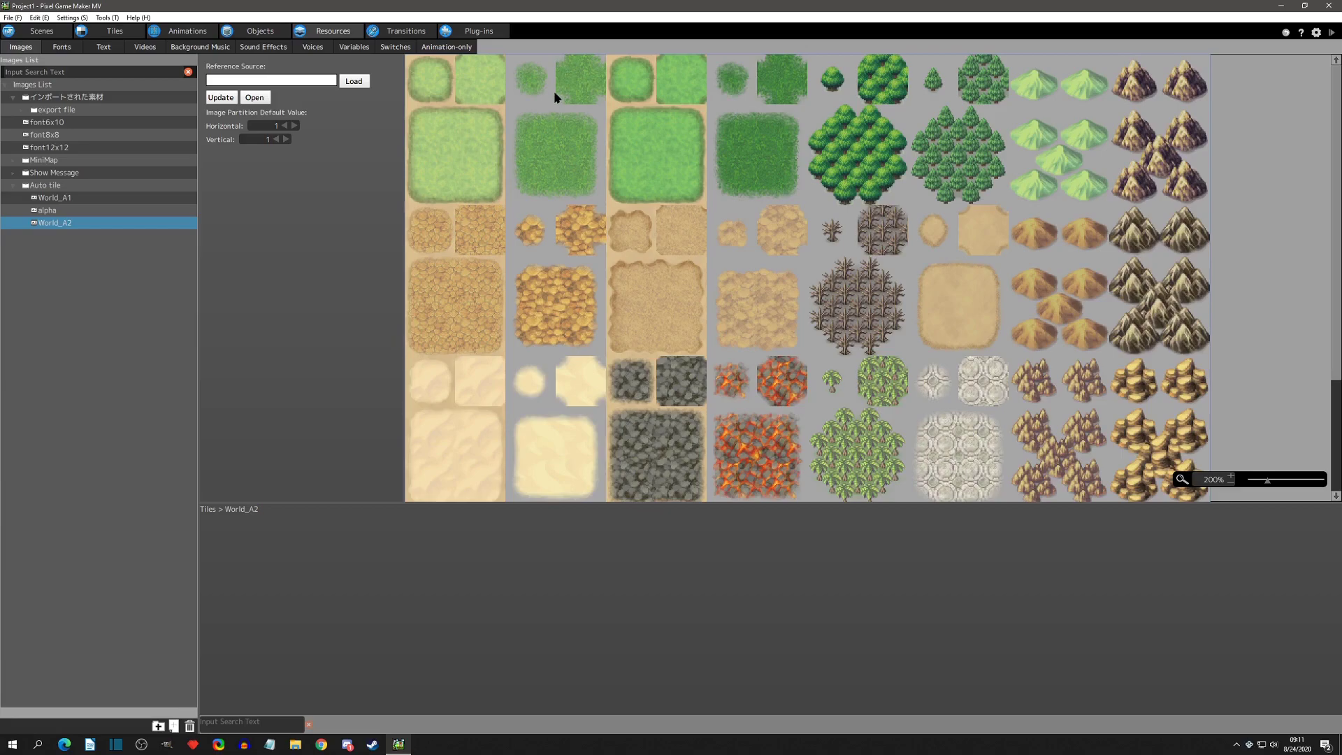
mouse_move(650, 178)
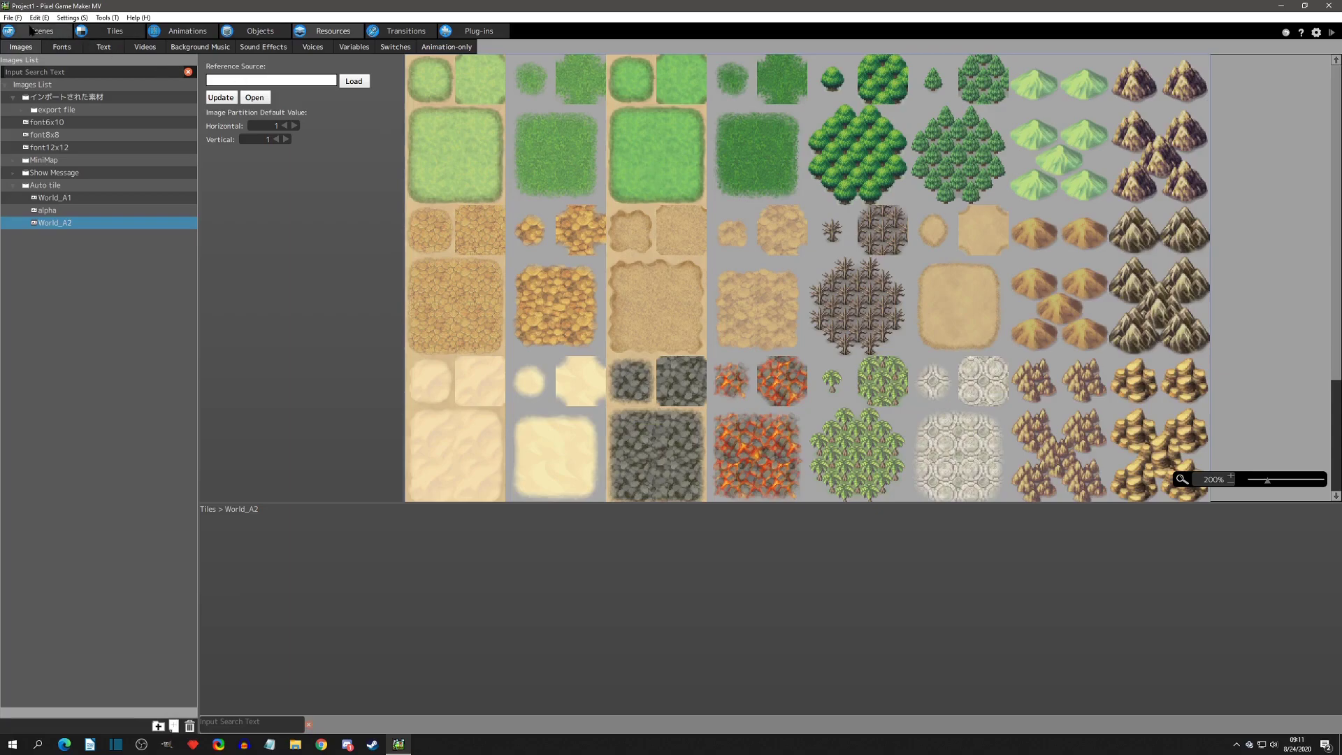
left_click(10, 17)
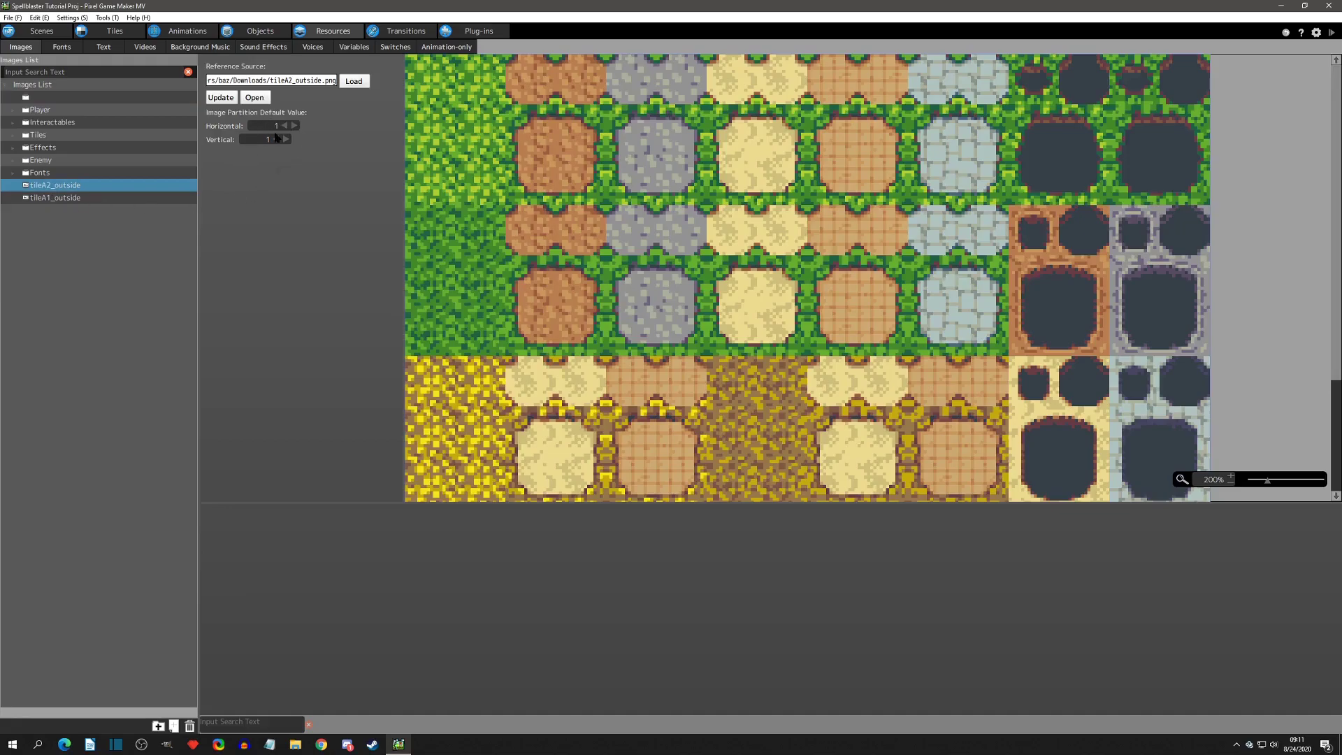
left_click(113, 31)
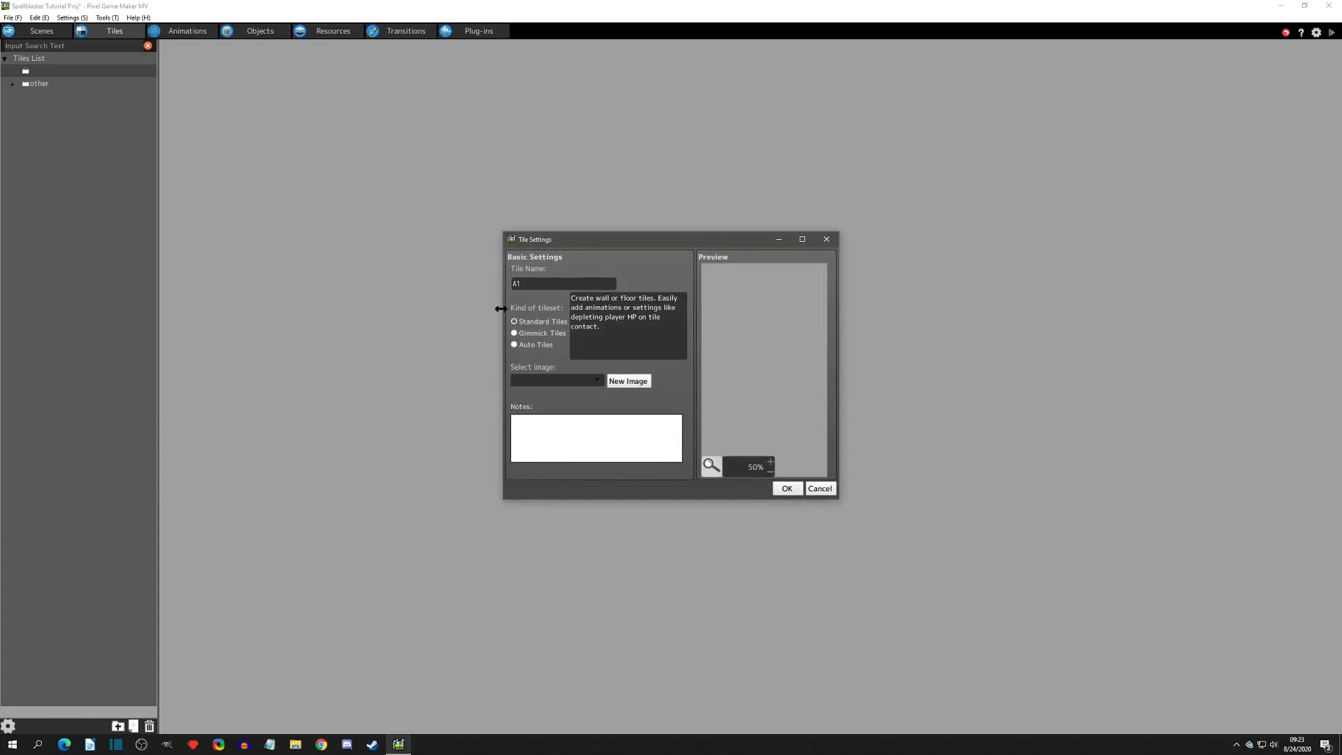
Step: Create auto tile A1 of type World_A1 using the tileA1_outside image
left_click(513, 344)
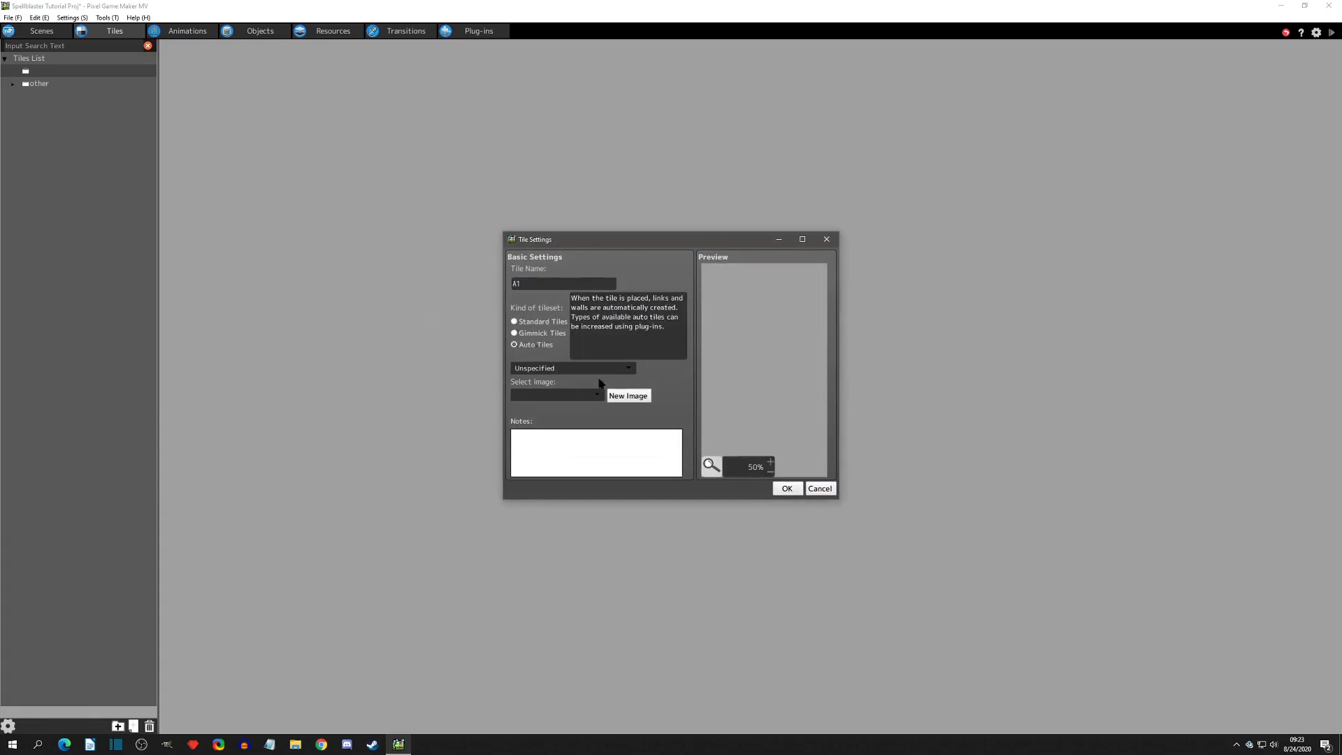
left_click(572, 368)
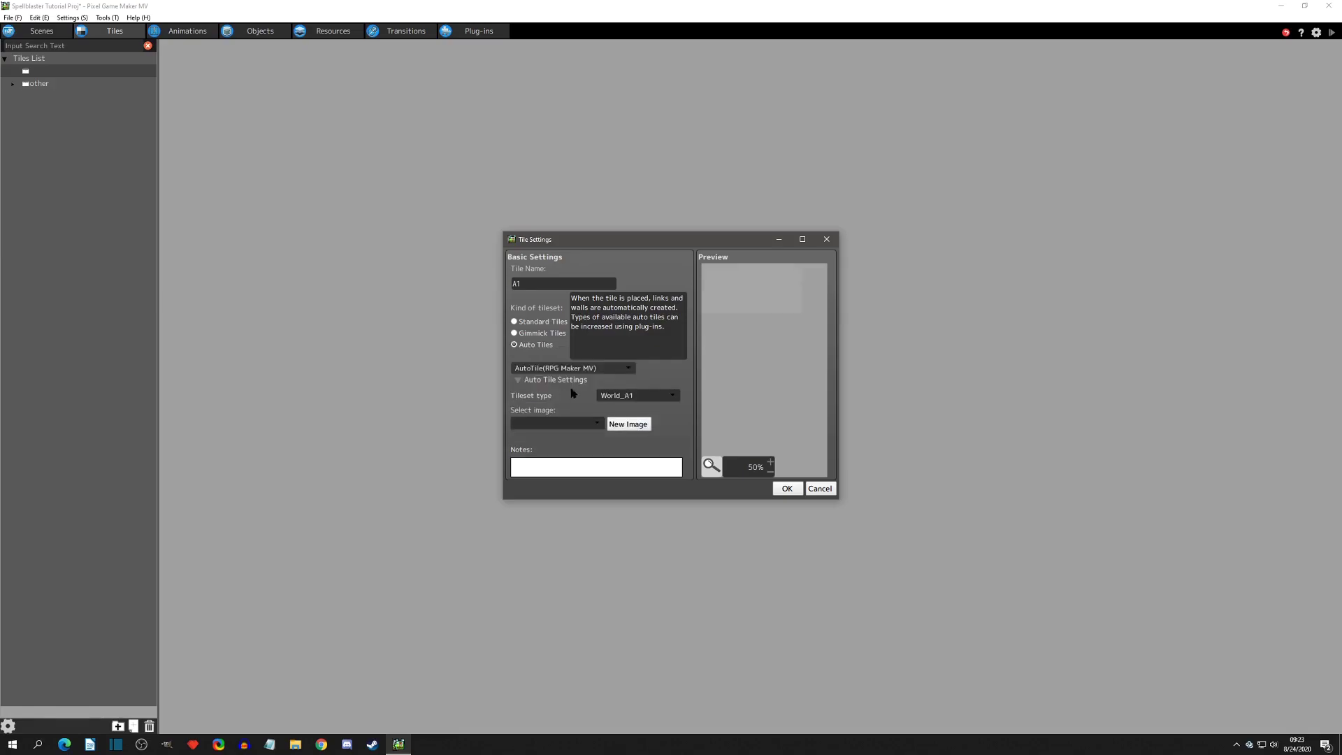
mouse_move(632, 412)
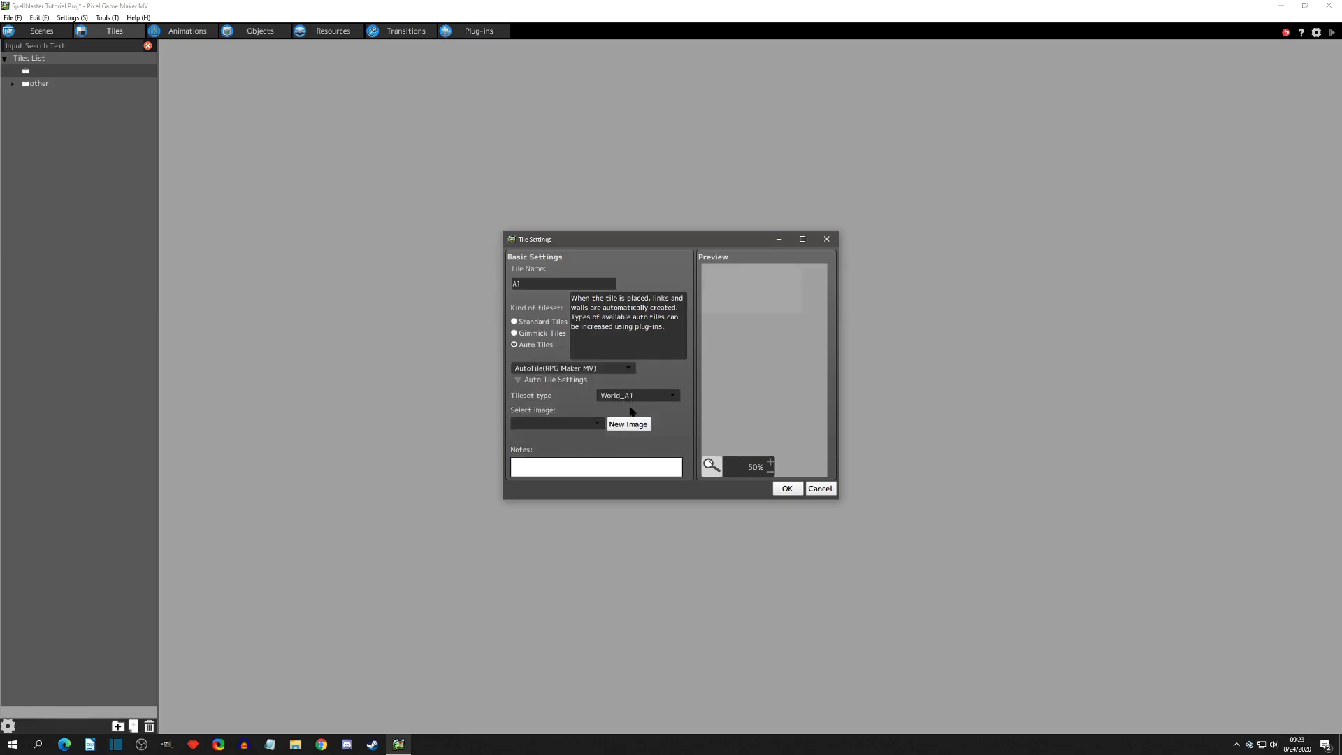
left_click(672, 394)
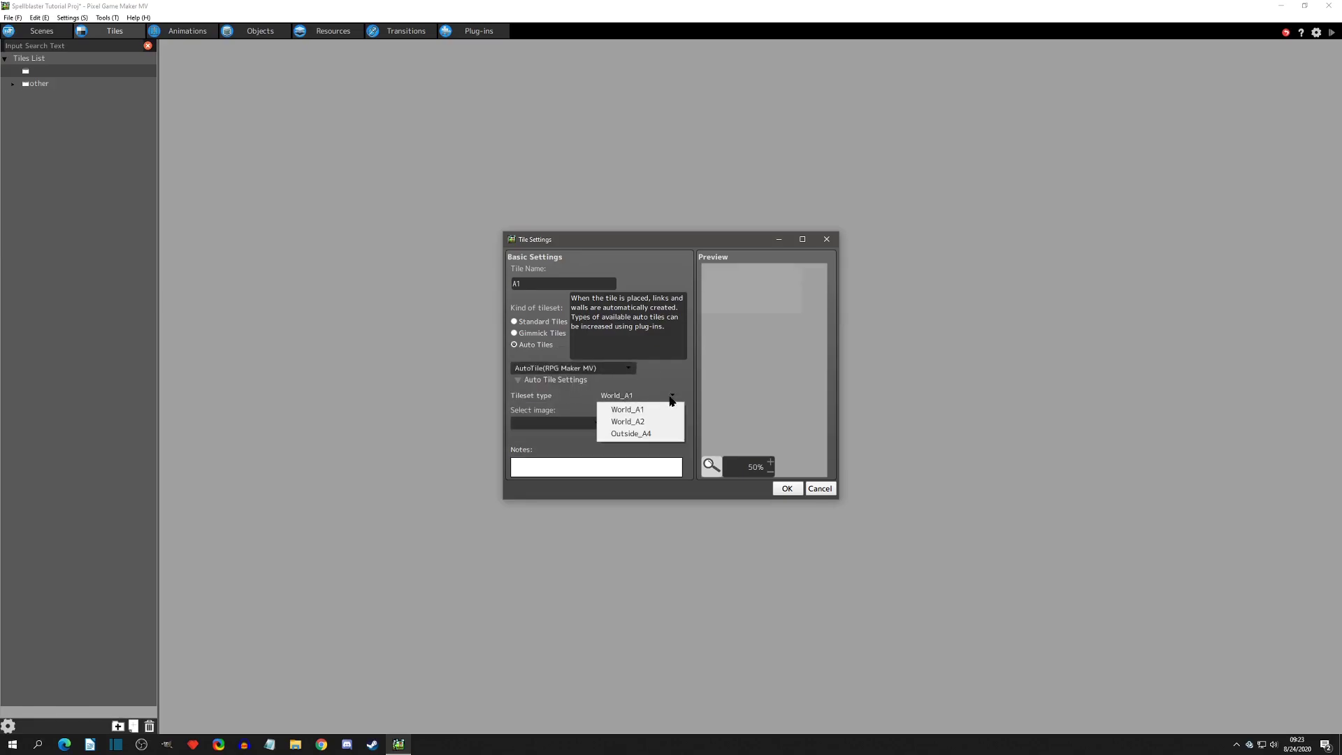
mouse_move(658, 443)
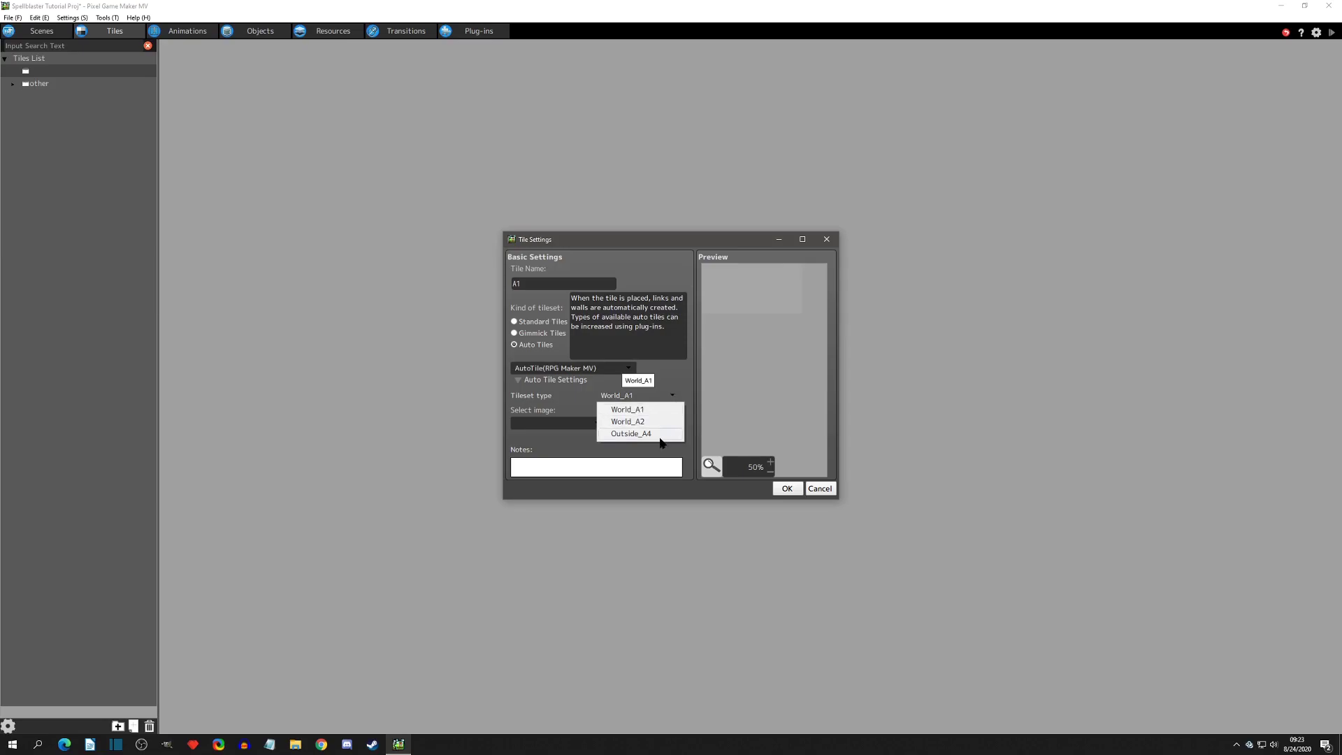
mouse_move(648, 417)
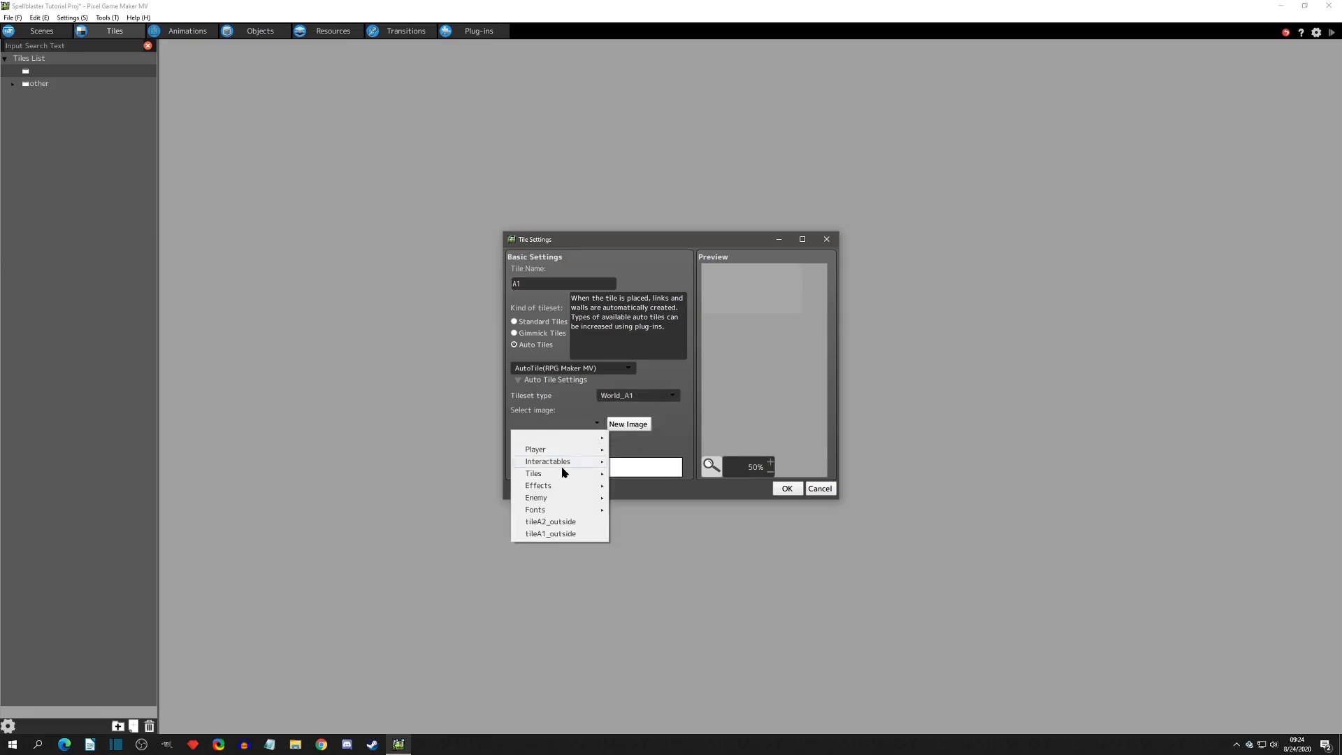
left_click(549, 532)
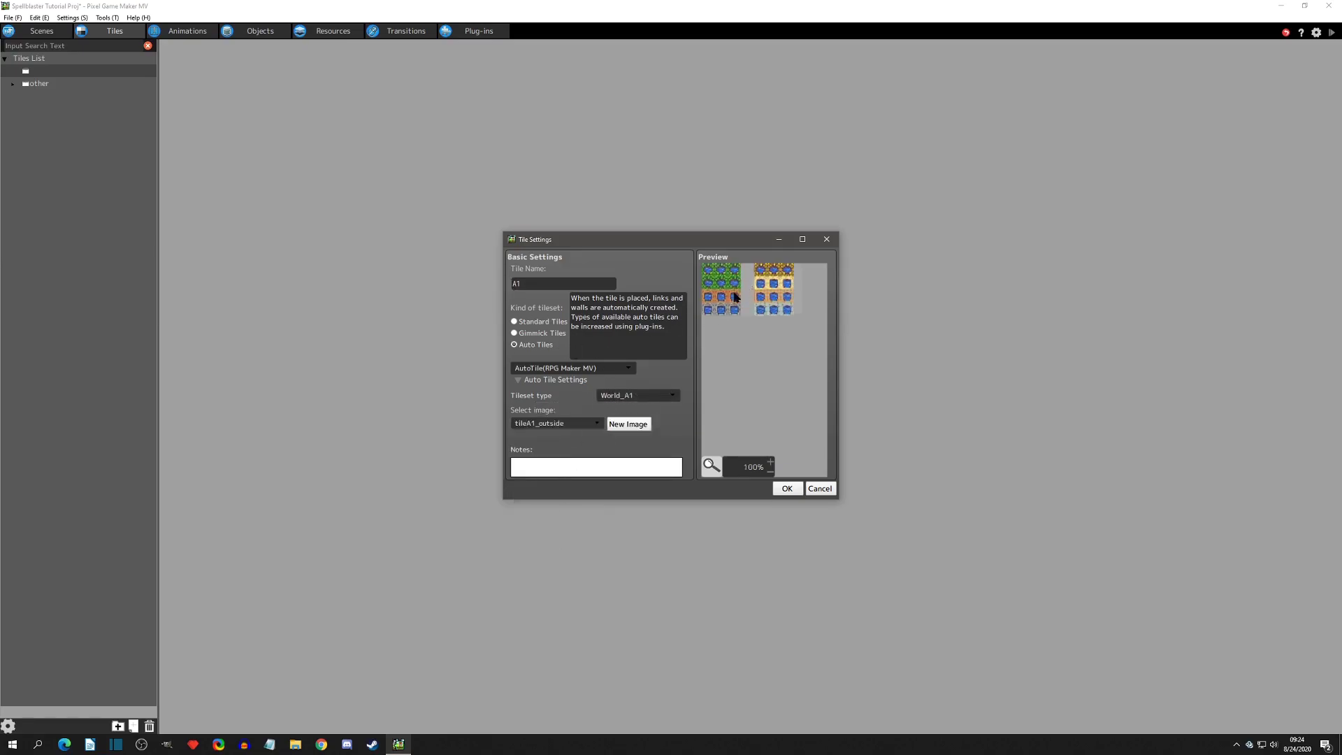
left_click(768, 471)
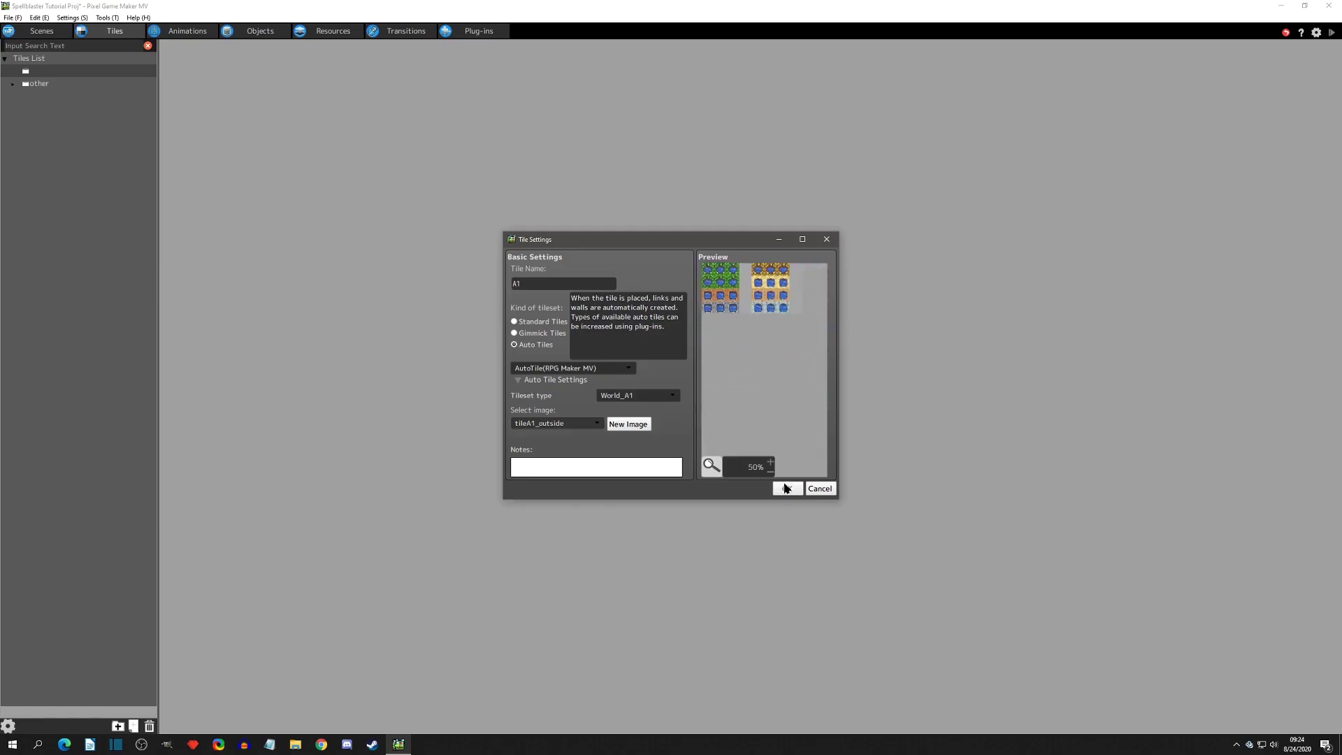
left_click(786, 488)
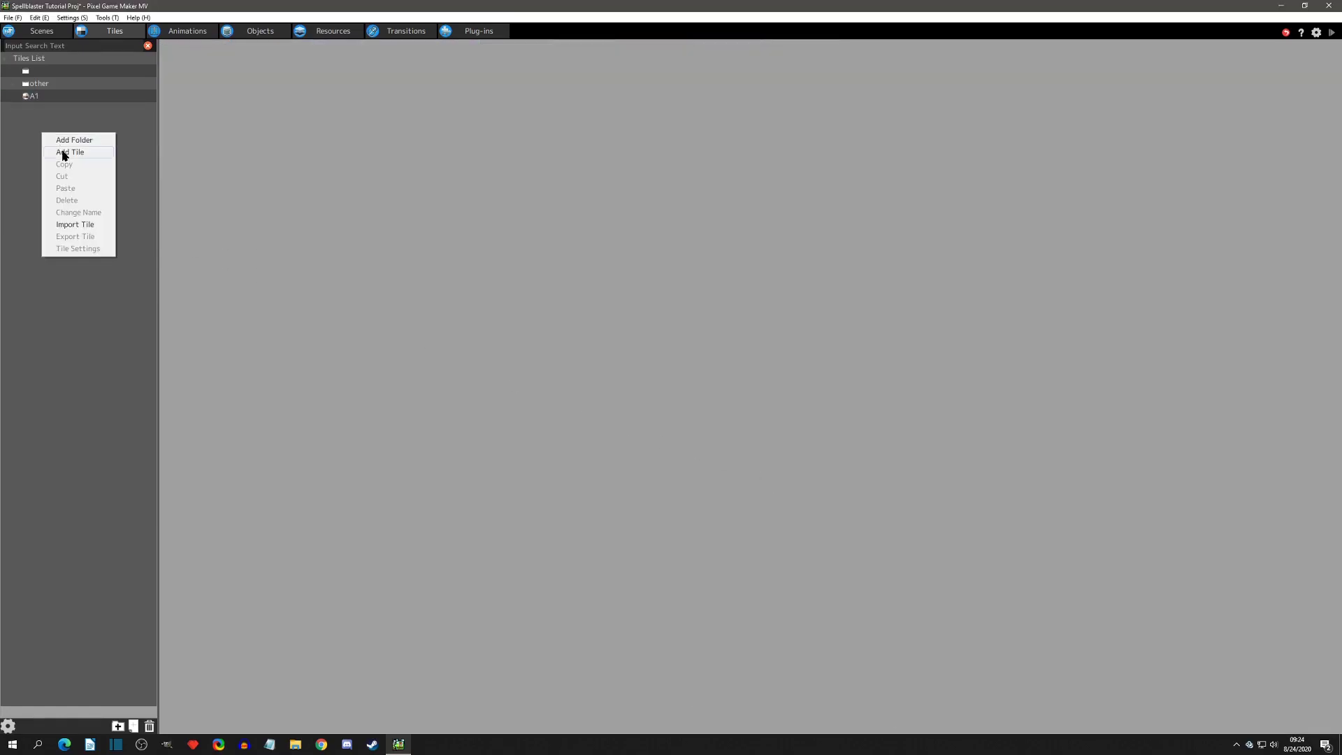
Step: Create auto tile A2 of type World_A2 using the tileA2_outside image
left_click(70, 151)
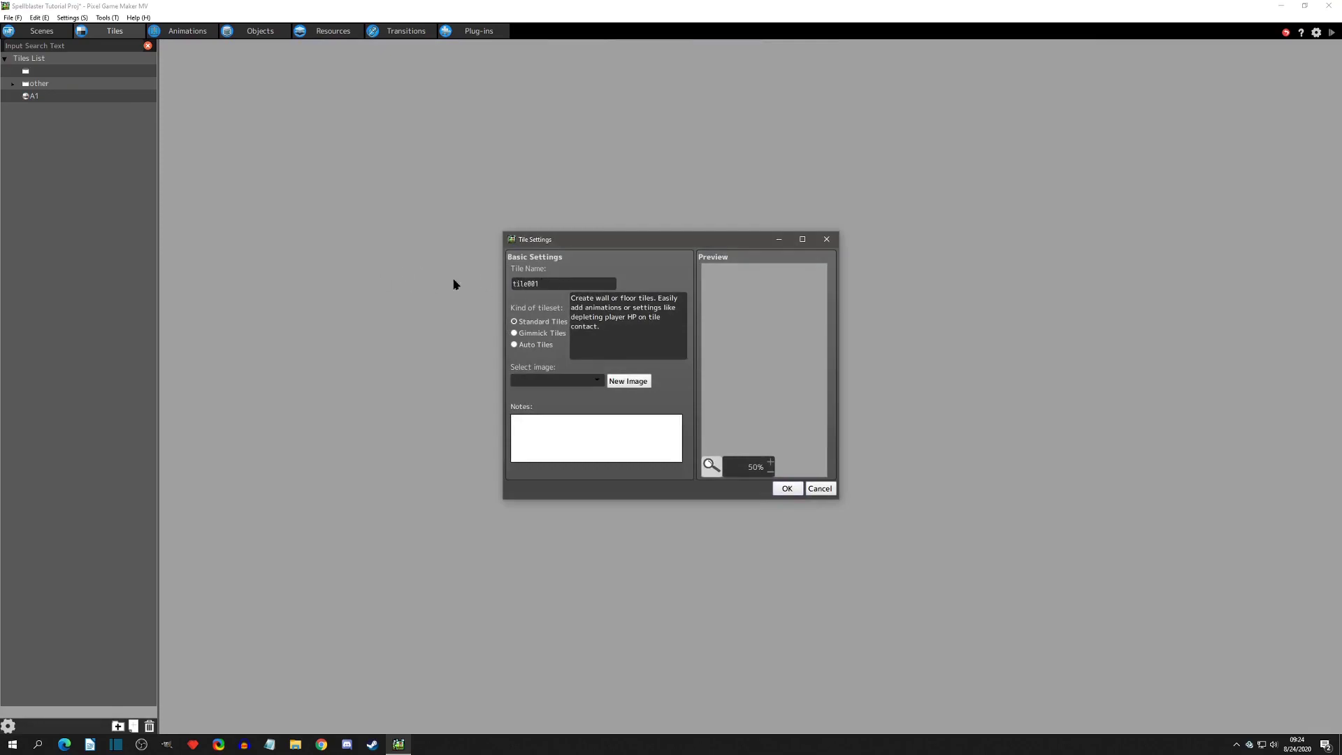
type("A2")
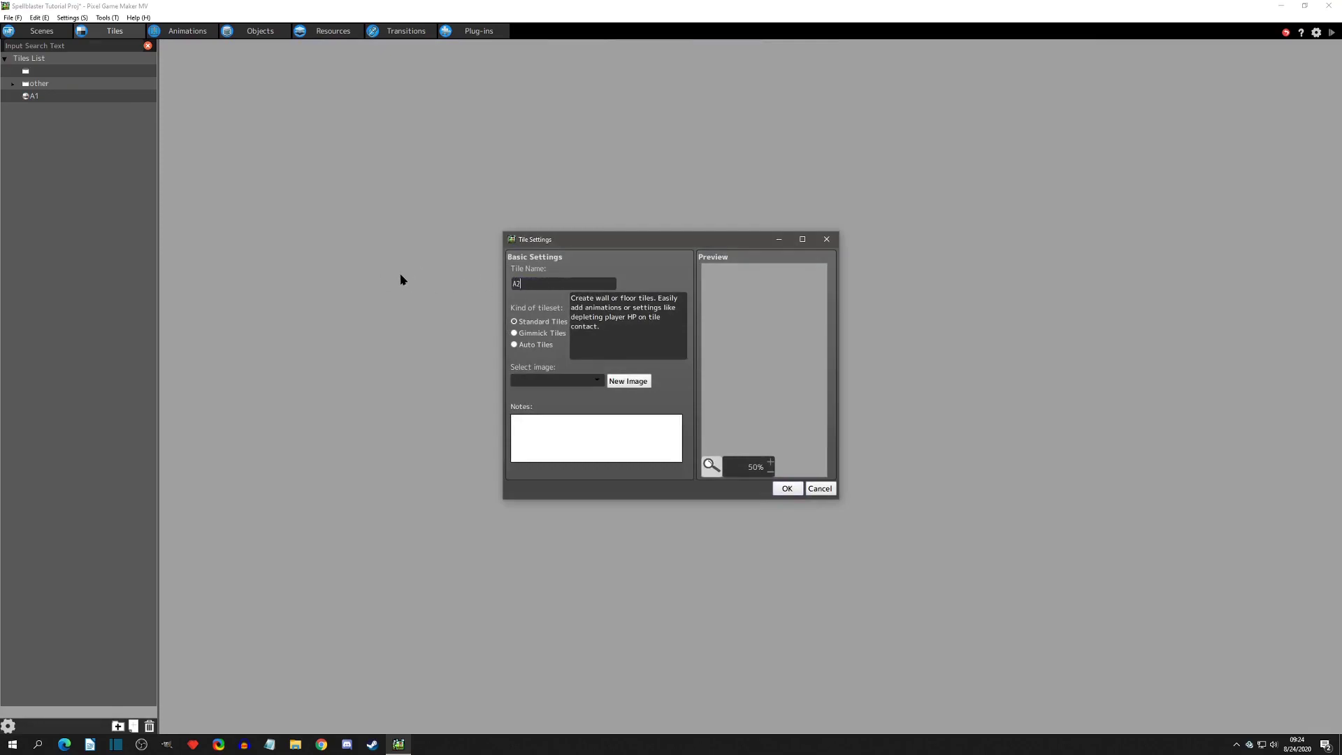
left_click(514, 344)
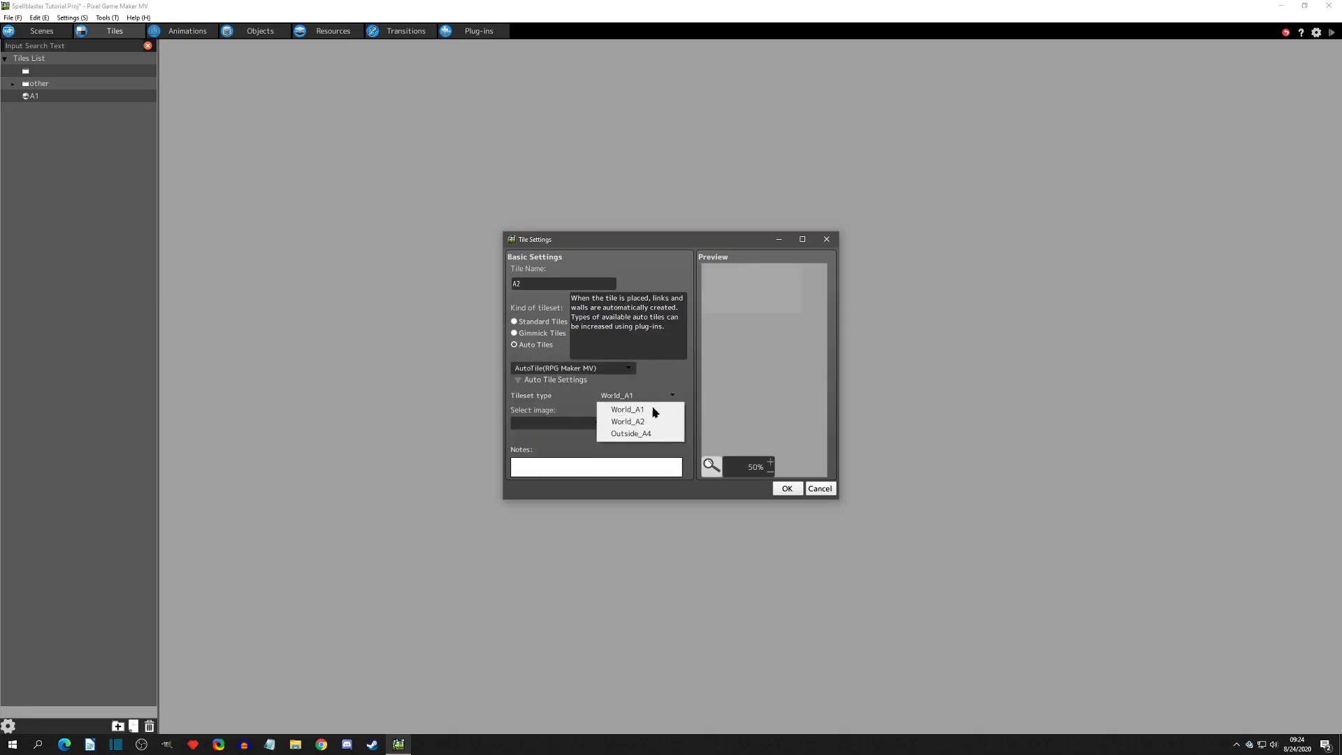
left_click(627, 420)
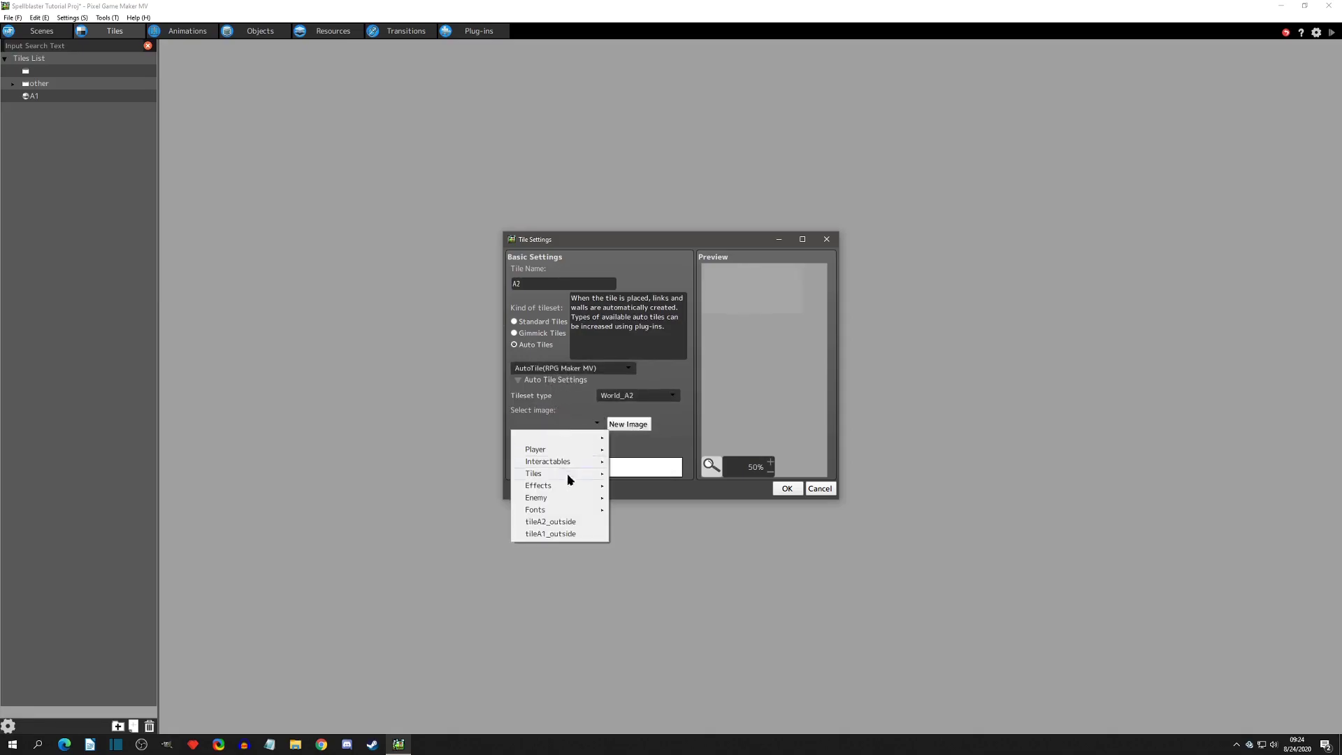
left_click(550, 522)
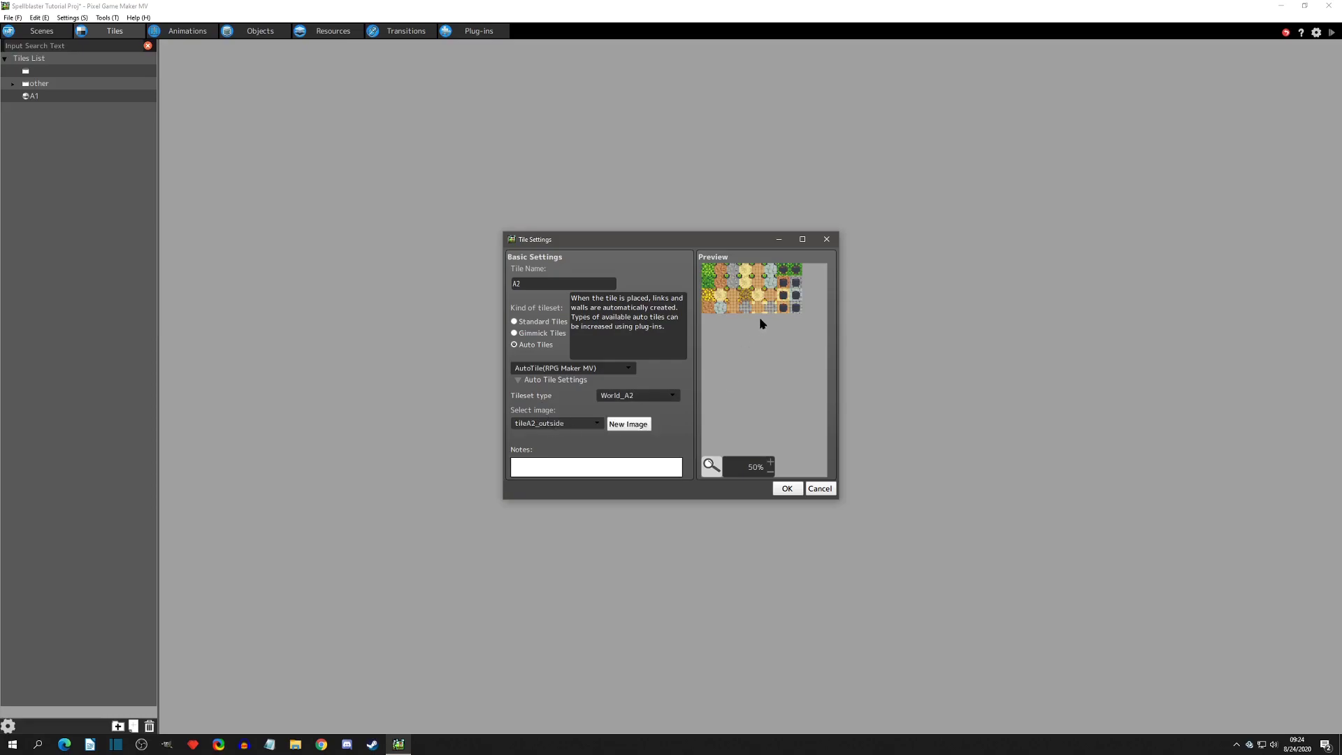
left_click(784, 487)
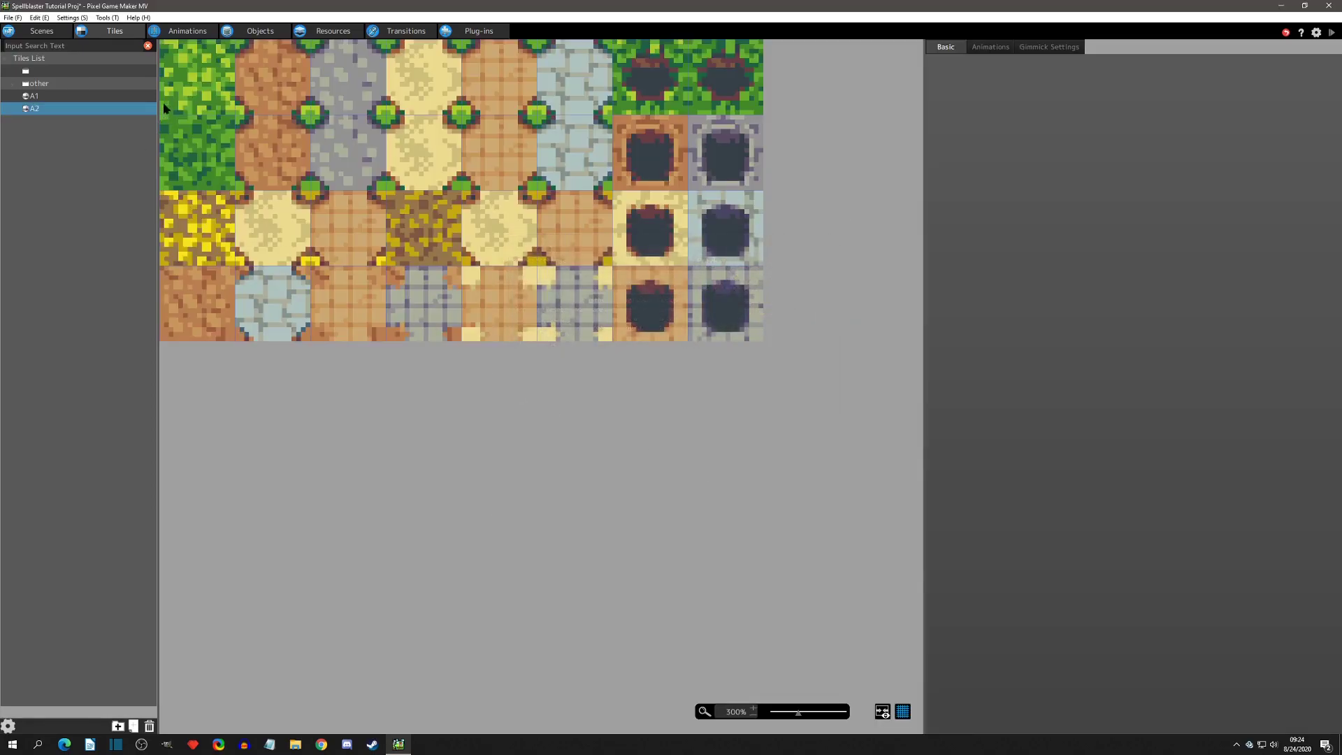
Step: View the A1 auto tile's water tiles in the Tiles list
left_click(34, 95)
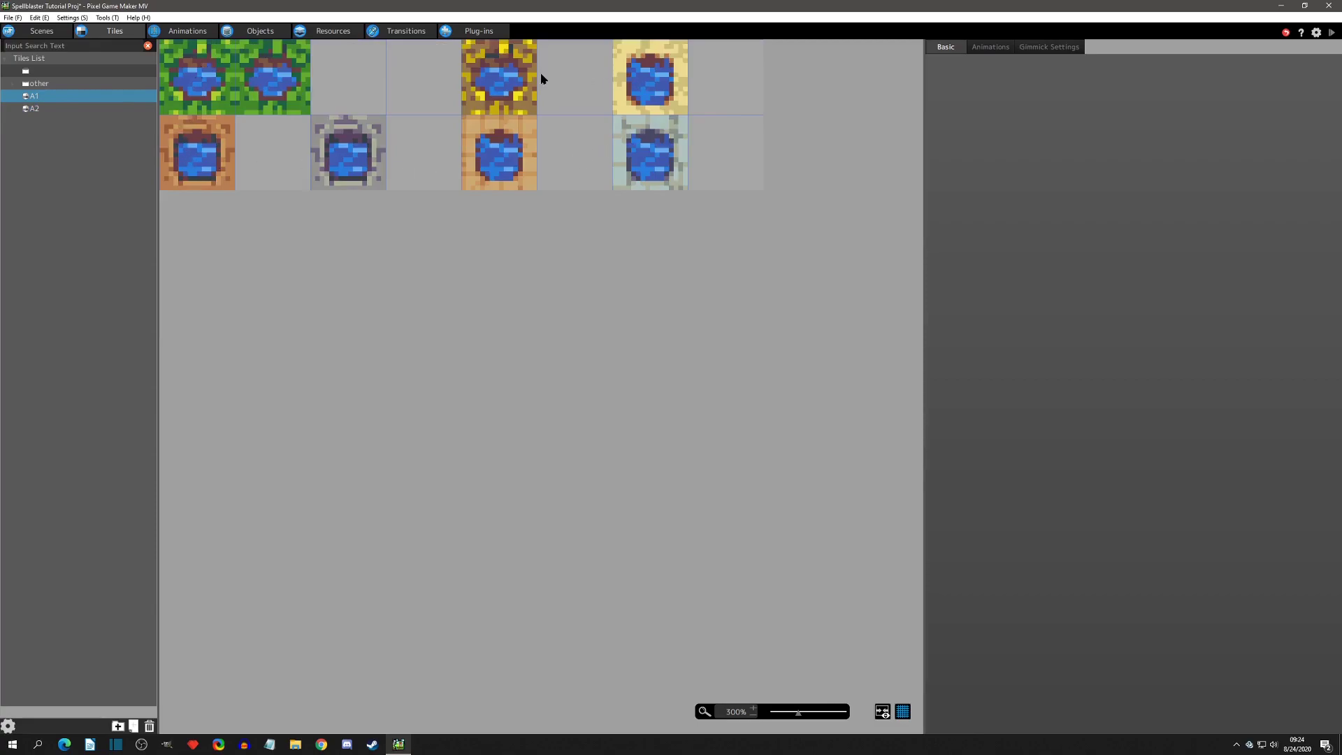
left_click(34, 107)
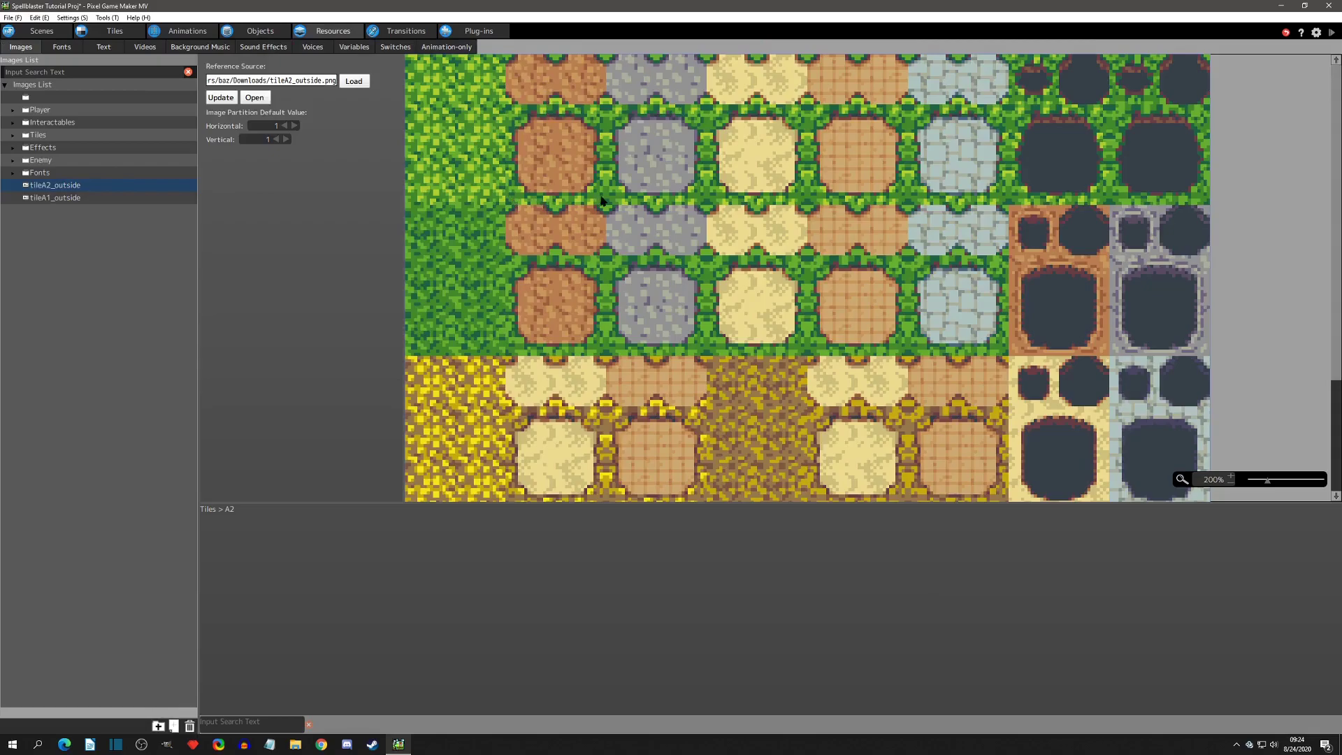
mouse_move(511, 205)
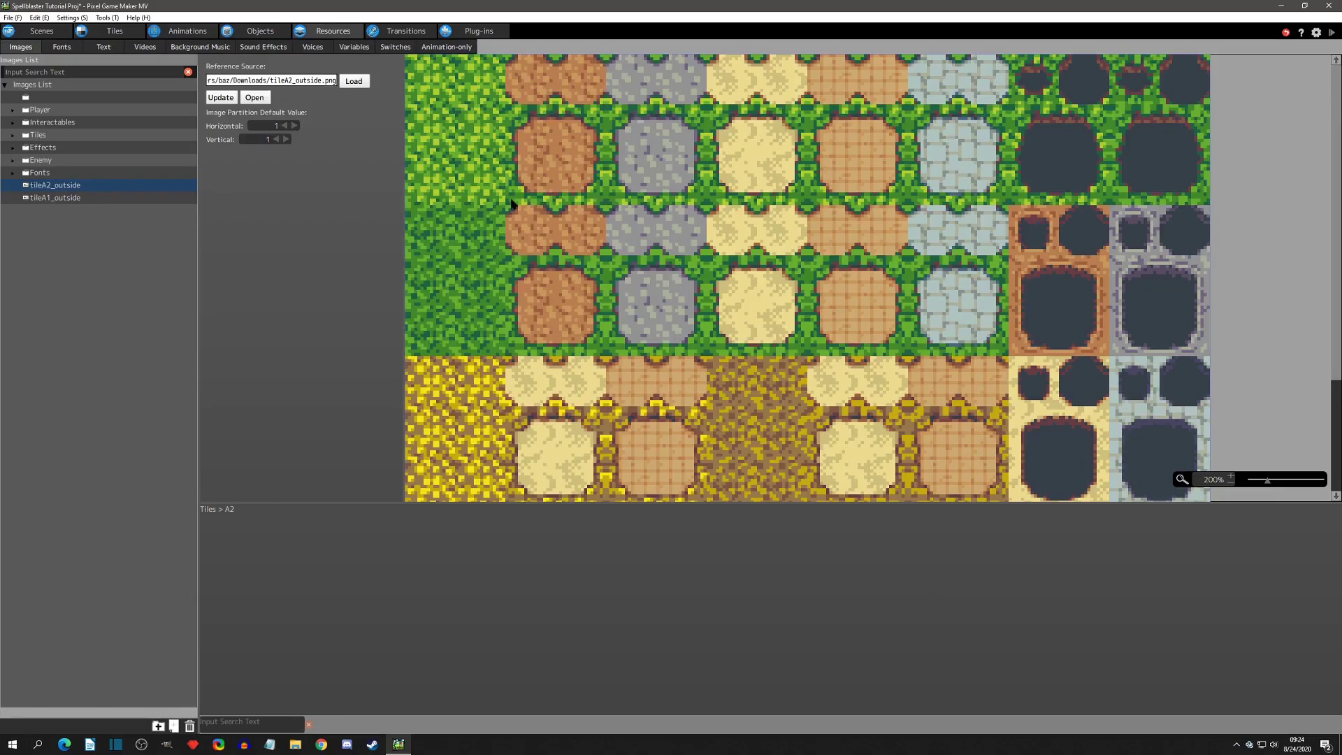
Step: Return from Resources to the A2 tile's grass, path and pit tiles
left_click(113, 31)
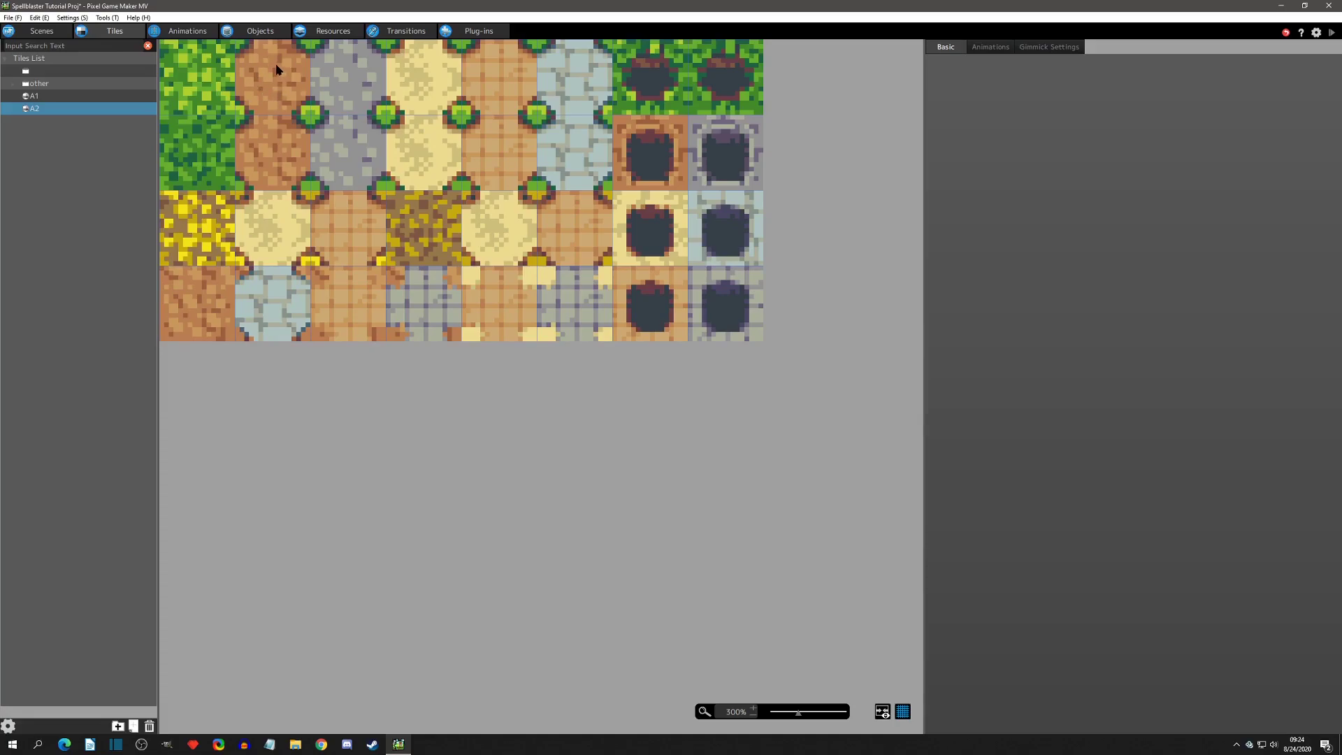
mouse_move(281, 83)
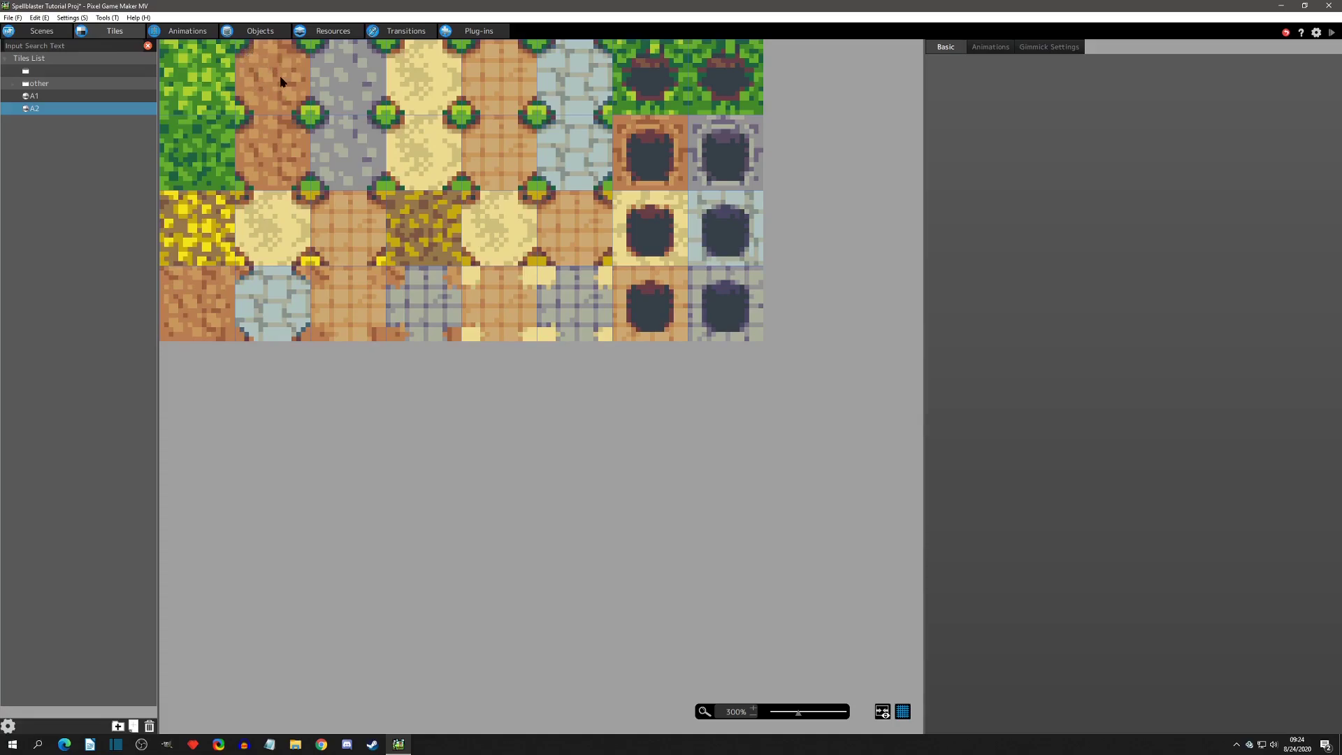
mouse_move(285, 161)
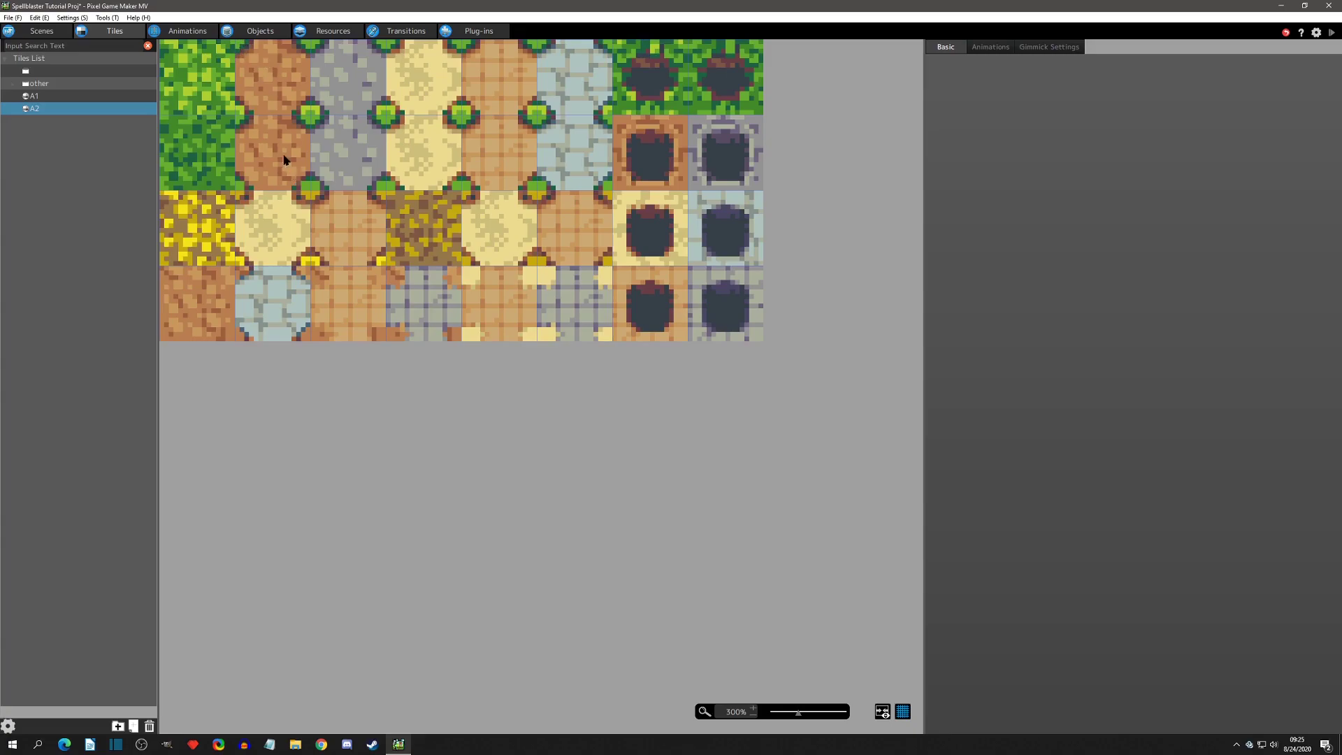
mouse_move(262, 231)
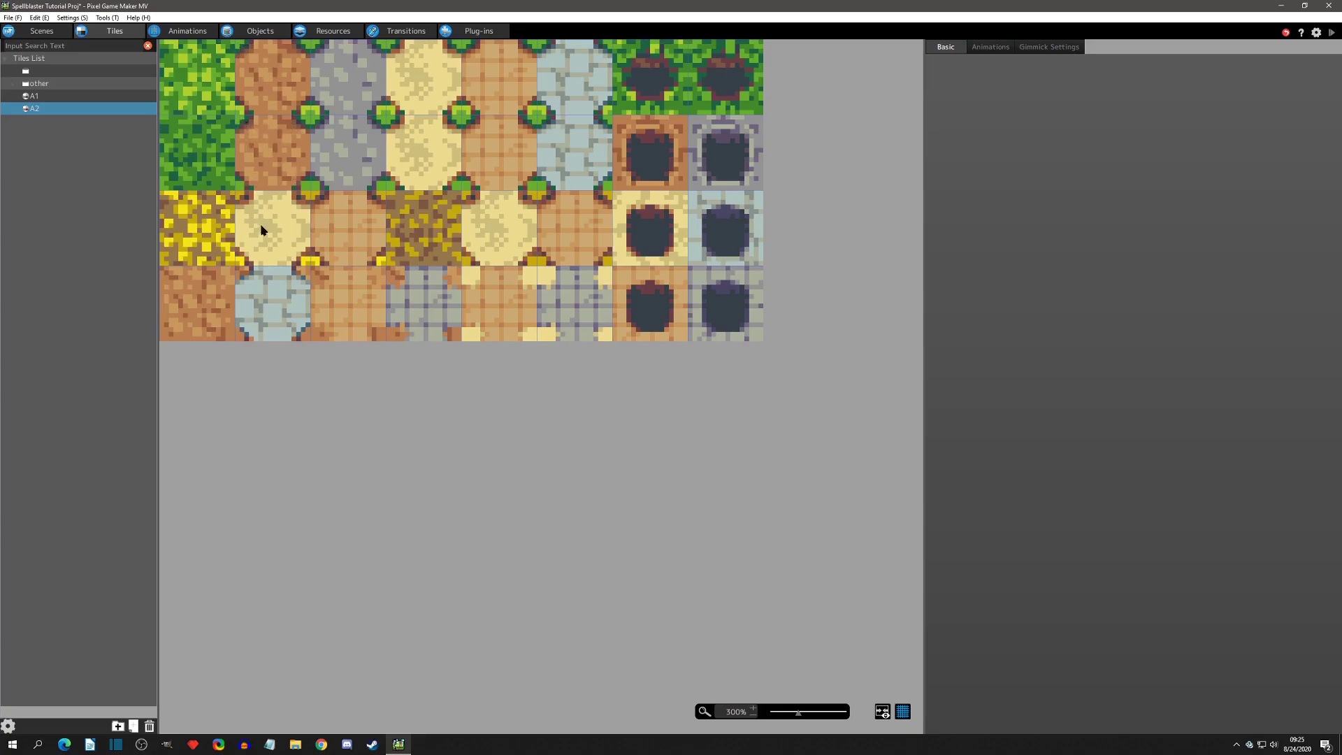
mouse_move(239, 200)
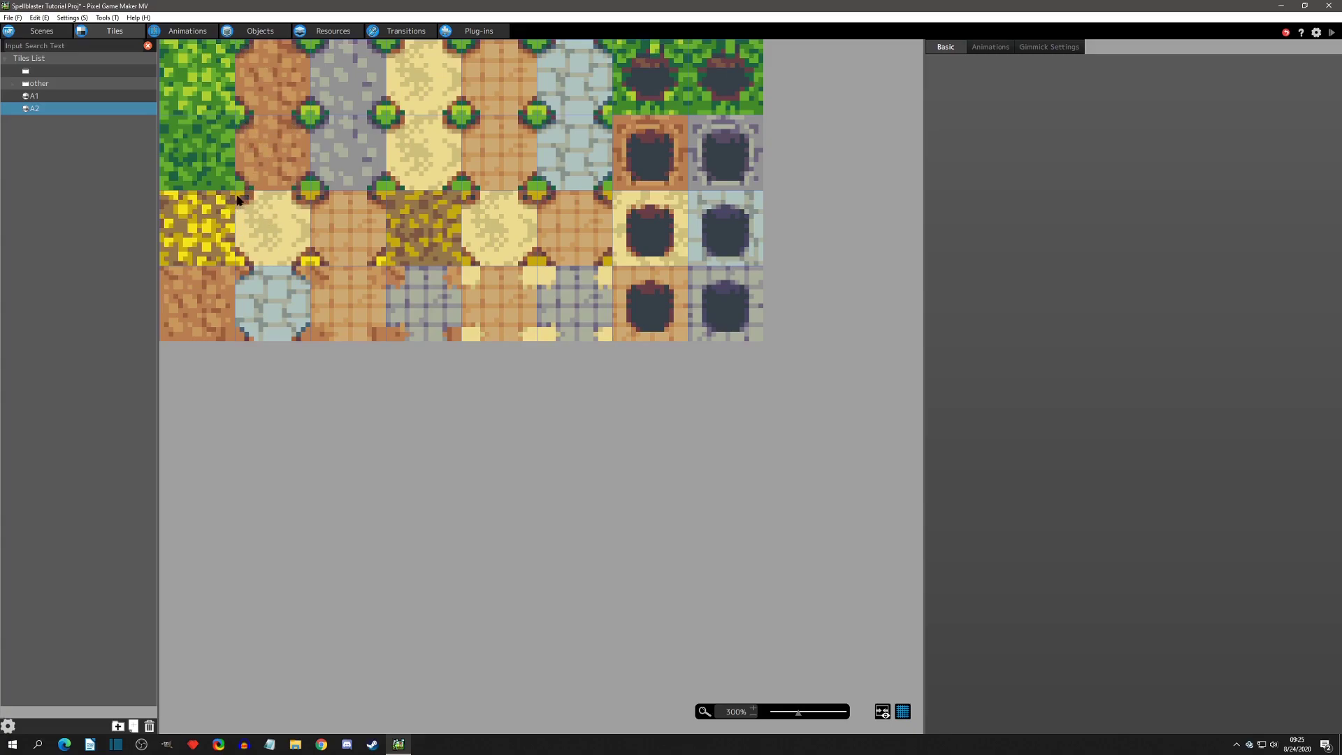
left_click(333, 30)
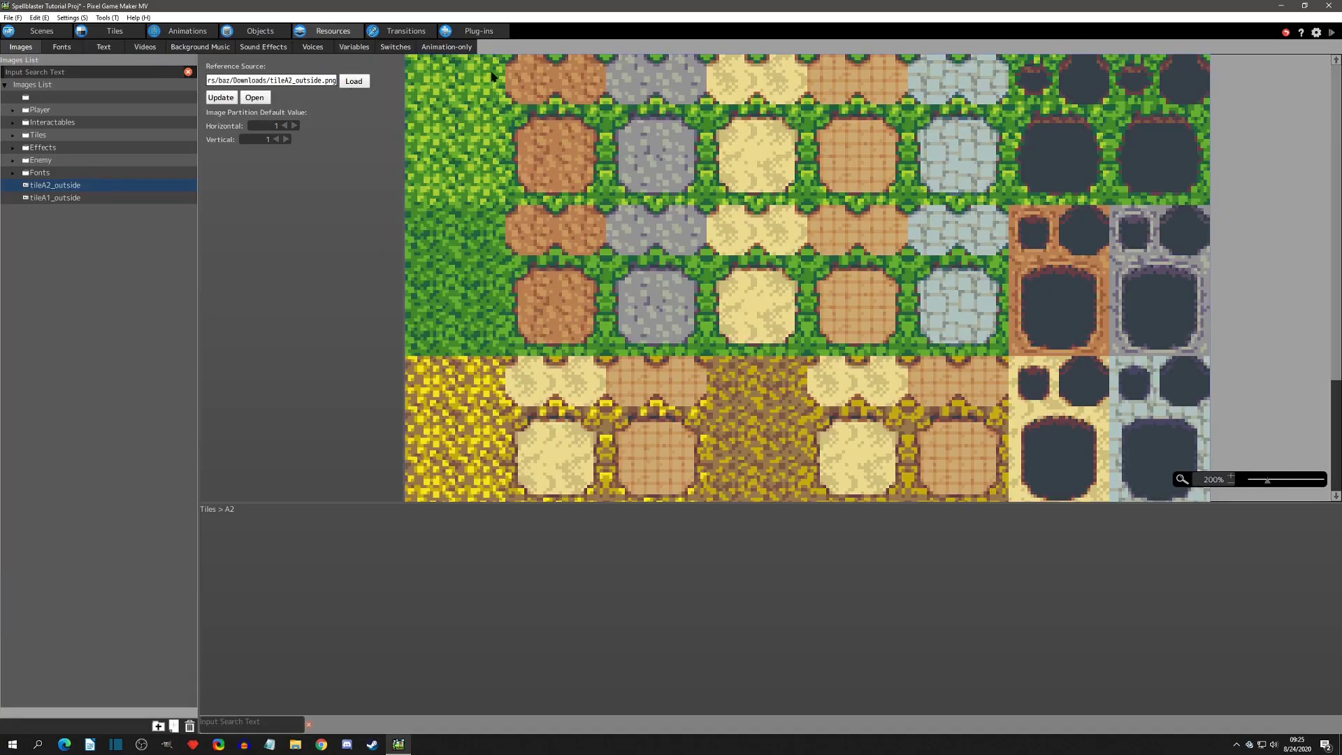
mouse_move(590, 66)
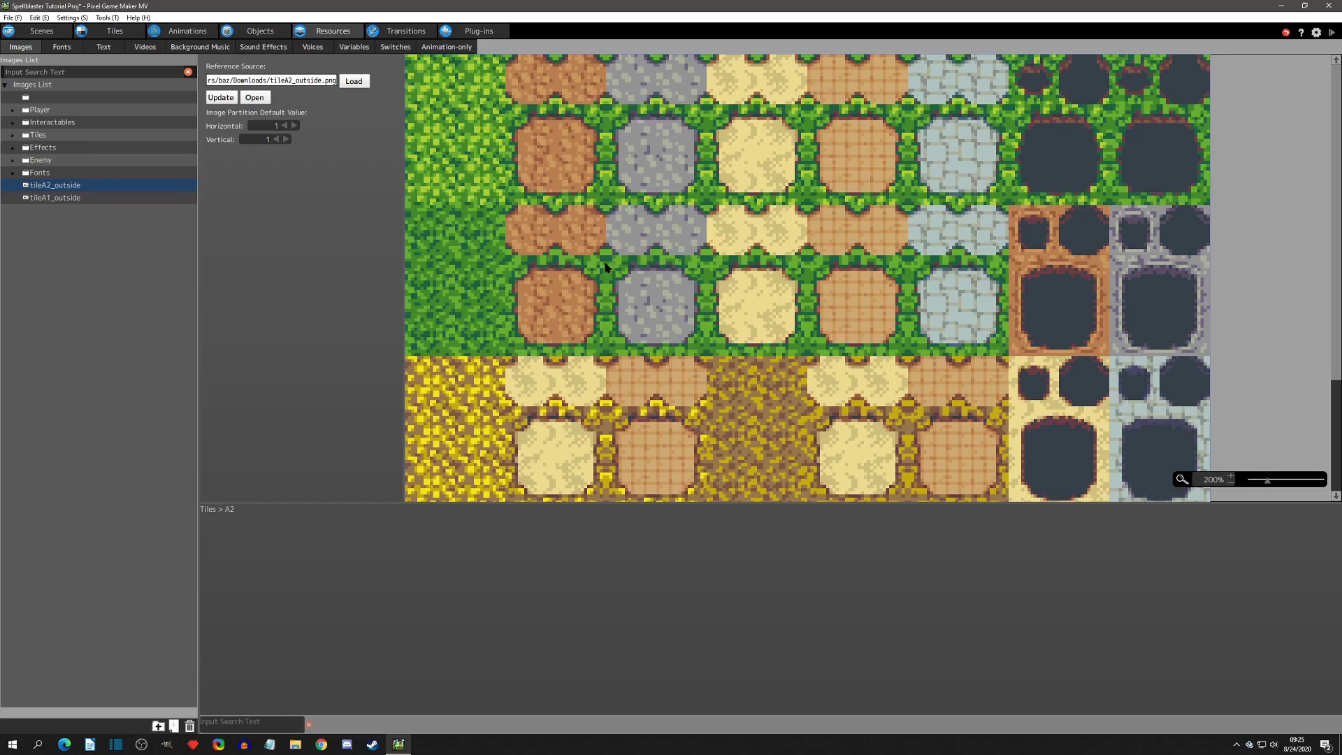
mouse_move(601, 358)
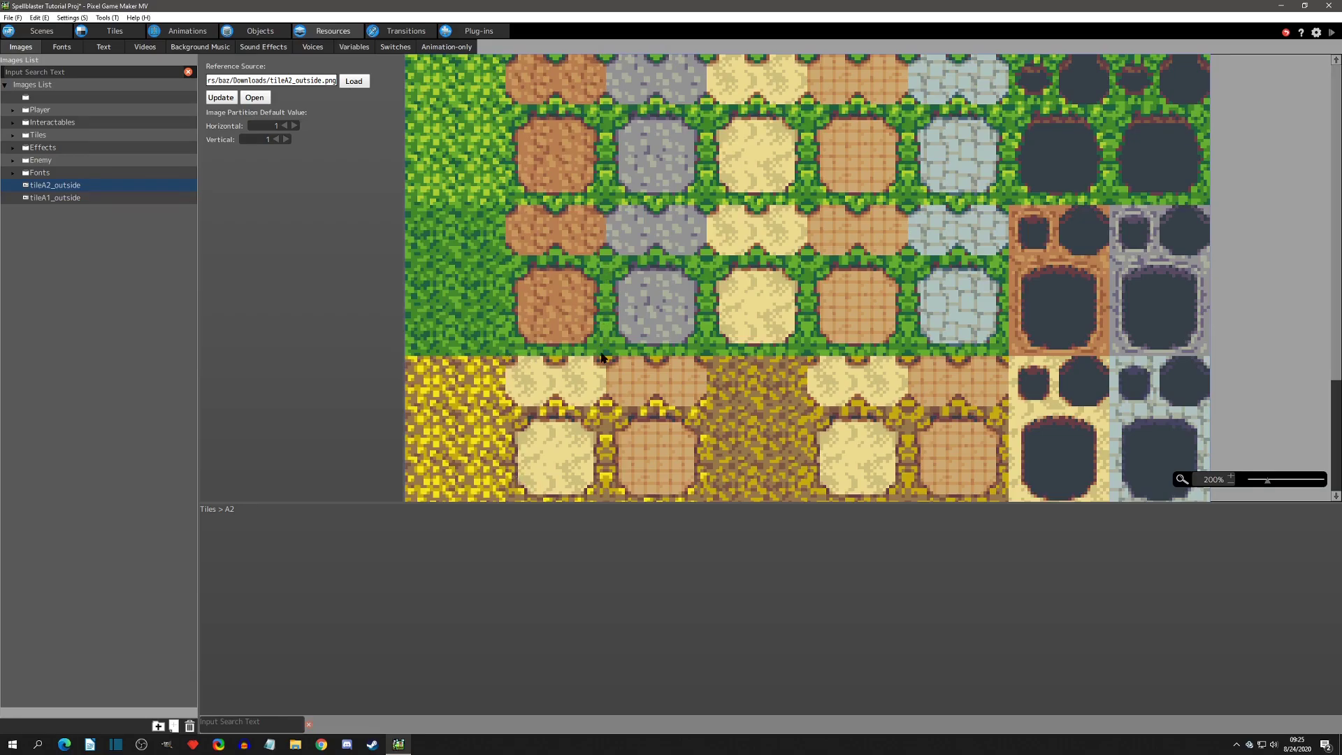
left_click(114, 31)
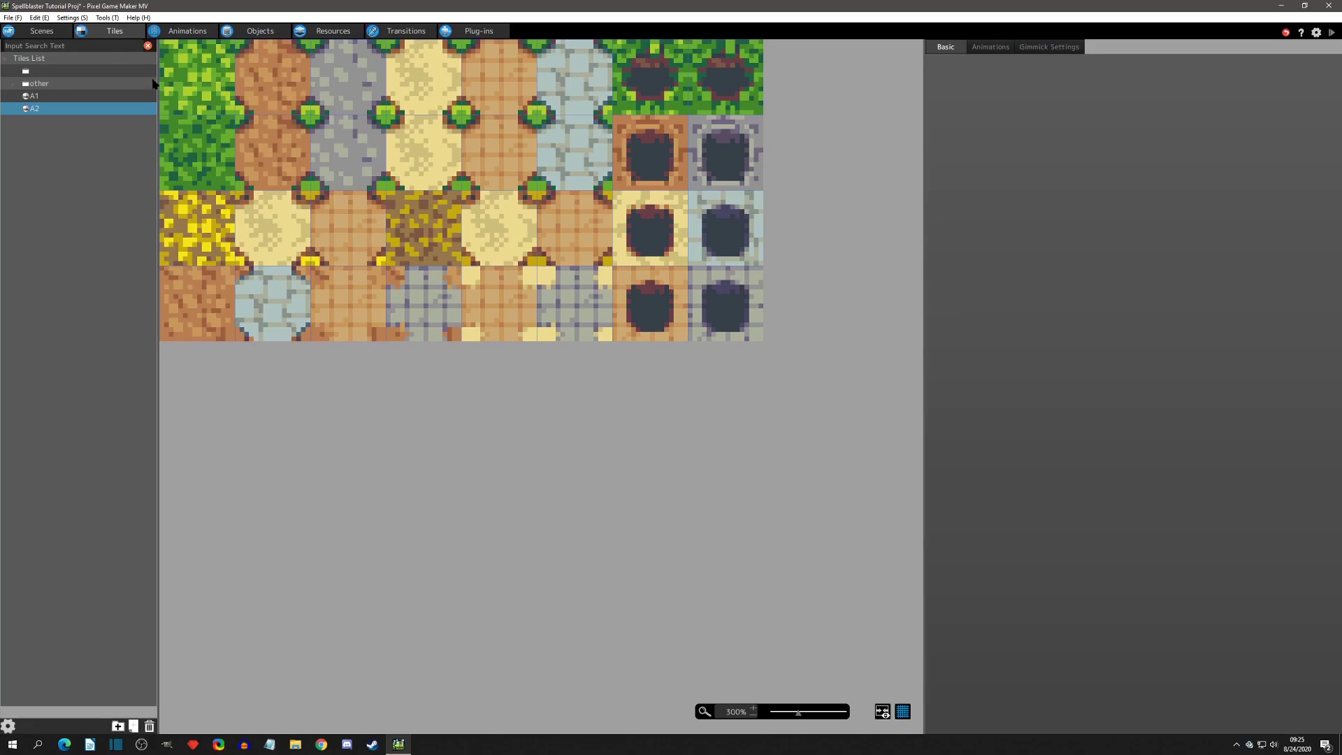
left_click(333, 31)
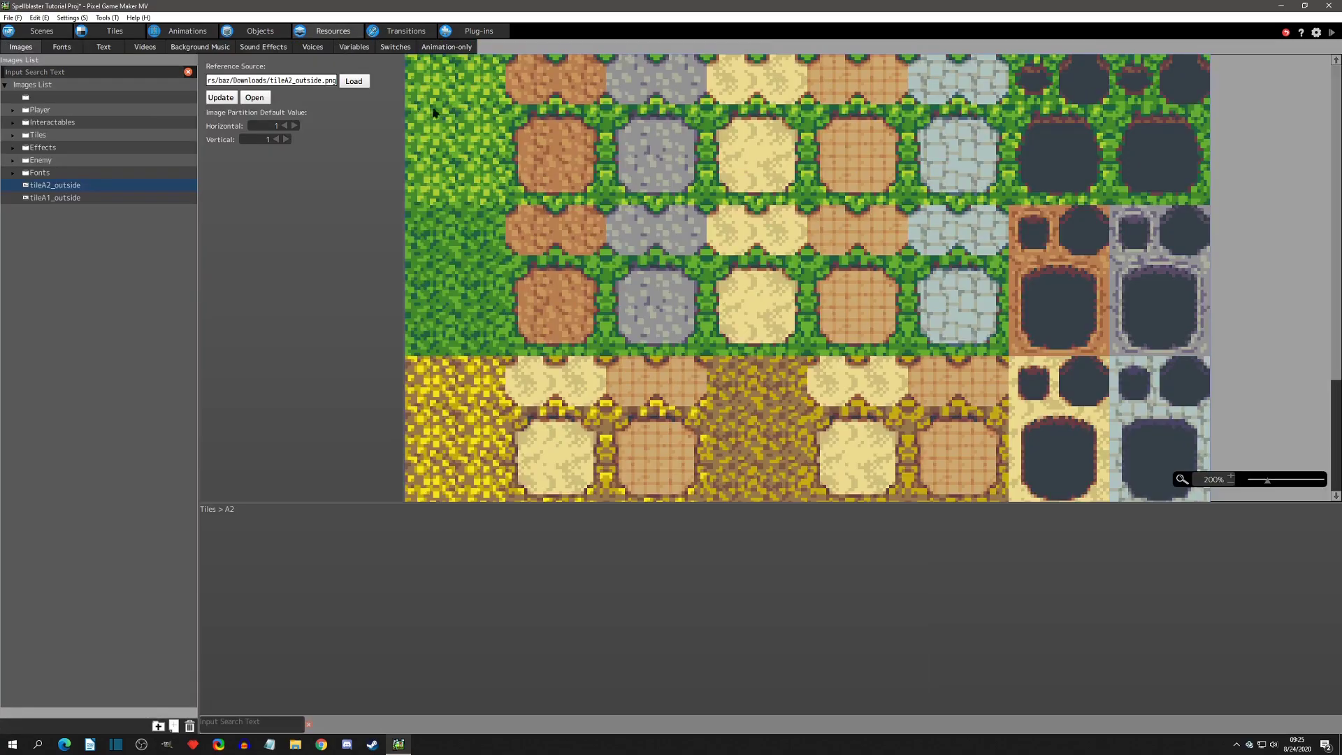
mouse_move(1181, 280)
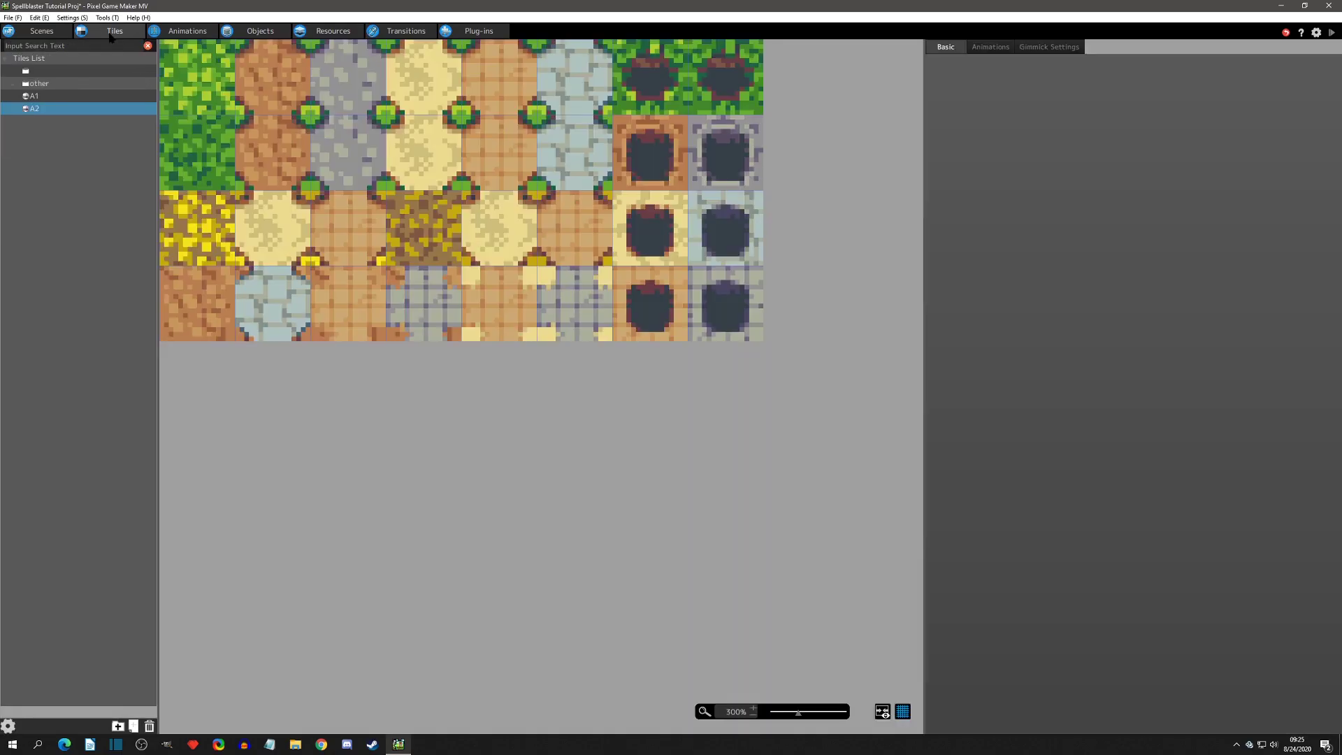
Step: Compare the A1 water tile with its tileA1_outside source image back and forth
left_click(32, 95)
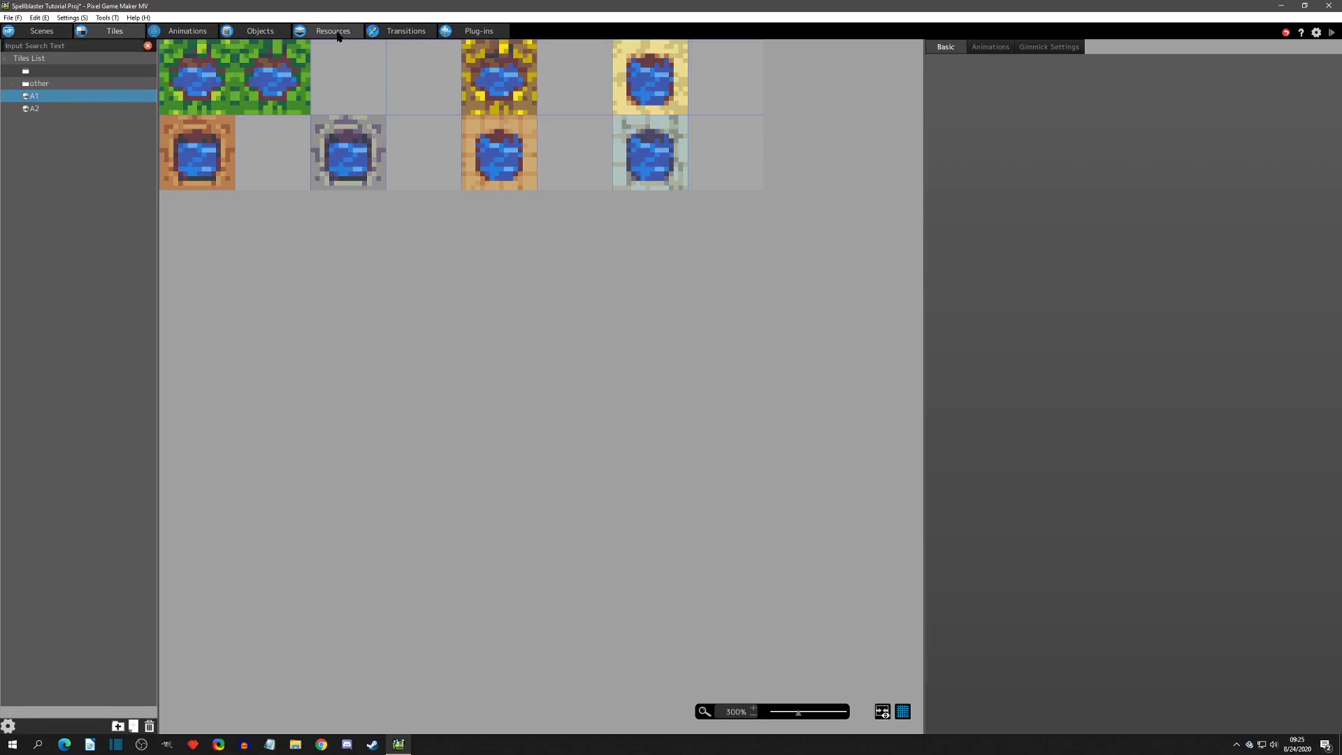
left_click(333, 31)
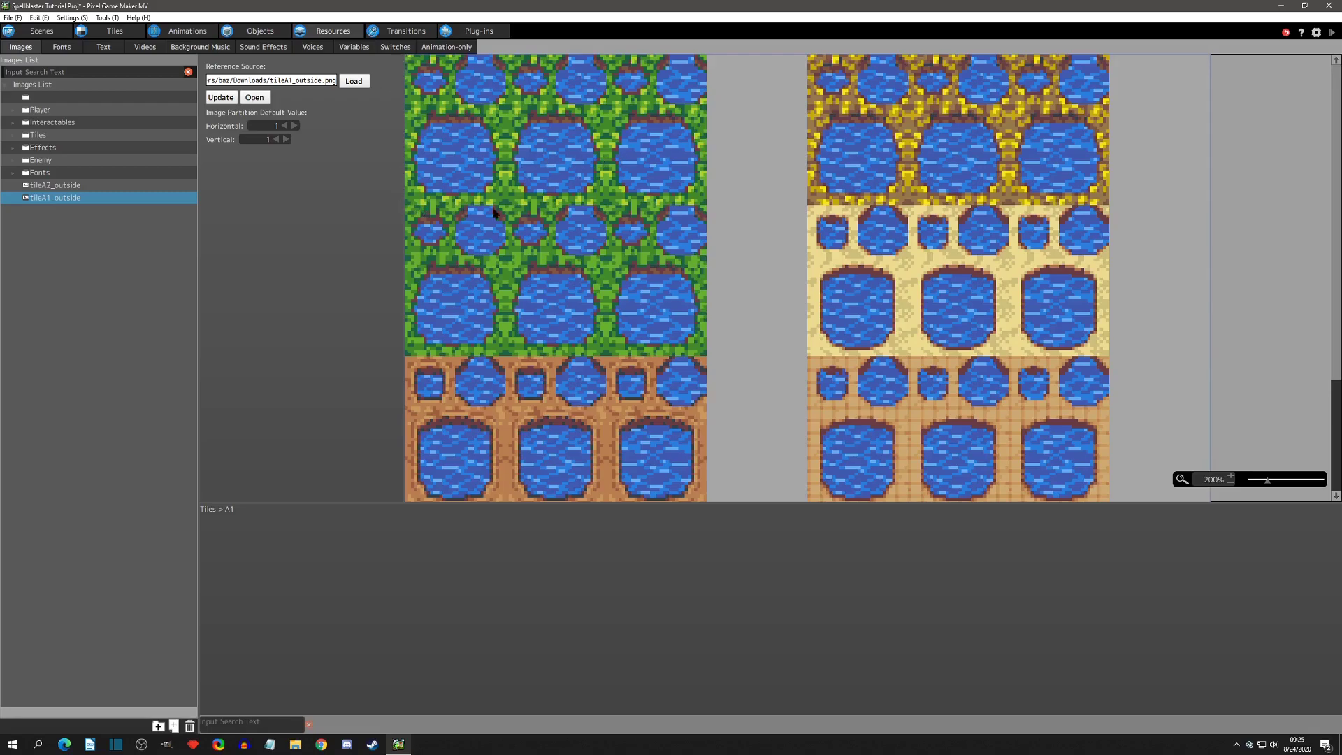
mouse_move(413, 198)
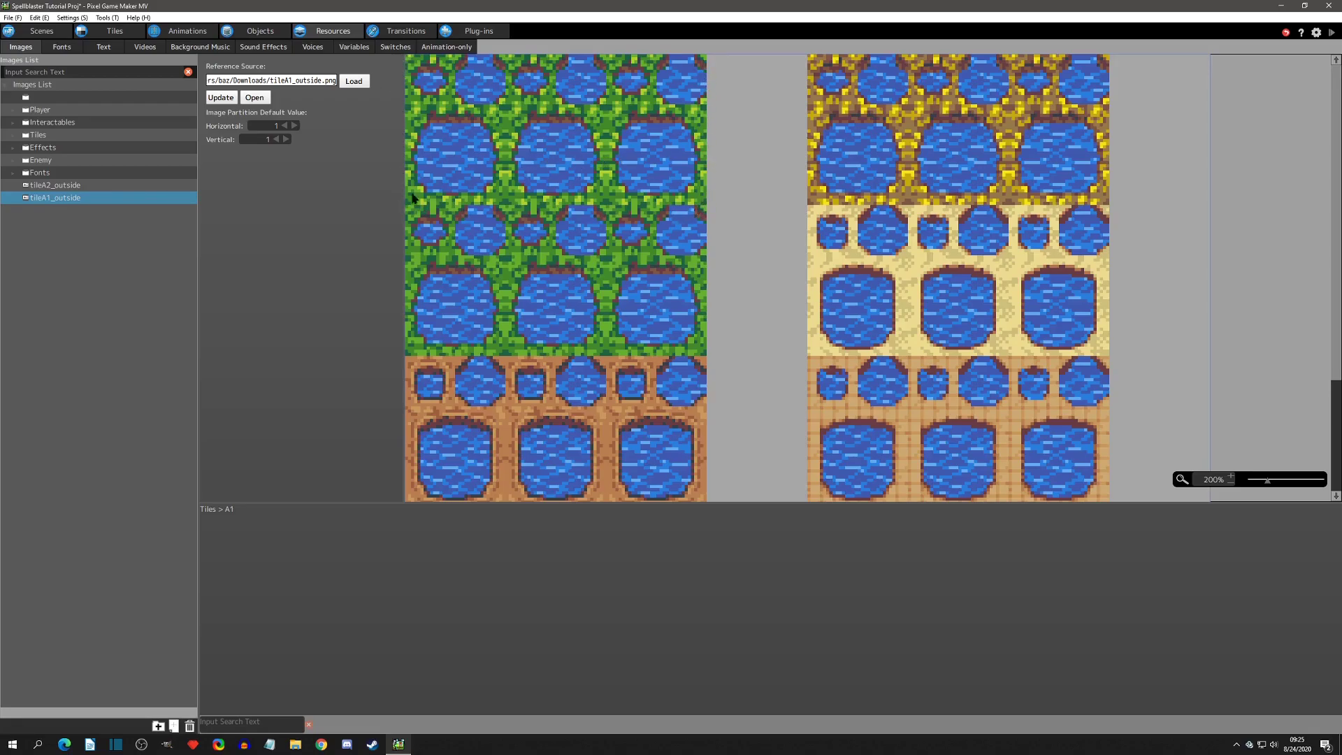
mouse_move(503, 206)
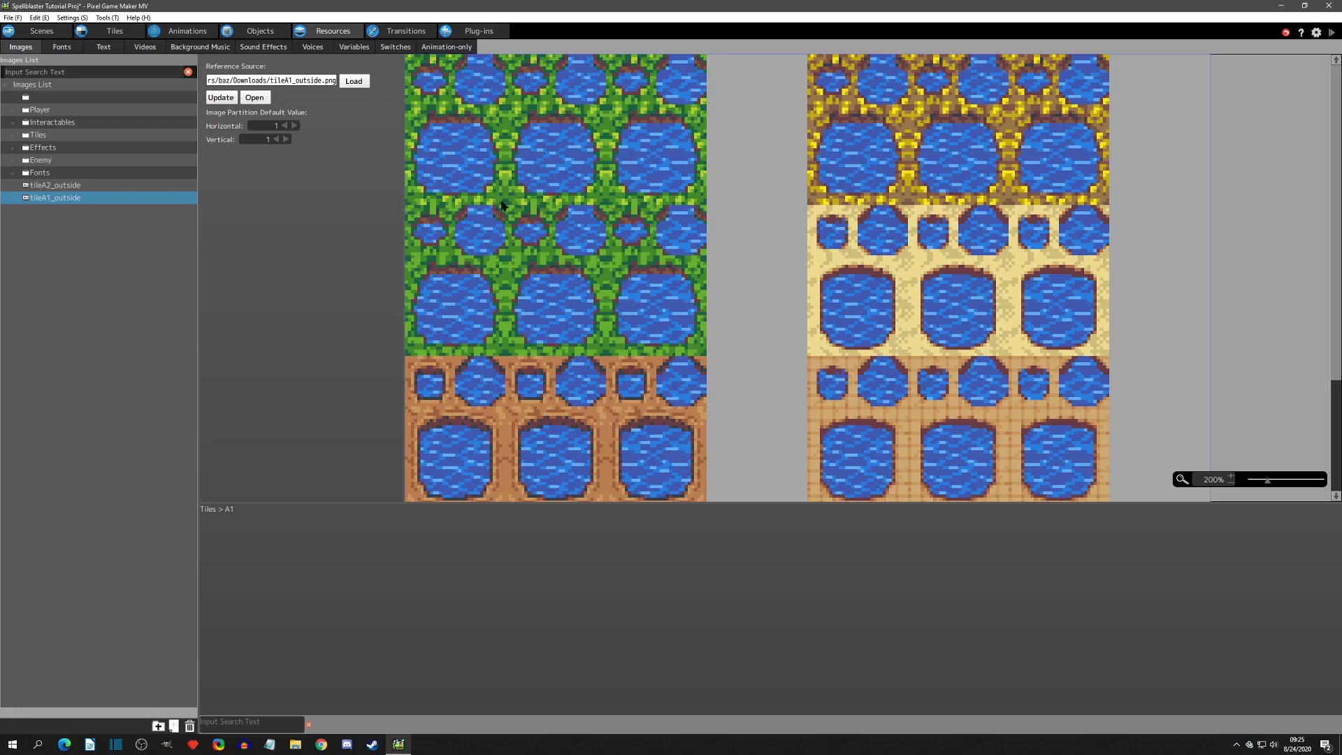
mouse_move(700, 159)
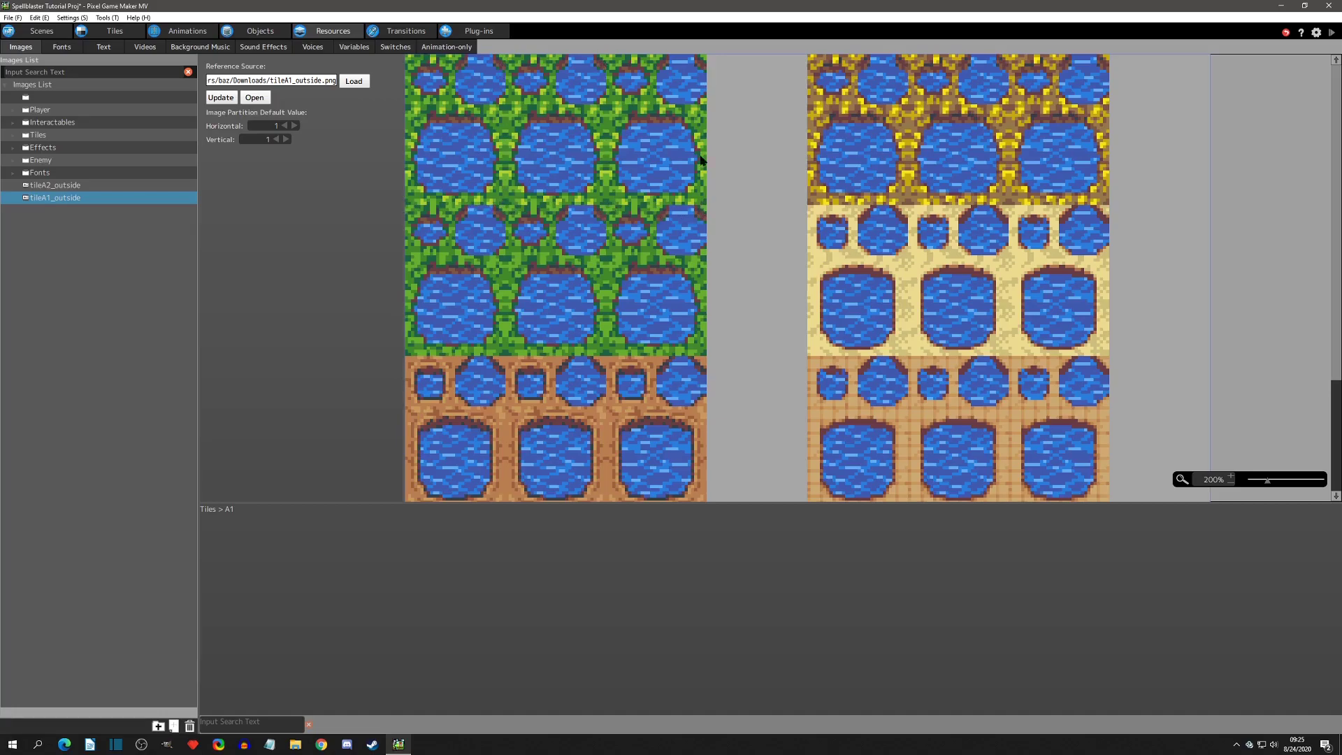
mouse_move(564, 100)
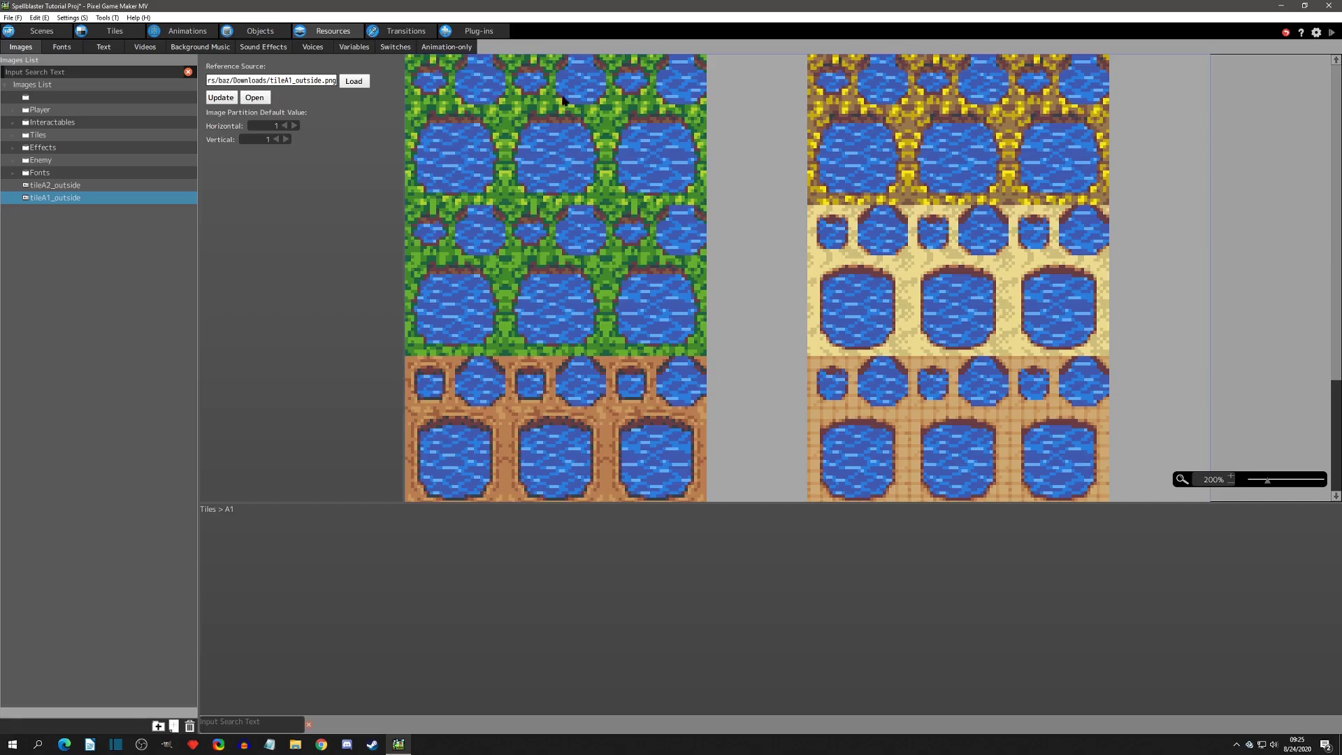
mouse_move(642, 128)
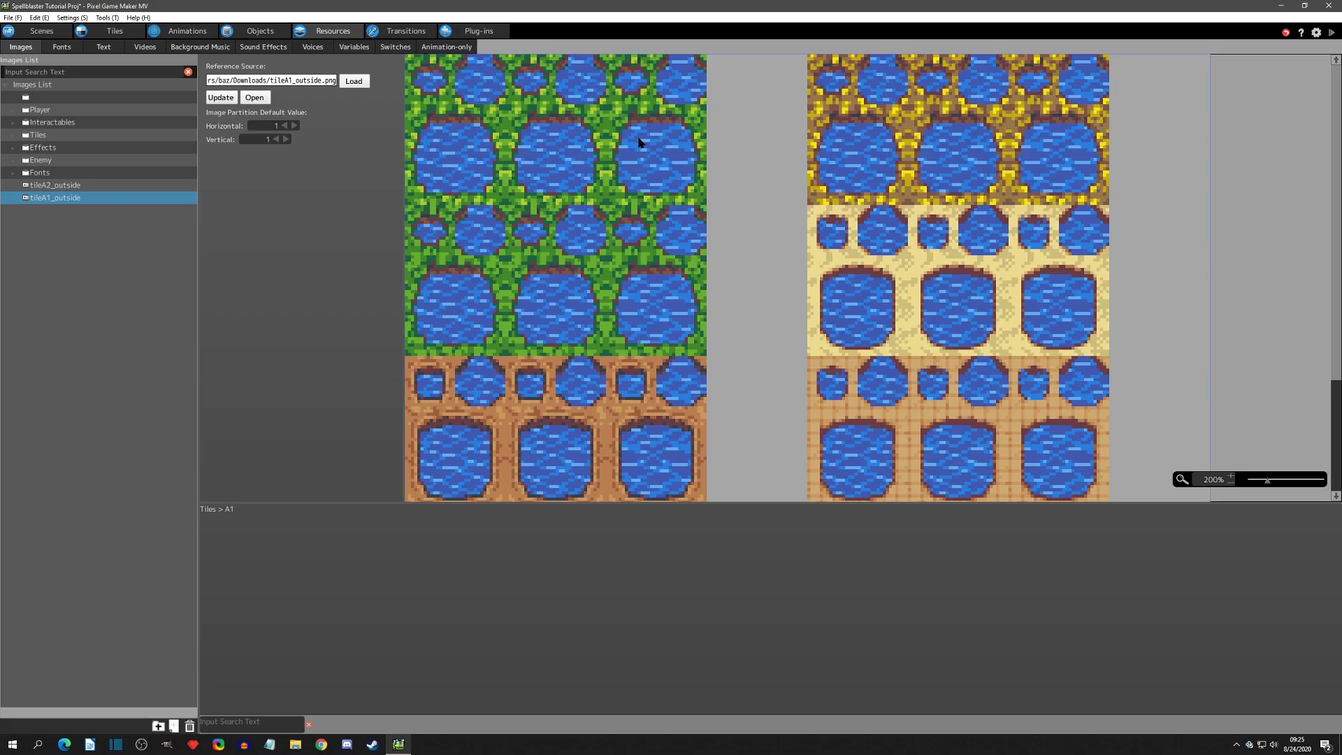
left_click(113, 31)
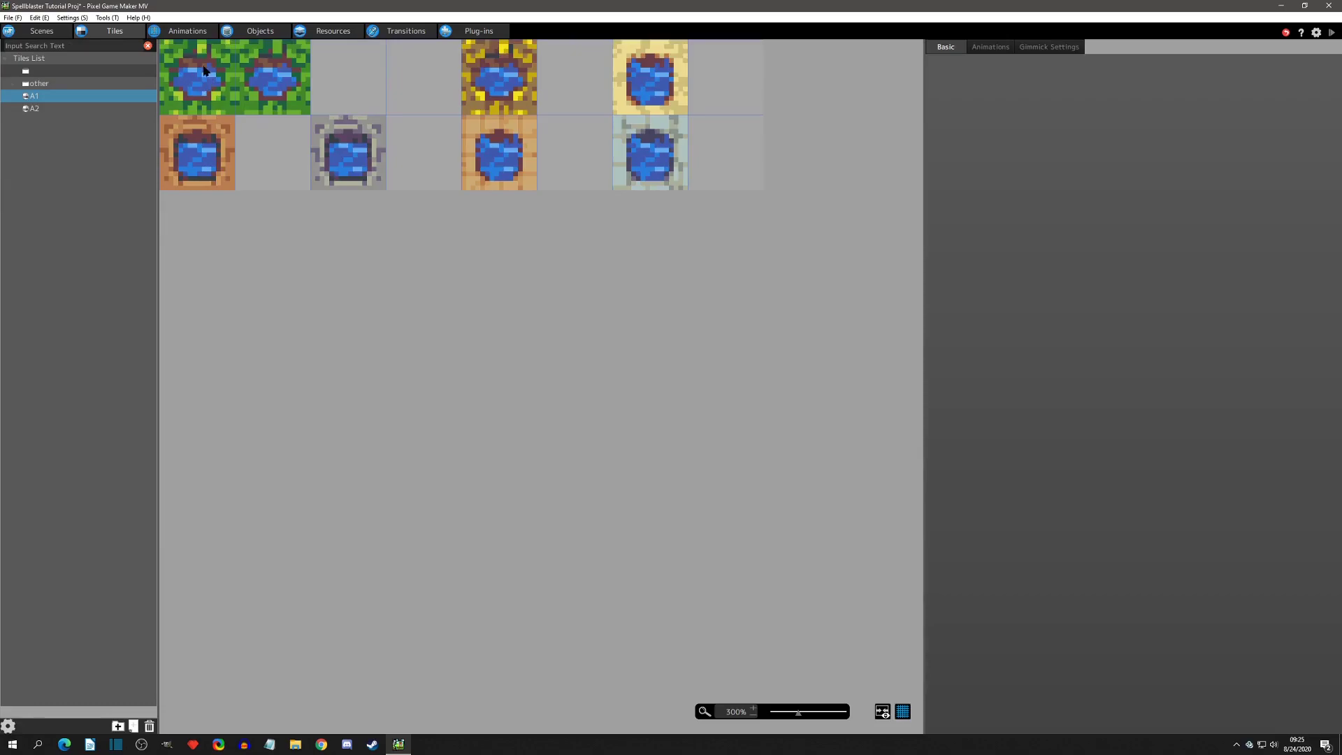
left_click(333, 31)
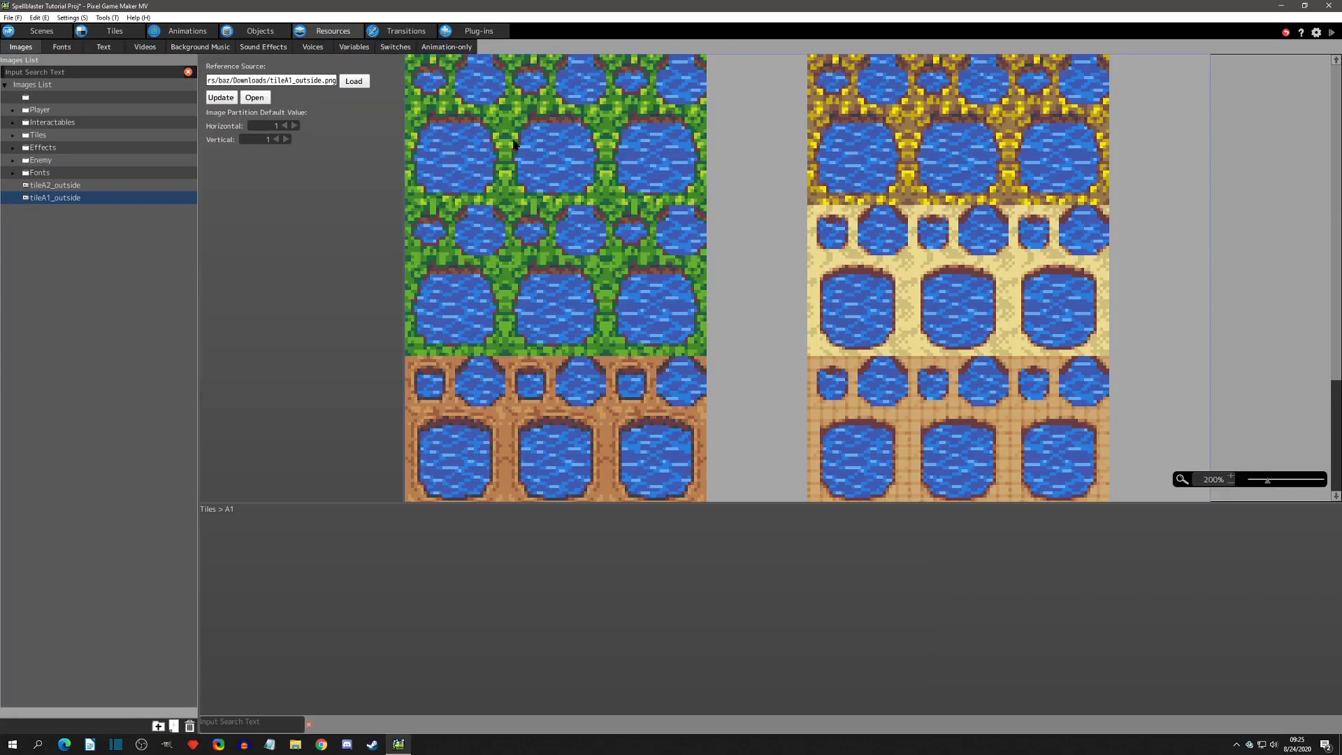
mouse_move(432, 109)
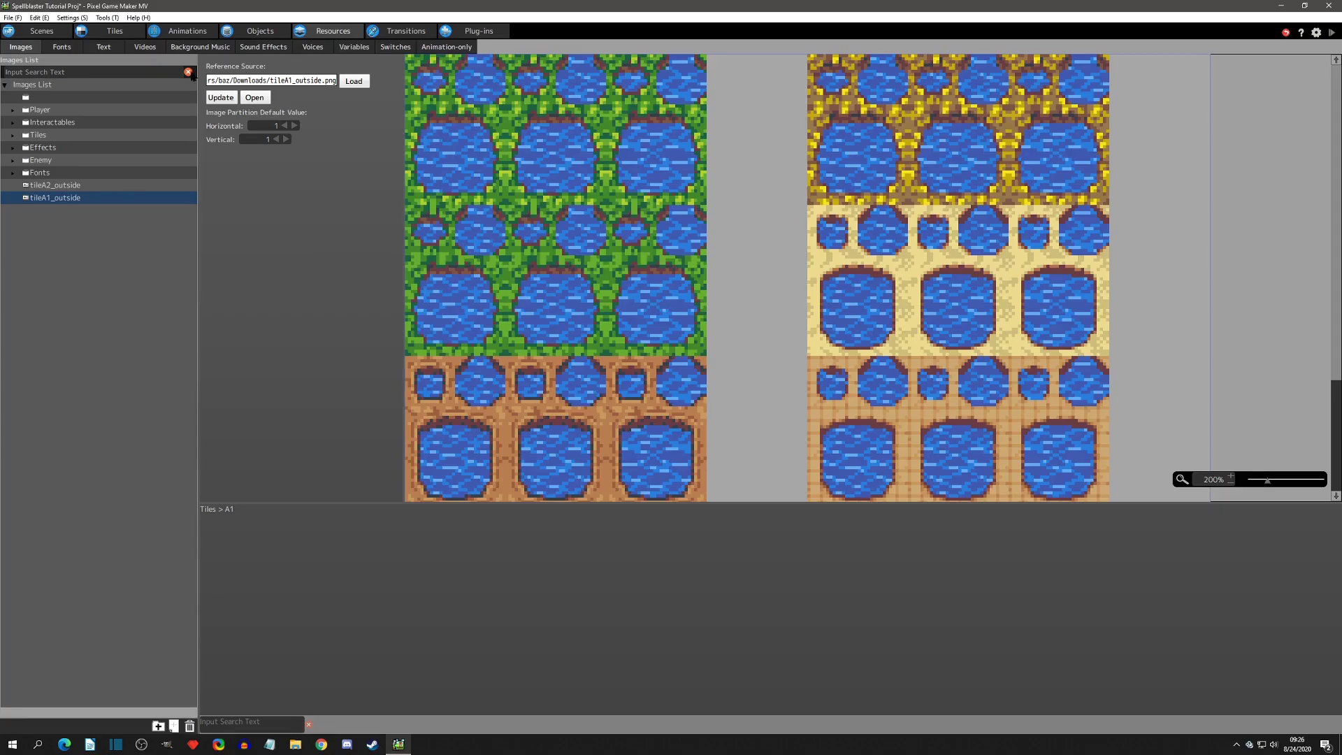
left_click(113, 31)
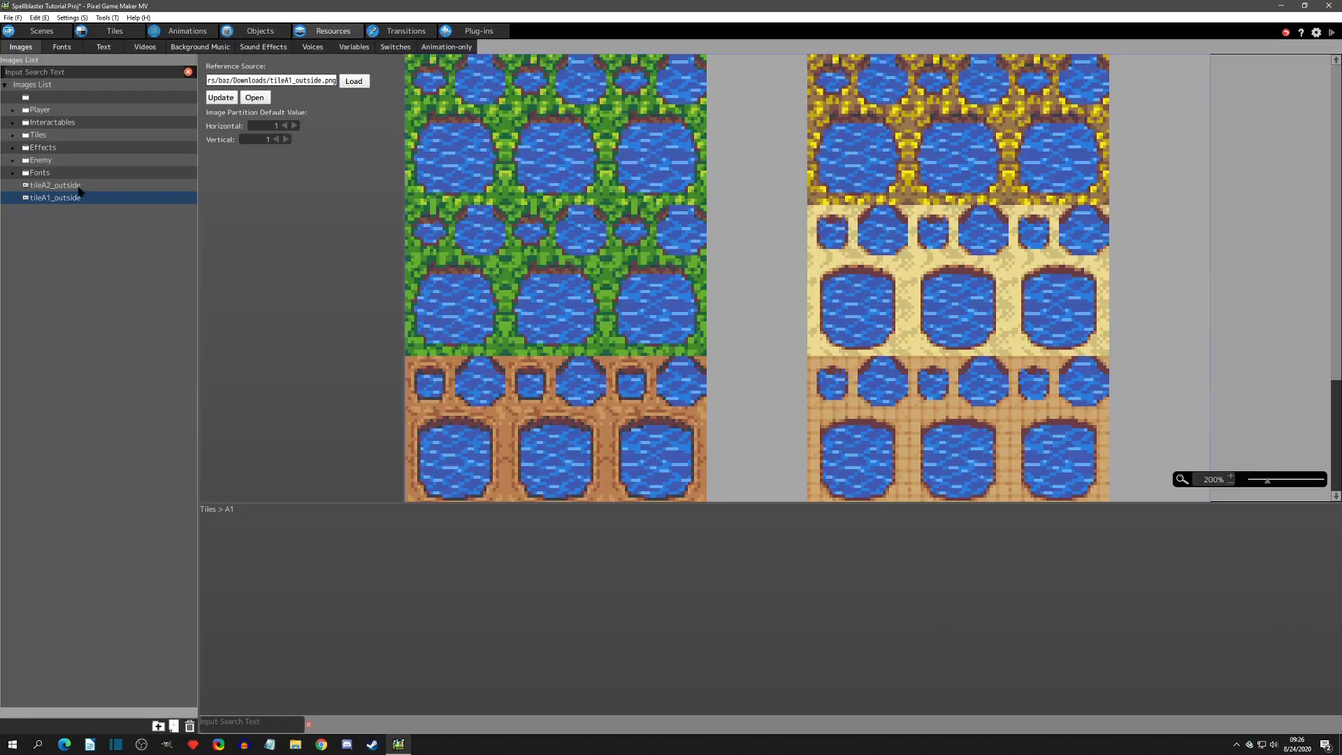
Step: View the tileA2_outside image, then move on to the scene editor
left_click(54, 184)
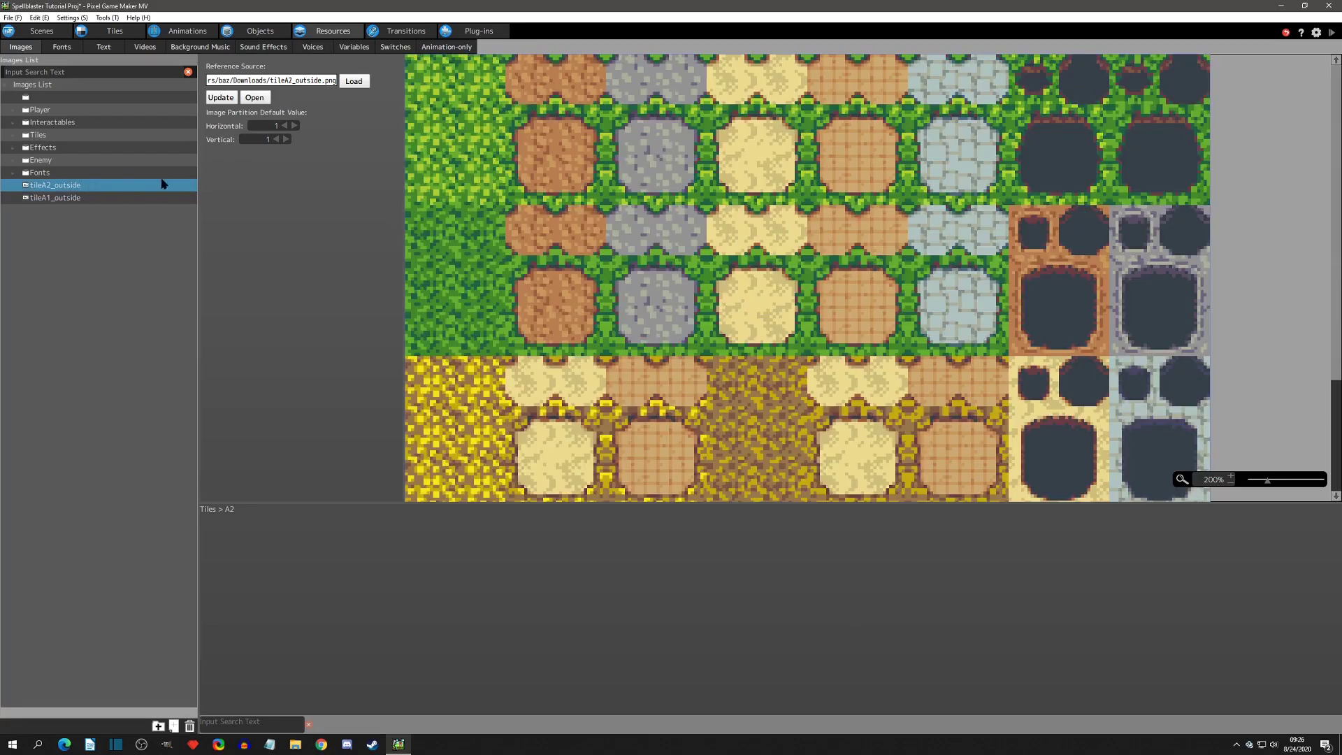
left_click(41, 30)
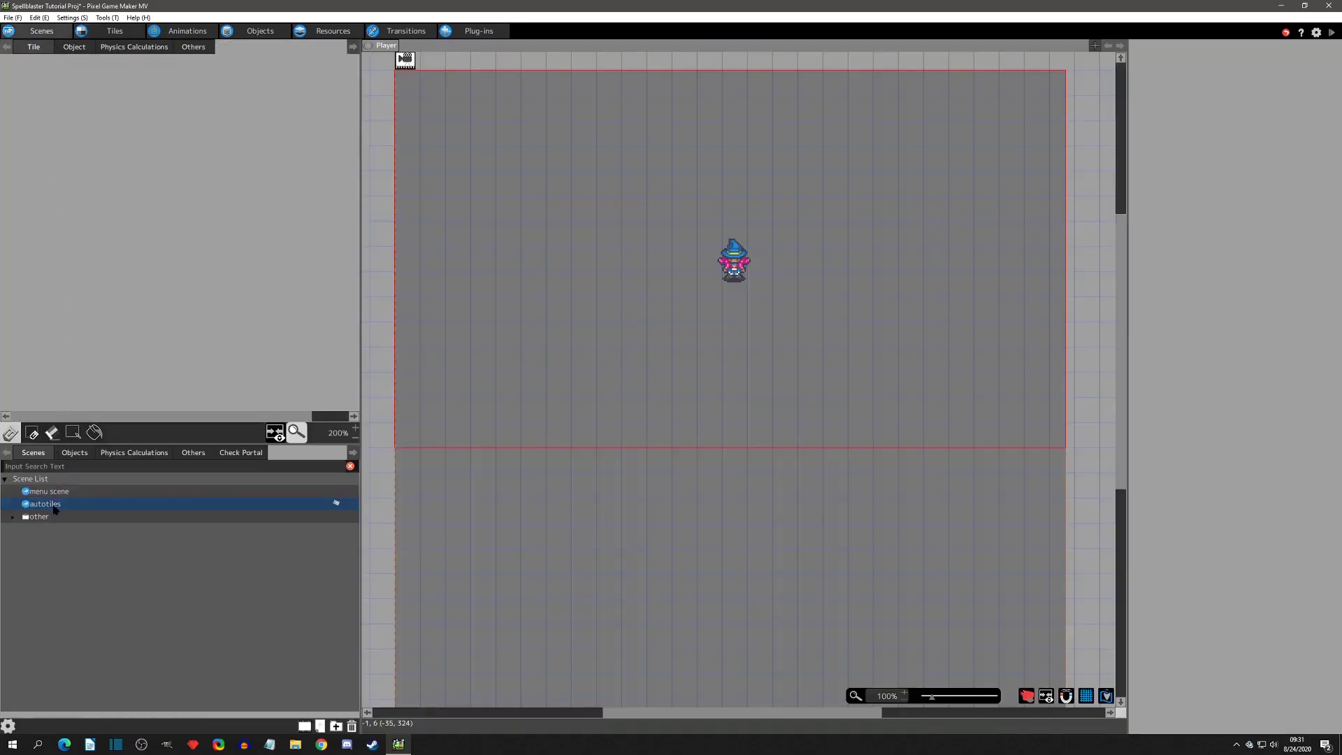
Step: Set the autotiles scene's tilesets to A1 and A2 in Scene Settings
right_click(43, 503)
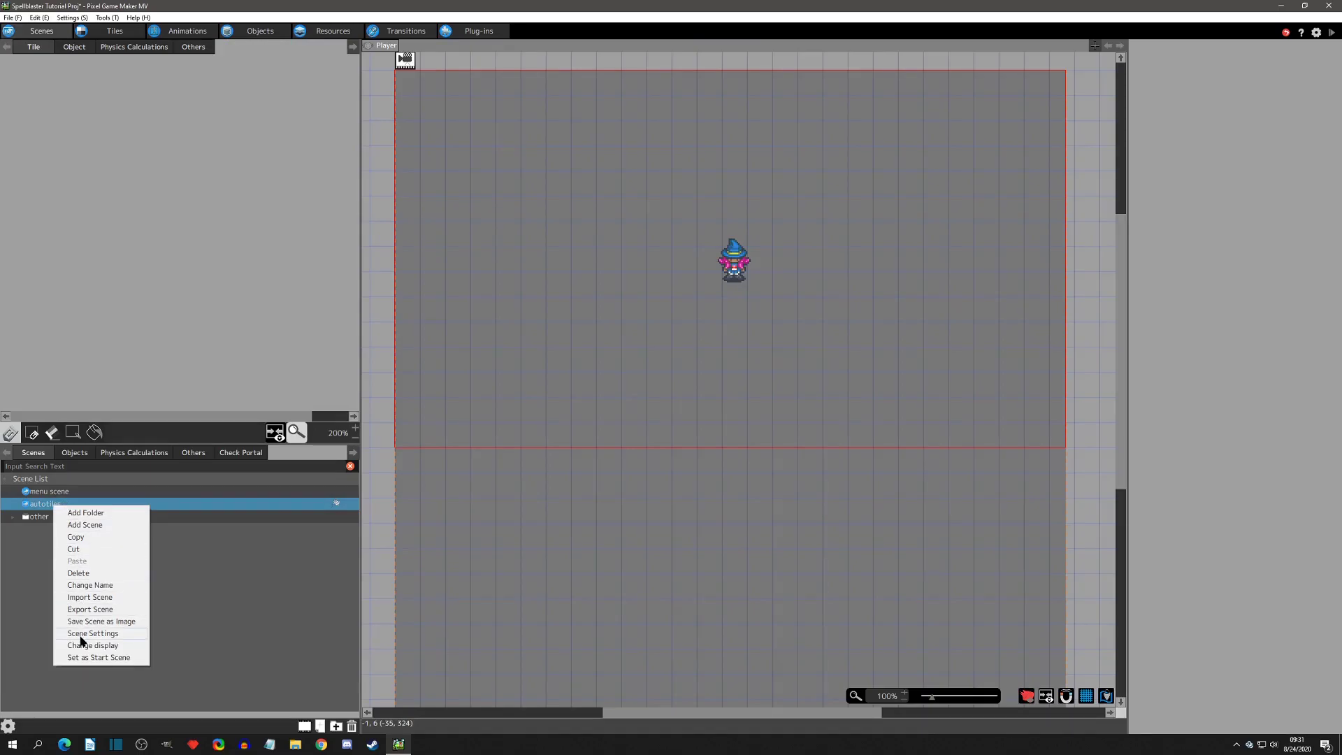
left_click(92, 632)
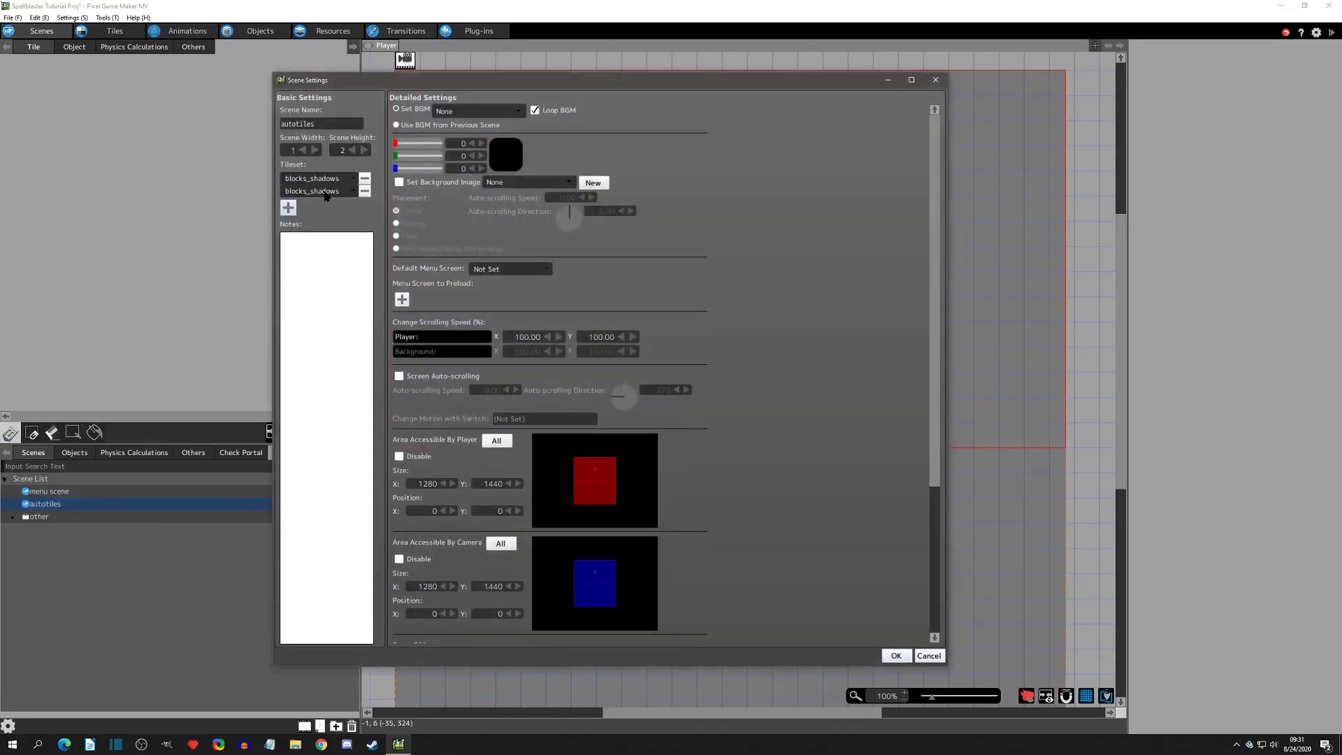
left_click(351, 177)
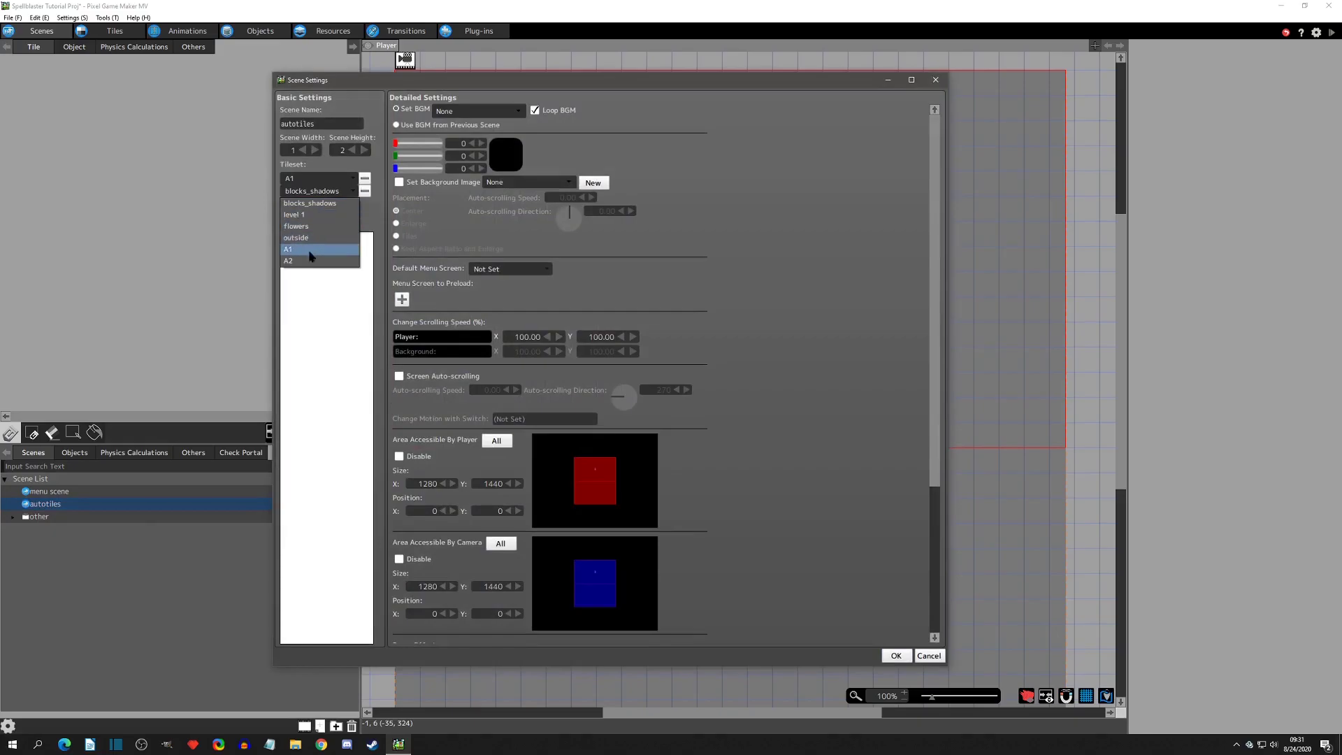
left_click(288, 248)
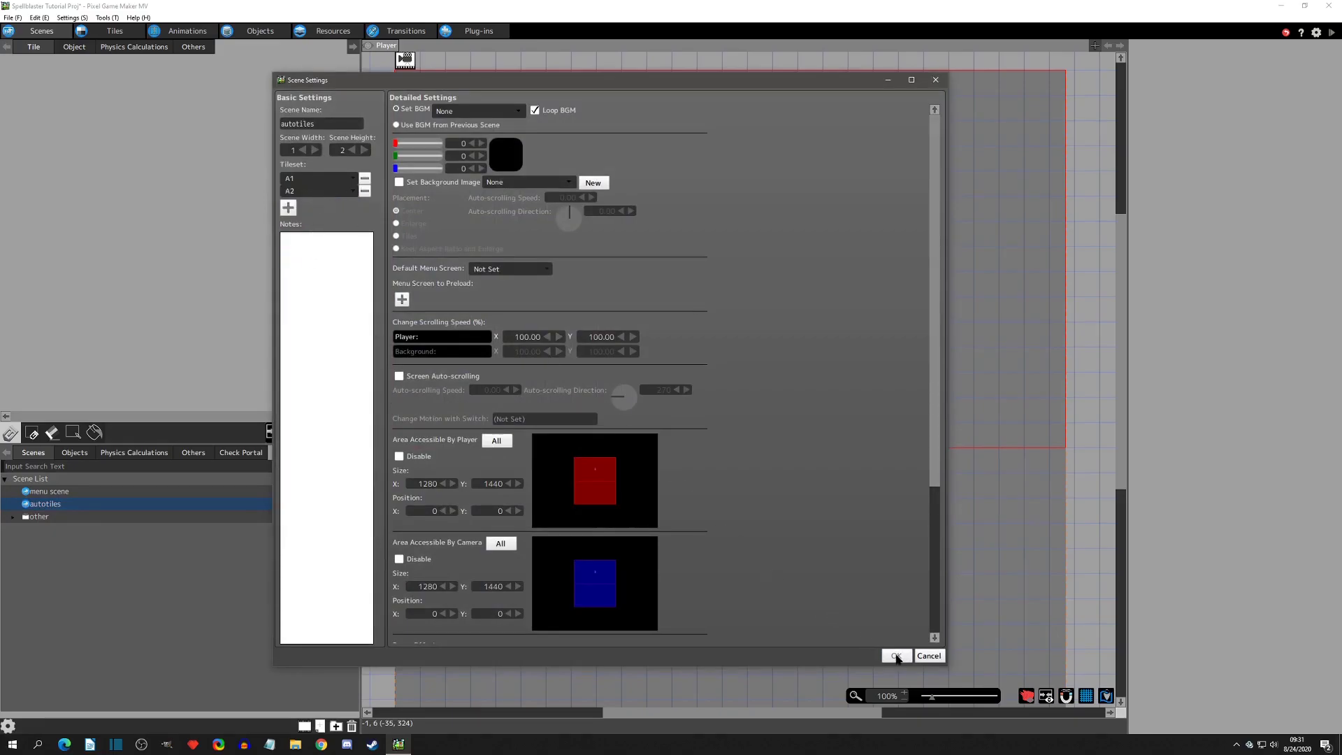
left_click(894, 655)
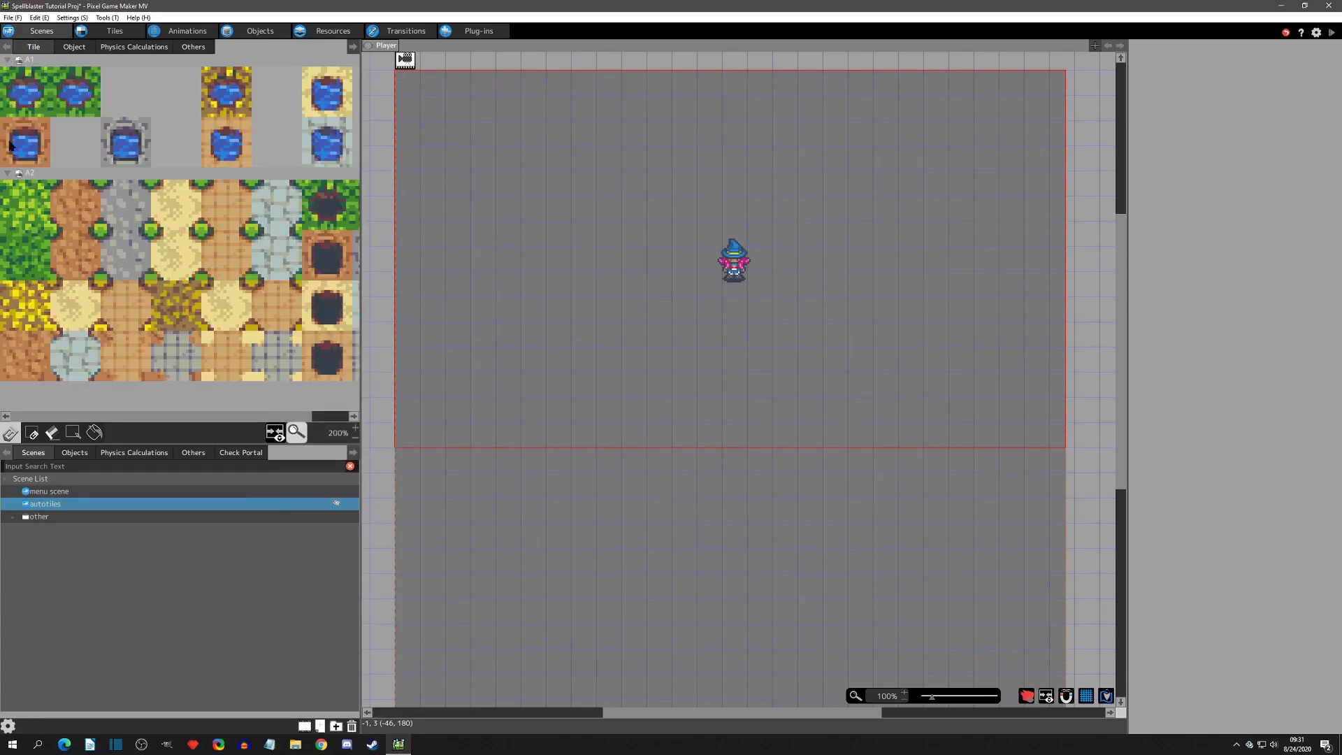
mouse_move(49, 206)
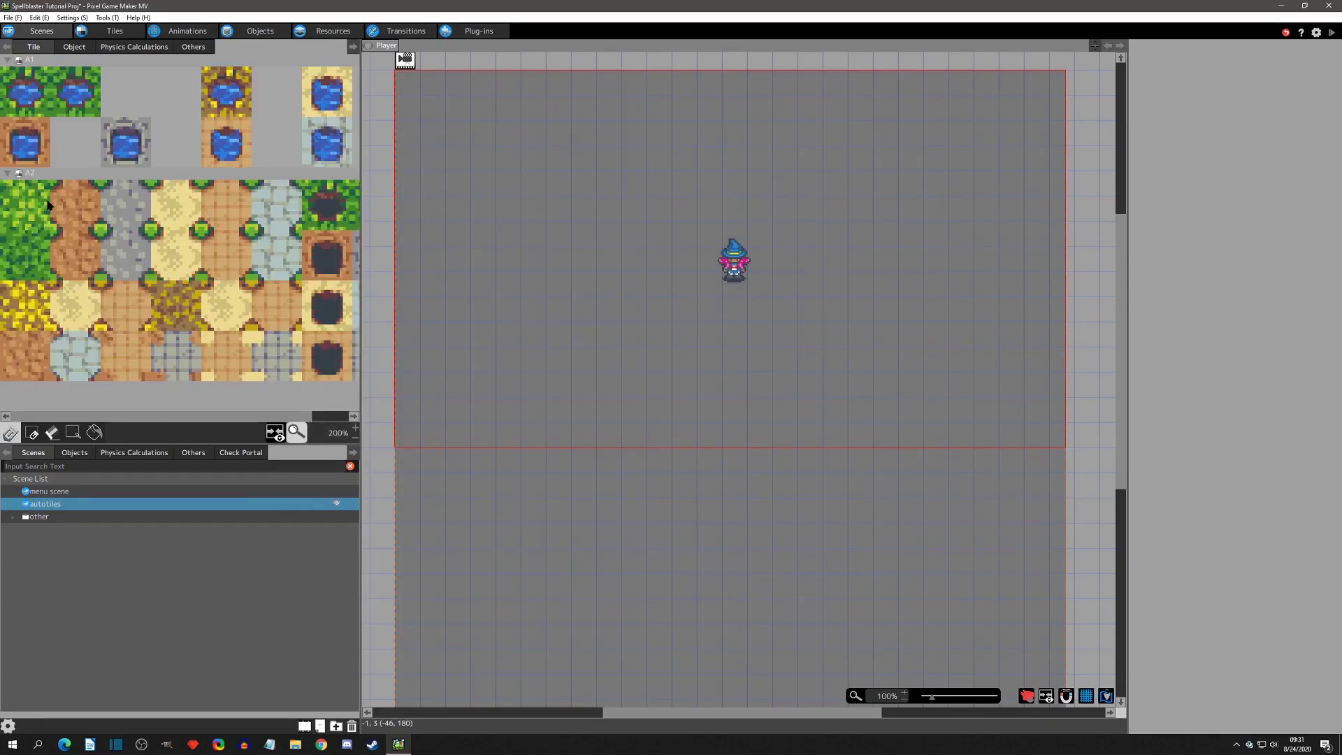
Step: Fill the whole scene with the plain grass tile and pick the stone path autotile
left_click(25, 205)
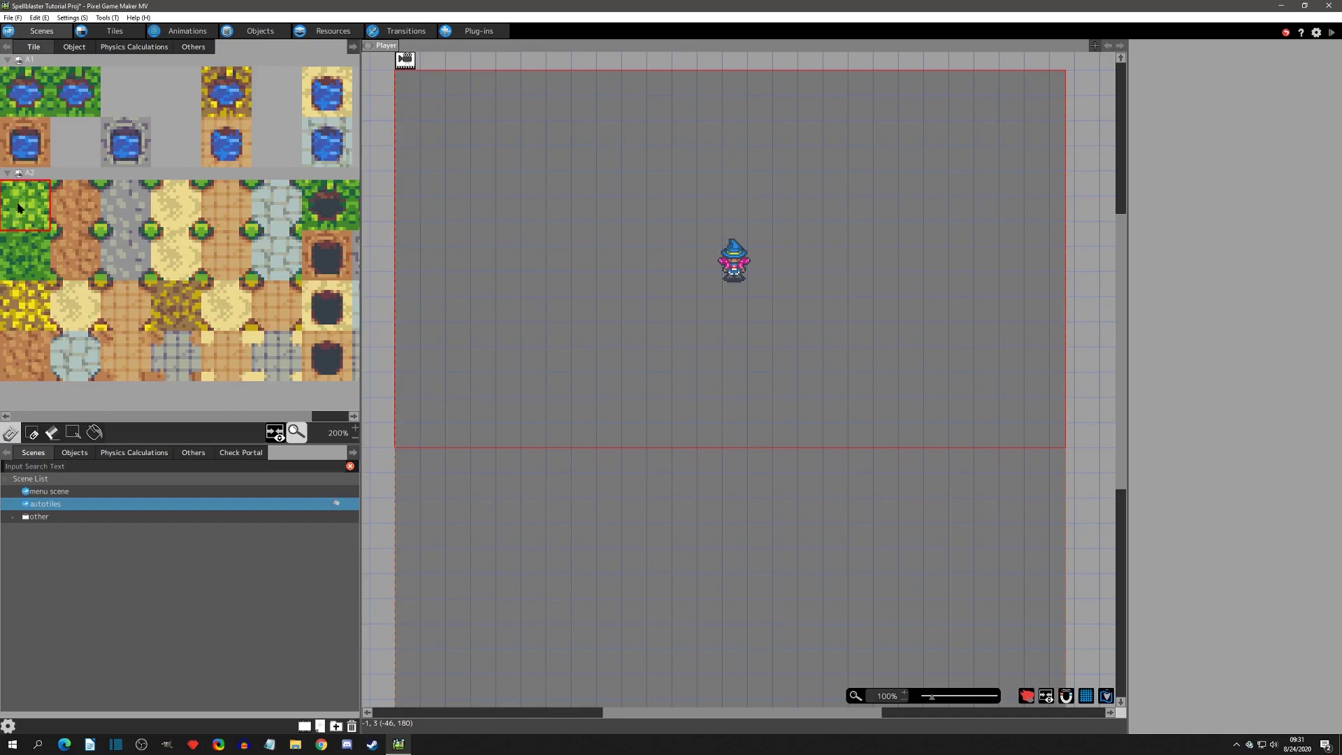
left_click(24, 257)
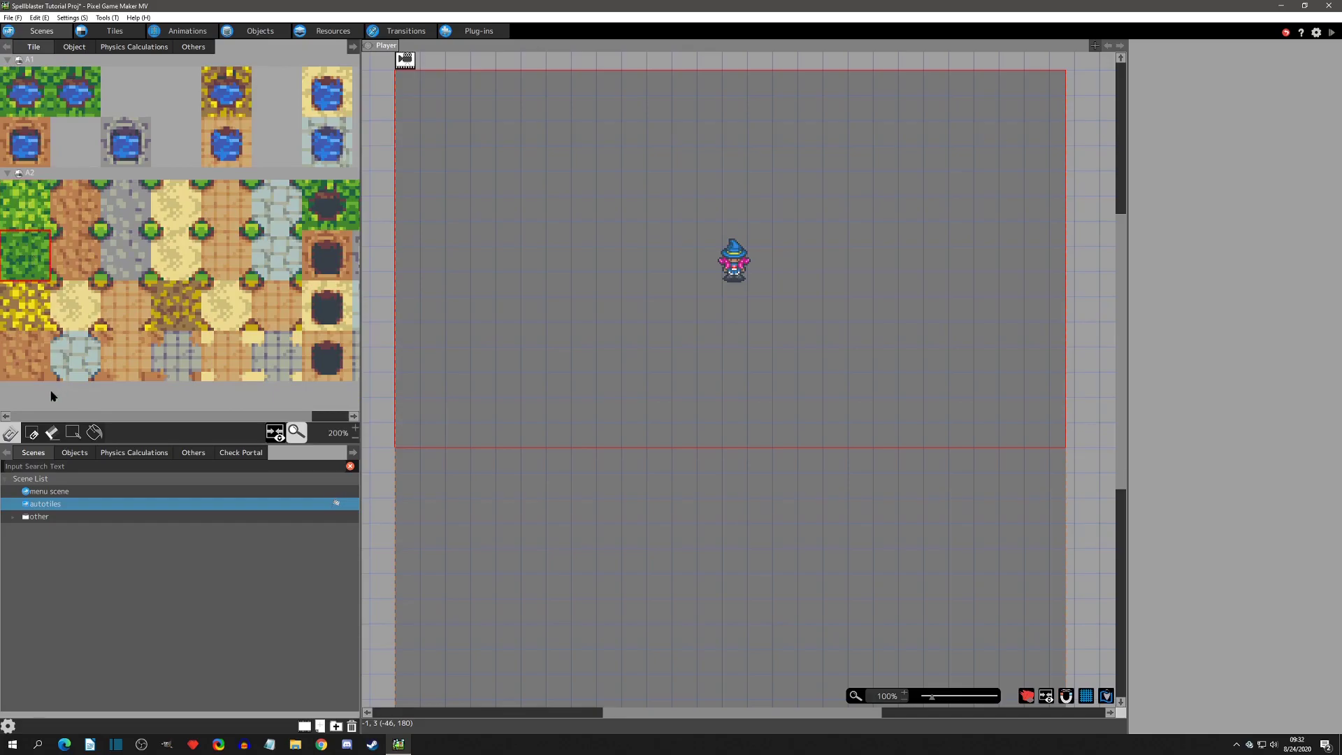
left_click(93, 432)
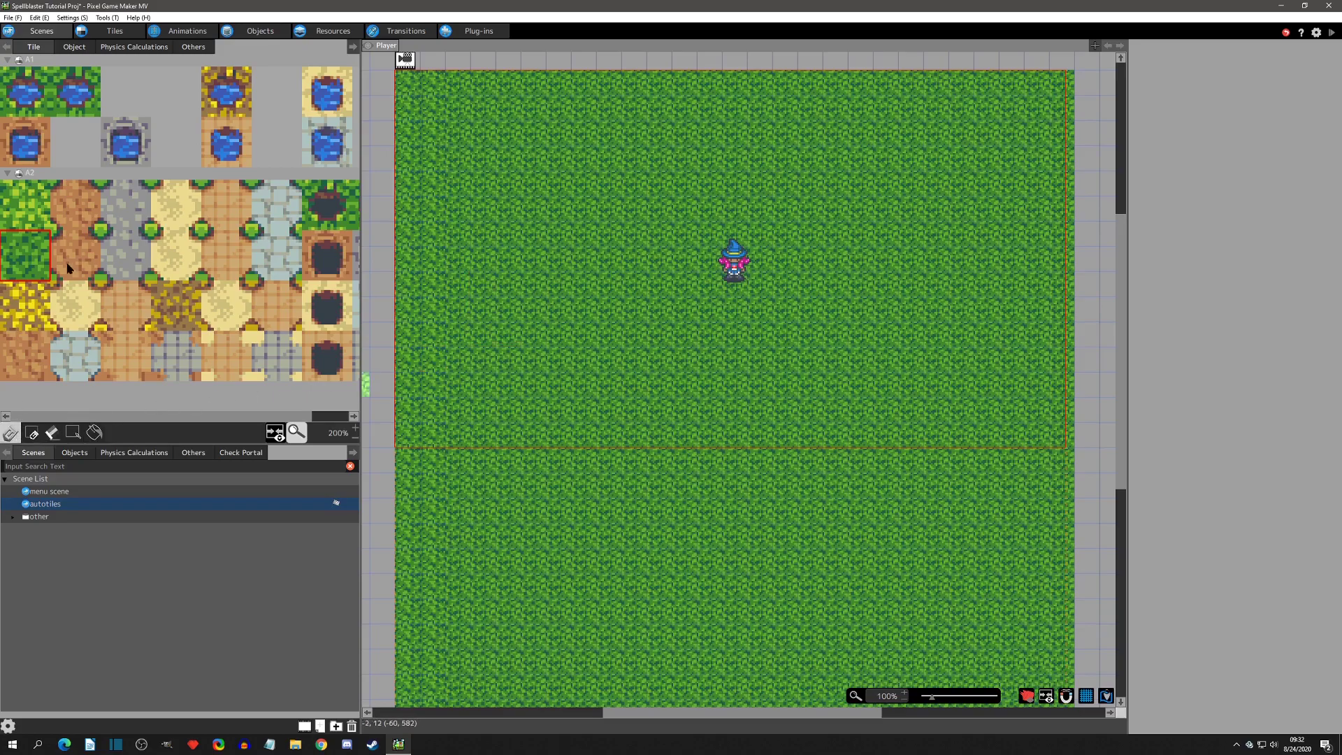
left_click(128, 260)
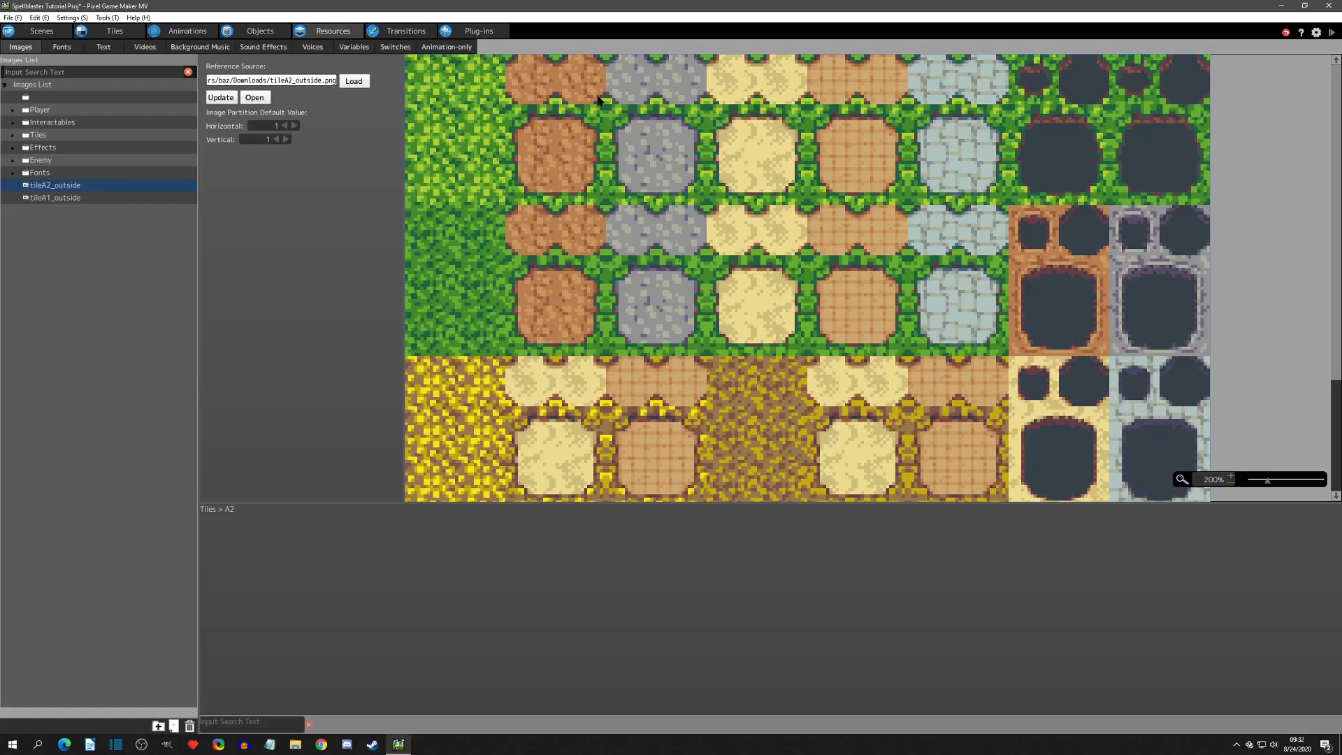
Step: Paint A1 water along the top-left of the scene
left_click(41, 30)
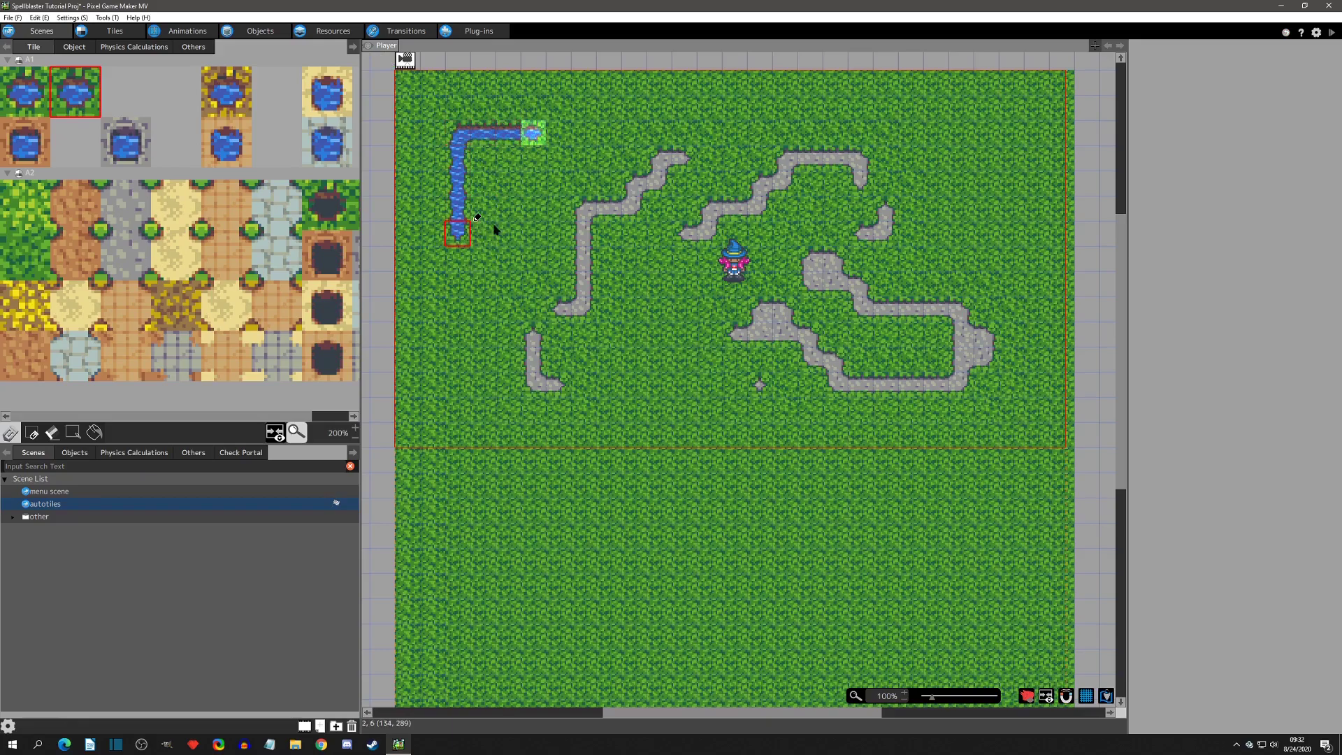
left_click_drag(457, 234, 535, 181)
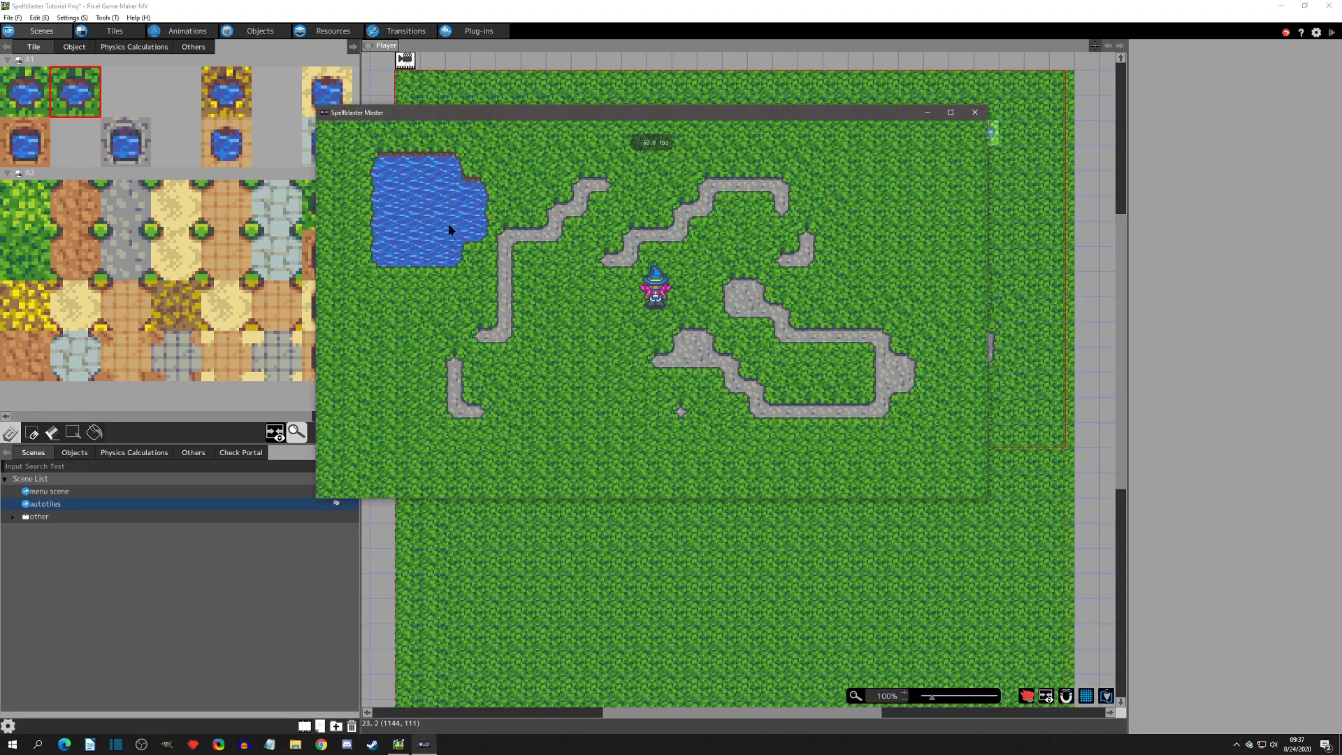
mouse_move(419, 210)
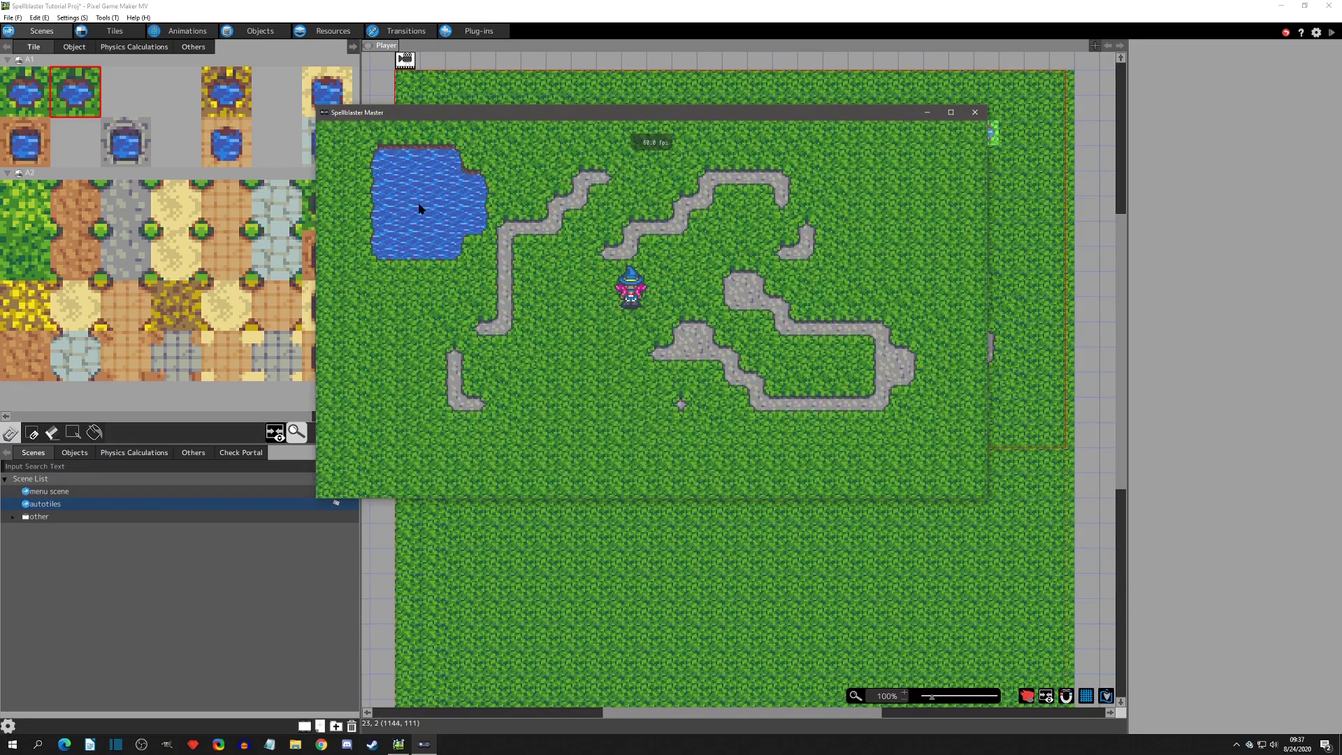
mouse_move(401, 190)
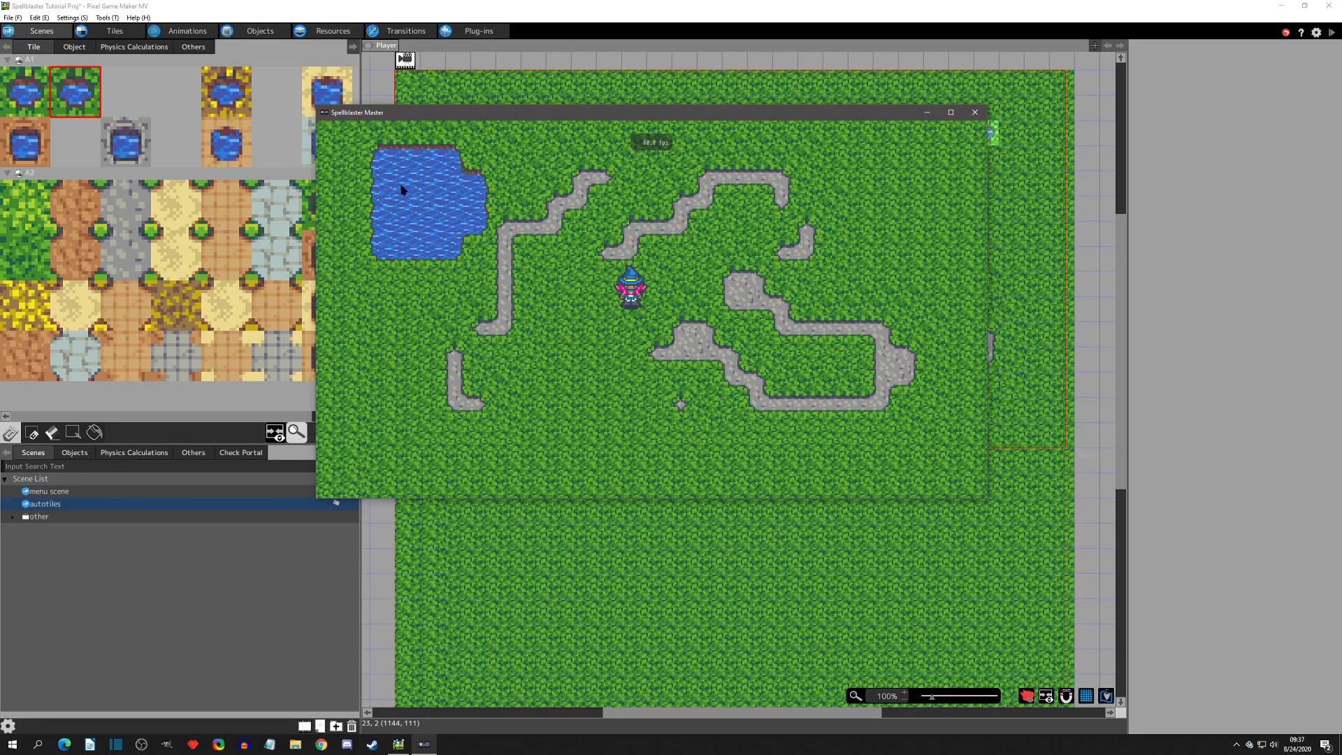
mouse_move(407, 205)
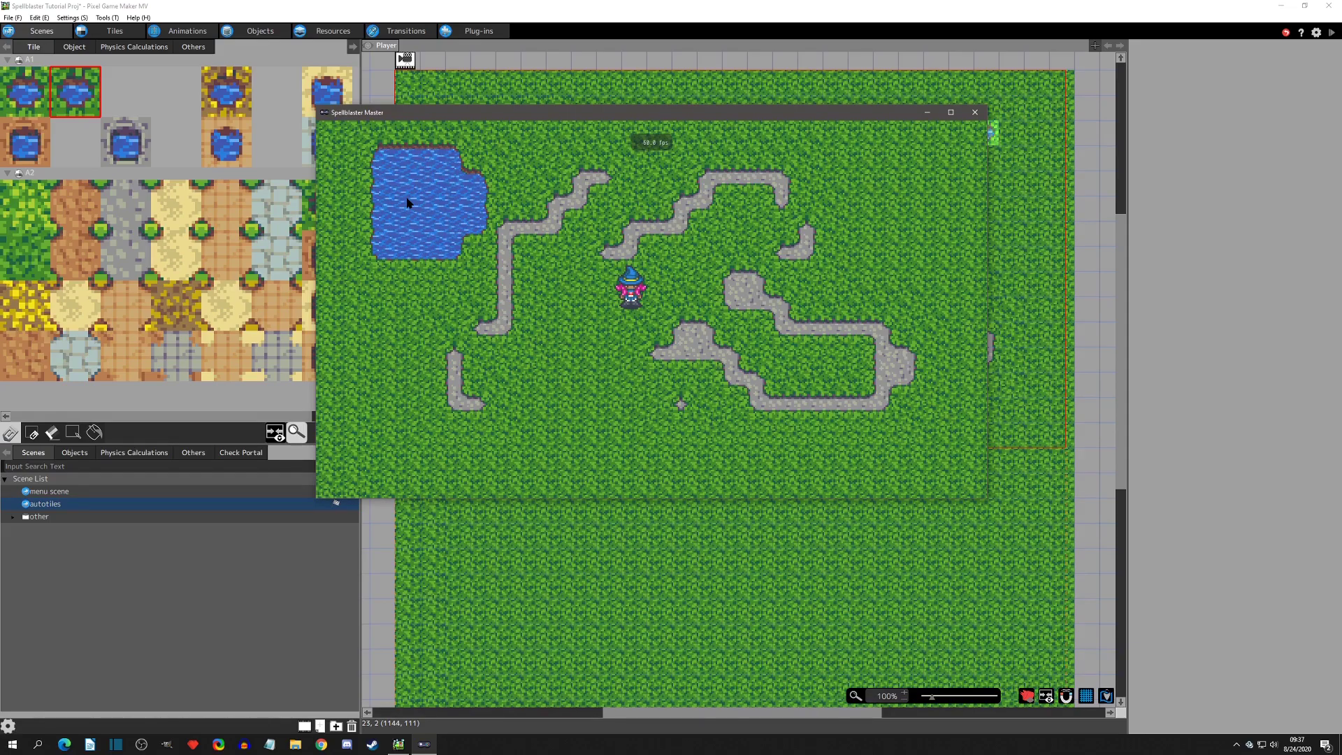
mouse_move(485, 204)
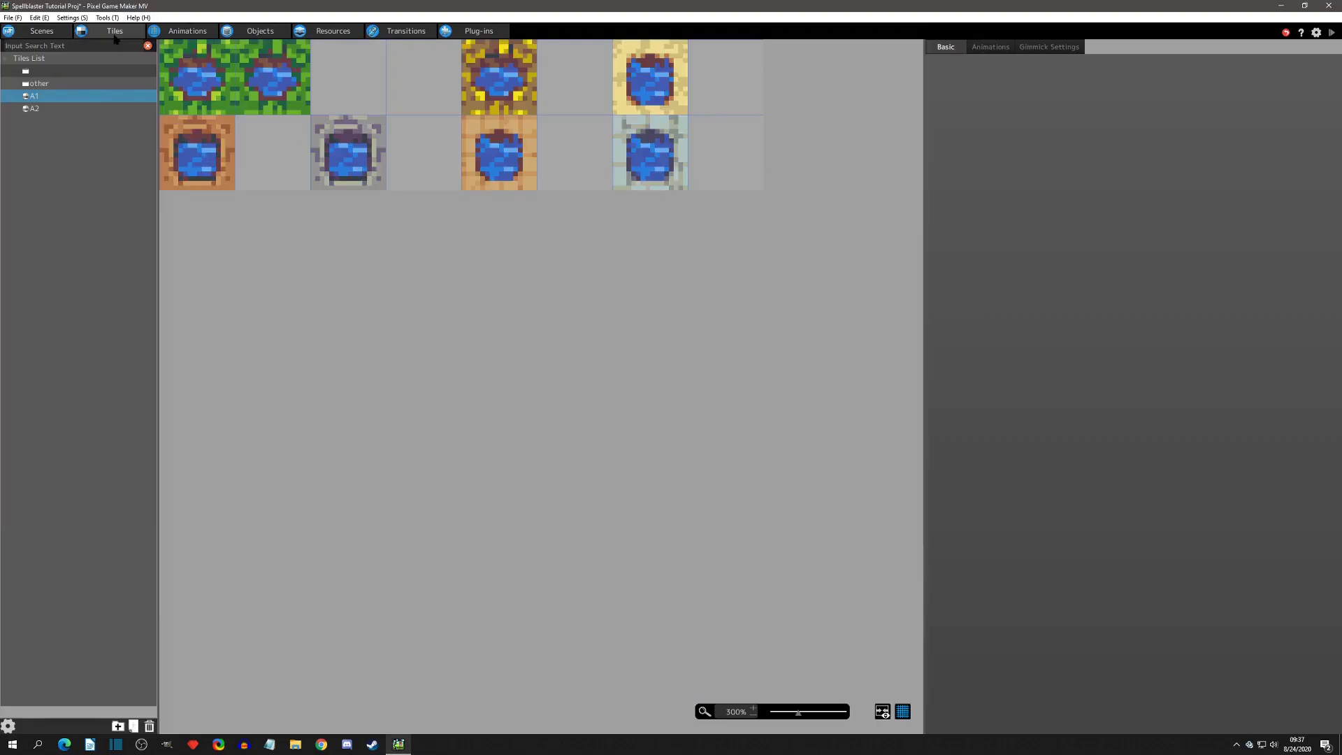
Step: Change the A1 tile's tileset type to World_A2 in Tile Settings
right_click(33, 97)
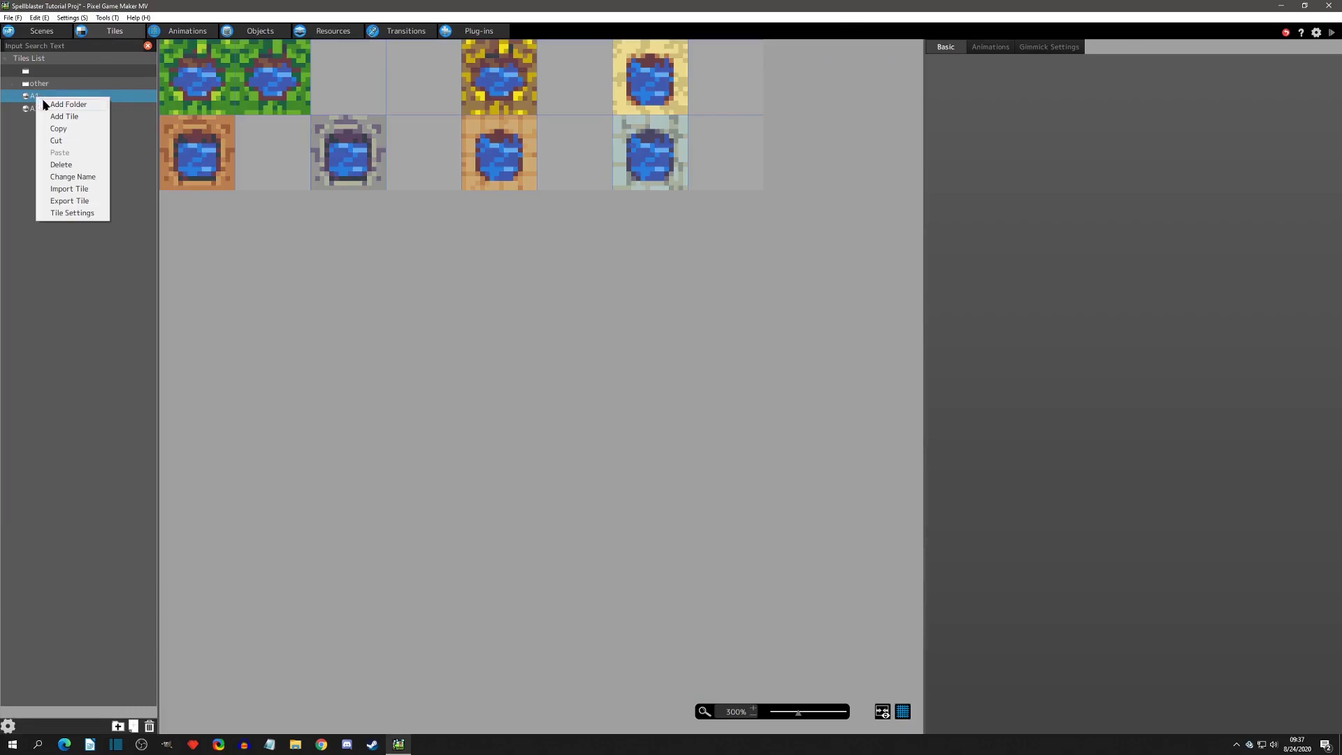
left_click(71, 213)
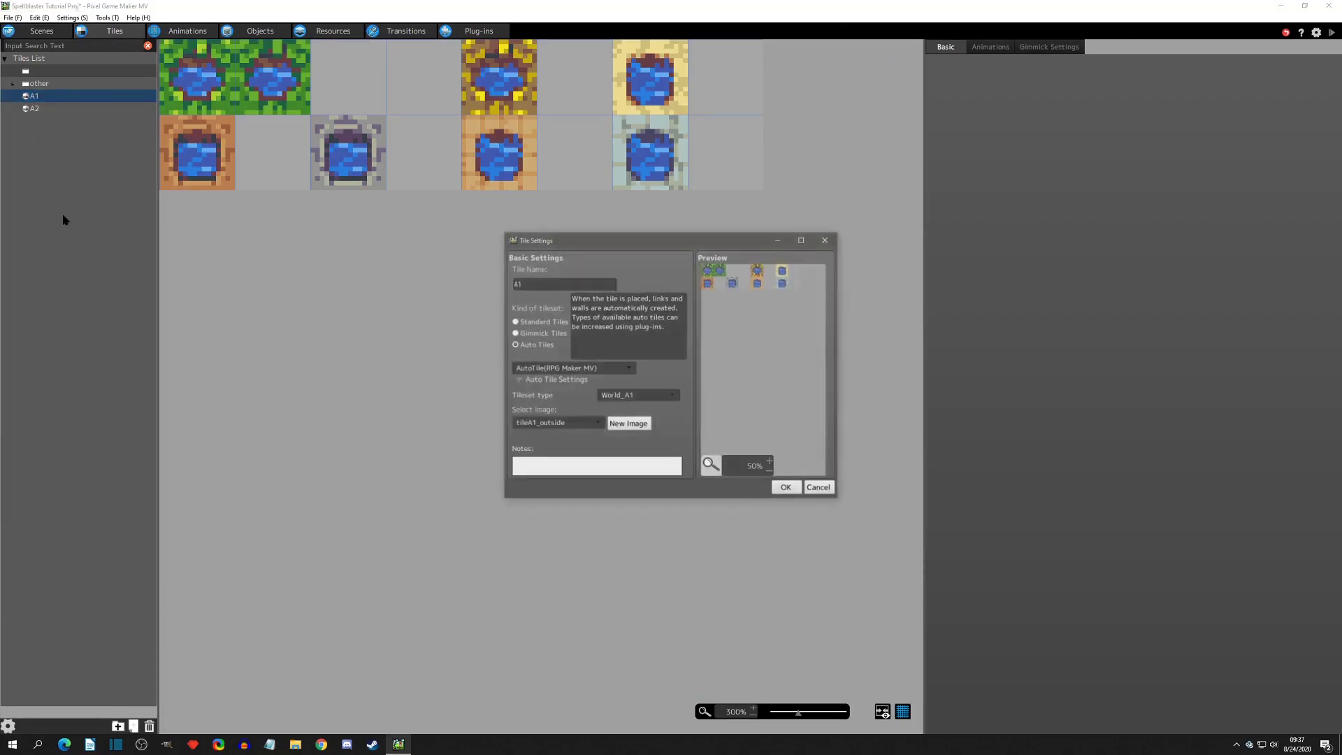
left_click(638, 394)
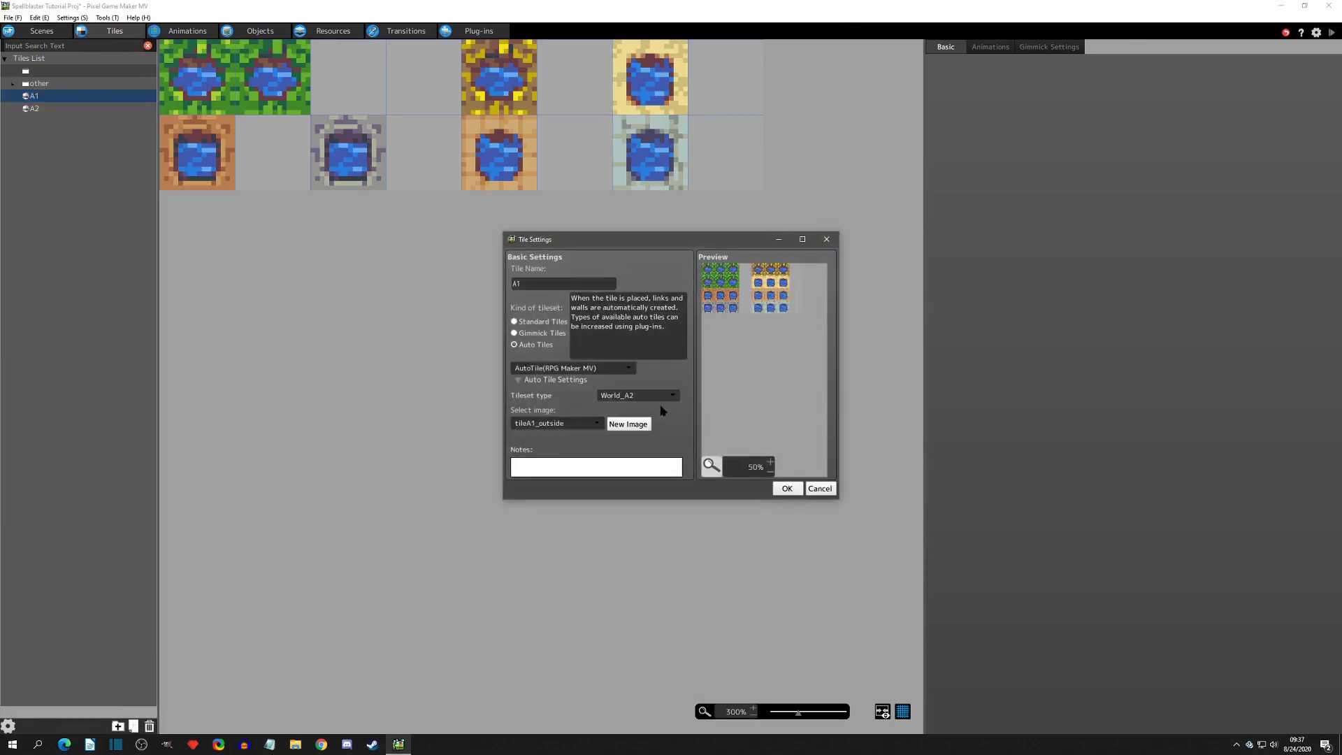
left_click(785, 488)
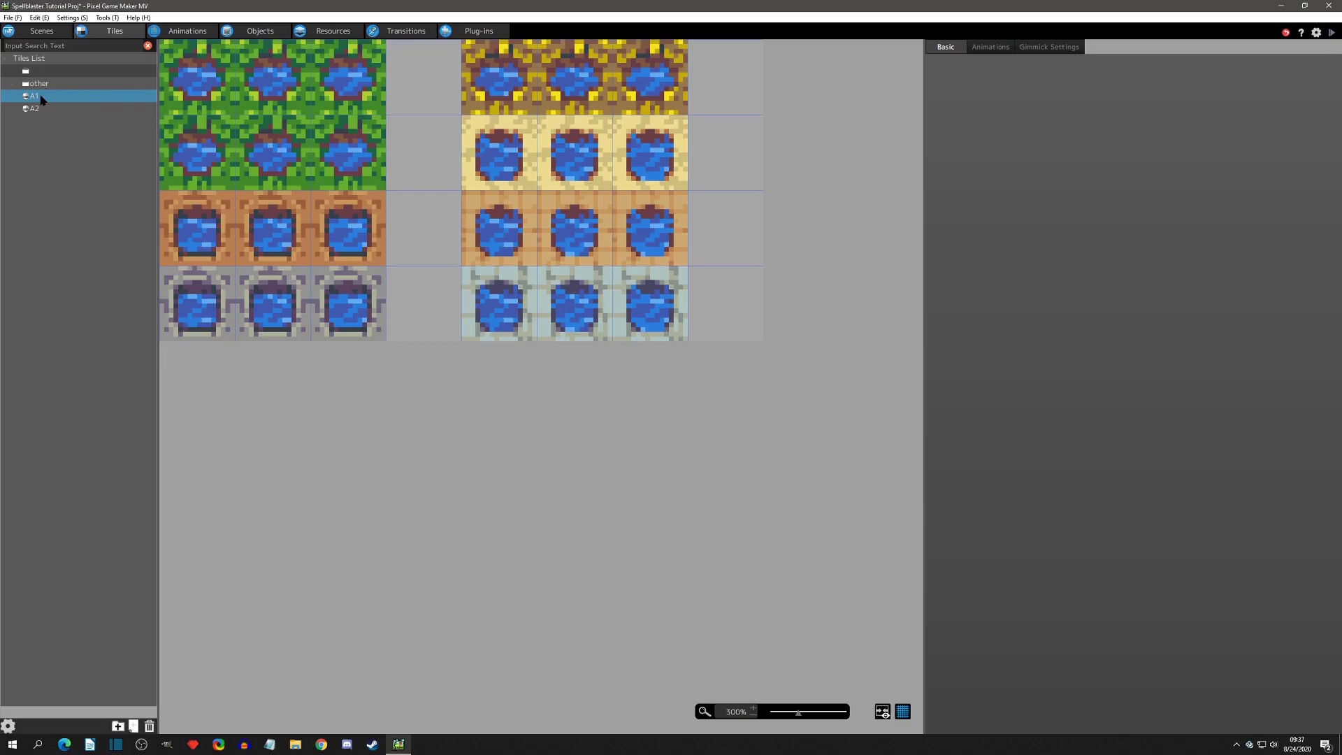
Step: Set the A1 tile's tileset type back to World_A1
double_click(32, 95)
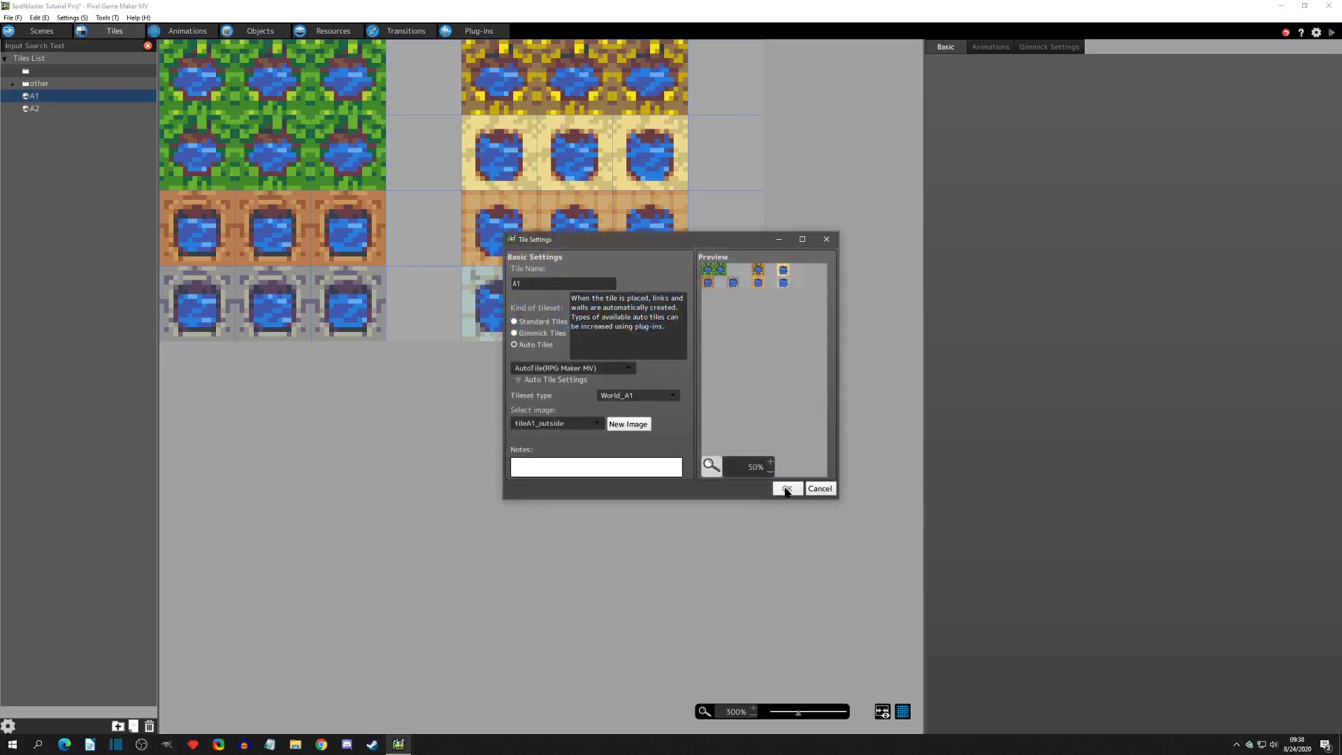
left_click(784, 488)
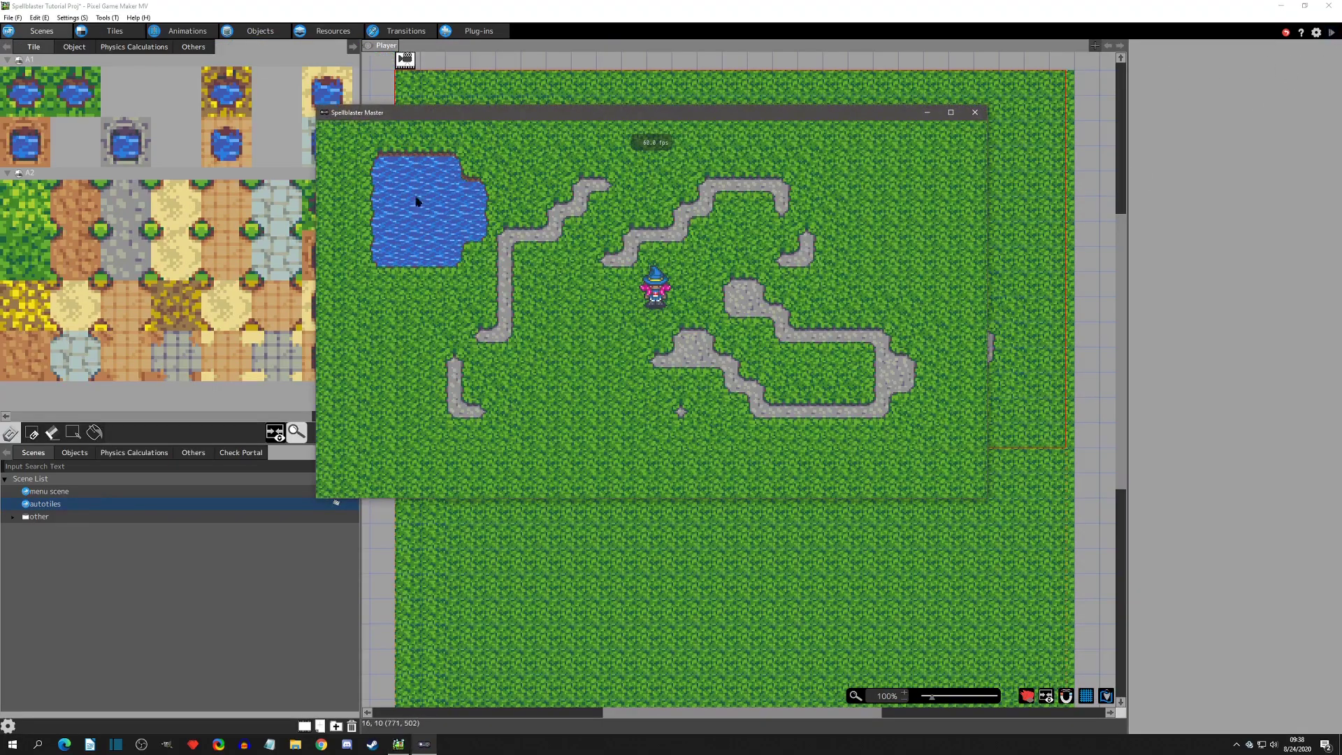
Step: Run the scene again in the test-play window to check the water animation
left_click(951, 112)
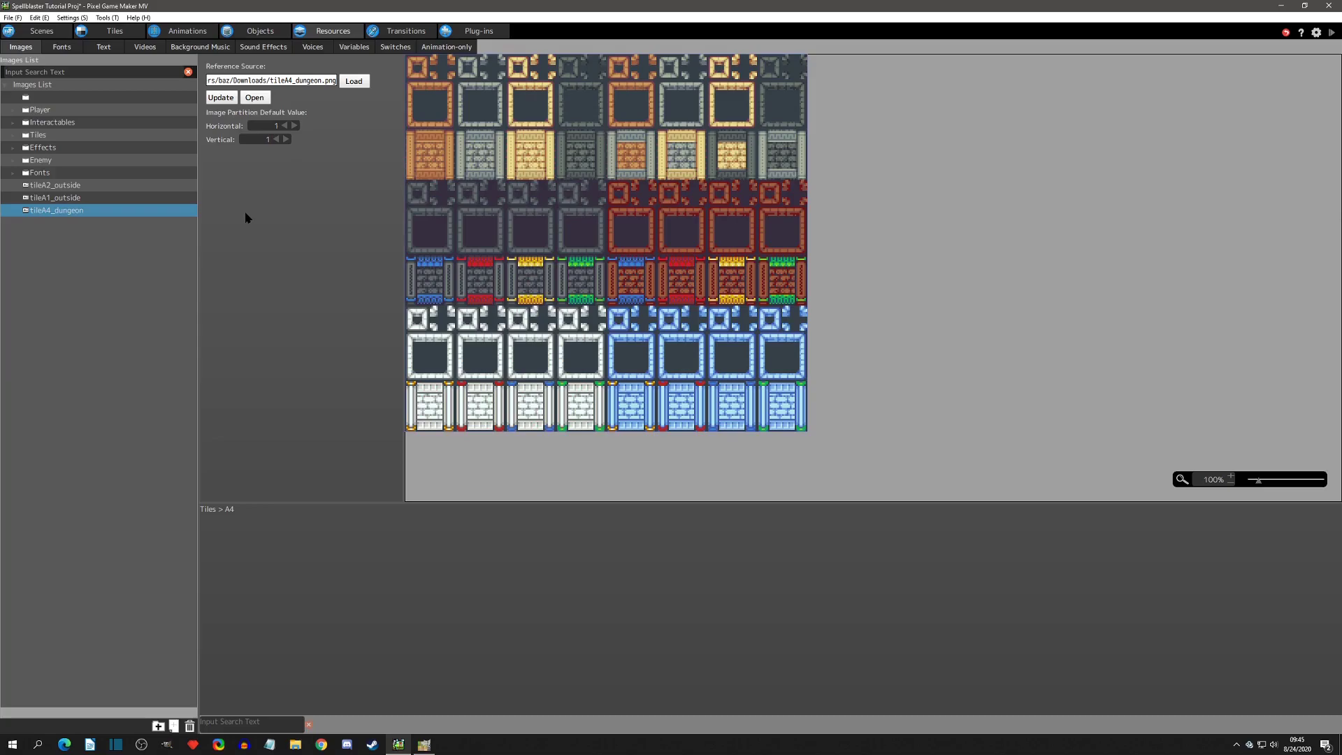
mouse_move(264, 205)
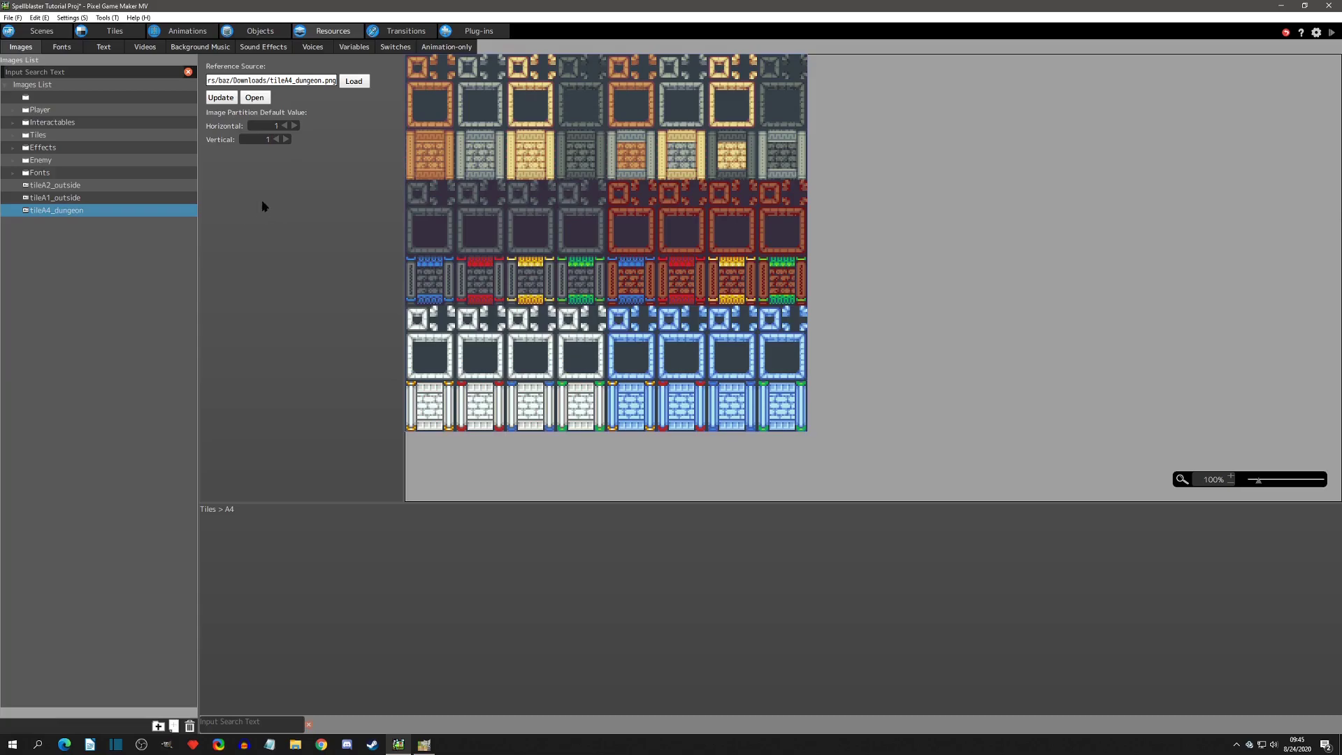
mouse_move(444, 97)
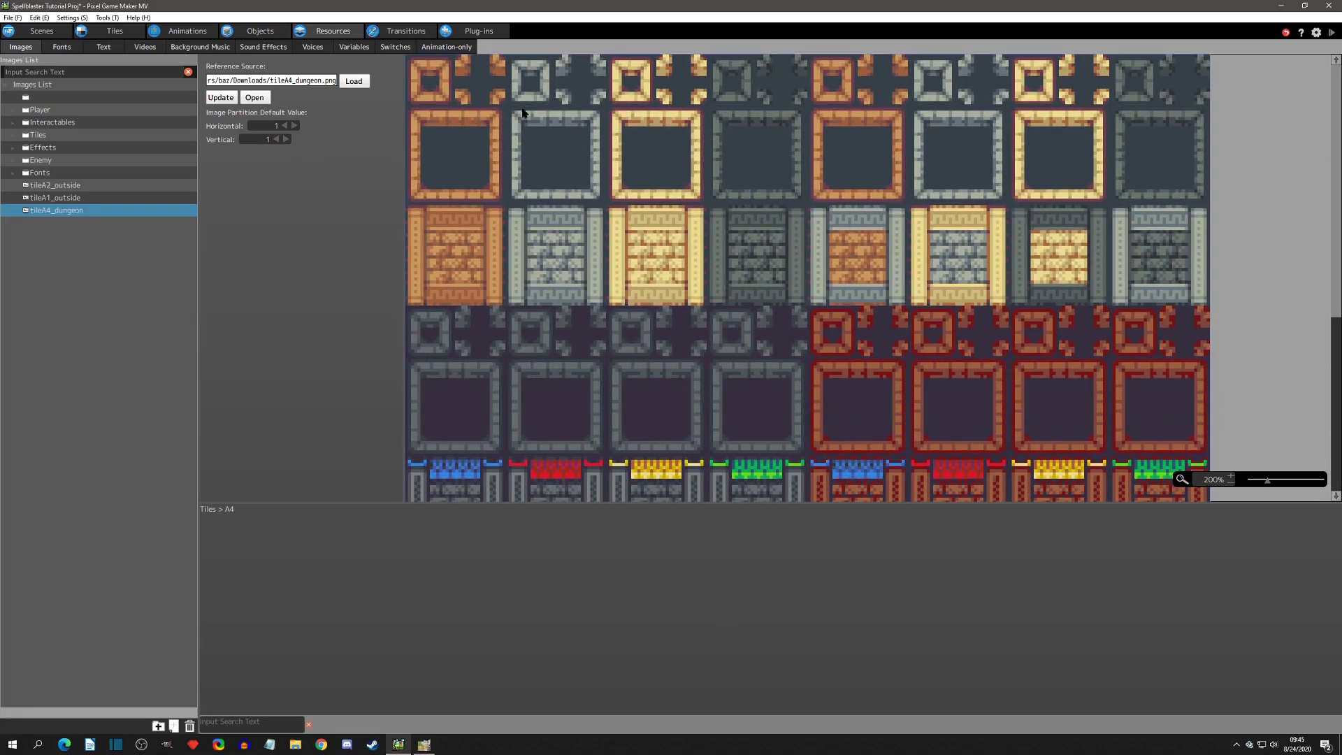
mouse_move(649, 86)
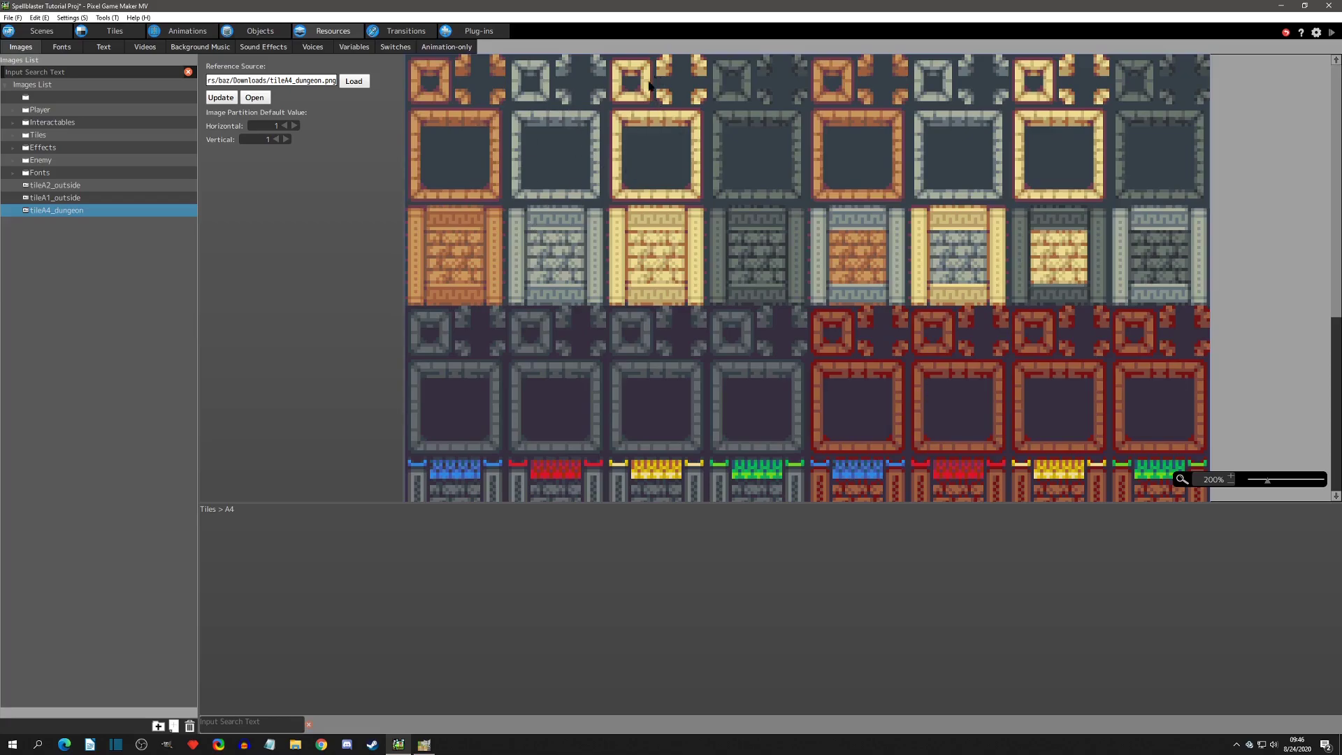
mouse_move(520, 169)
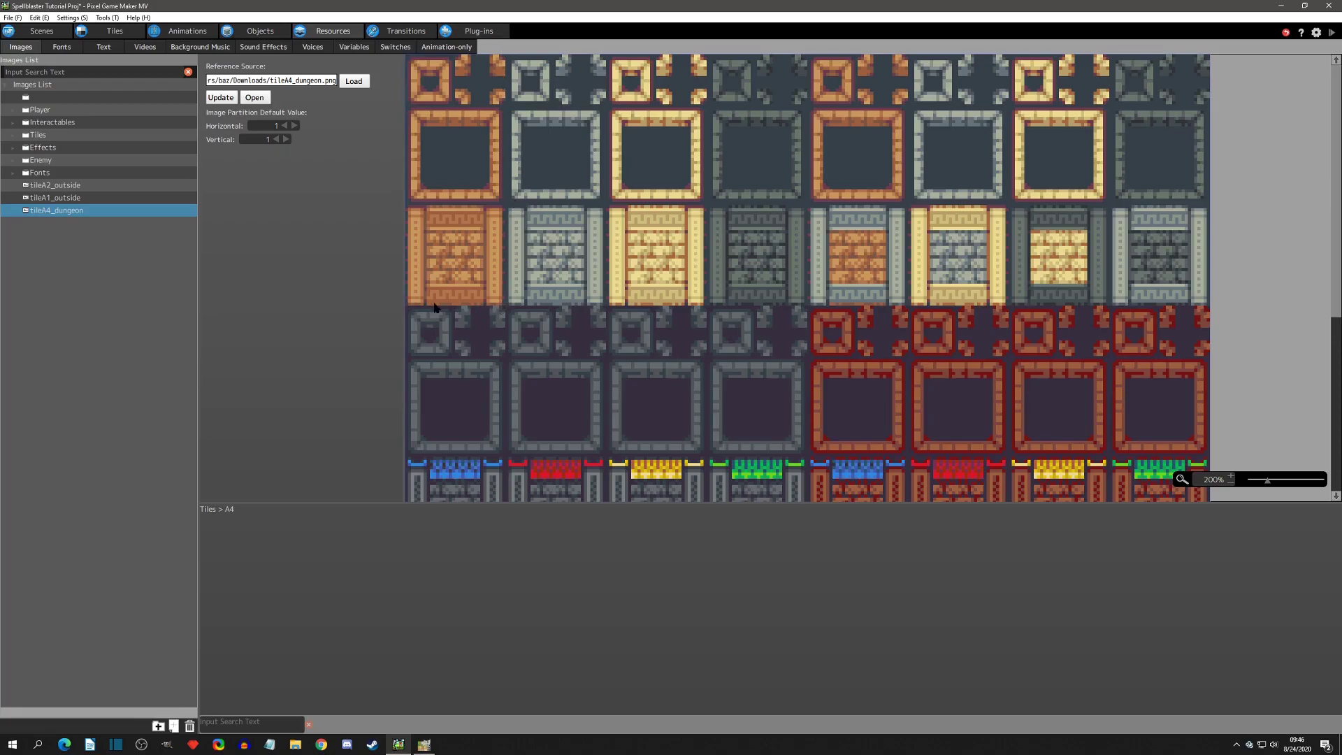
mouse_move(412, 79)
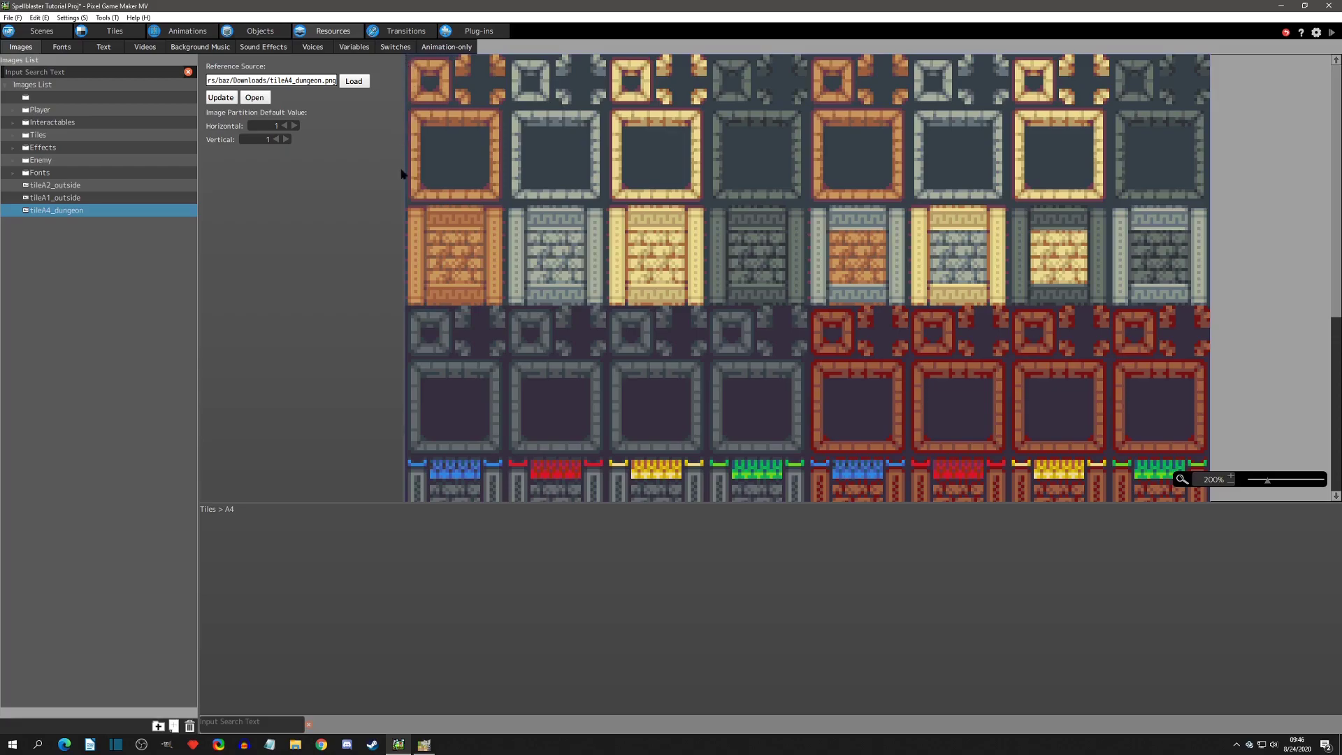
mouse_move(445, 164)
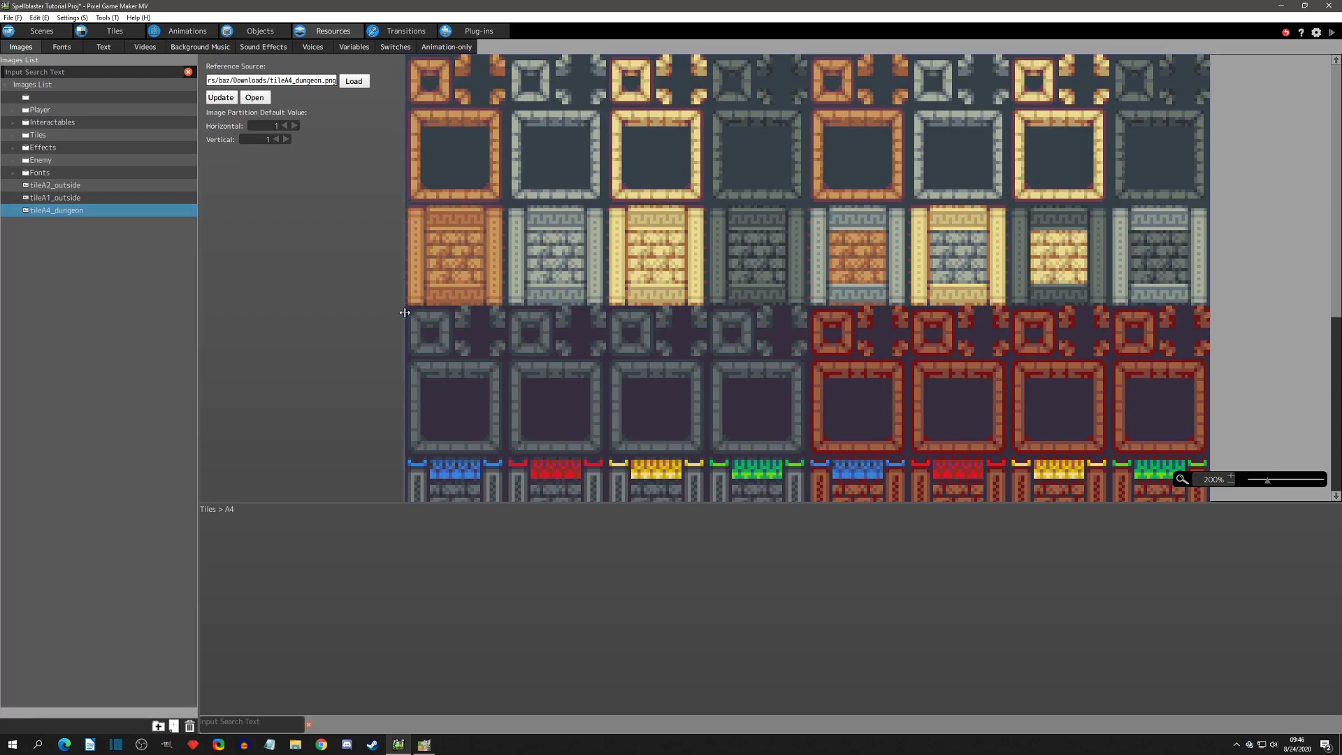
mouse_move(403, 206)
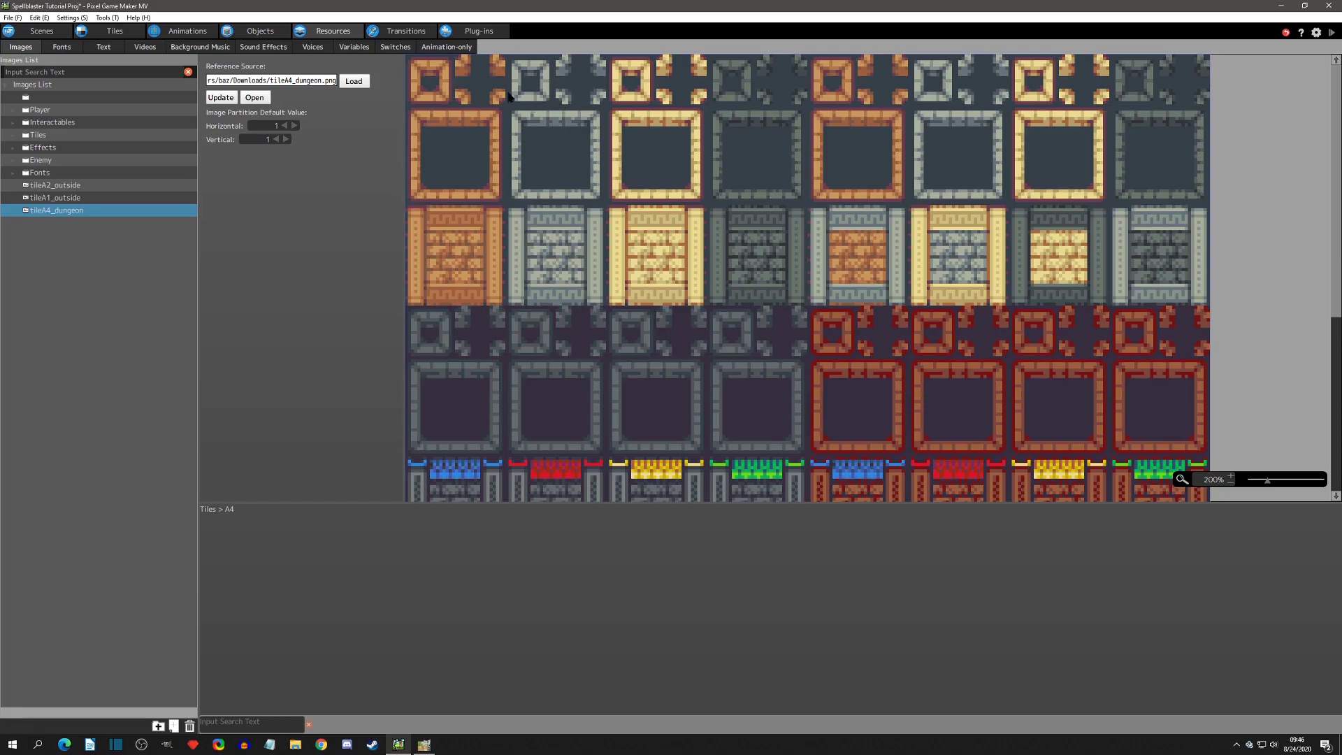
mouse_move(565, 254)
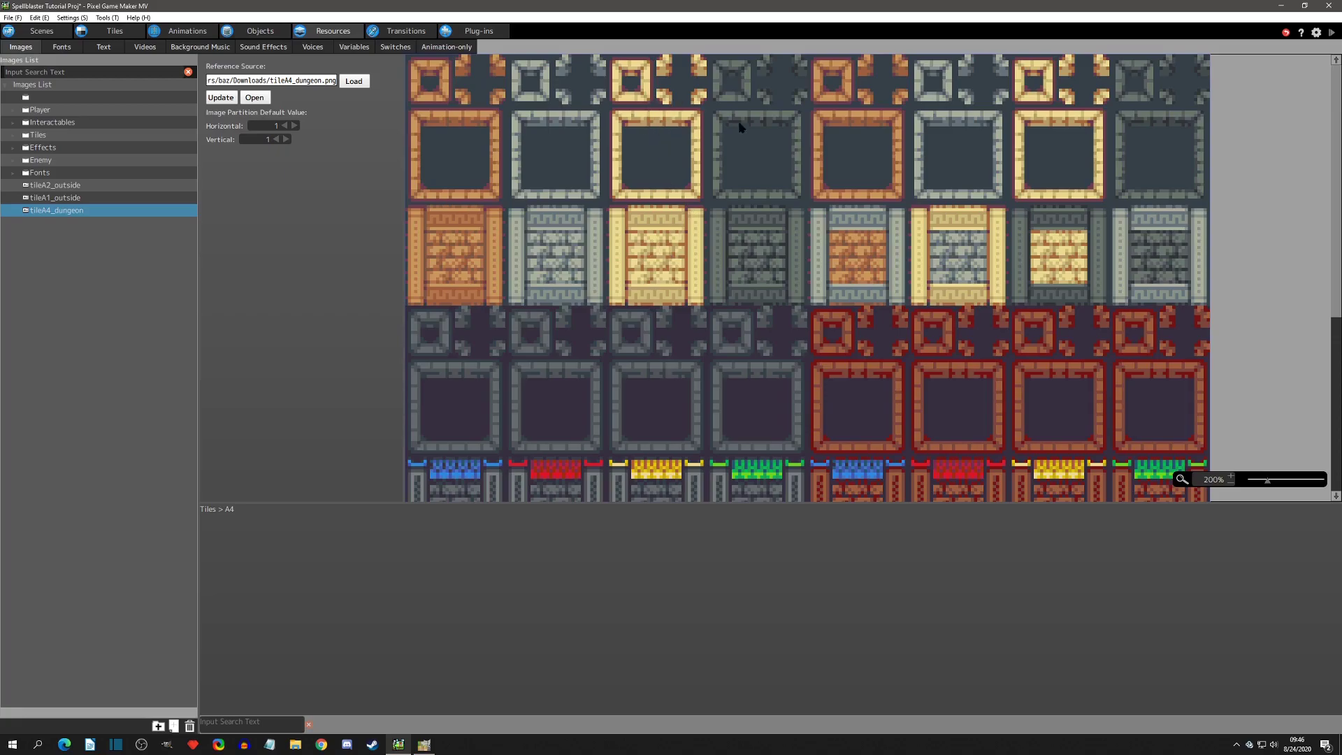
mouse_move(538, 176)
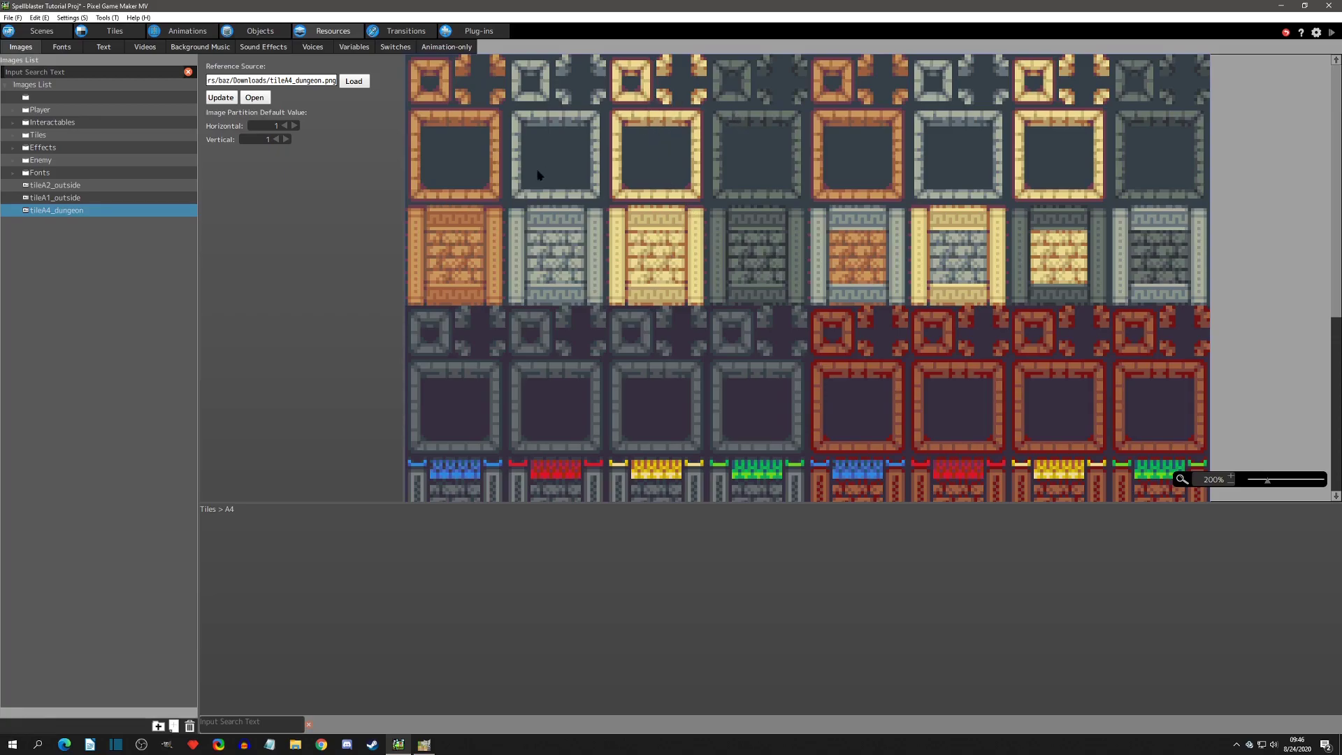
Step: Switch to the Tiles list showing the new A4 dungeon tileset
left_click(113, 31)
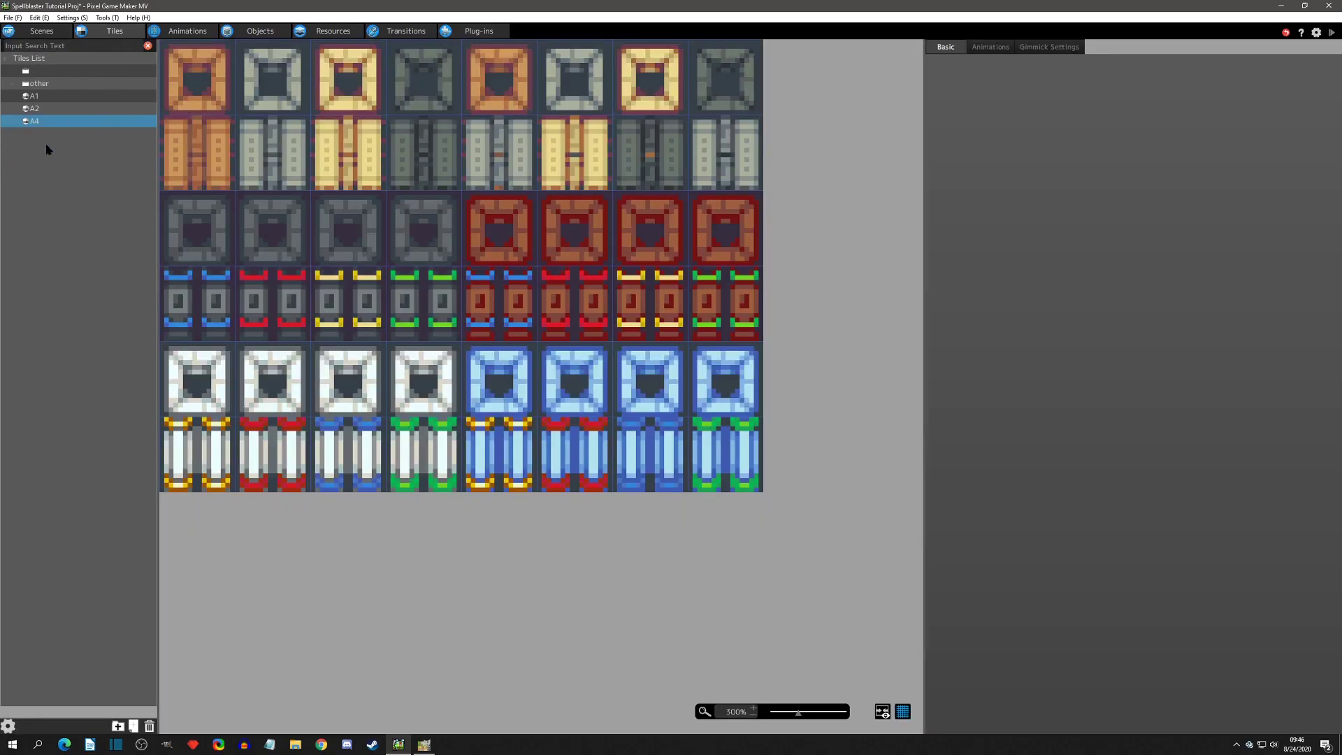
Step: Confirm the A4 tileset's type as Outside_A4 and select the orange wall-top tile
double_click(34, 120)
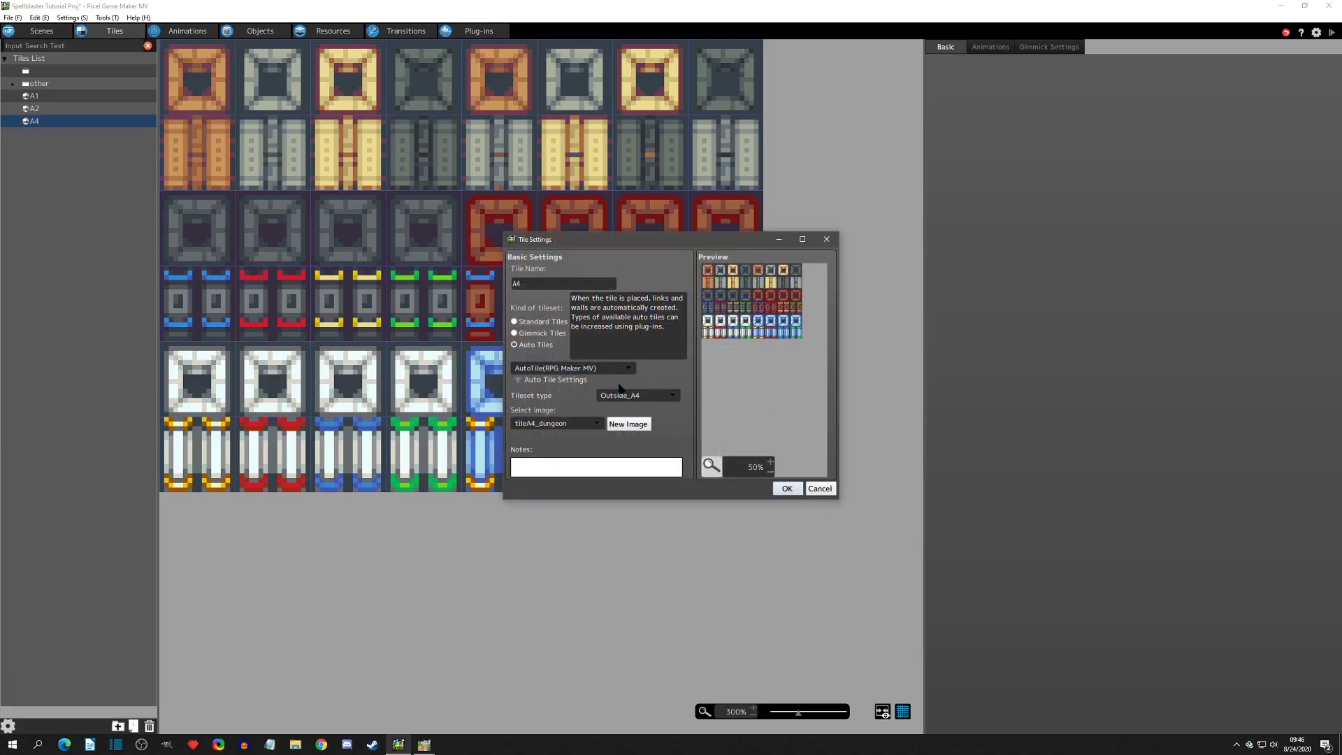
left_click(637, 394)
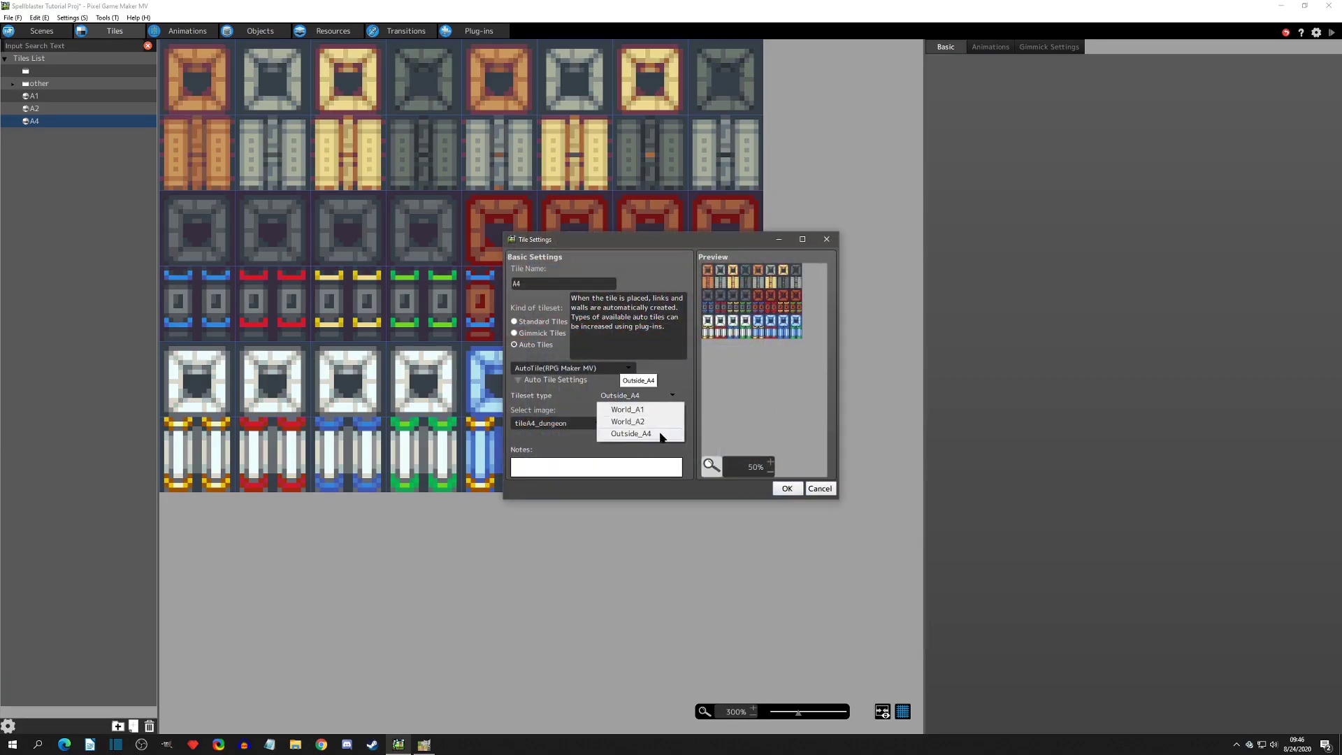
mouse_move(655, 440)
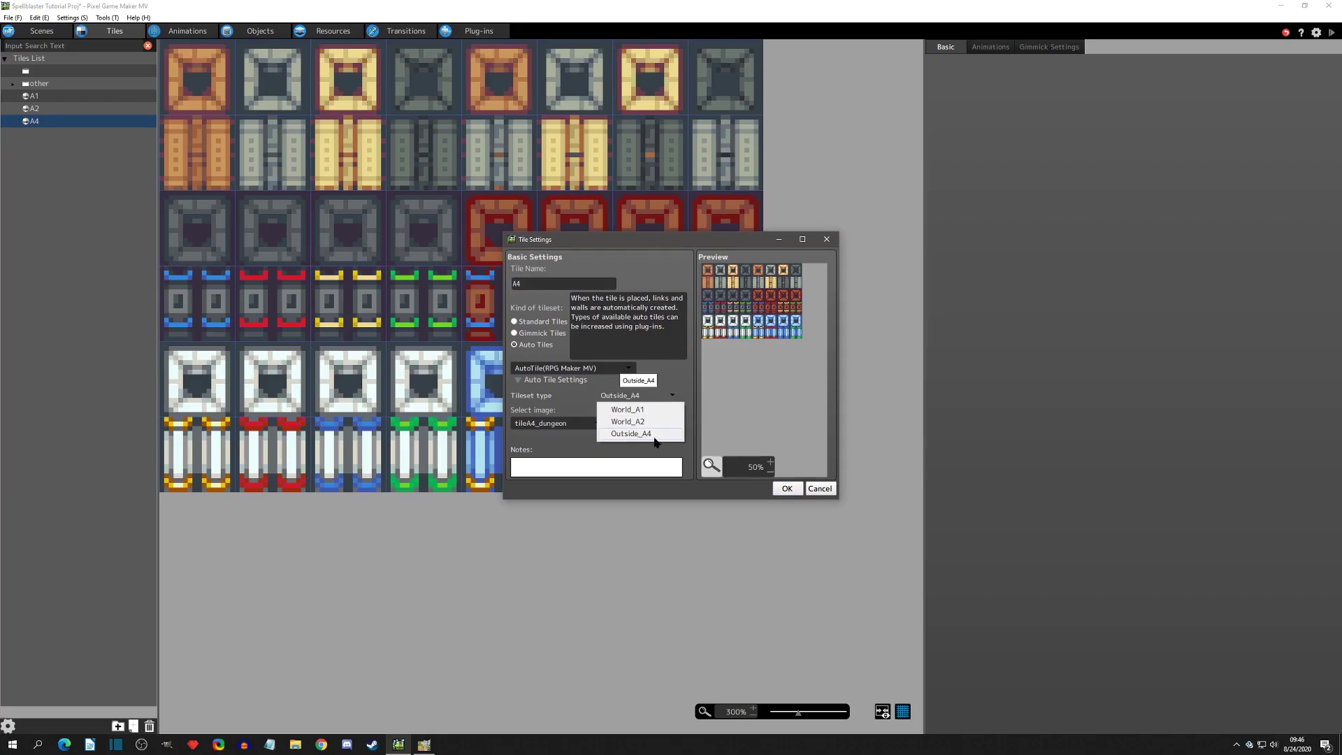
left_click(631, 433)
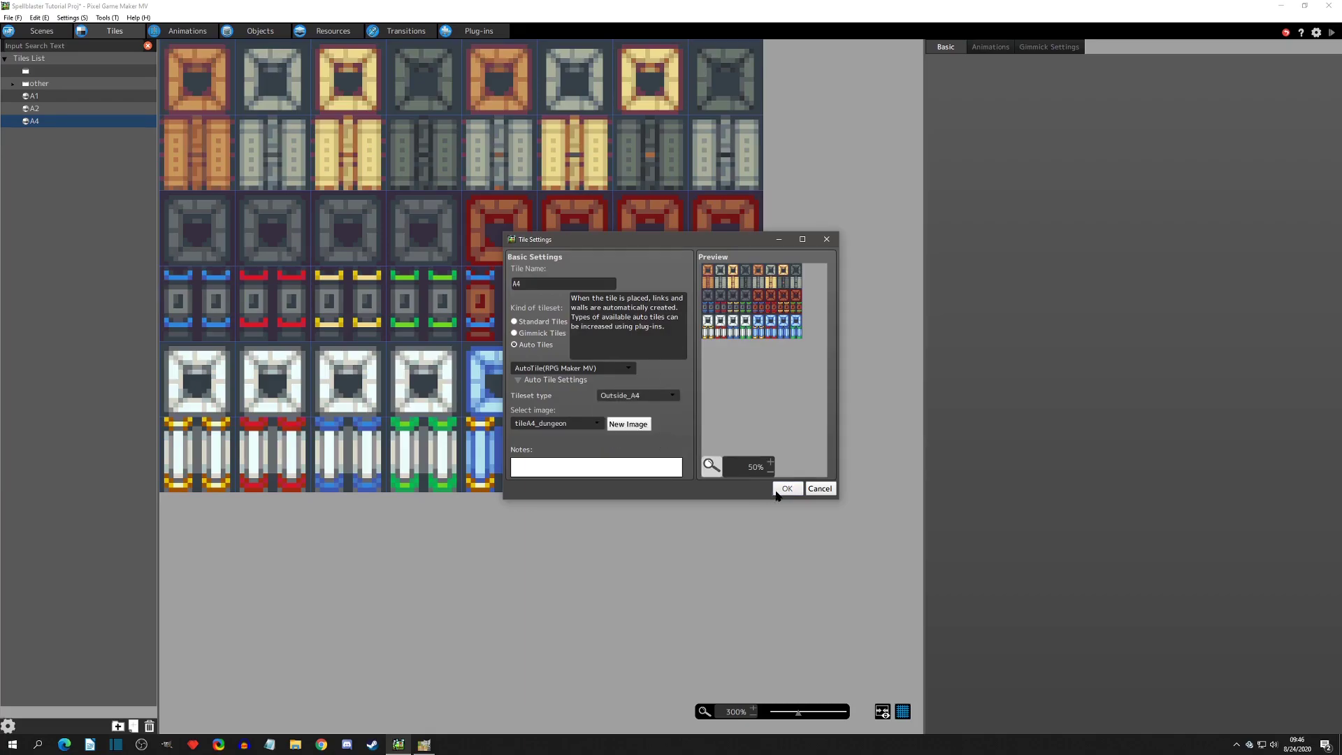
mouse_move(413, 258)
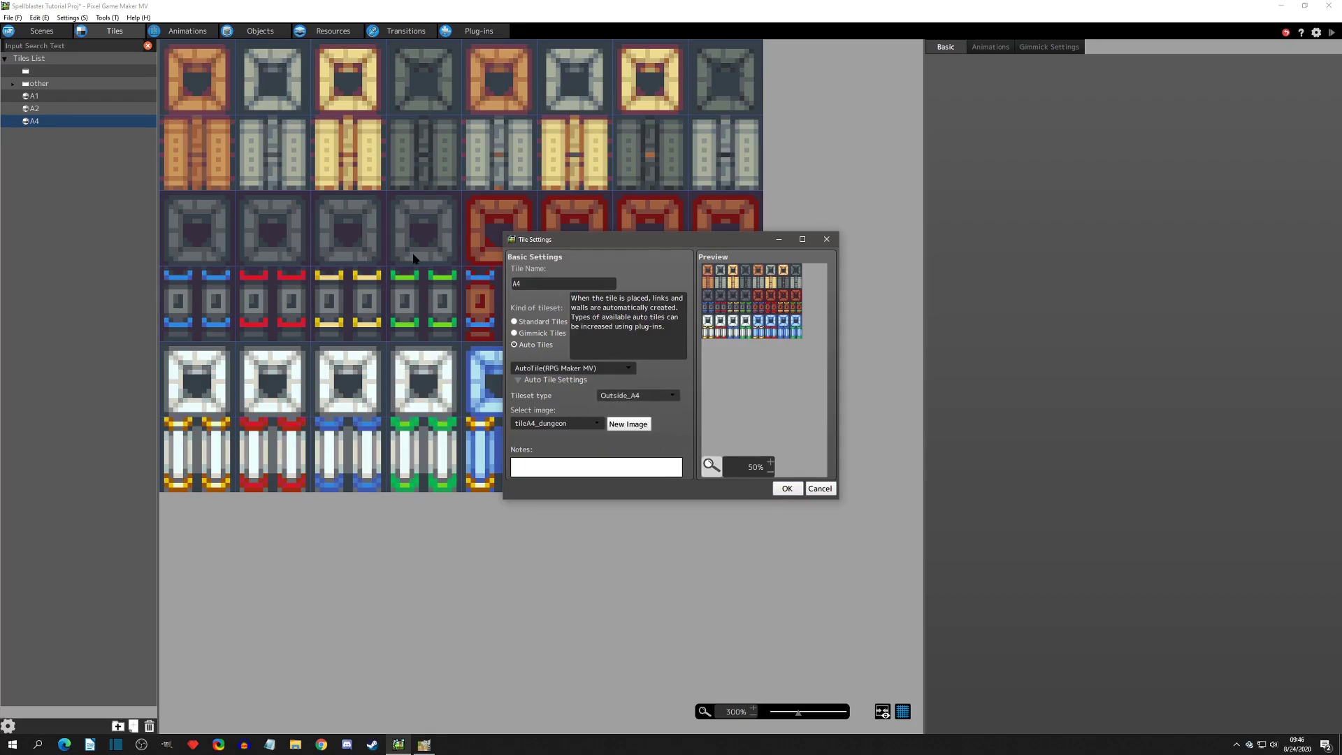
mouse_move(633, 402)
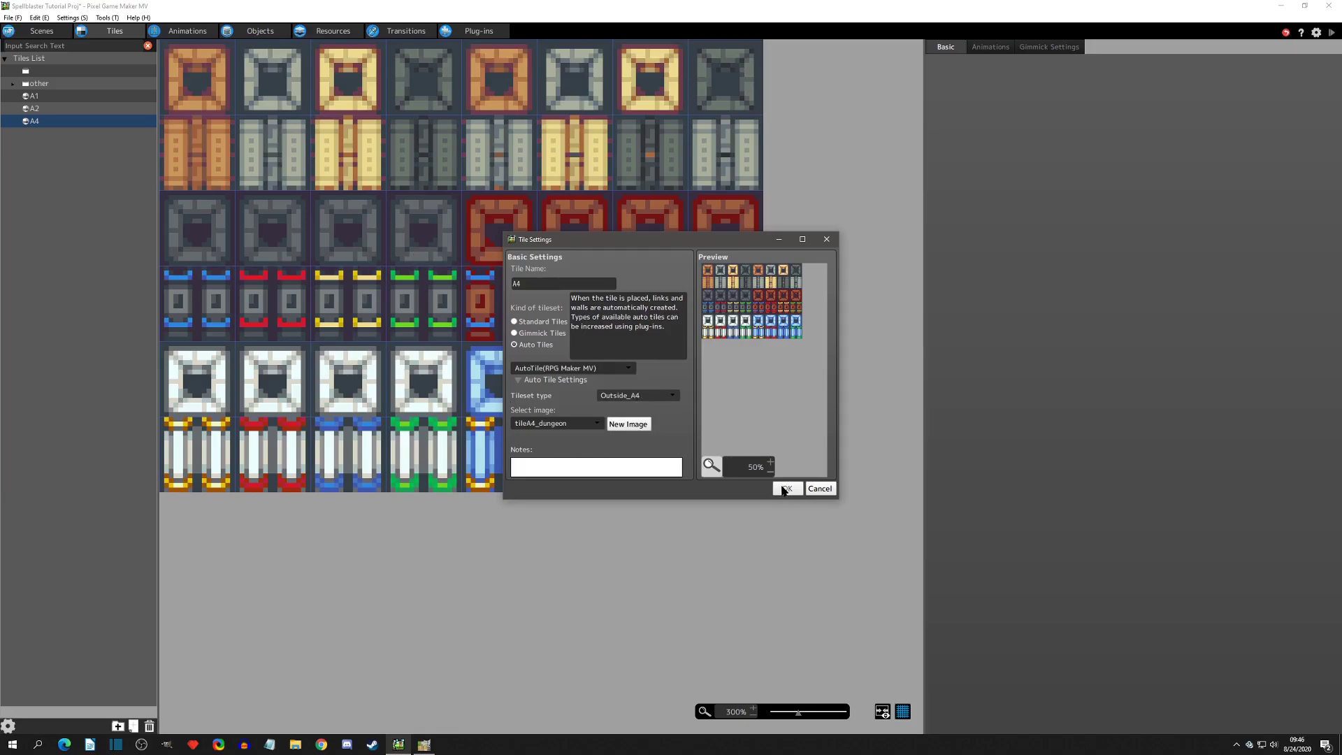
left_click(786, 488)
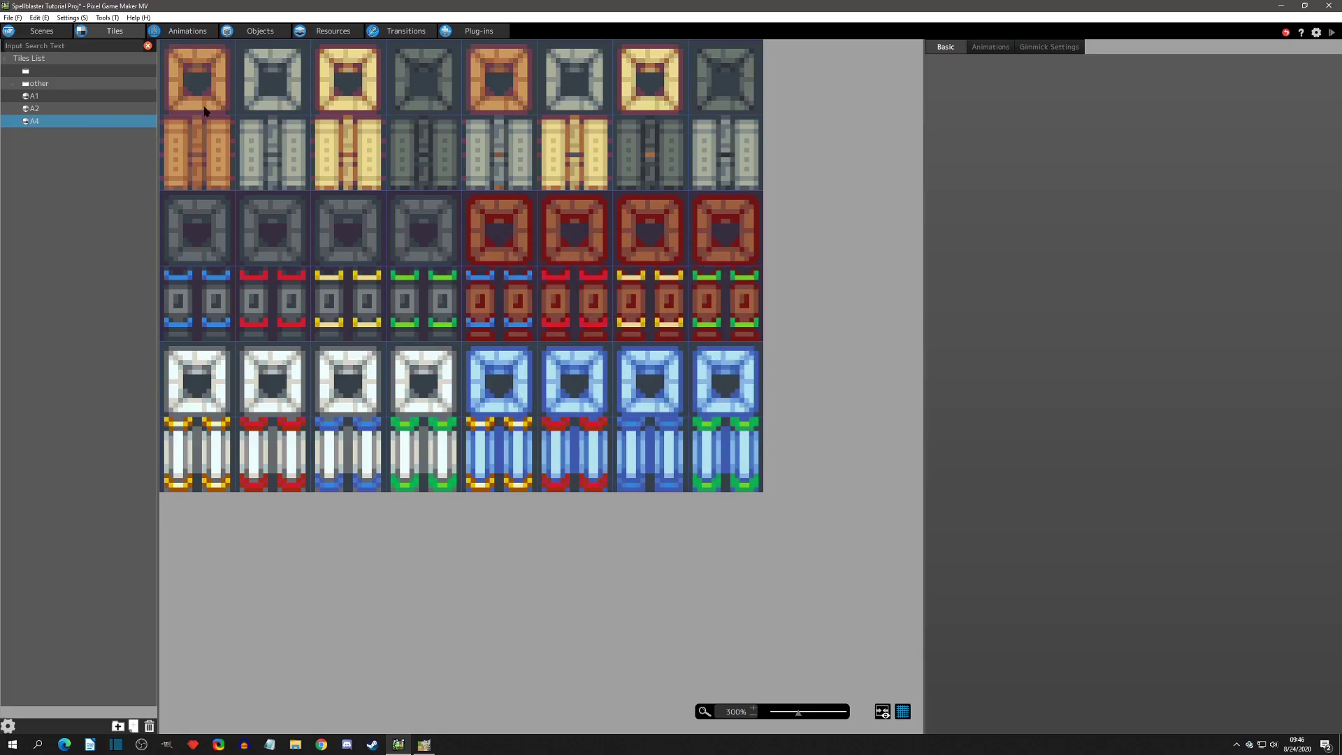
left_click(196, 78)
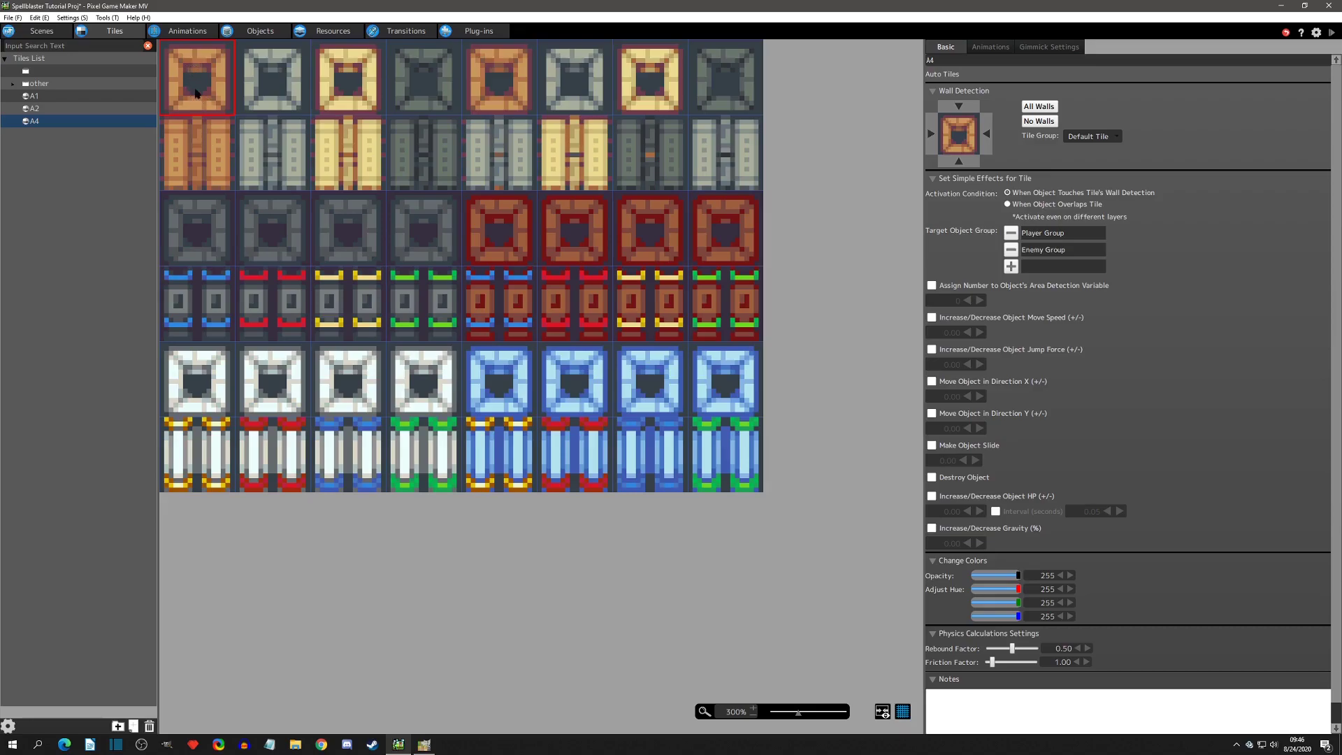
Step: Inspect the orange wall-side tile's Wall Detection, then return to the tileA4_dungeon image
left_click(196, 153)
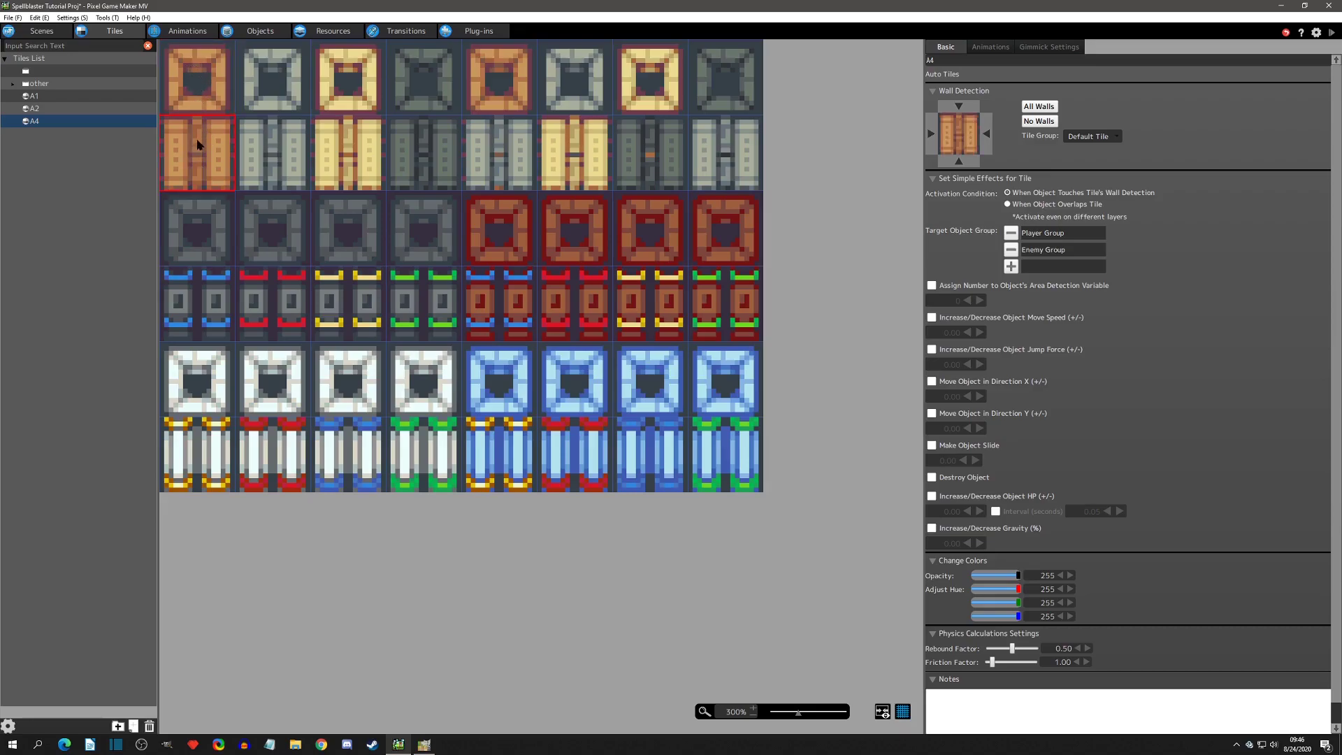
left_click(332, 31)
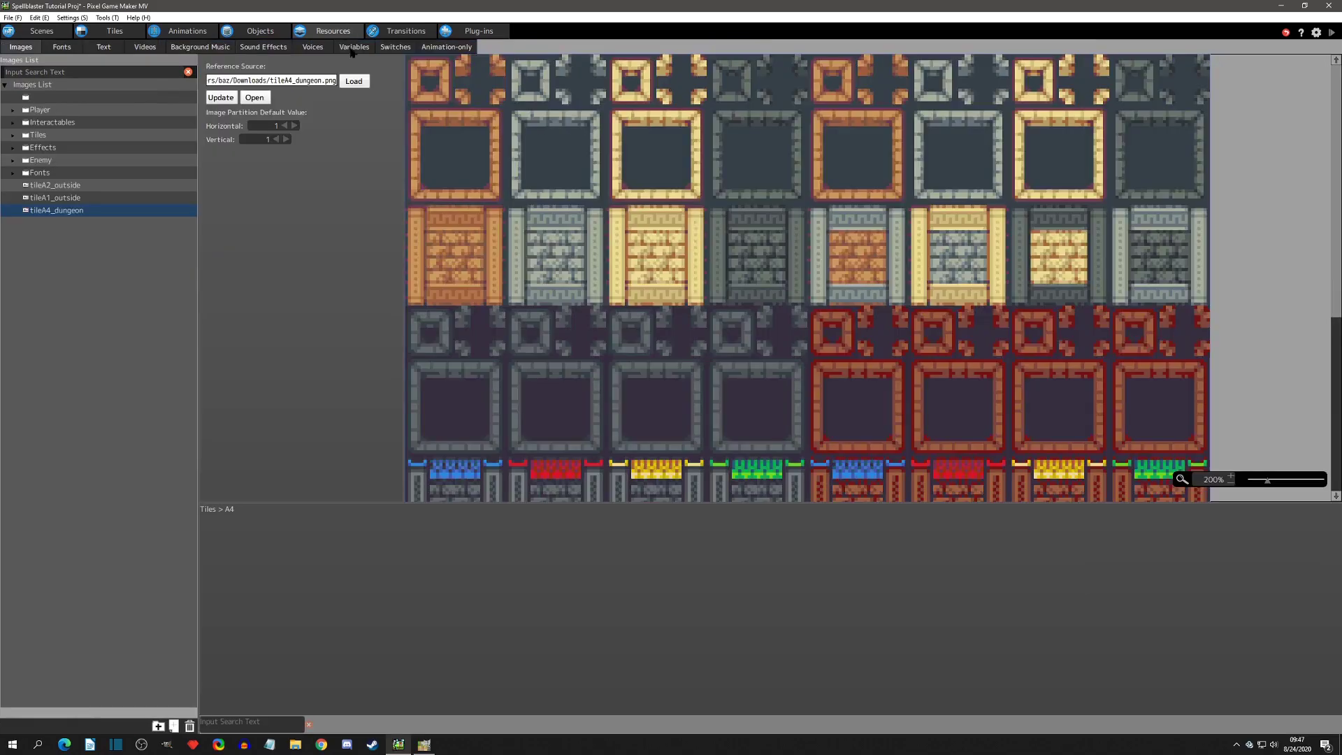
mouse_move(409, 62)
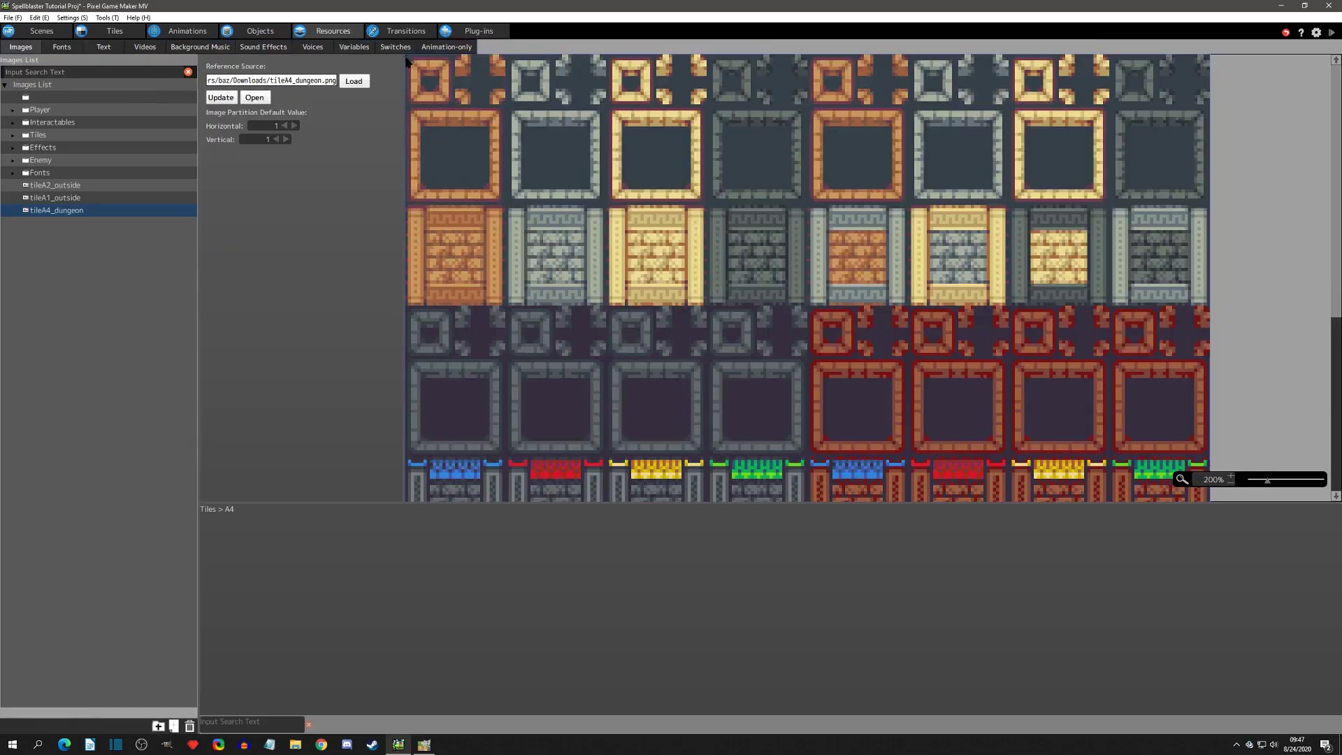
mouse_move(485, 211)
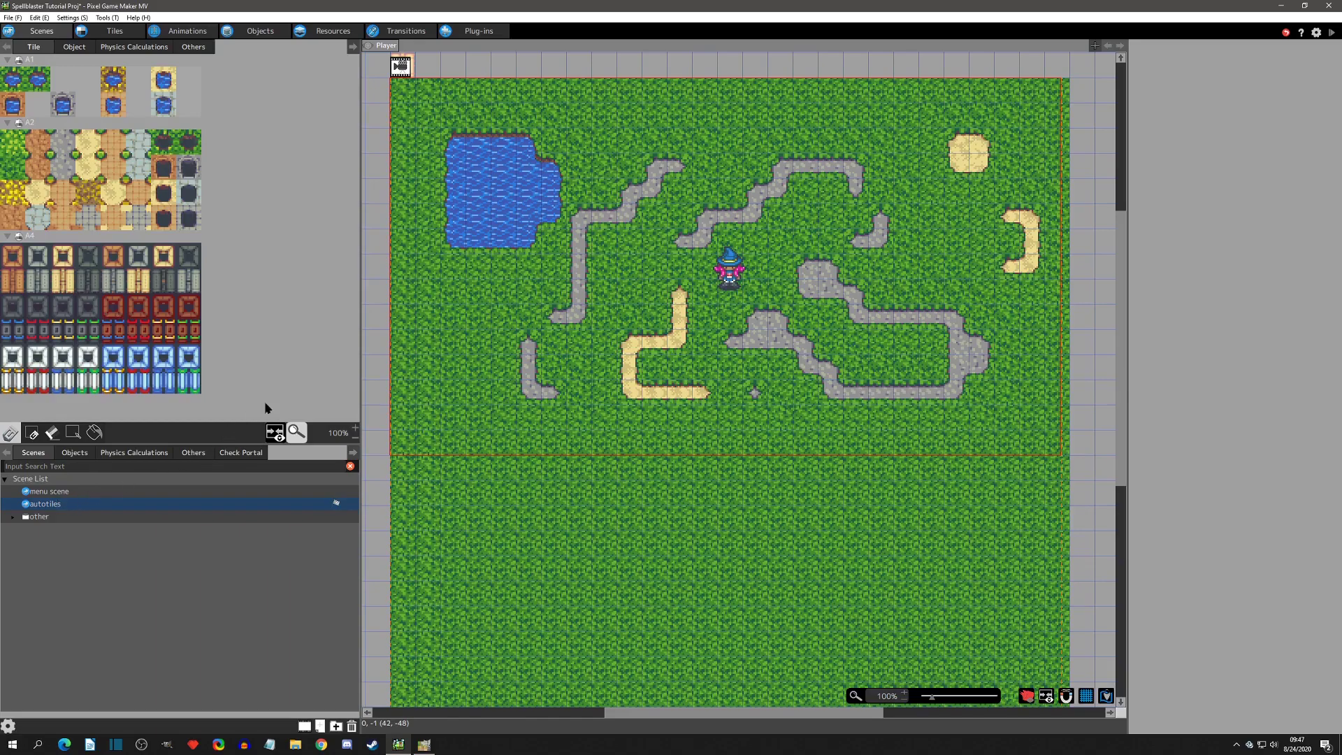
Step: Paint orange A4 dungeon walls below the pond and playtest the result
left_click(14, 257)
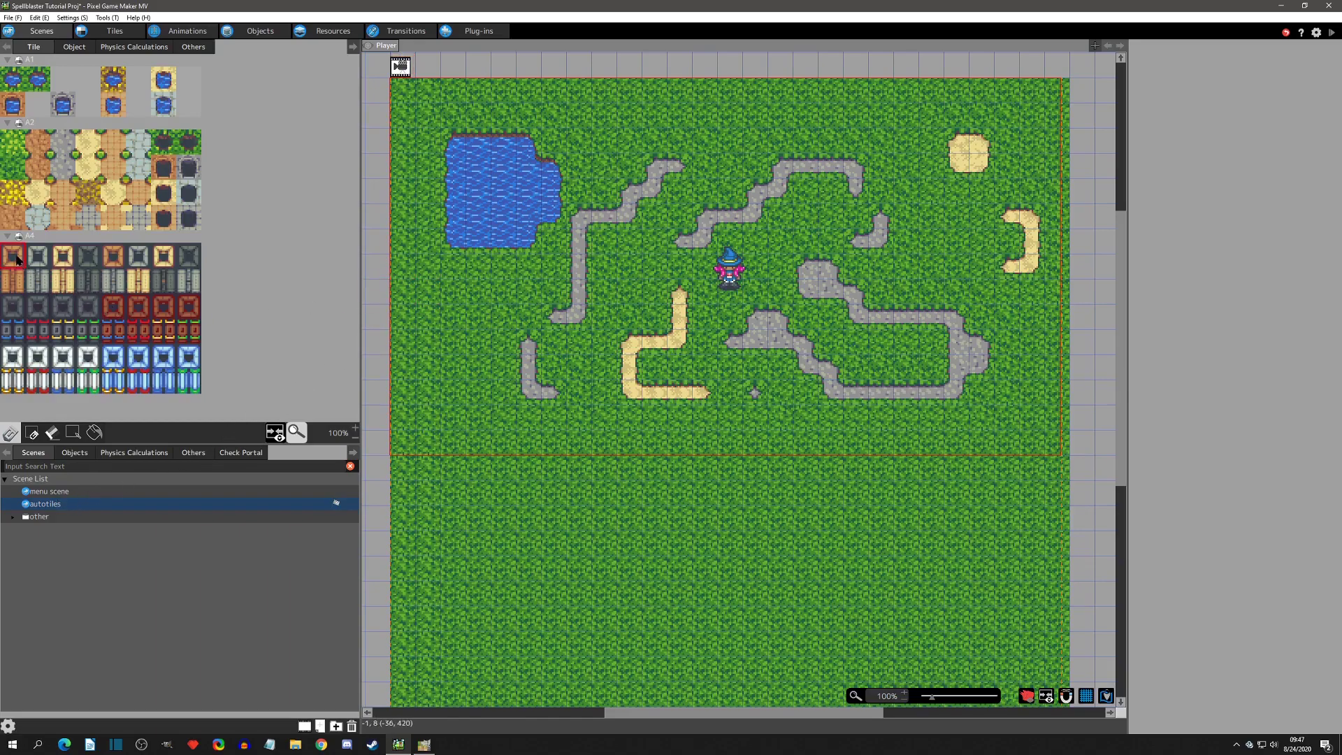
left_click(453, 291)
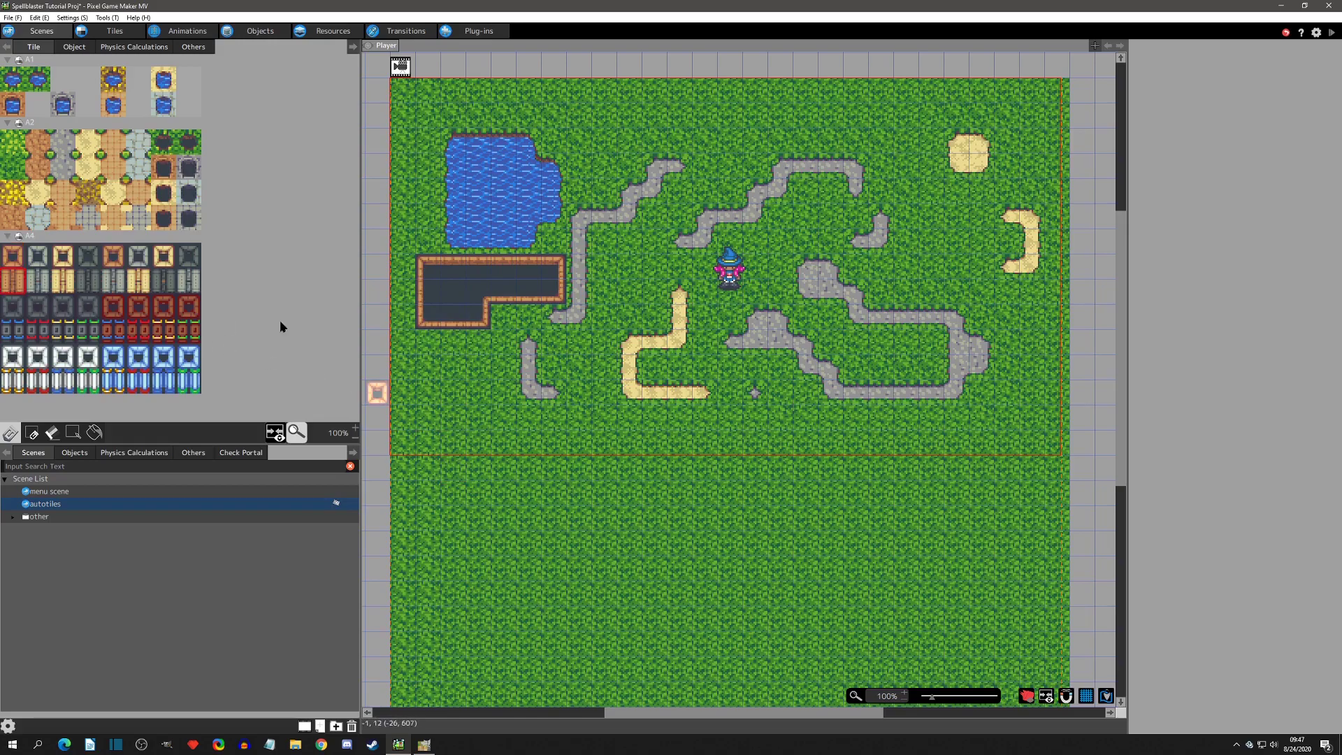
left_click(478, 269)
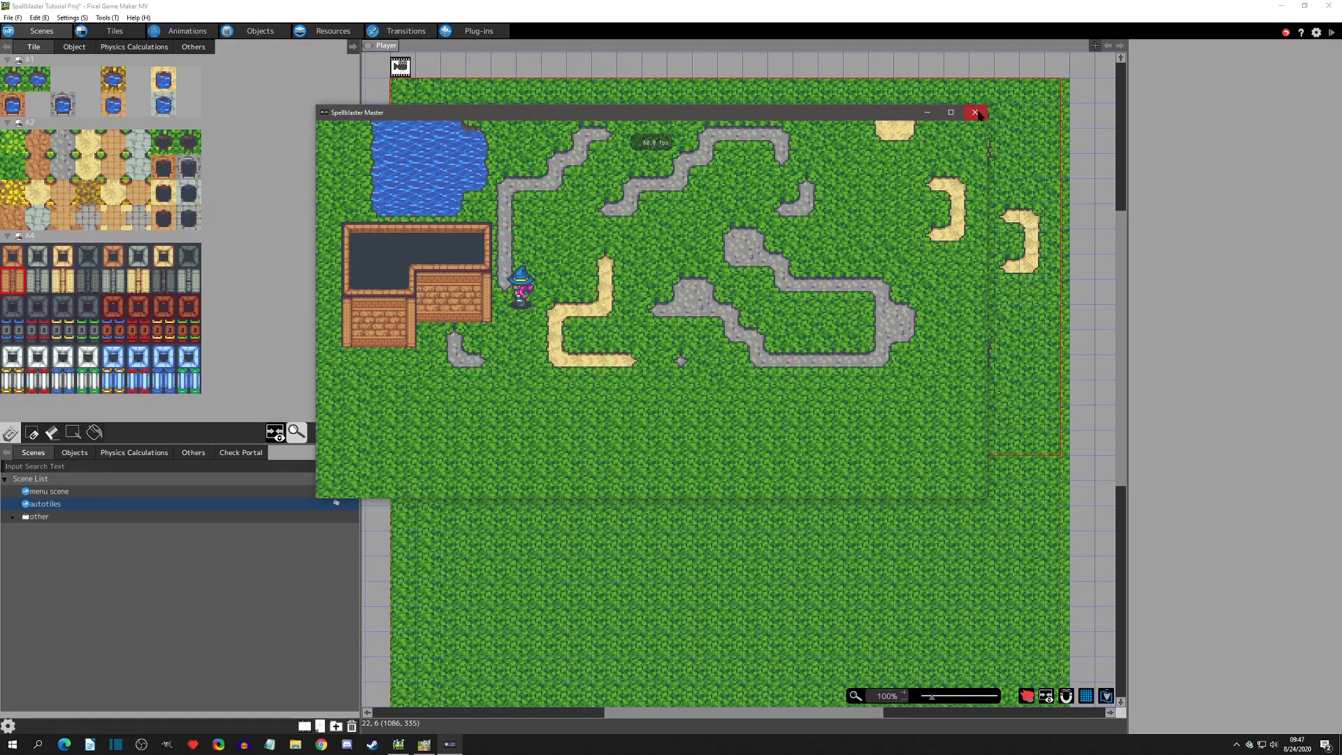
left_click(974, 111)
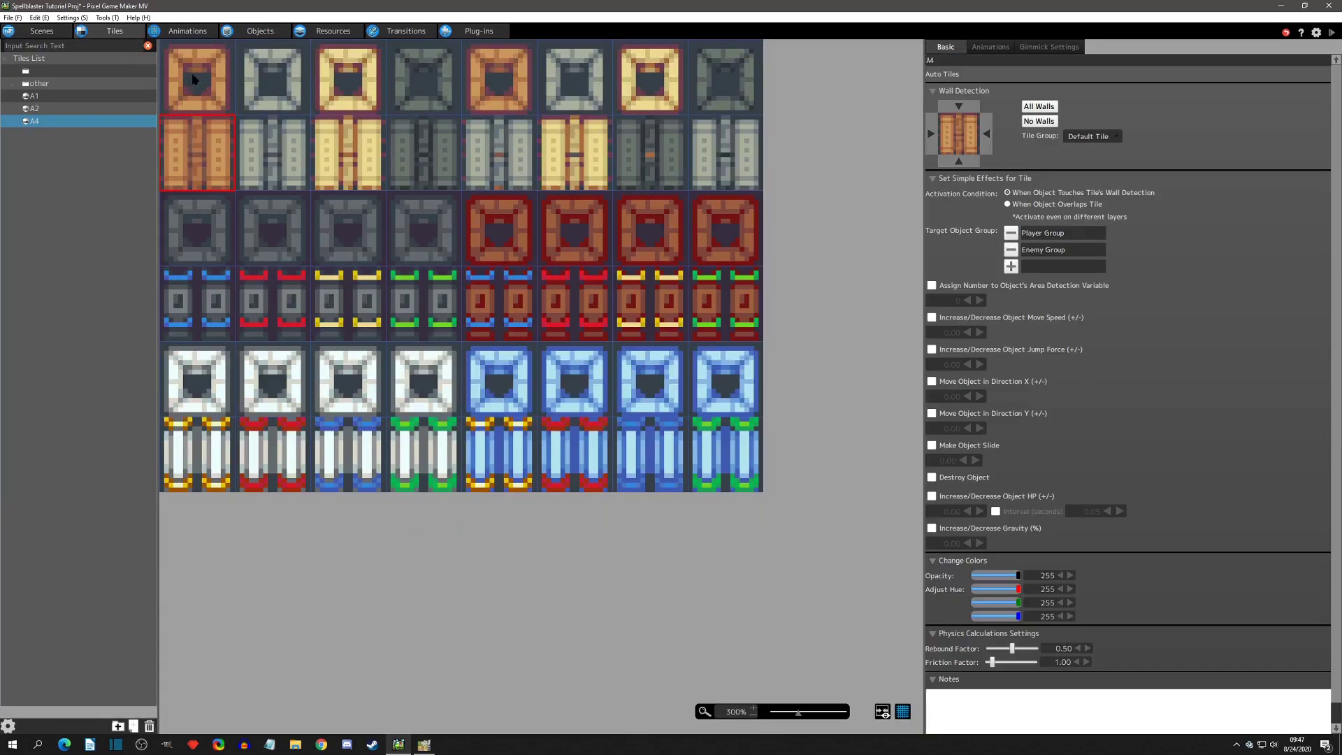
Step: Toggle one Wall Detection side on the orange wall-top tile
left_click(196, 77)
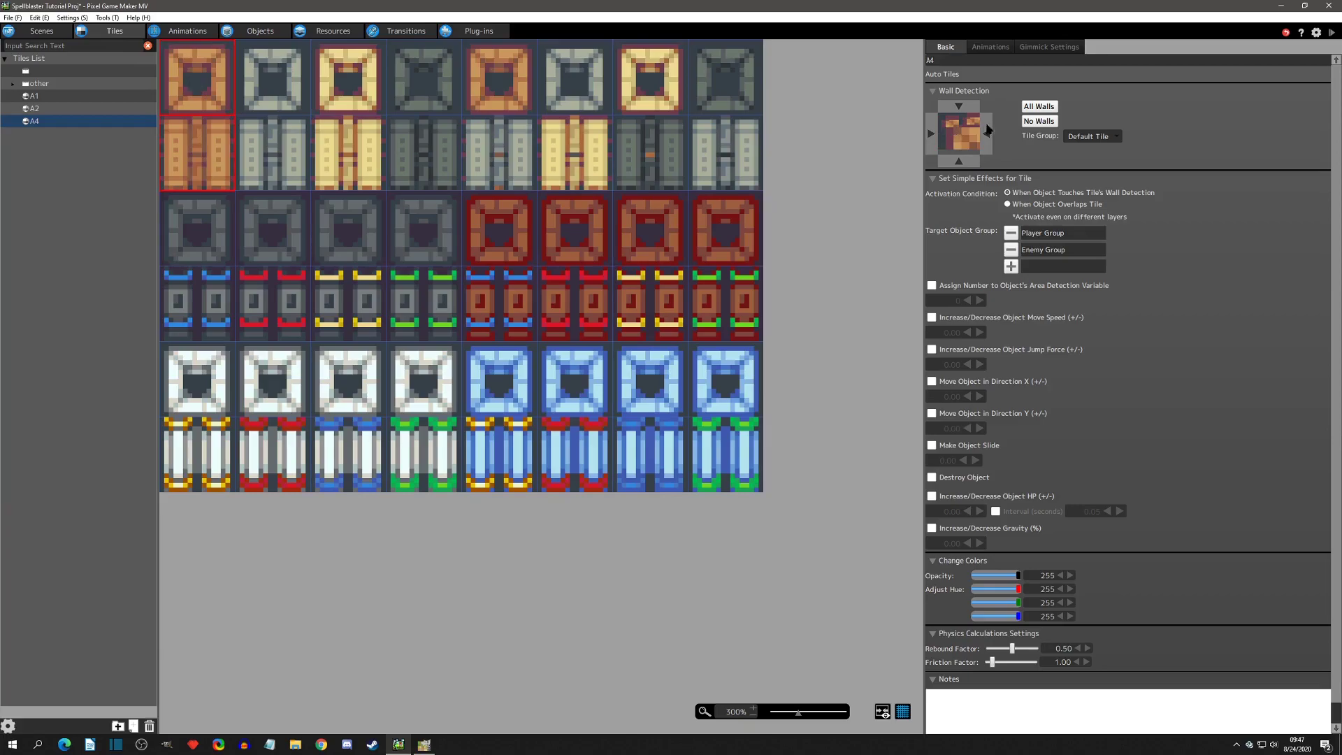
left_click(271, 154)
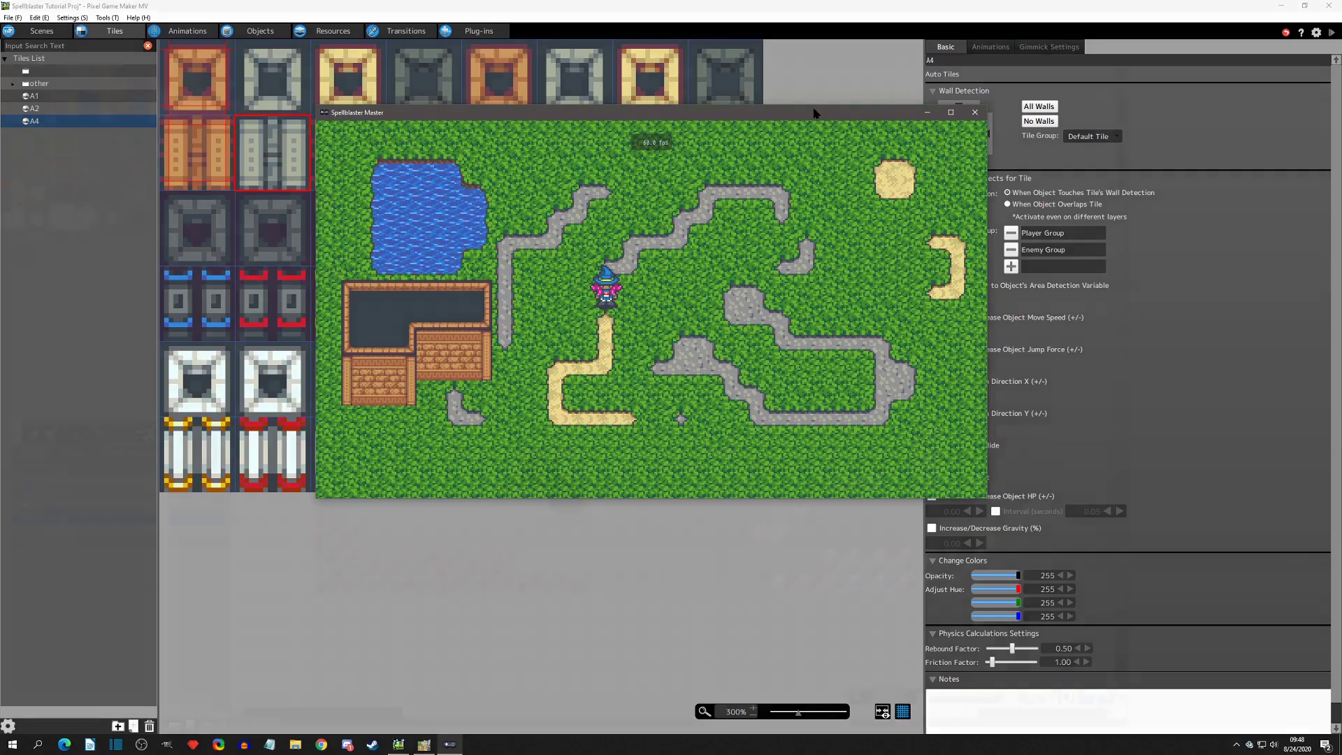
Step: Run the playtest with the player beside the brick dungeon walls
left_click(973, 112)
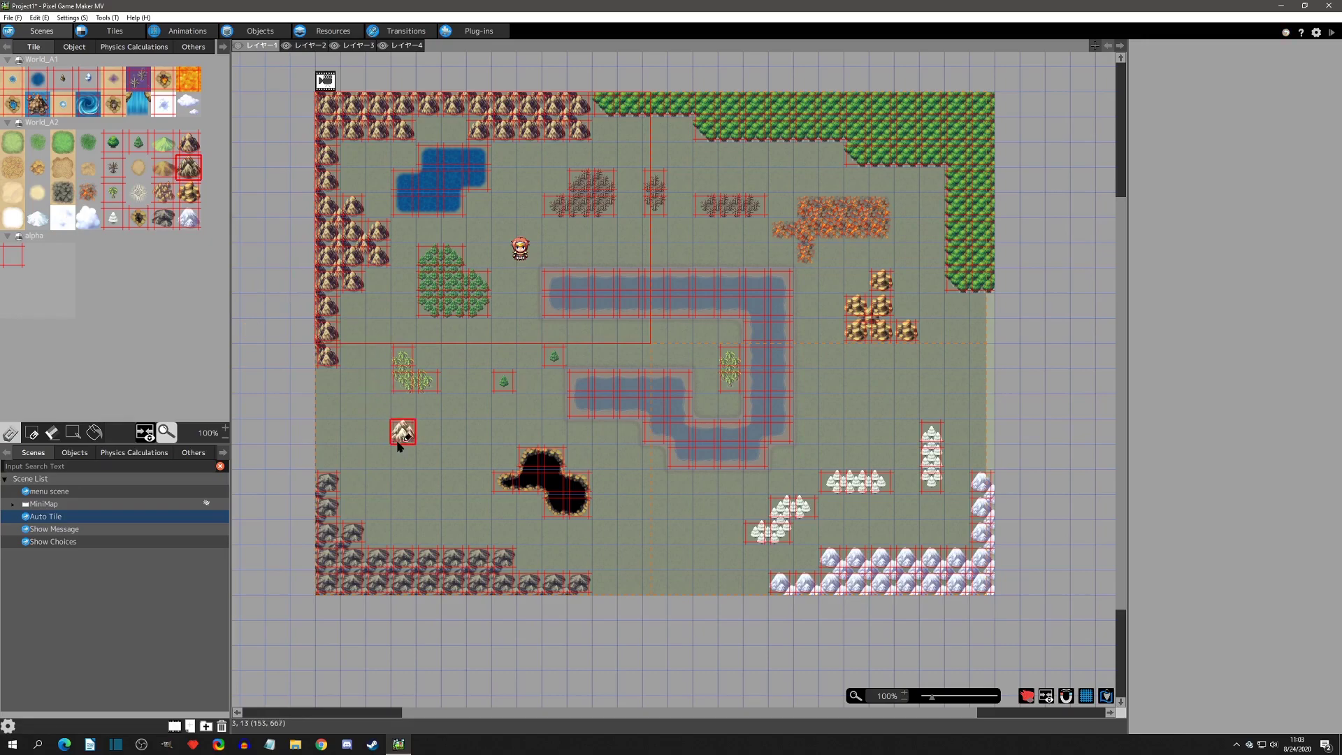
Step: Paint a cluster of mountain auto tiles in the lower-left of the map
left_click_drag(403, 432, 428, 496)
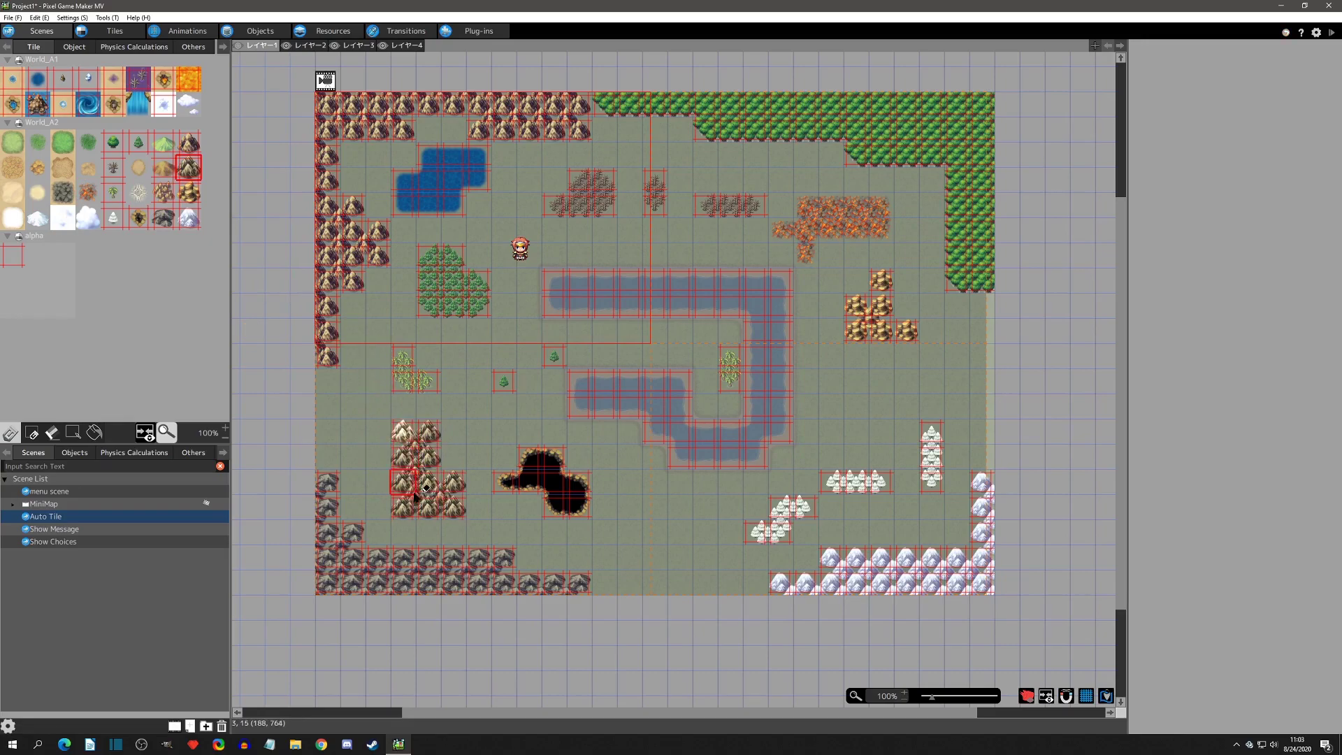